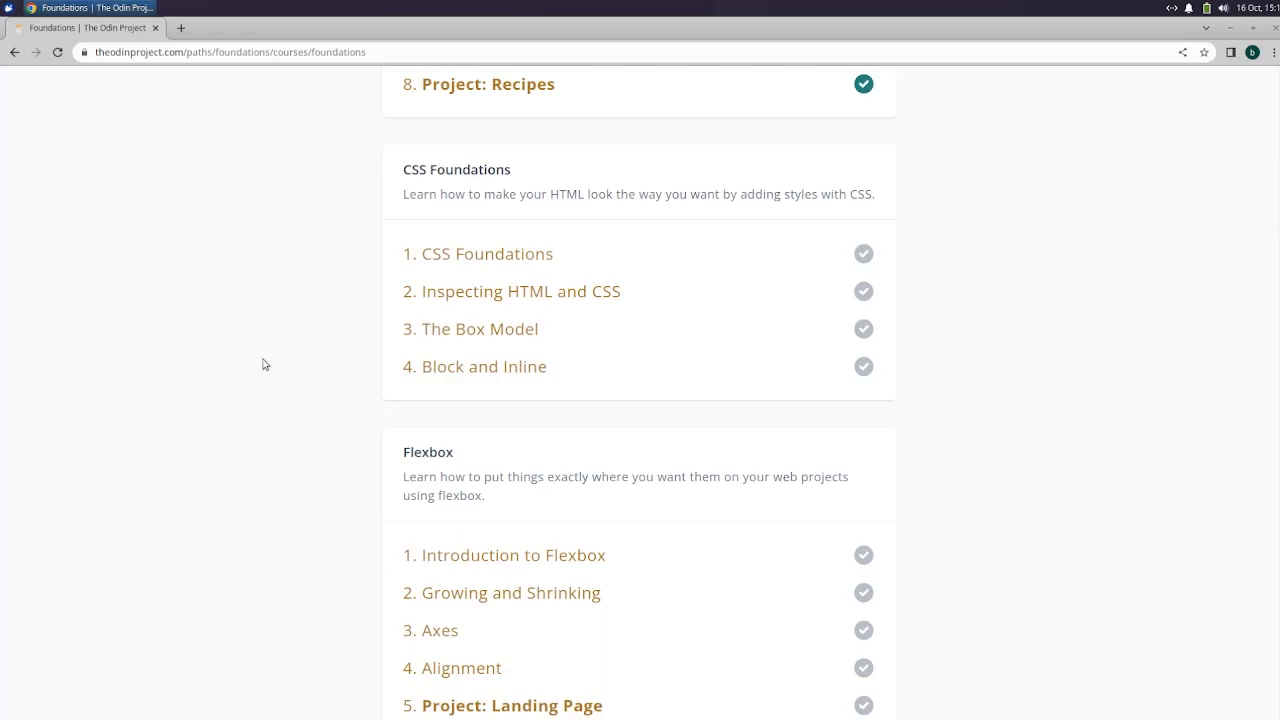
{"action": "mouse_move", "coordinate": [468, 262]}
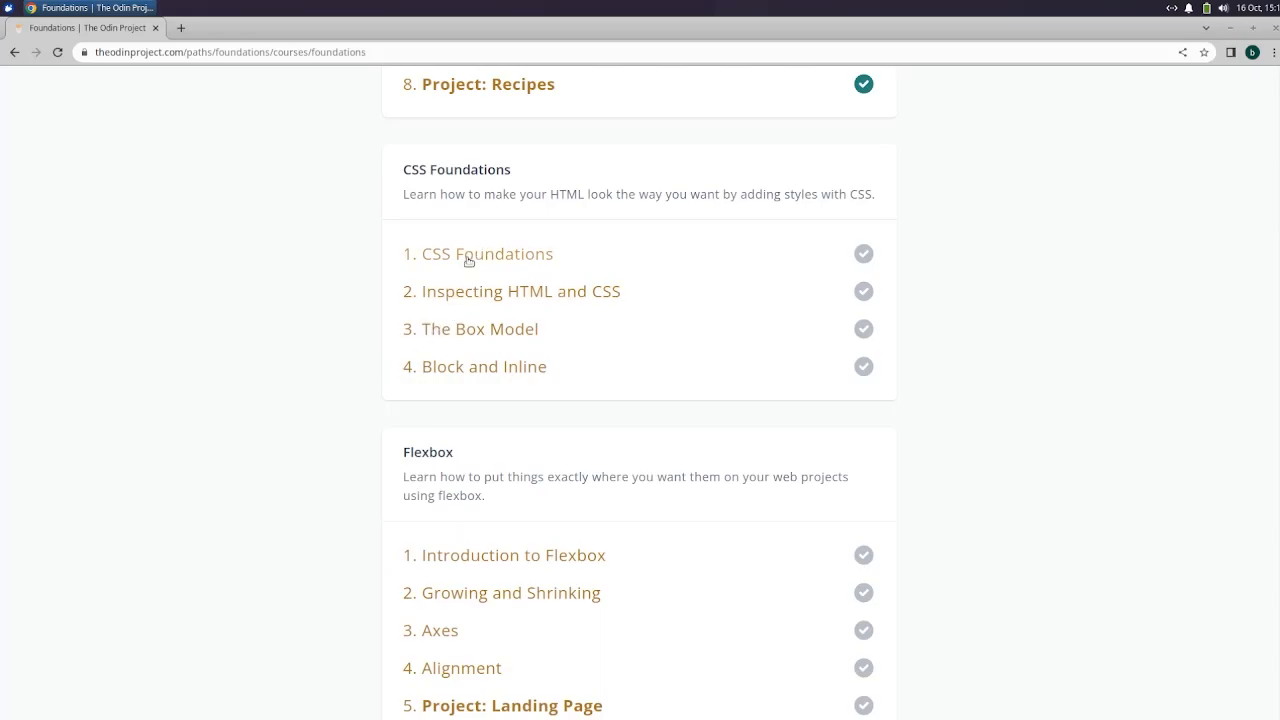
Step: Open '1. CSS Foundations' full screen and scroll past the Introduction to Basic Syntax
{"action": "left_click", "coordinate": [486, 253]}
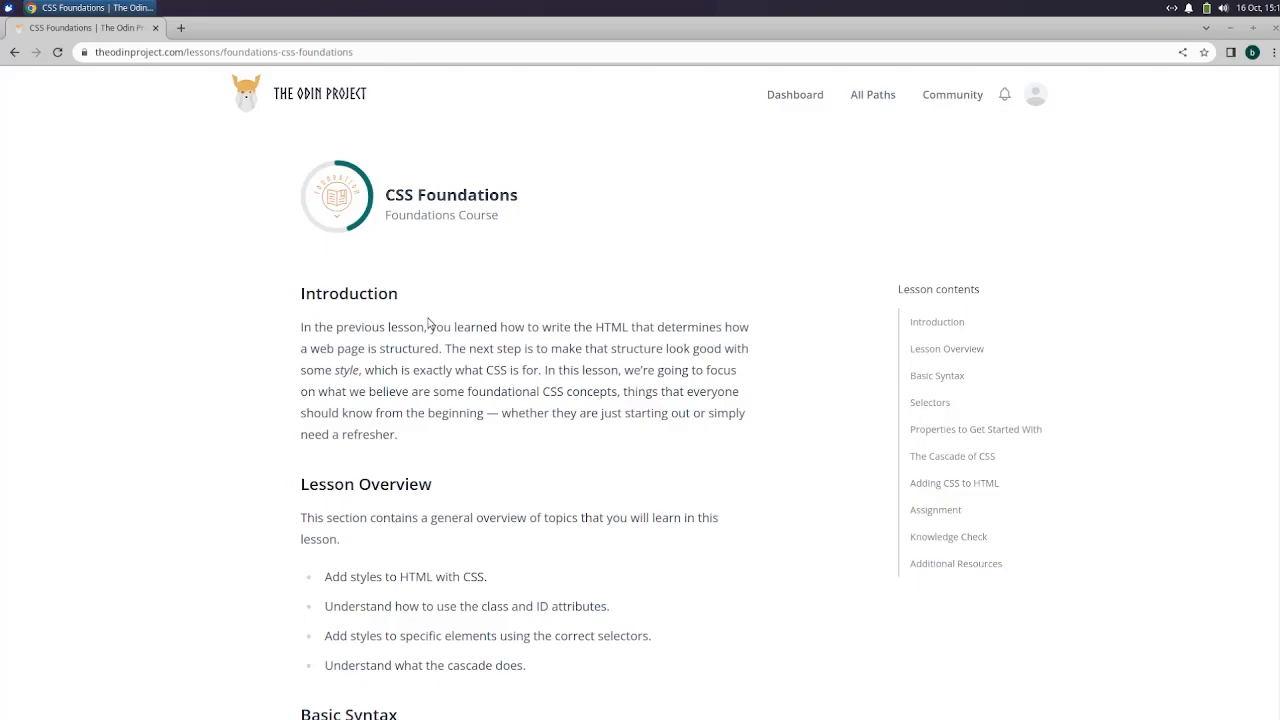
{"action": "key", "text": "f11"}
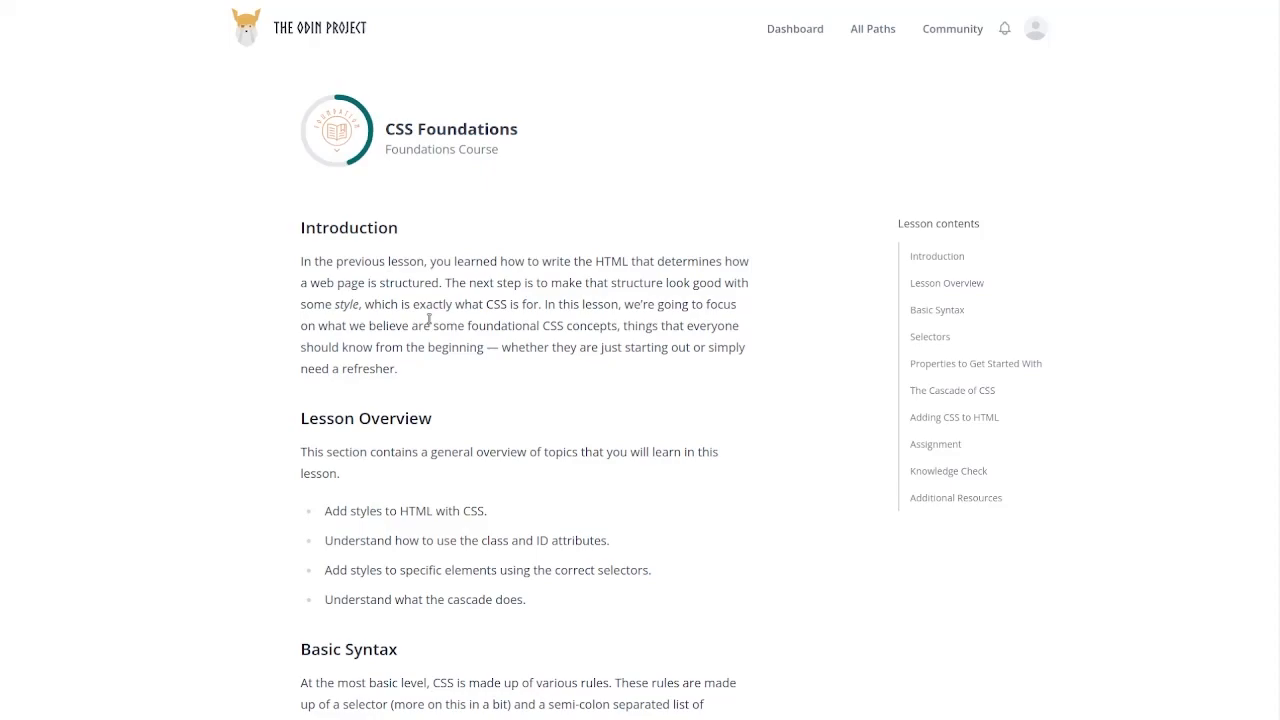
{"action": "scroll", "scroll_direction": "down", "scroll_amount": 3}
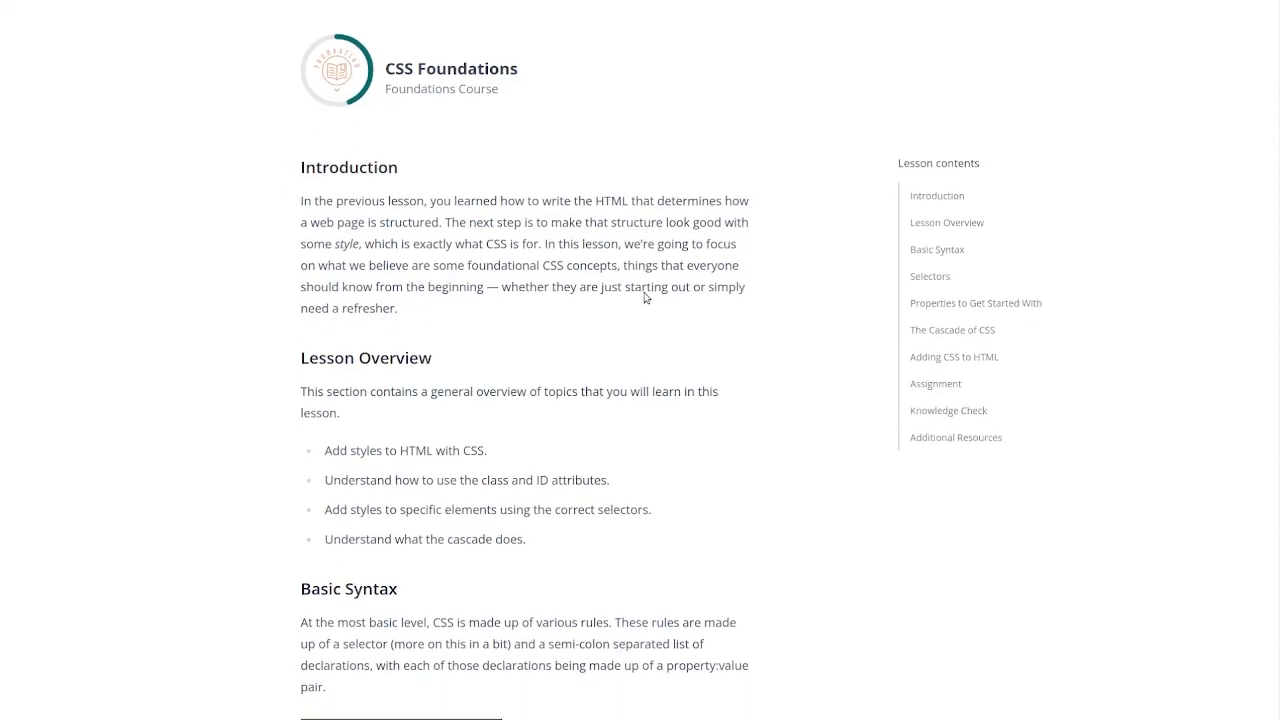
{"action": "scroll", "scroll_direction": "down", "scroll_amount": 3}
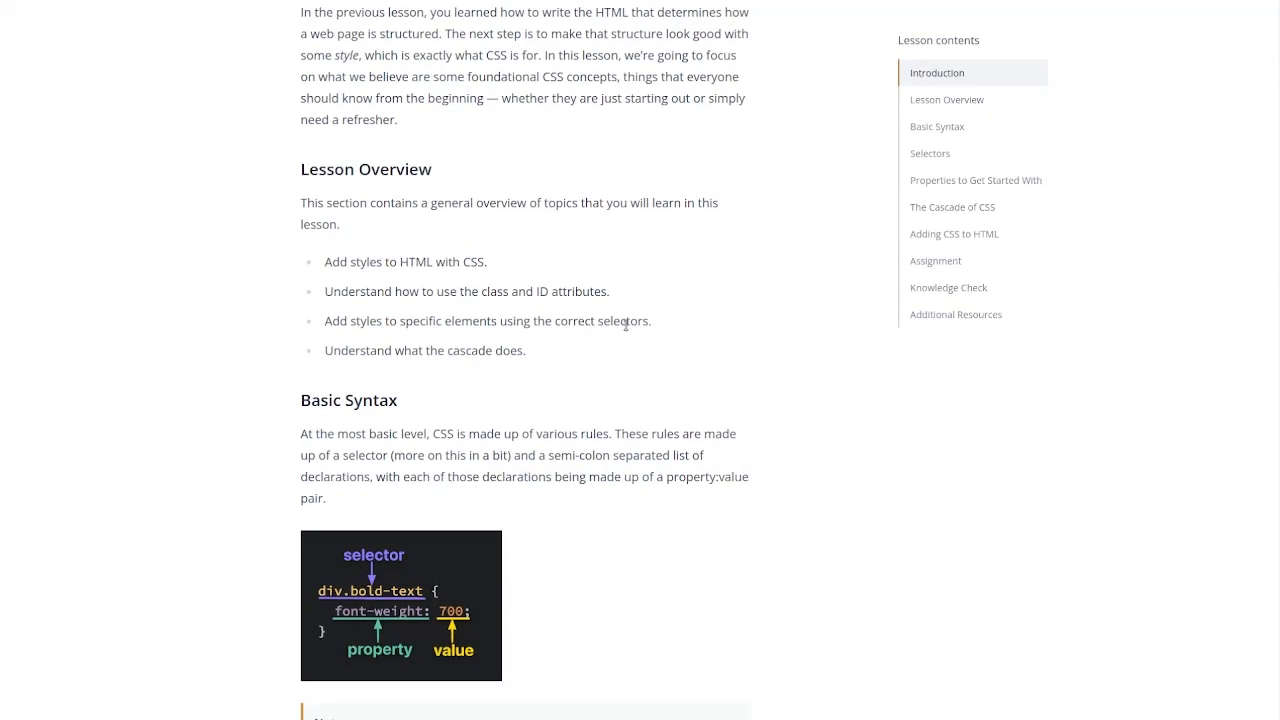
{"action": "mouse_move", "coordinate": [611, 282]}
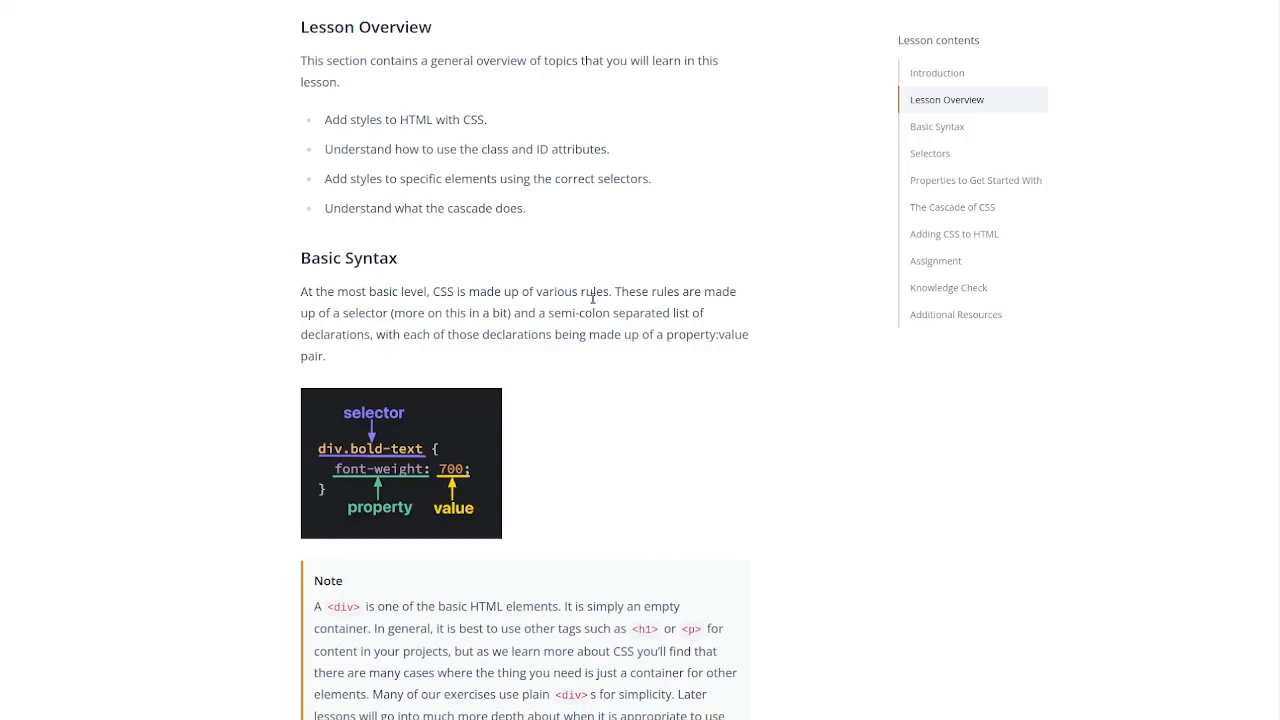
{"action": "mouse_move", "coordinate": [601, 185]}
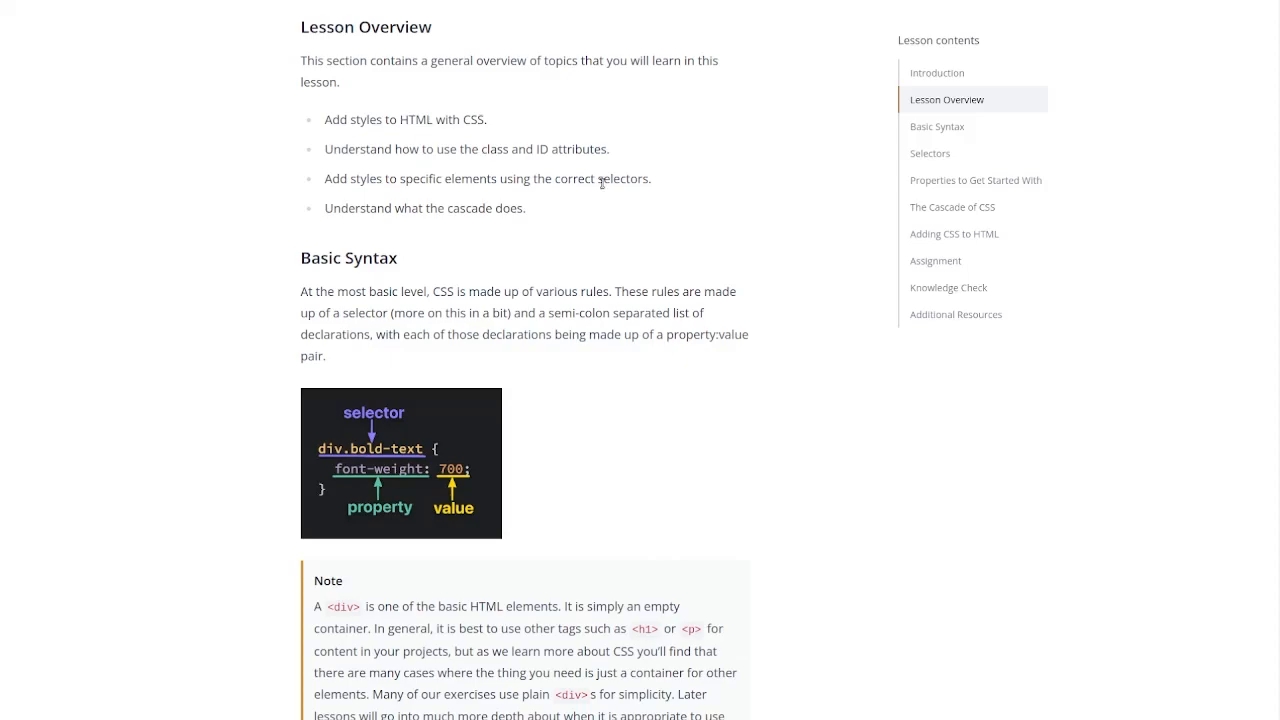
{"action": "scroll", "scroll_direction": "down", "scroll_amount": 3}
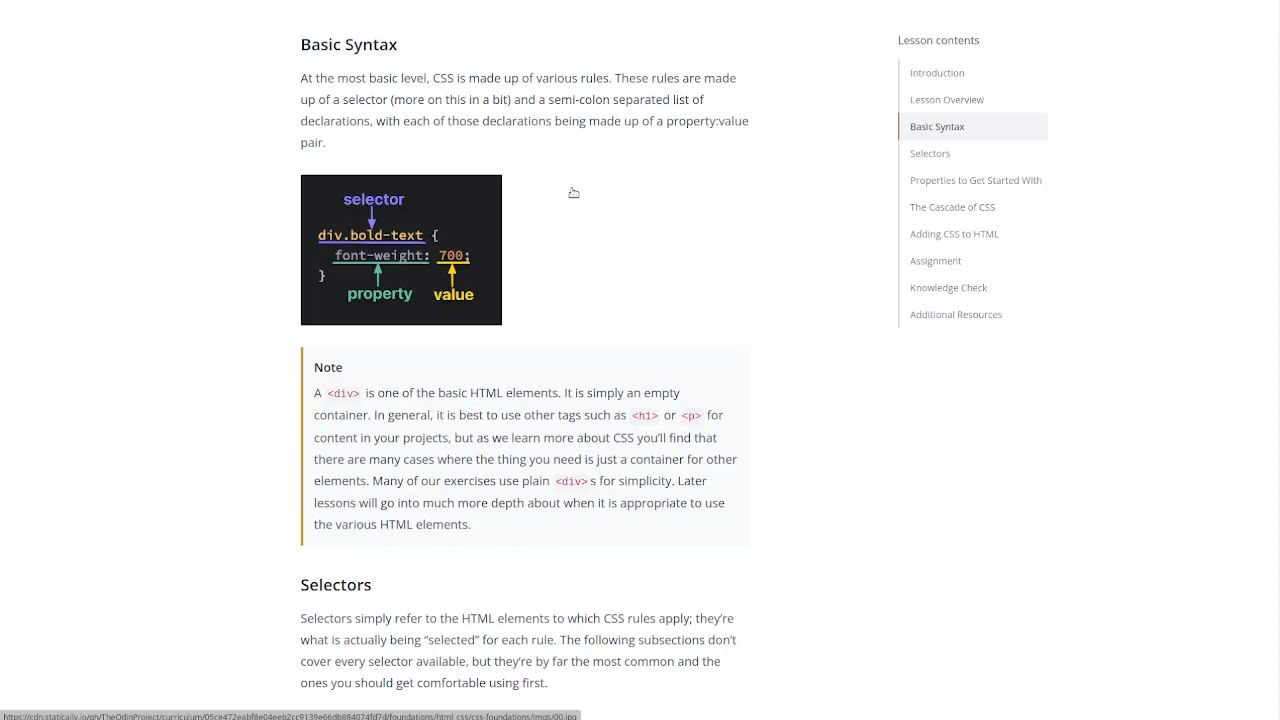
{"action": "mouse_move", "coordinate": [748, 214]}
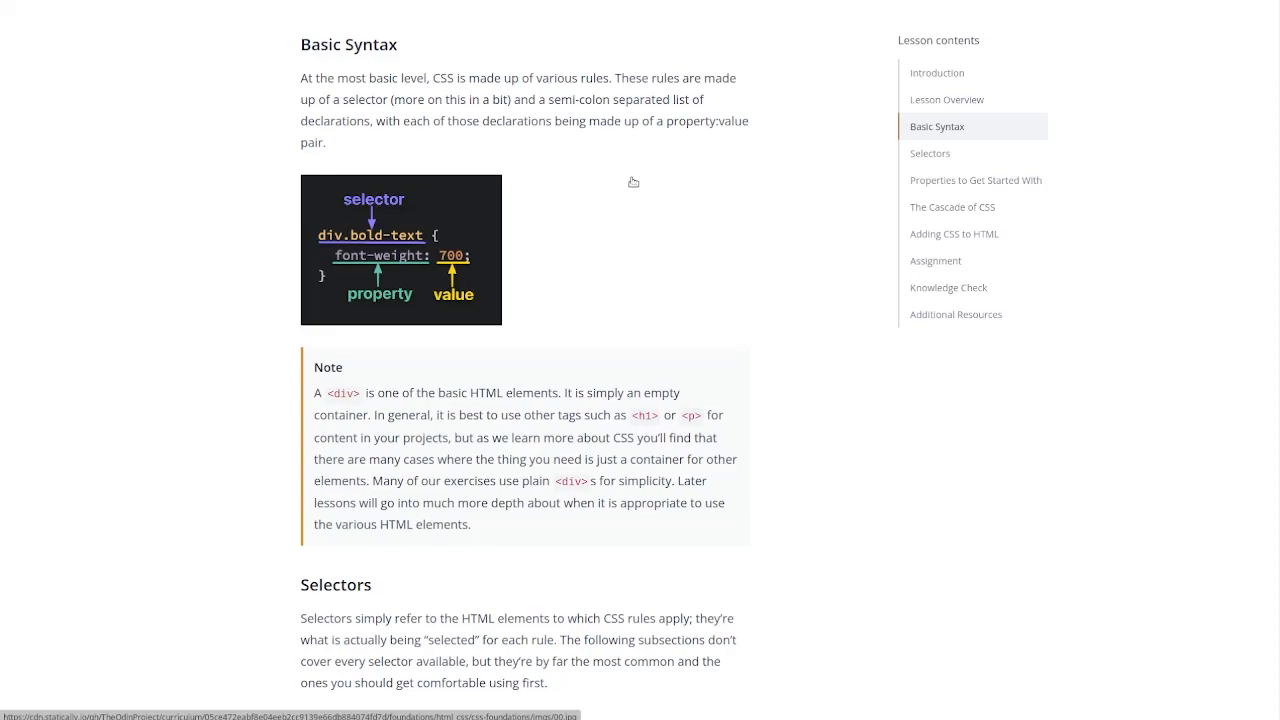
{"action": "mouse_move", "coordinate": [635, 200]}
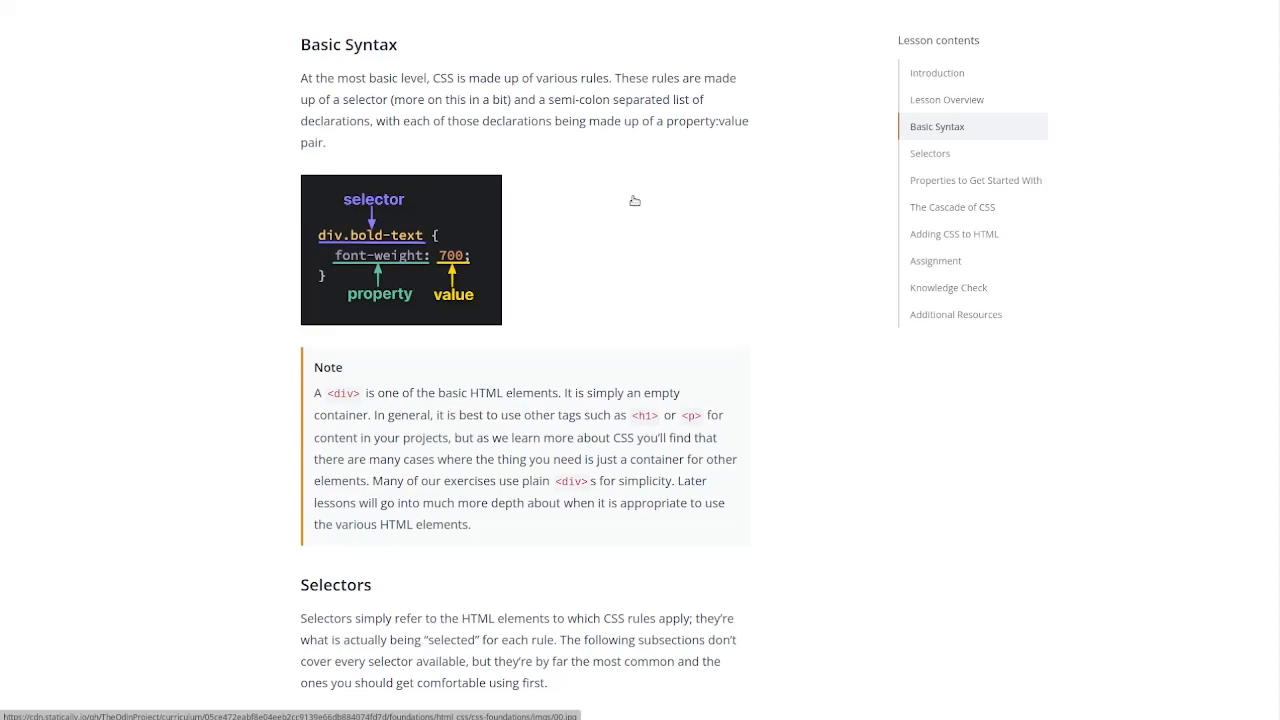
{"action": "scroll", "scroll_direction": "down", "scroll_amount": 3}
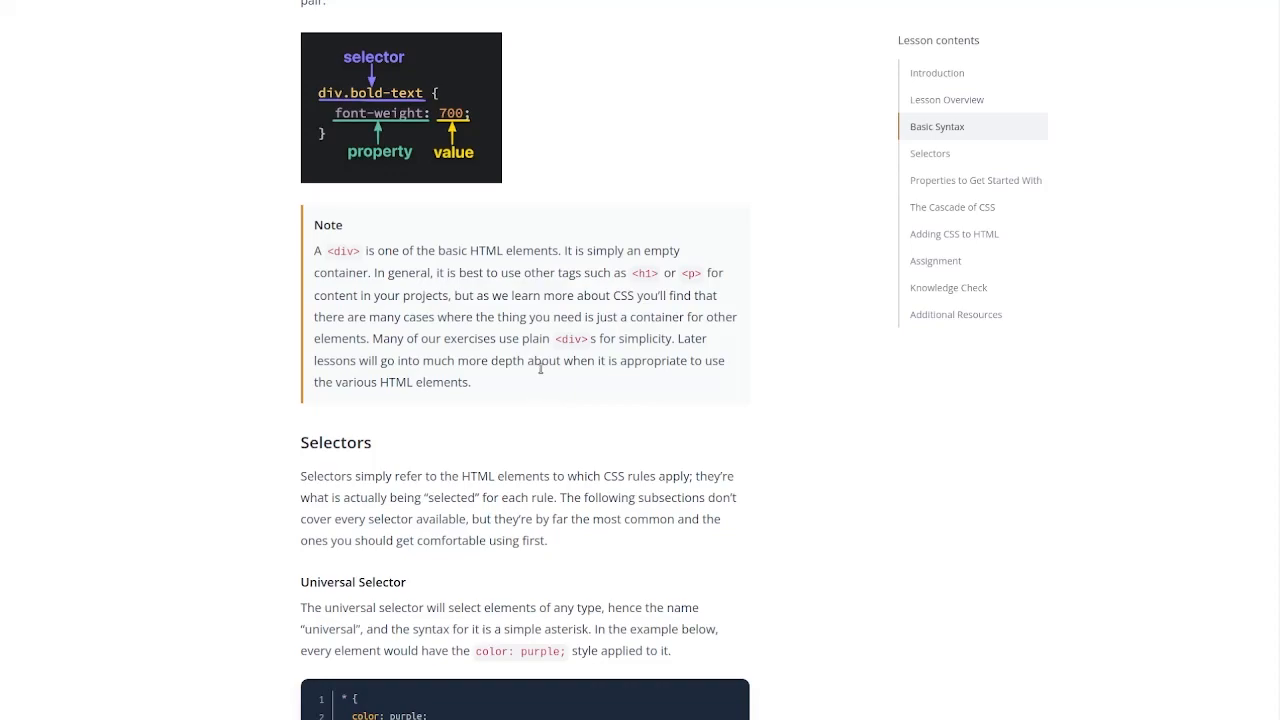
{"action": "mouse_move", "coordinate": [545, 393]}
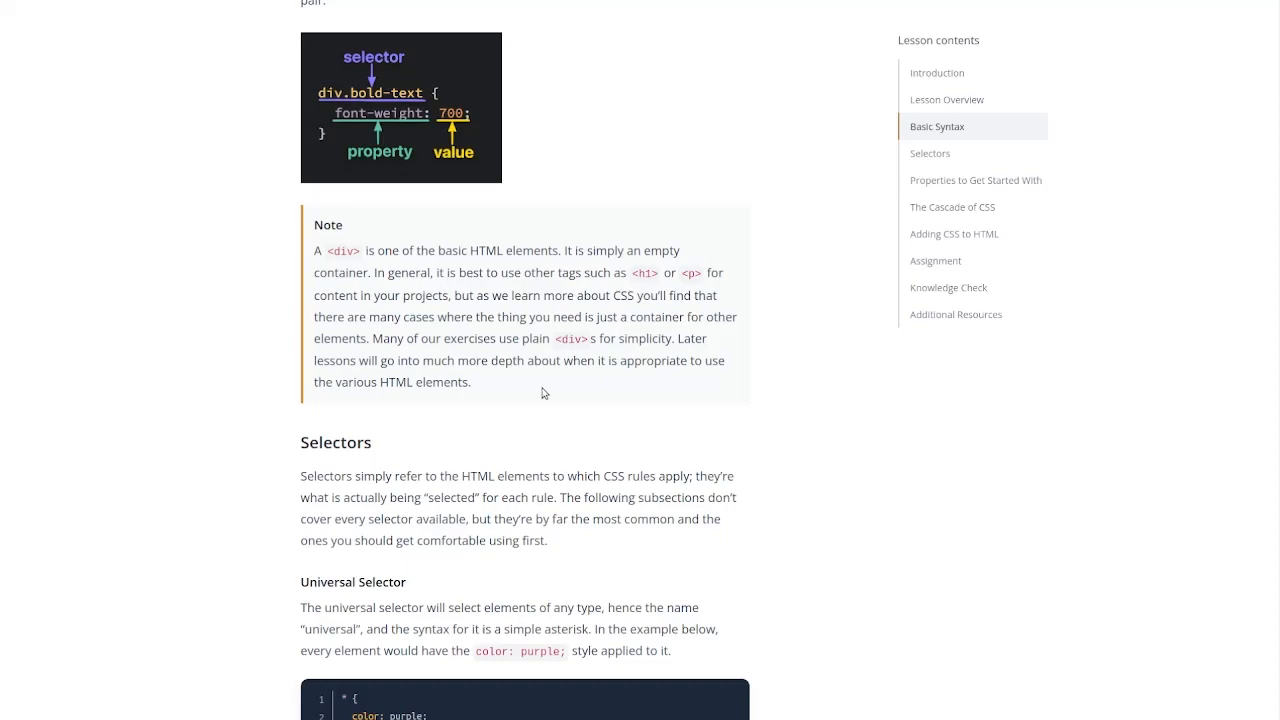
{"action": "scroll", "scroll_direction": "down", "scroll_amount": 3}
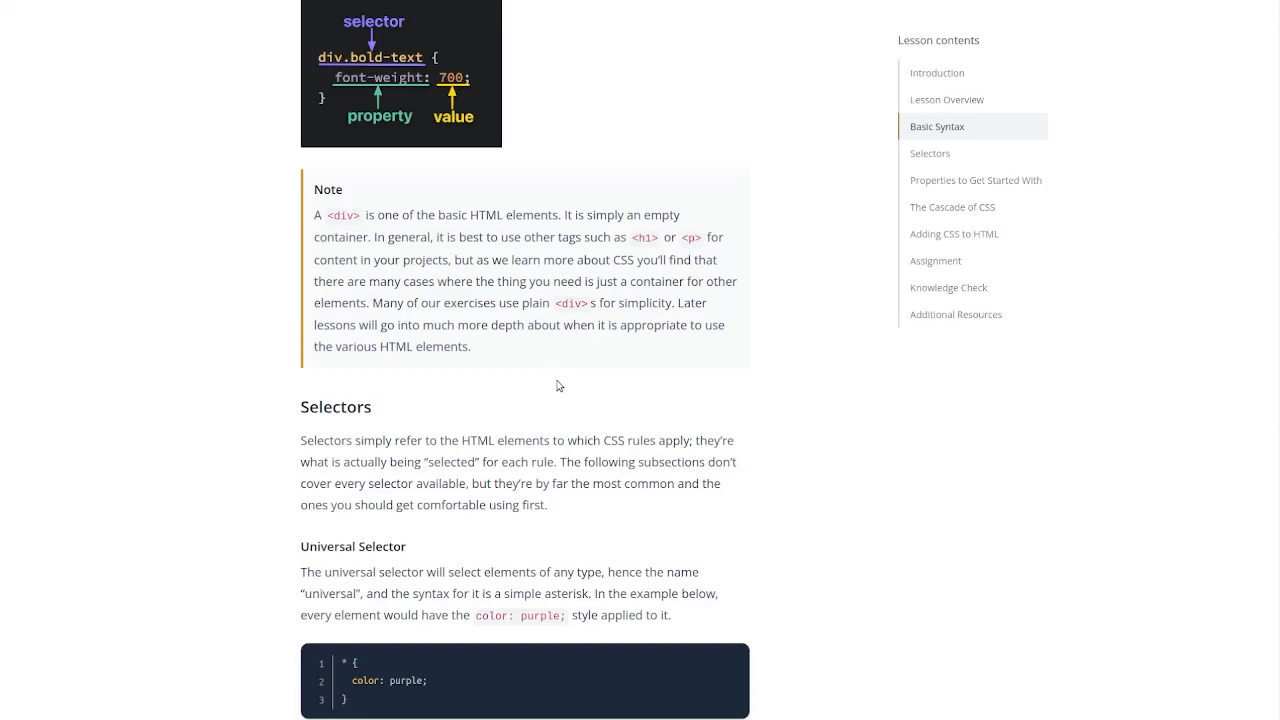
{"action": "scroll", "scroll_direction": "down", "scroll_amount": 3}
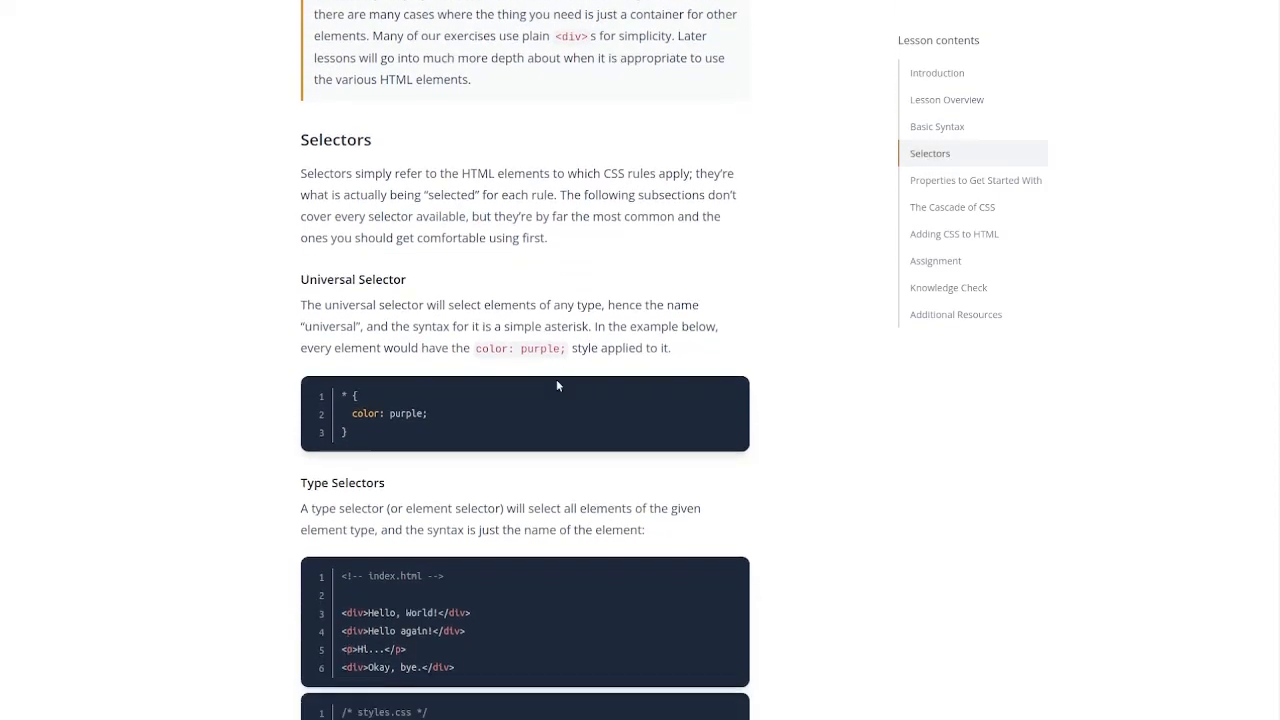
{"action": "scroll", "scroll_direction": "down", "scroll_amount": 3}
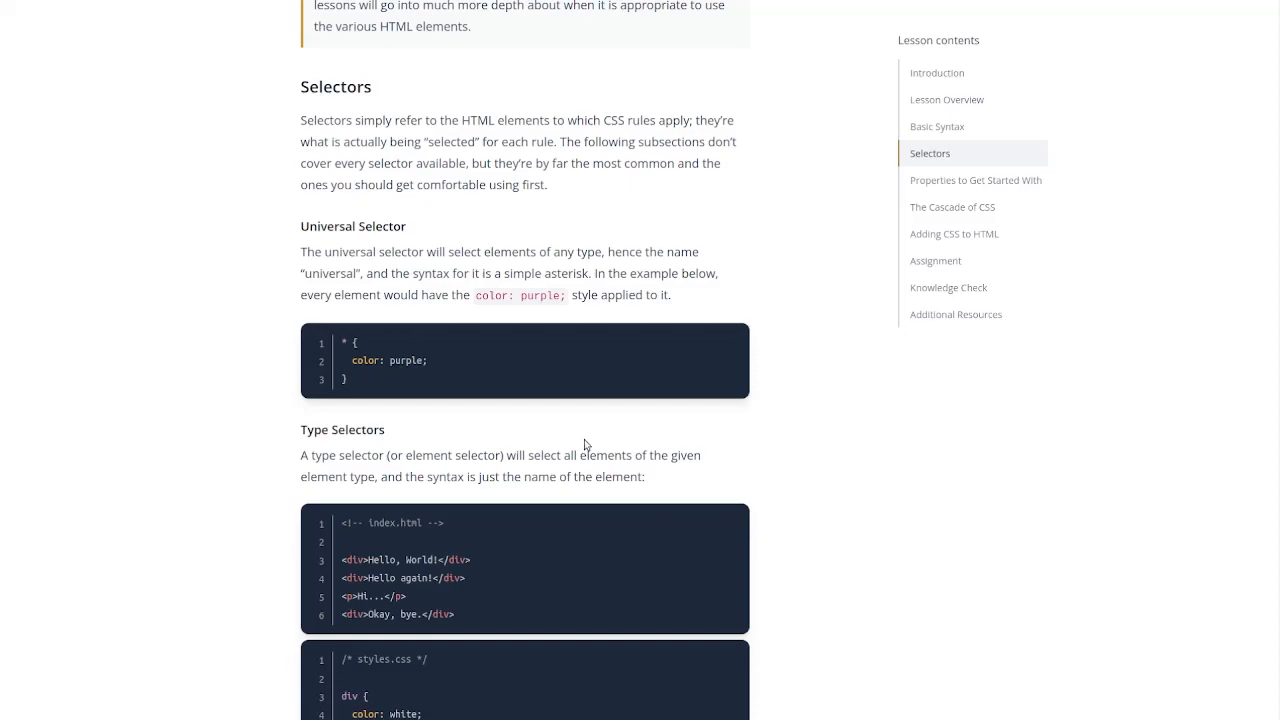
{"action": "mouse_move", "coordinate": [623, 323]}
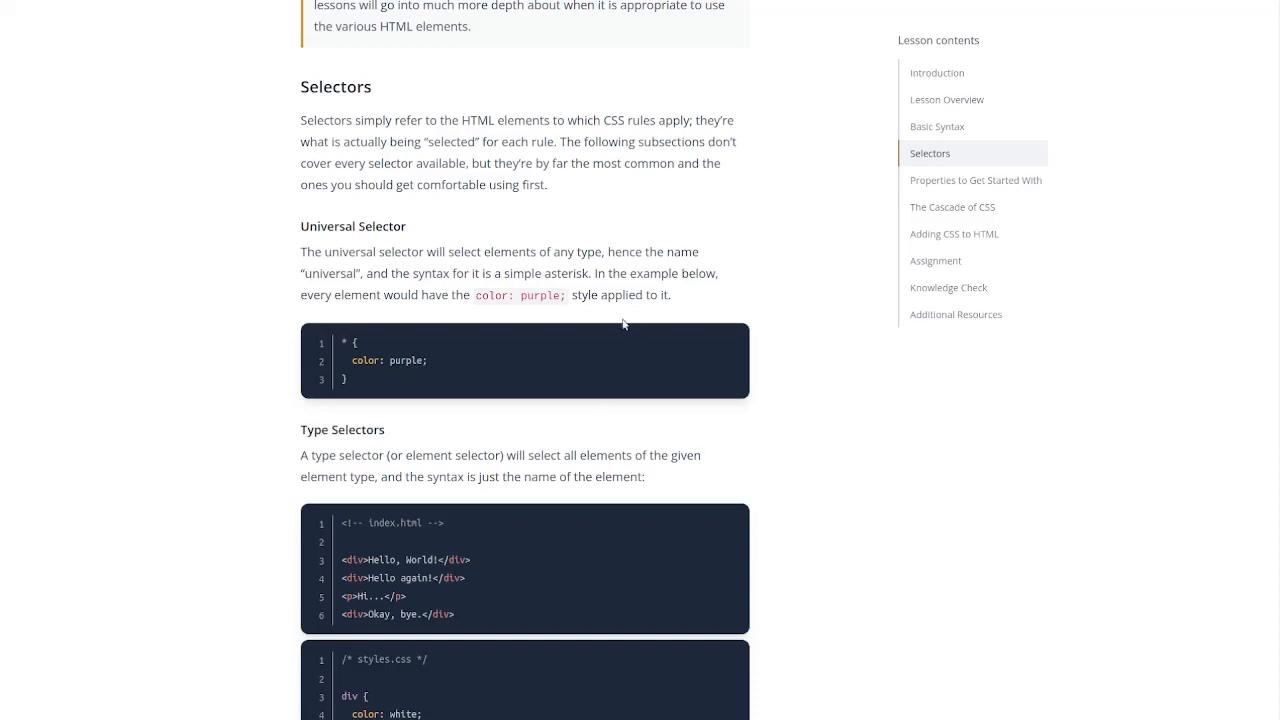
{"action": "scroll", "scroll_direction": "down", "scroll_amount": 3}
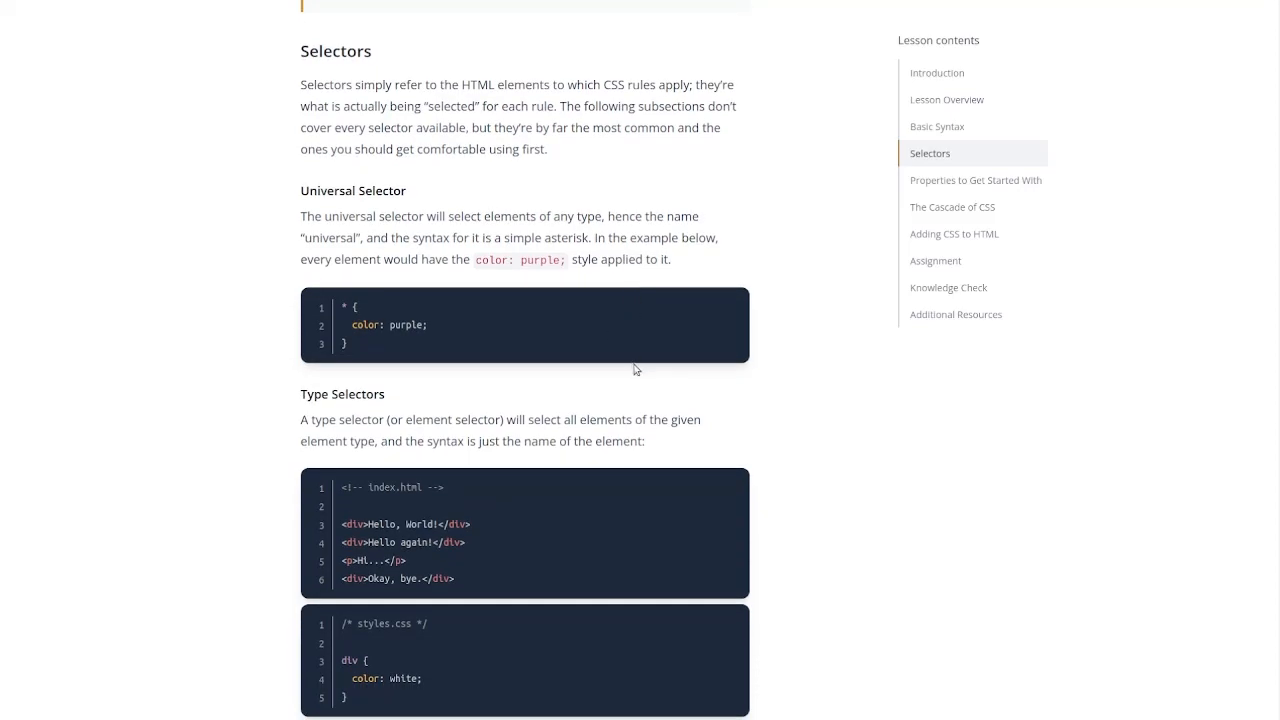
{"action": "mouse_move", "coordinate": [729, 407]}
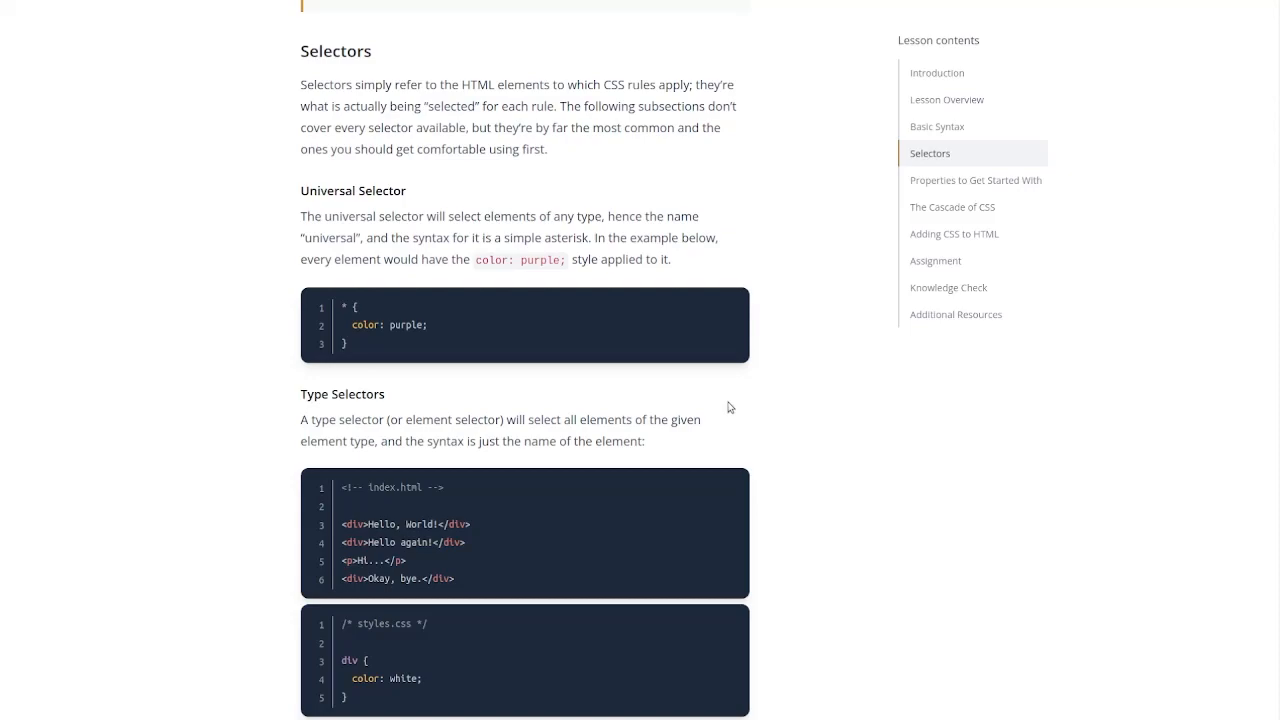
{"action": "mouse_move", "coordinate": [620, 441]}
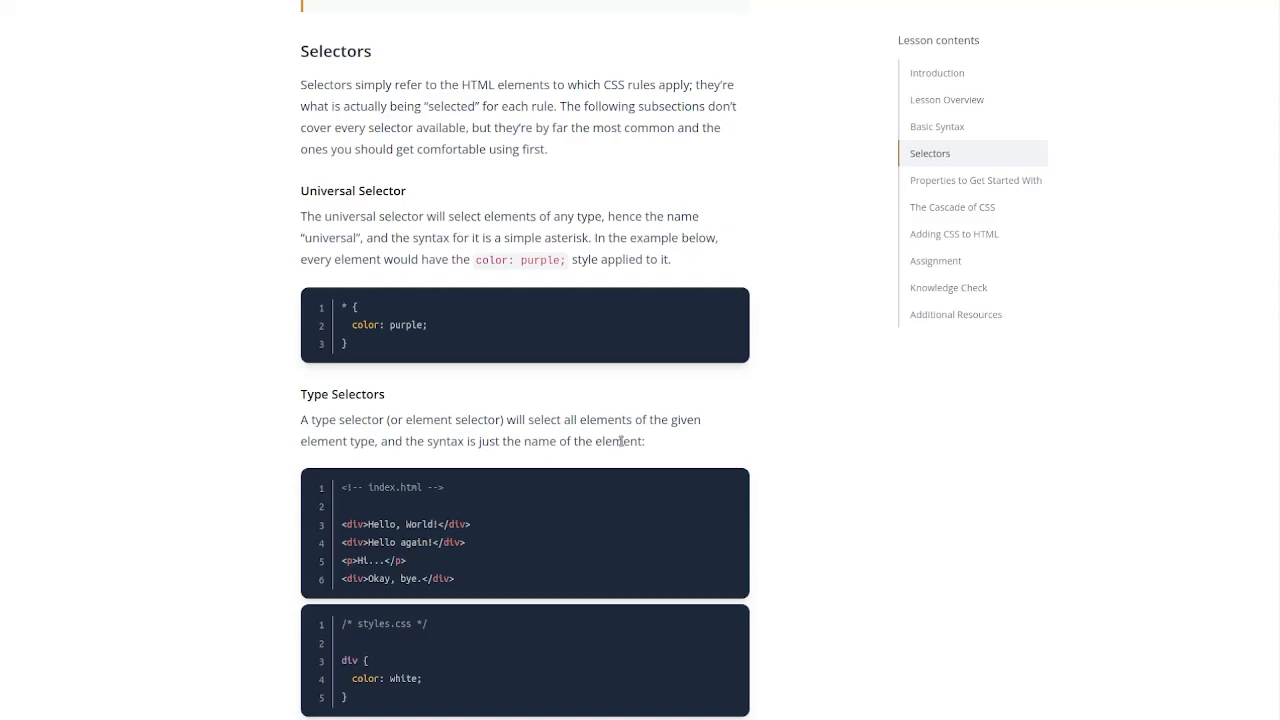
{"action": "scroll", "scroll_direction": "down", "scroll_amount": 3}
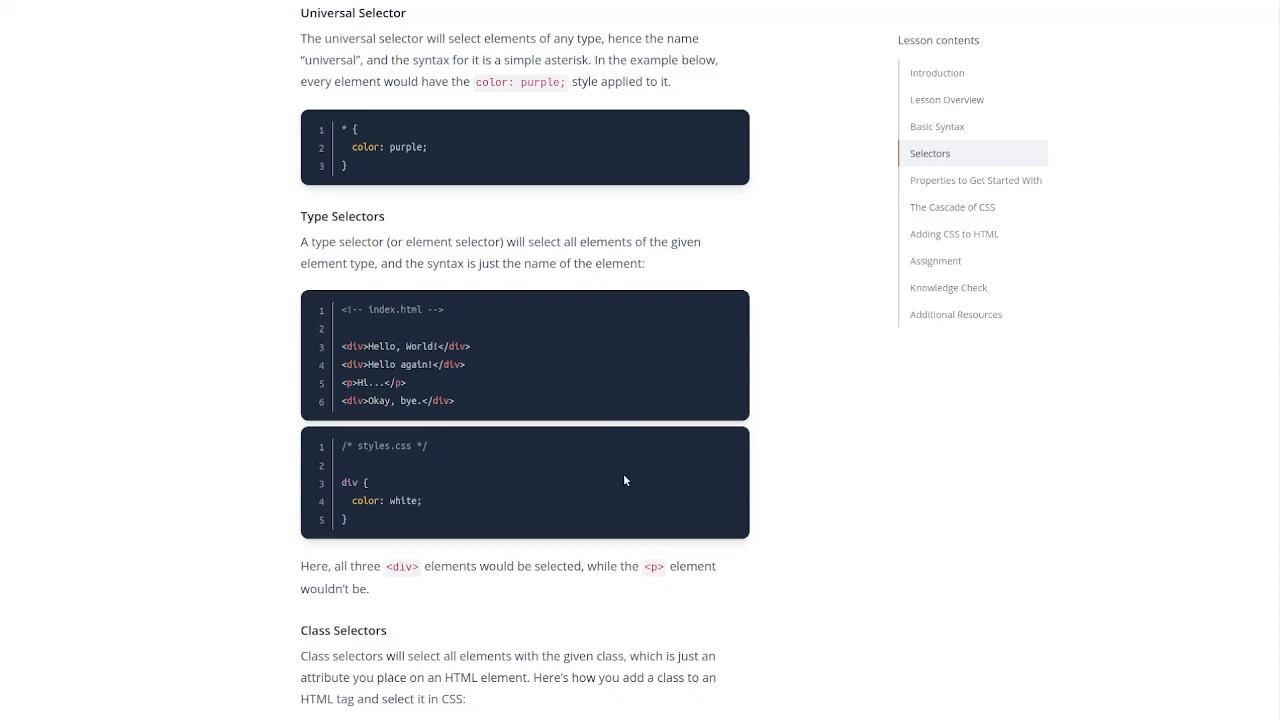
{"action": "mouse_move", "coordinate": [720, 308]}
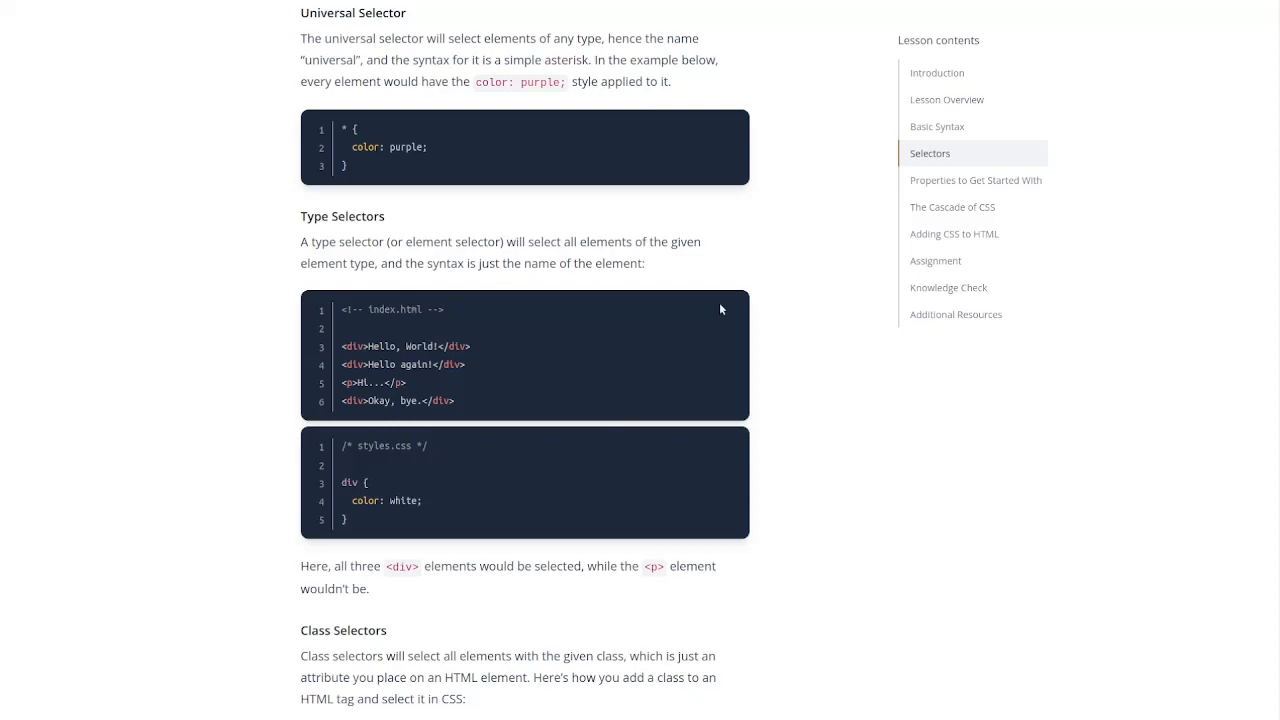
{"action": "scroll", "scroll_direction": "down", "scroll_amount": 3}
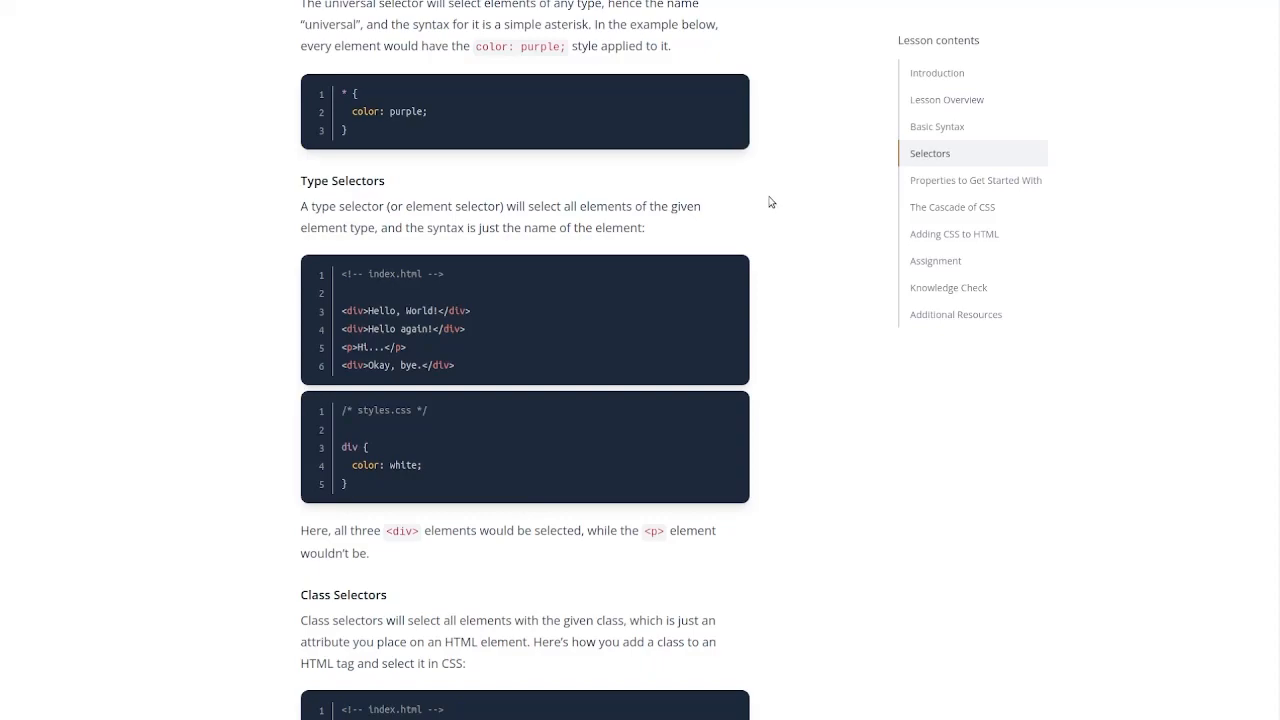
Step: Scroll past the Class Selectors examples to the ID Selectors title example
{"action": "scroll", "scroll_direction": "down", "scroll_amount": 3}
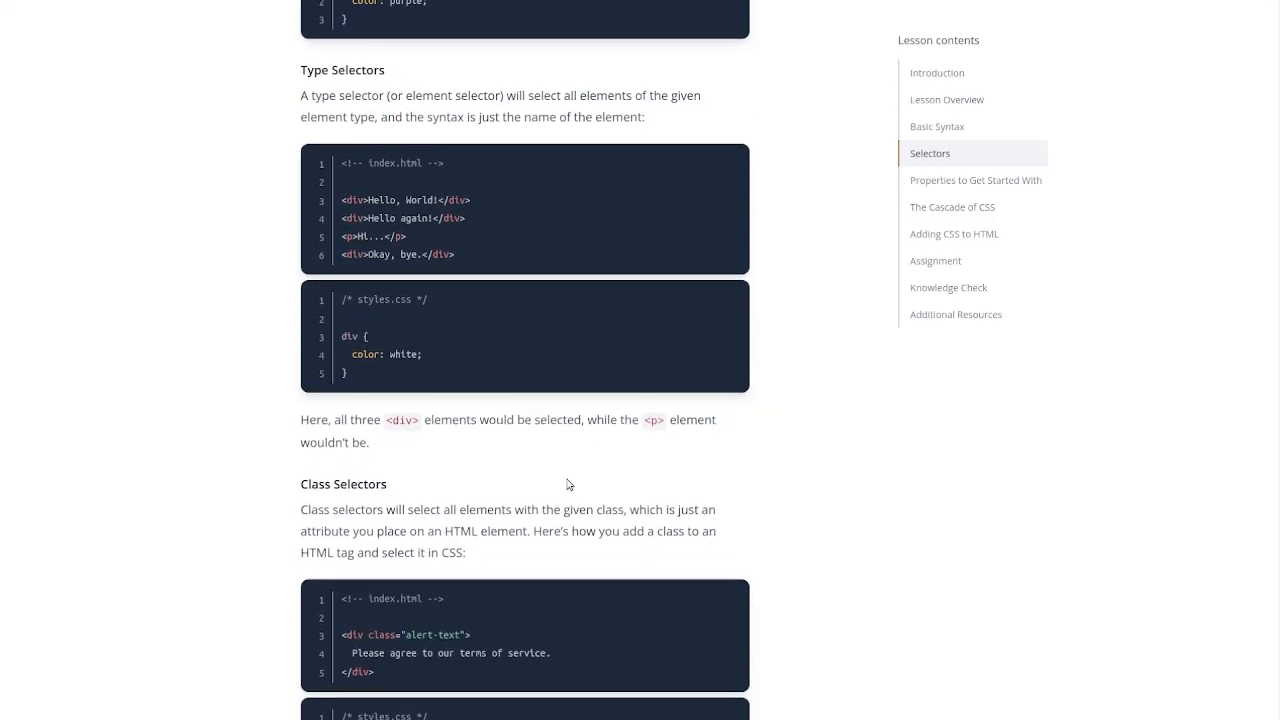
{"action": "scroll", "scroll_direction": "down", "scroll_amount": 3}
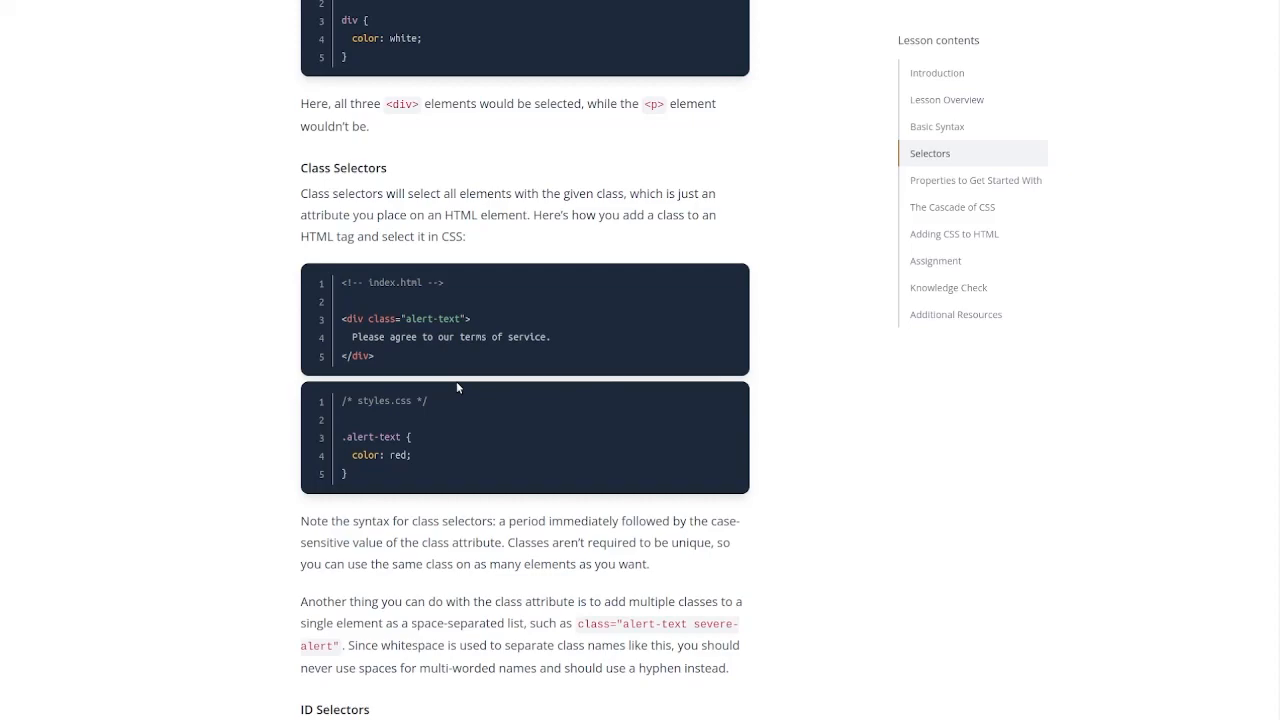
{"action": "scroll", "scroll_direction": "down", "scroll_amount": 3}
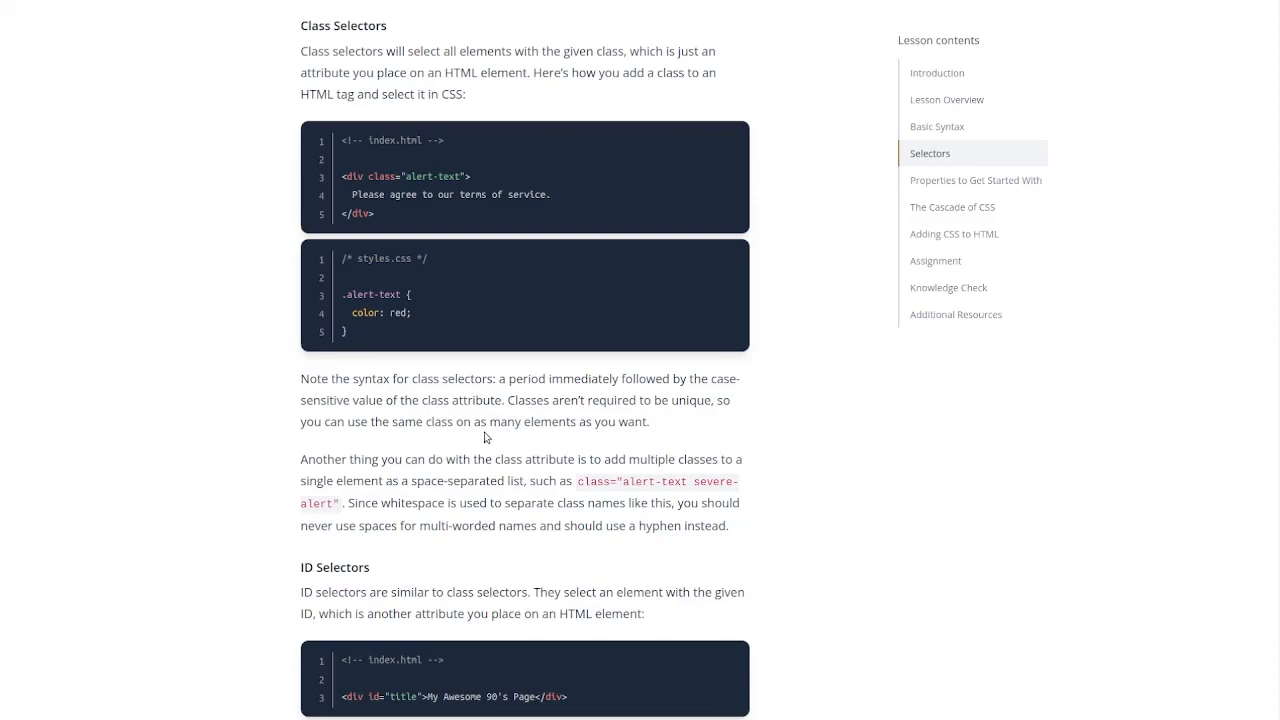
{"action": "mouse_move", "coordinate": [741, 187]}
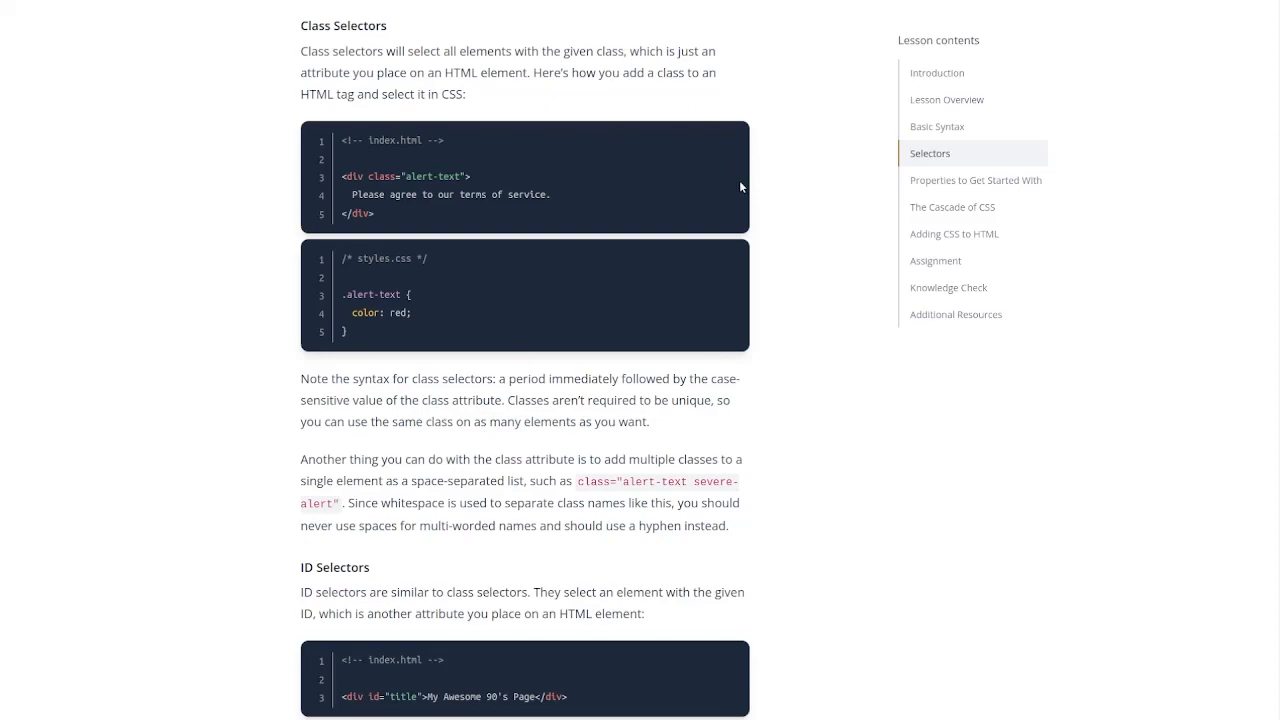
{"action": "mouse_move", "coordinate": [467, 227]}
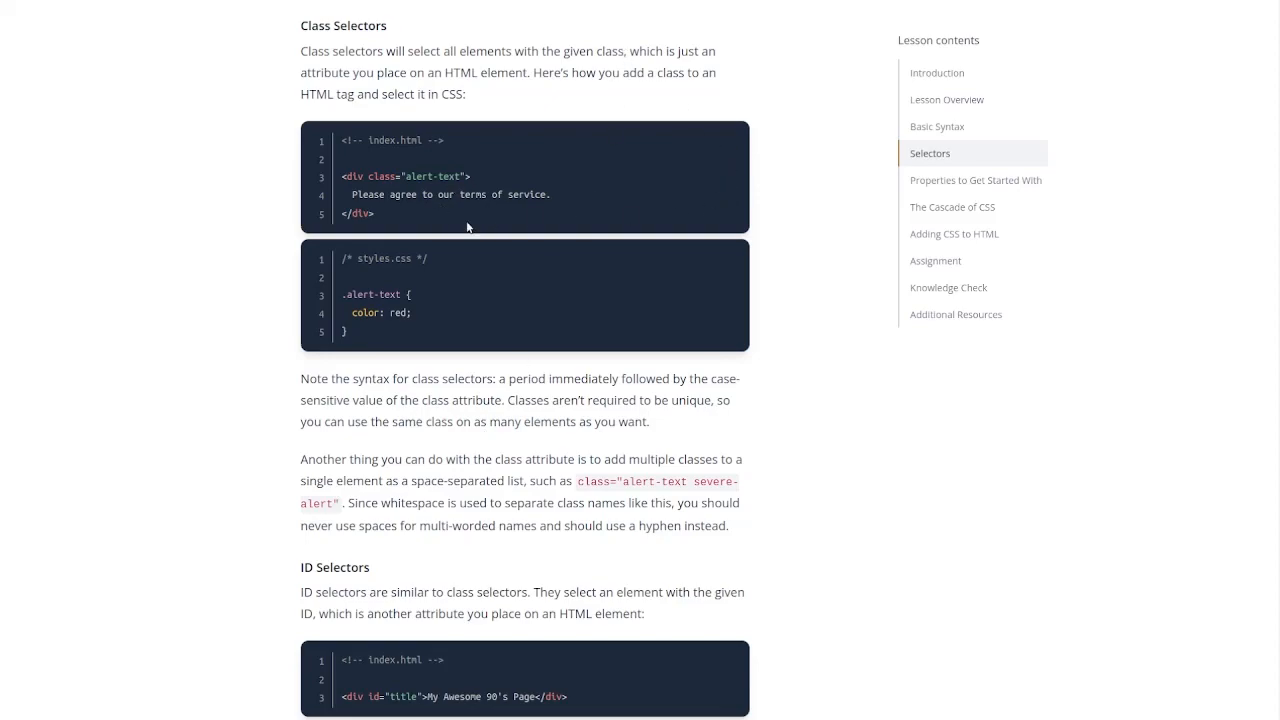
{"action": "mouse_move", "coordinate": [410, 293]}
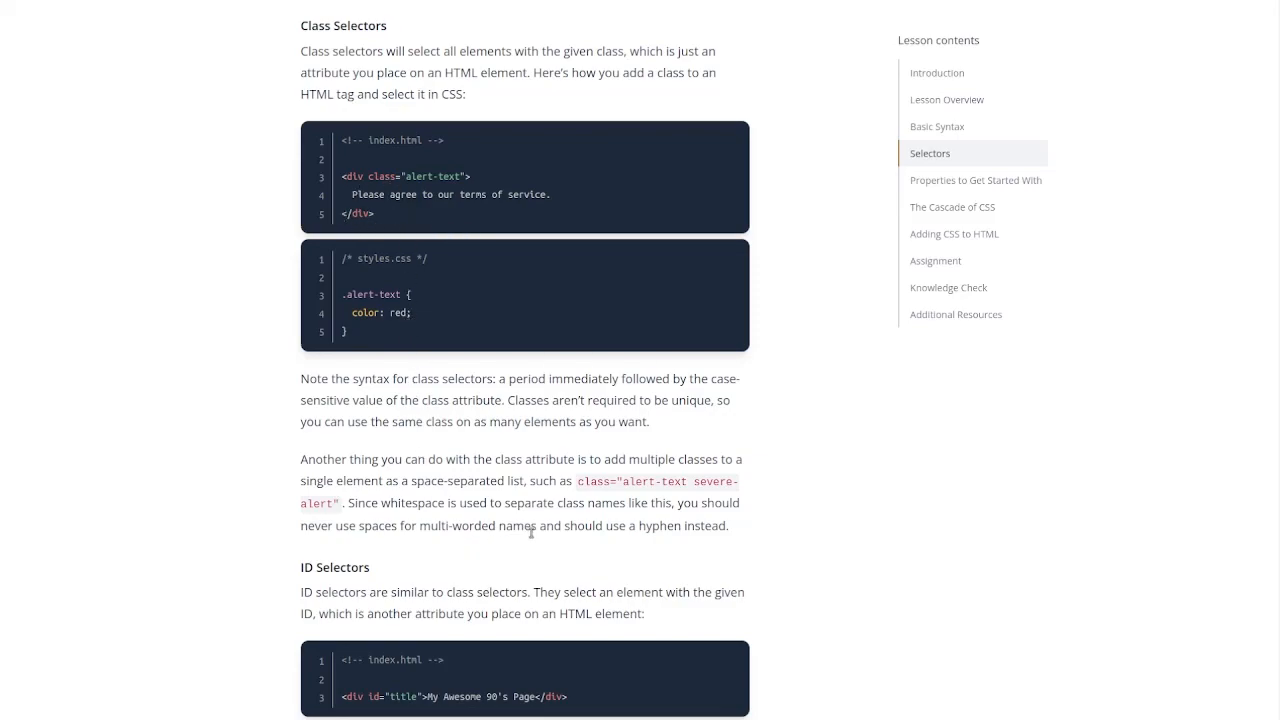
{"action": "mouse_move", "coordinate": [640, 472]}
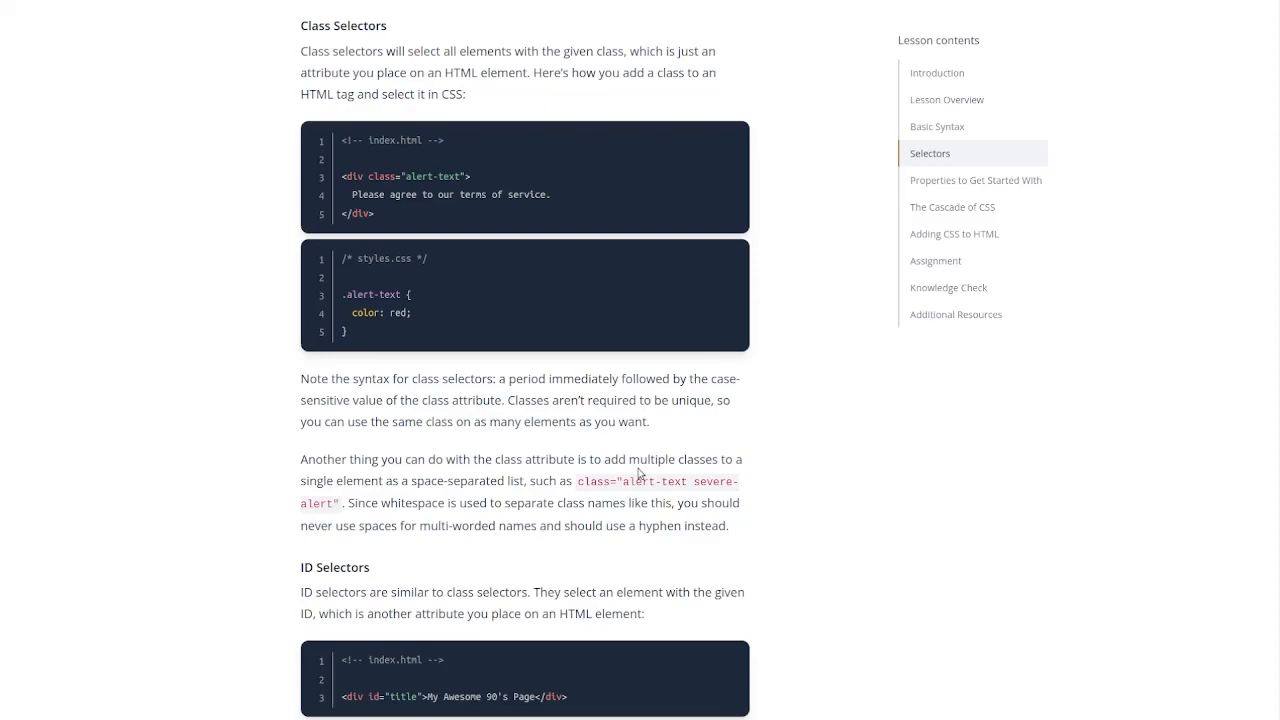
{"action": "mouse_move", "coordinate": [632, 445]}
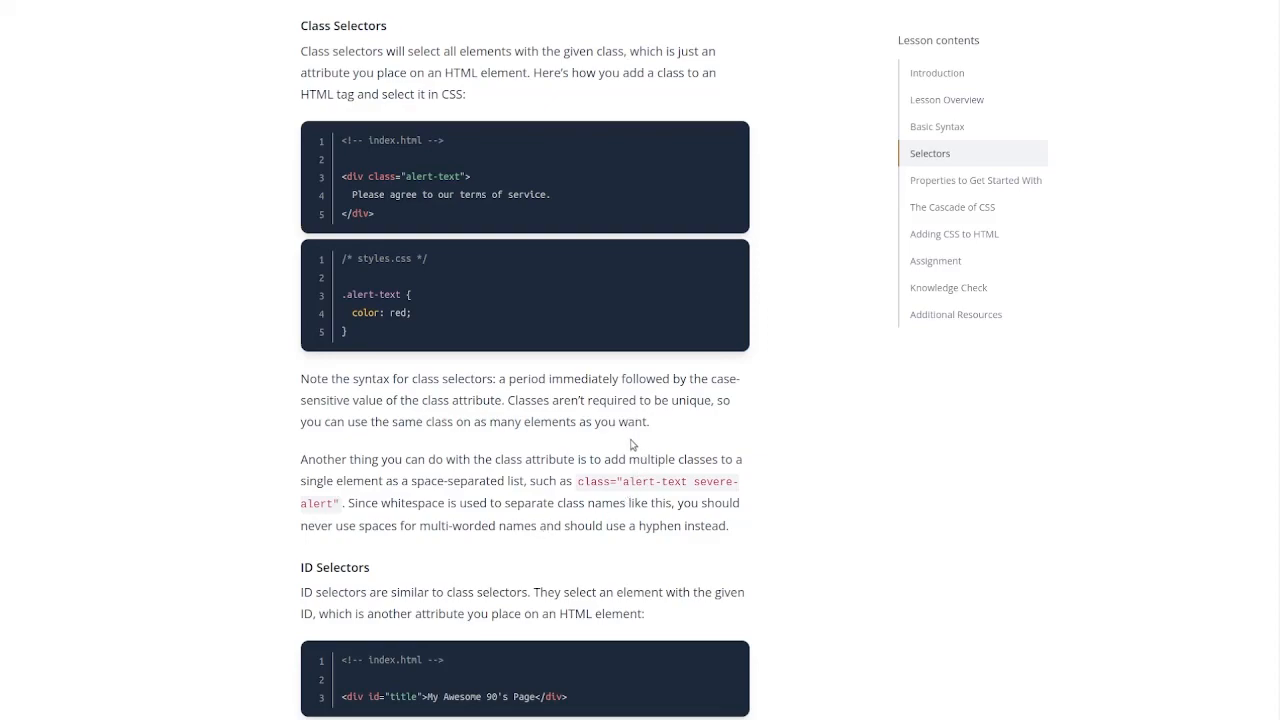
{"action": "scroll", "scroll_direction": "down", "scroll_amount": 3}
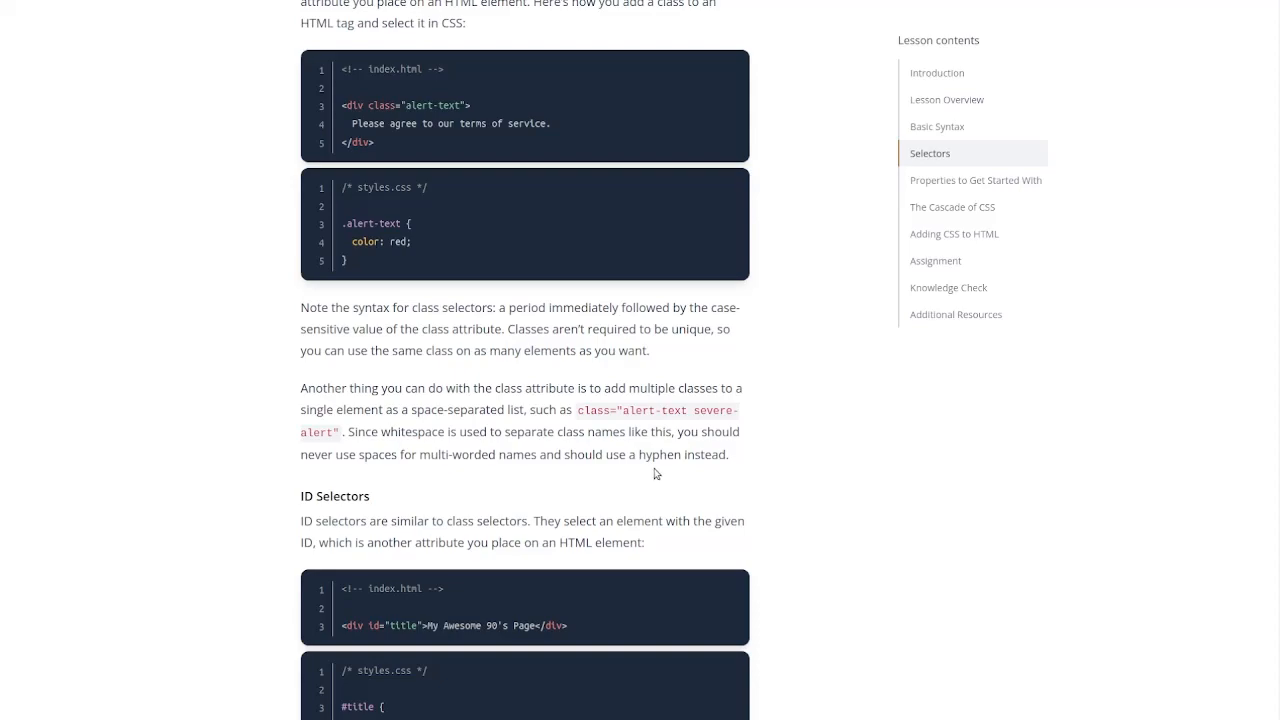
{"action": "scroll", "scroll_direction": "down", "scroll_amount": 3}
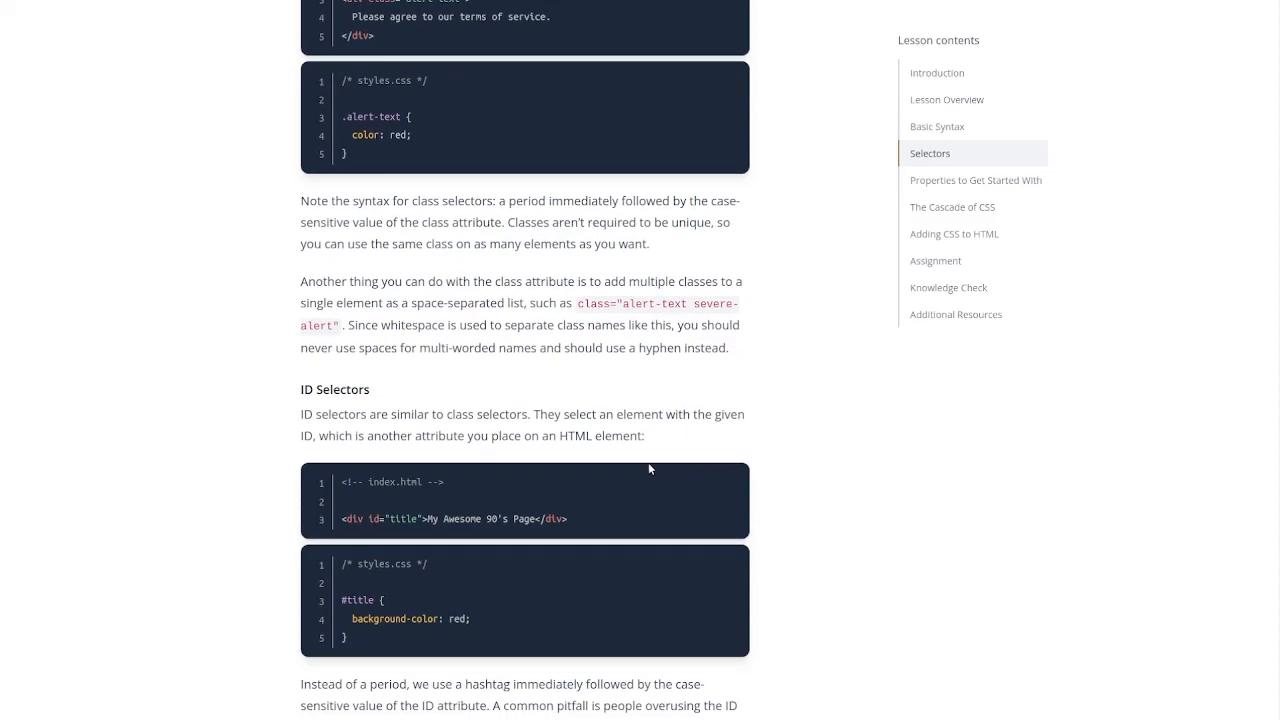
{"action": "mouse_move", "coordinate": [637, 430]}
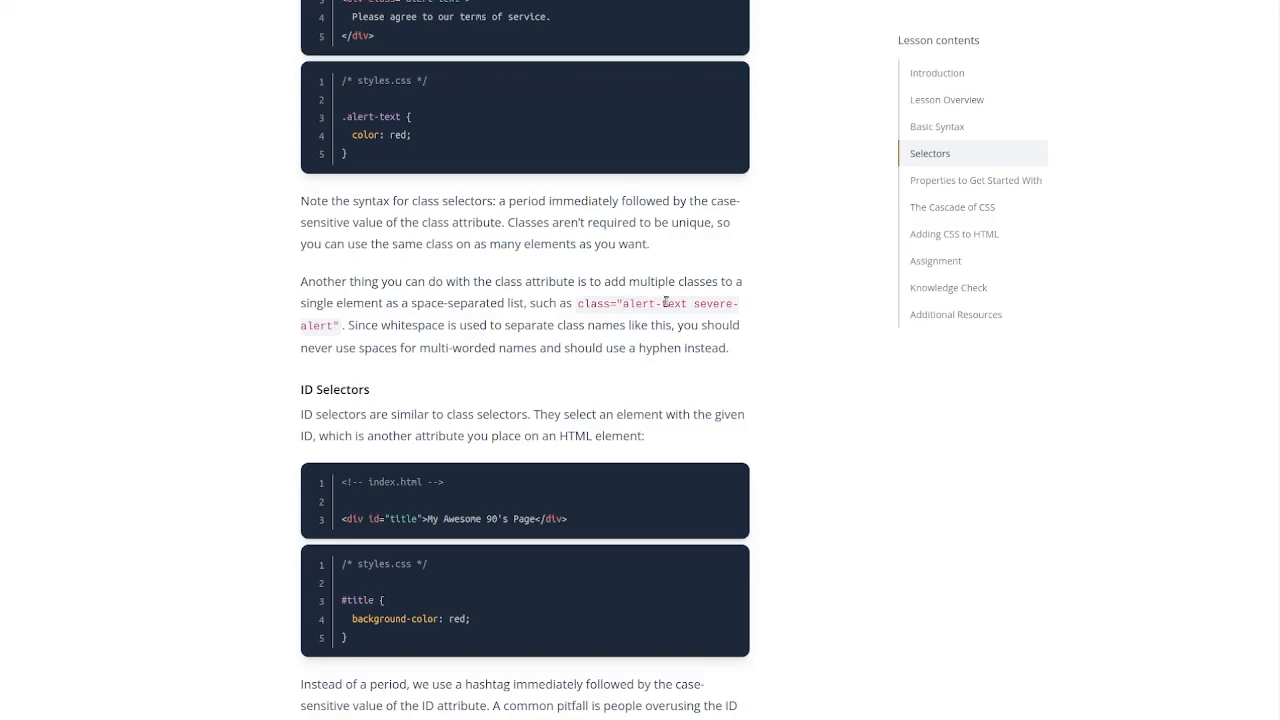
{"action": "mouse_move", "coordinate": [570, 380]}
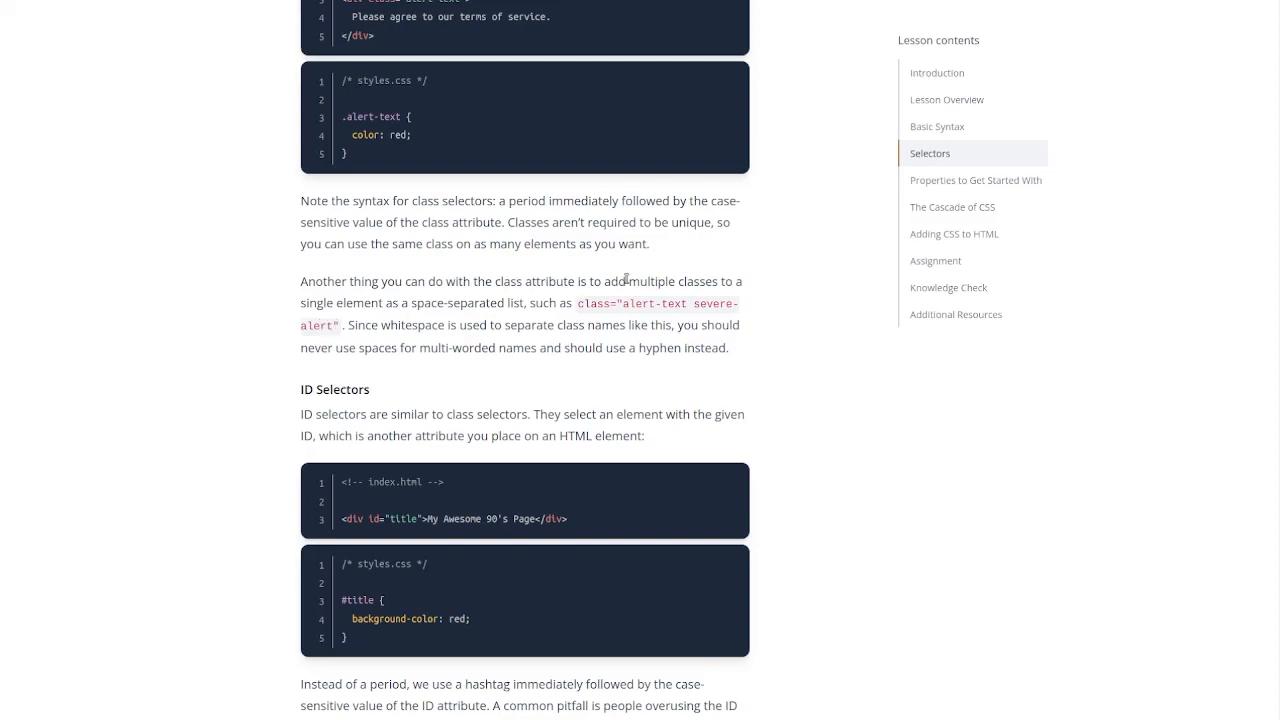
{"action": "scroll", "scroll_direction": "down", "scroll_amount": 3}
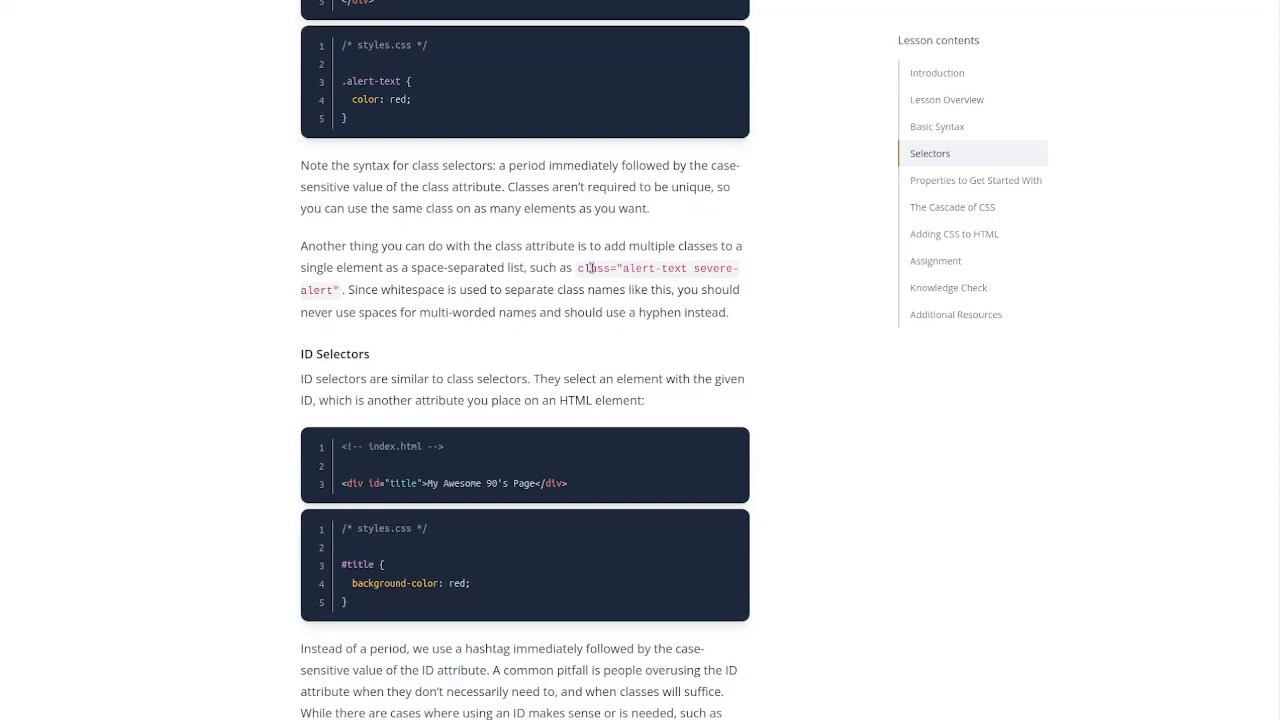
Step: Scroll through ID Selectors to the Grouping Selector heading and its .read/.unread code
{"action": "scroll", "scroll_direction": "down", "scroll_amount": 3}
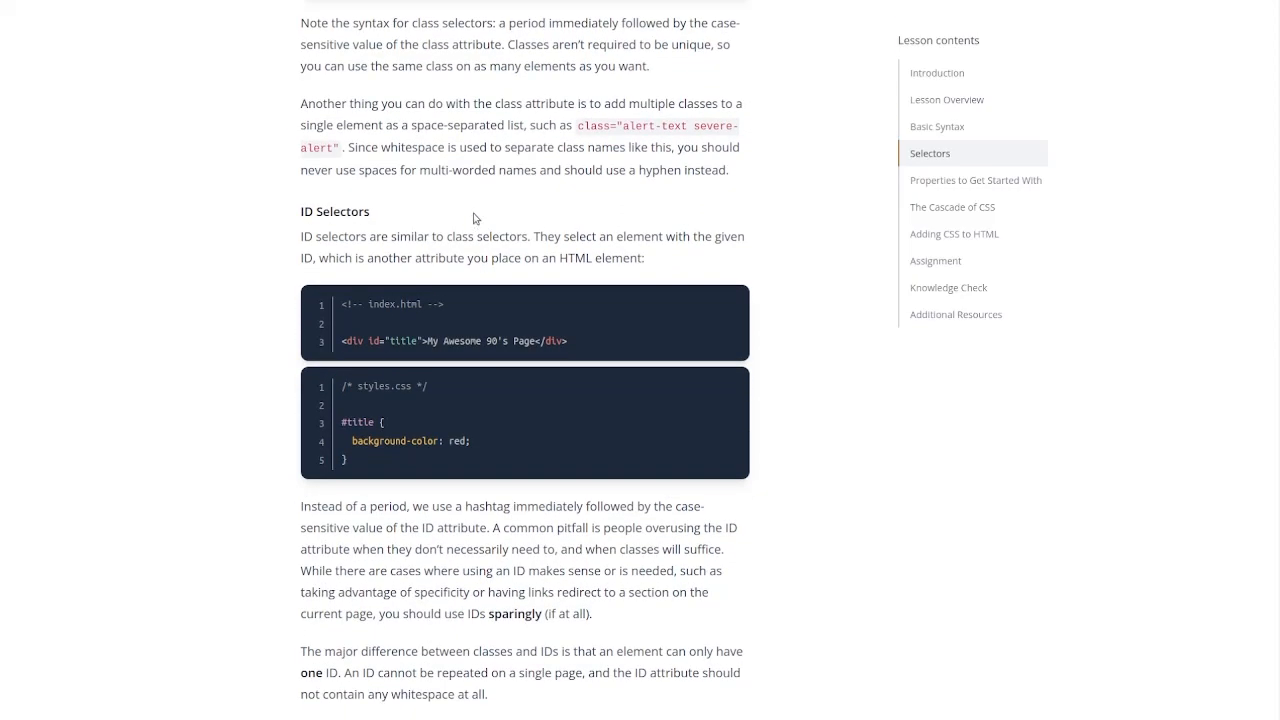
{"action": "scroll", "scroll_direction": "down", "scroll_amount": 3}
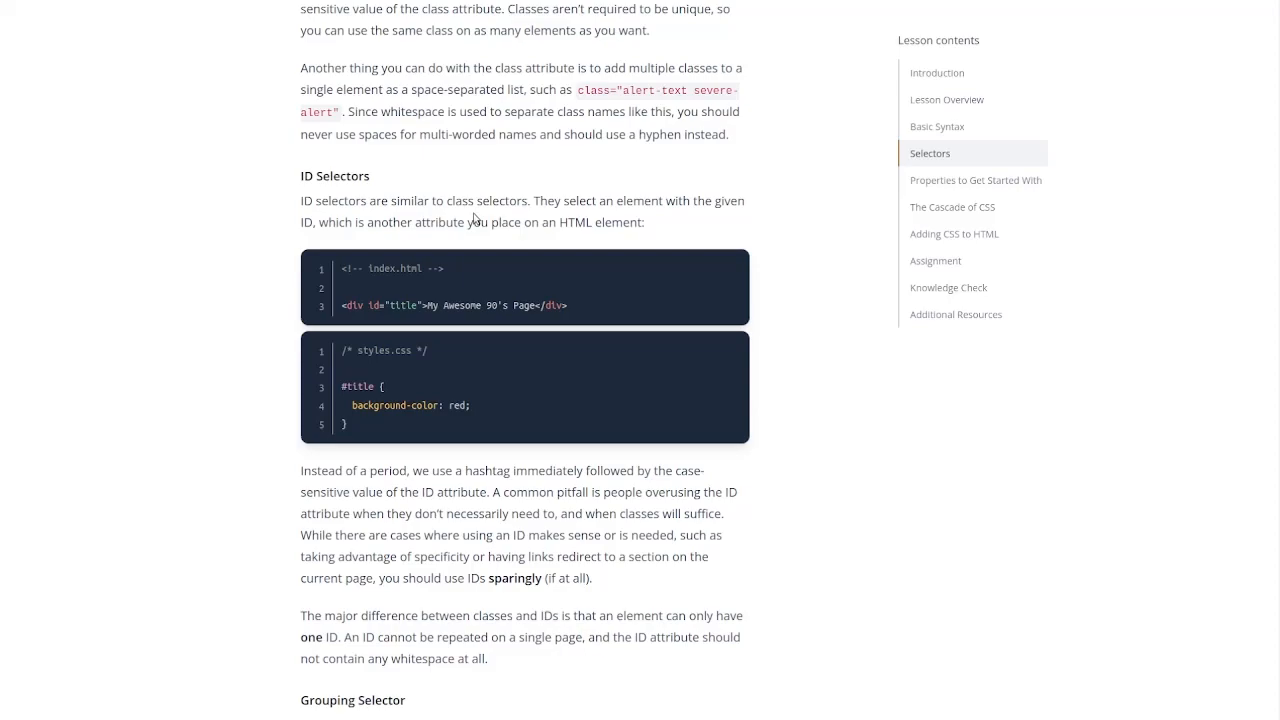
{"action": "scroll", "scroll_direction": "down", "scroll_amount": 3}
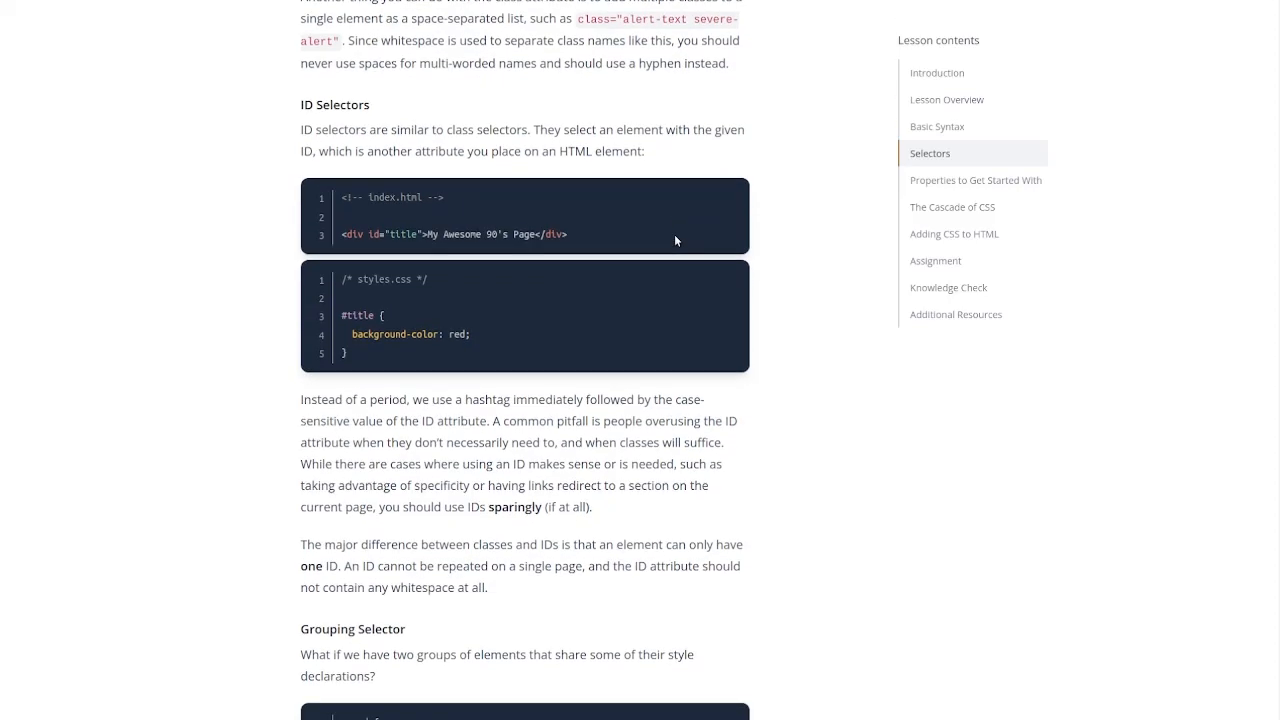
{"action": "mouse_move", "coordinate": [684, 239]}
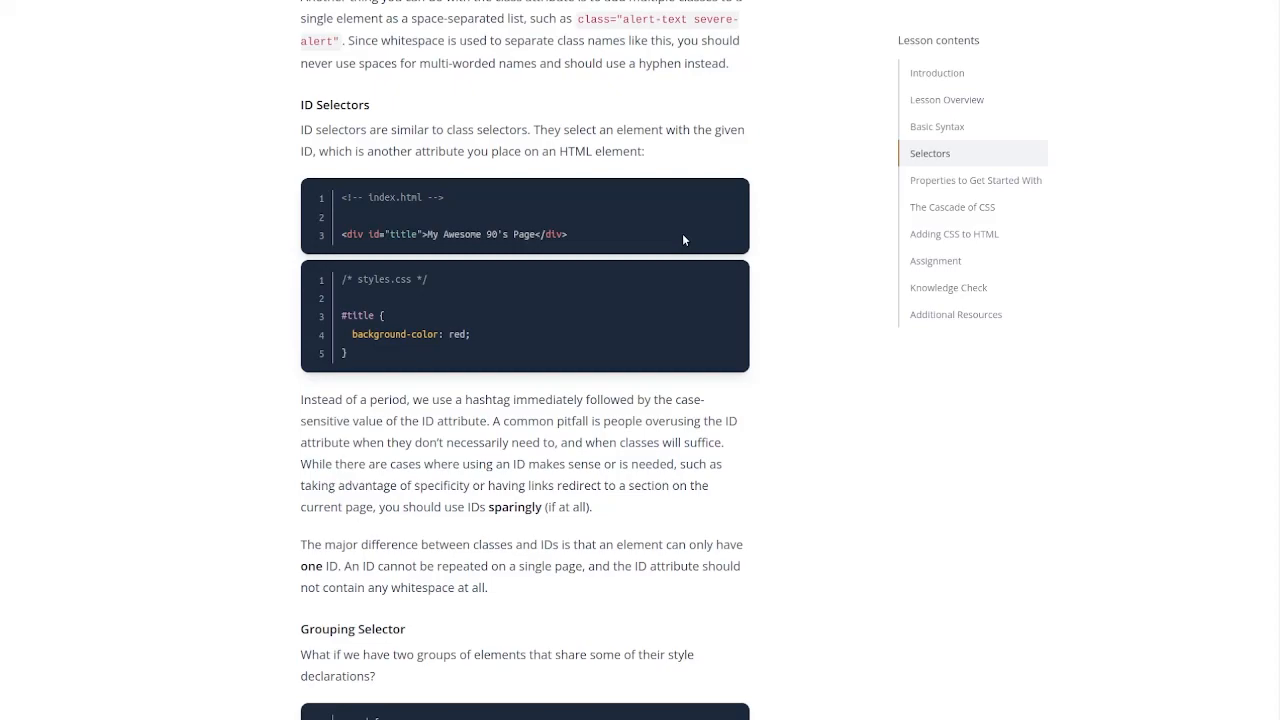
{"action": "mouse_move", "coordinate": [464, 139]}
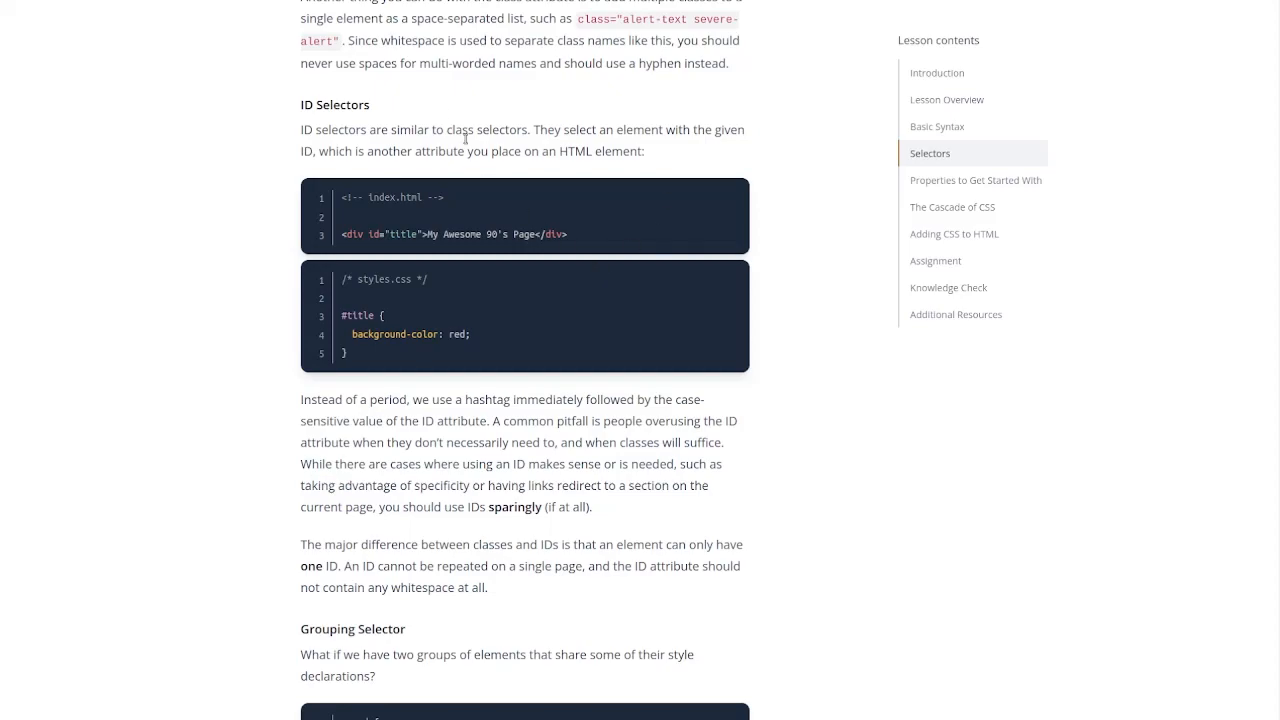
{"action": "scroll", "scroll_direction": "down", "scroll_amount": 3}
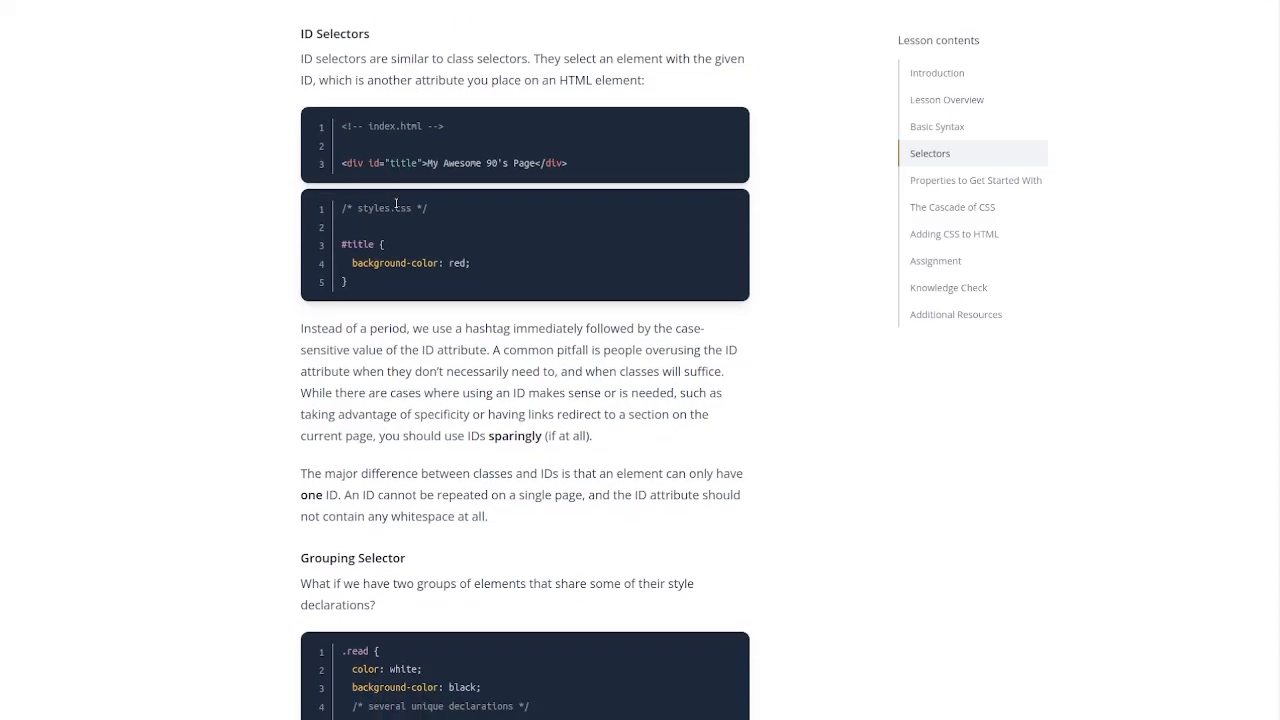
{"action": "scroll", "scroll_direction": "down", "scroll_amount": 3}
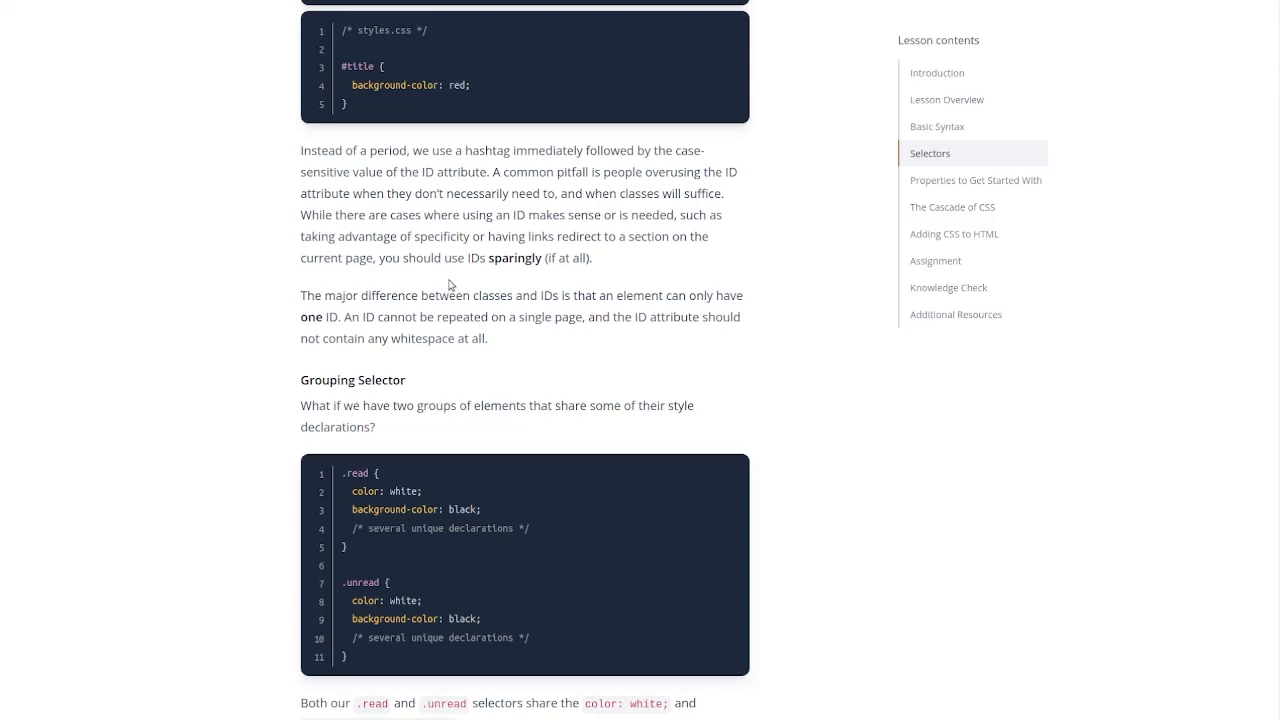
{"action": "mouse_move", "coordinate": [443, 228]}
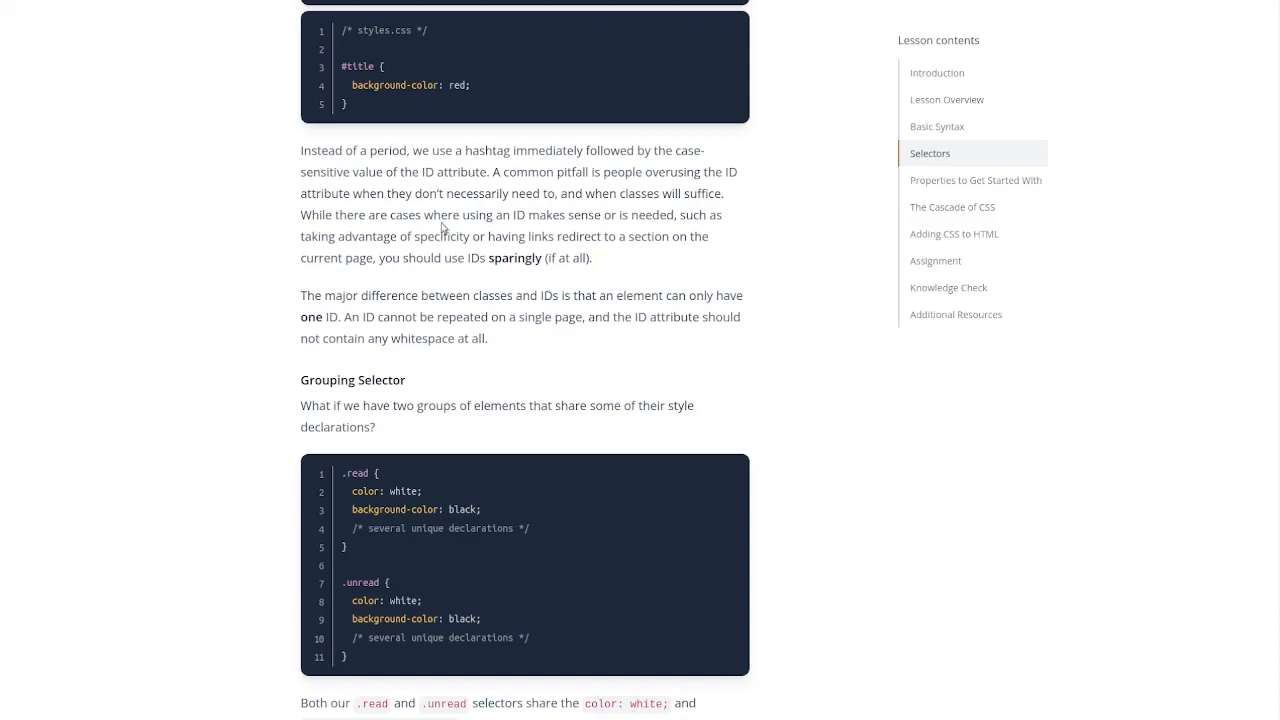
{"action": "mouse_move", "coordinate": [594, 261]}
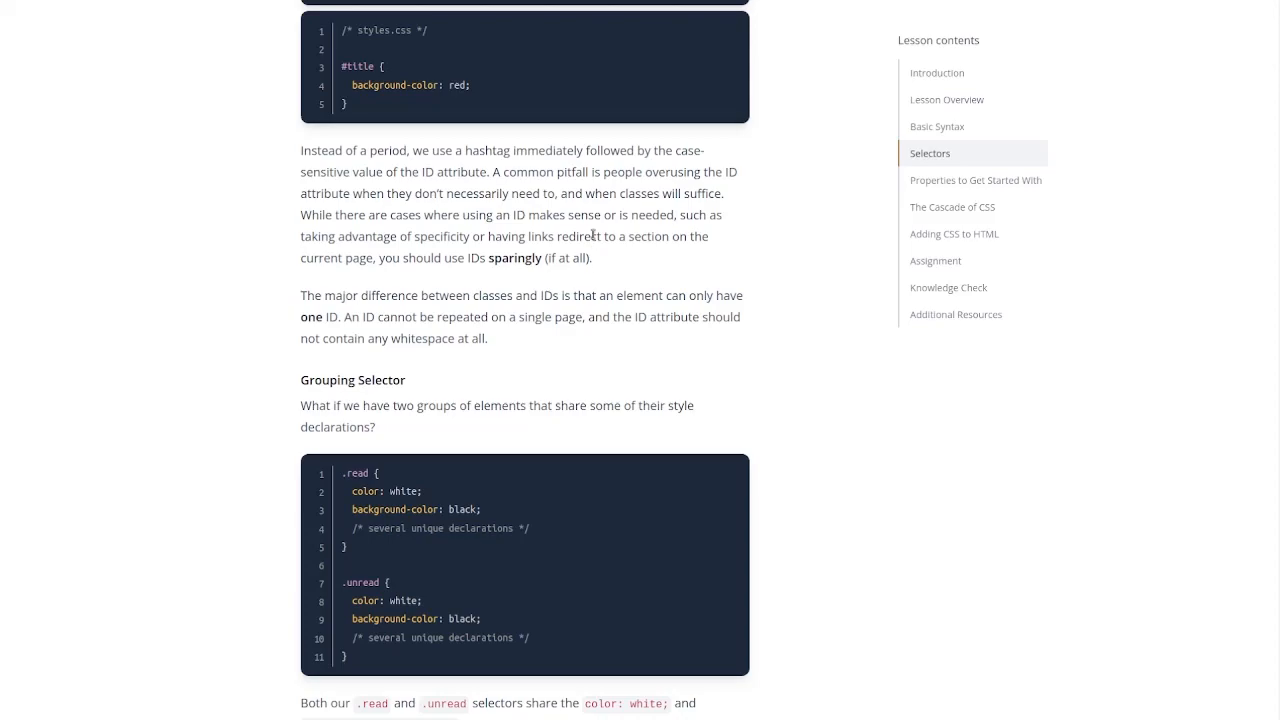
{"action": "mouse_move", "coordinate": [568, 338]}
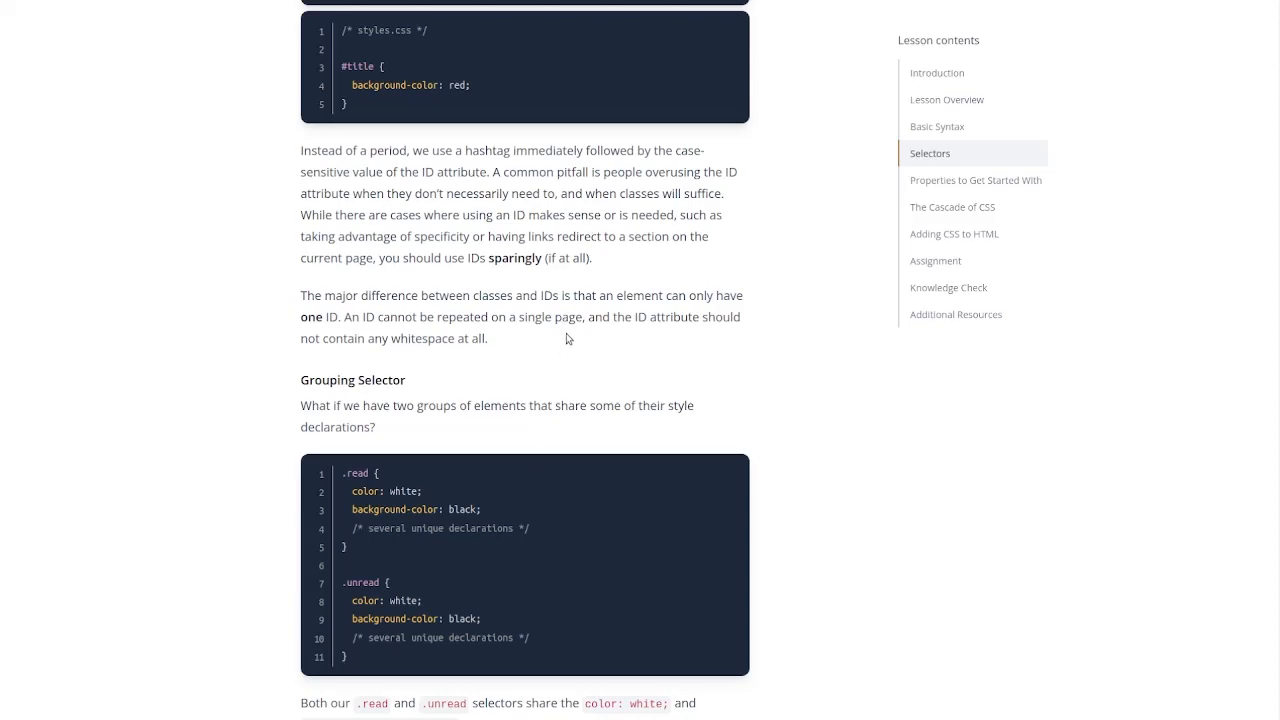
{"action": "mouse_move", "coordinate": [547, 211]}
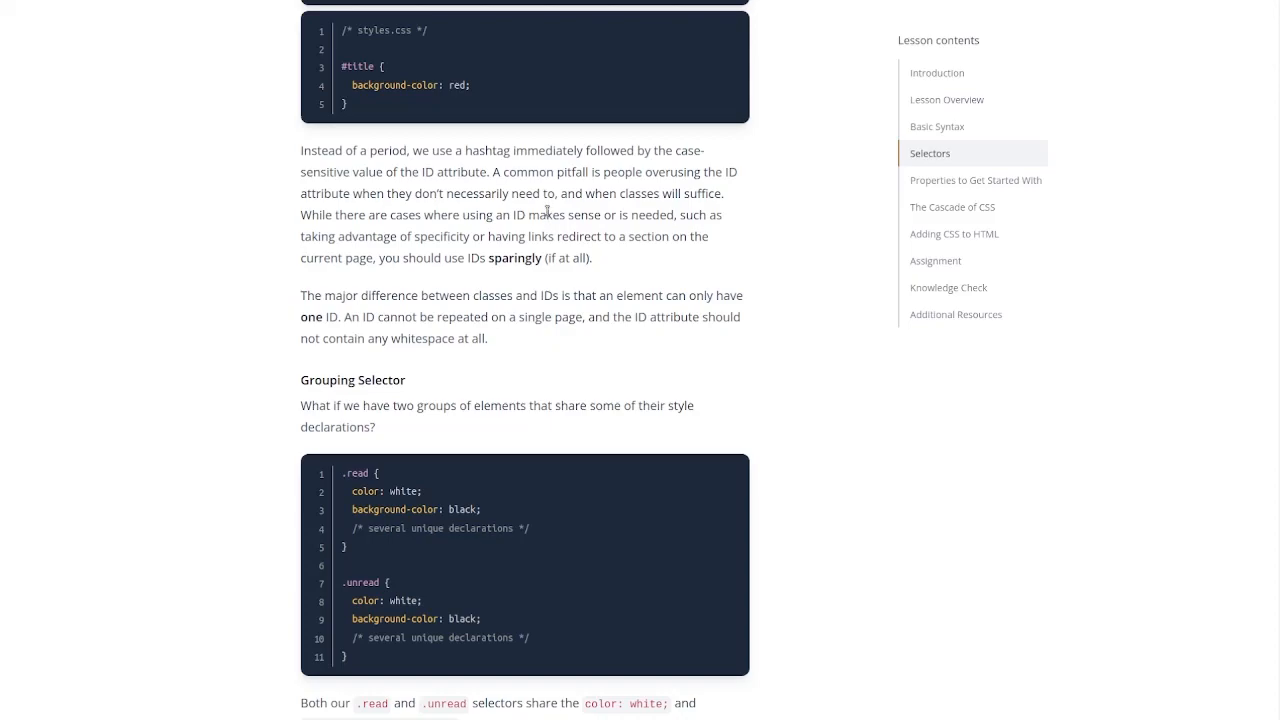
{"action": "mouse_move", "coordinate": [588, 251]}
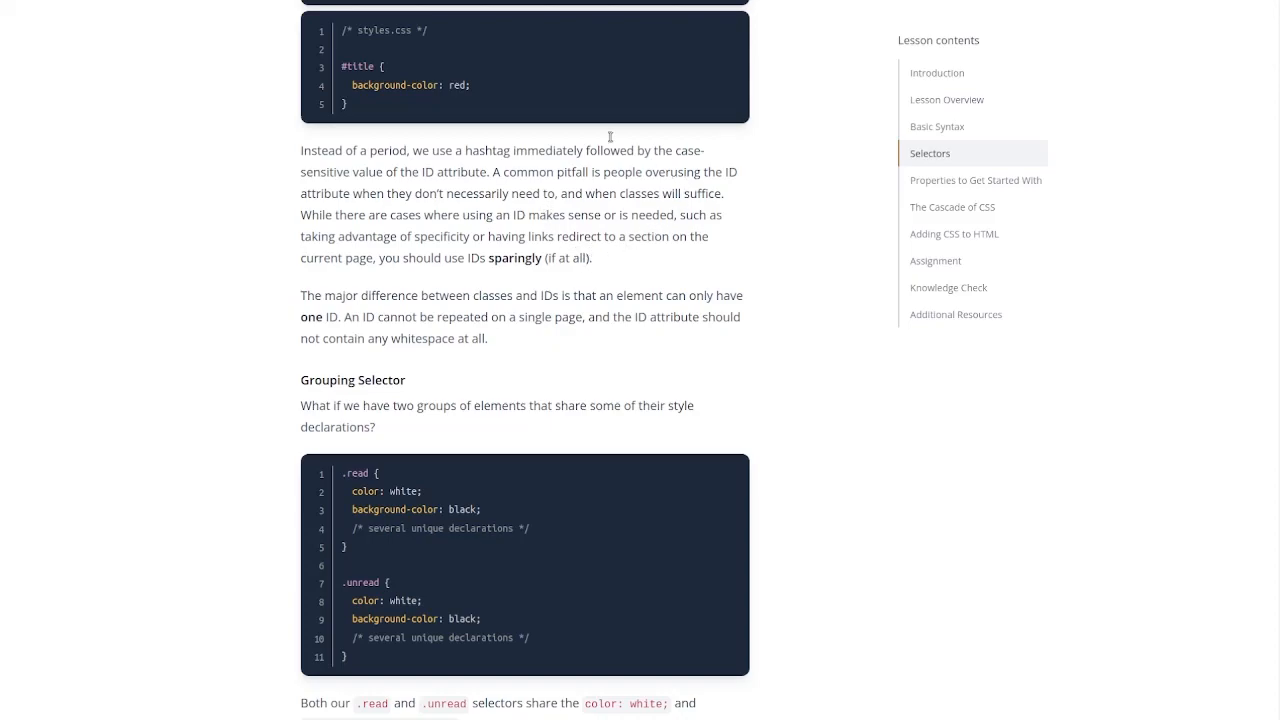
{"action": "mouse_move", "coordinate": [465, 173]}
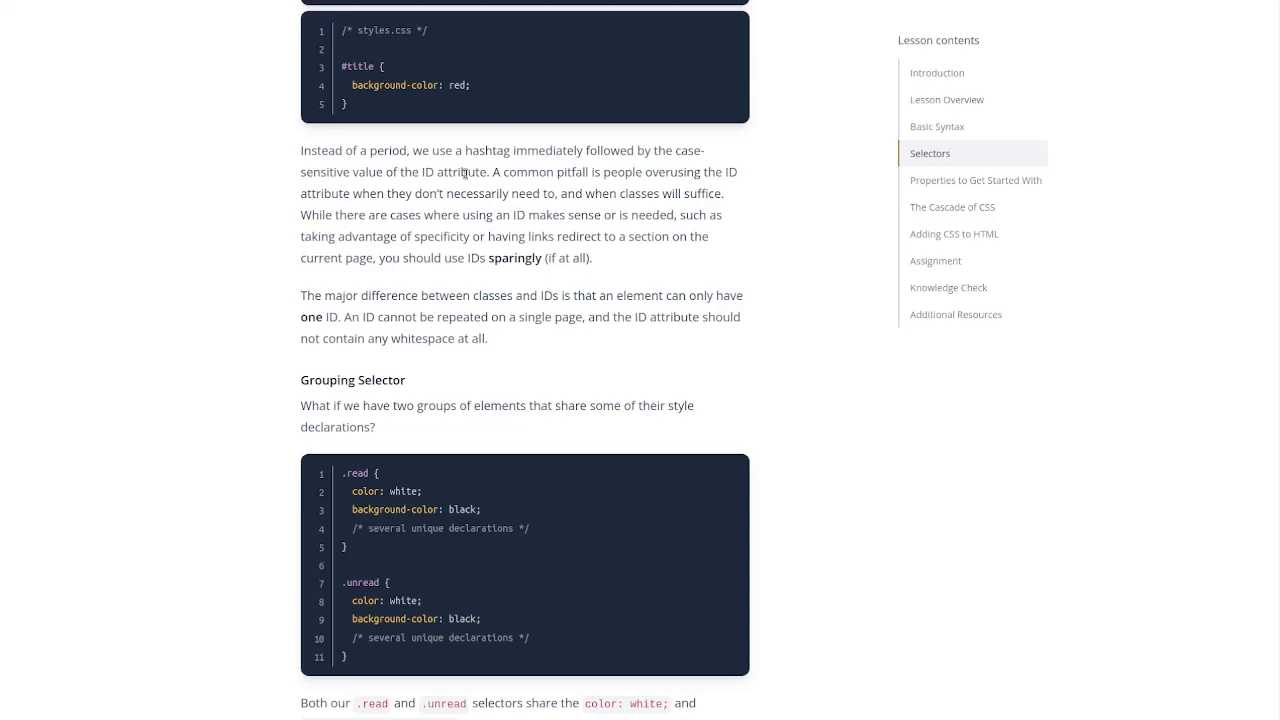
Step: Scroll to the grouped '.read, .unread' rule and its explanation of reducing repeated declarations
{"action": "scroll", "scroll_direction": "down", "scroll_amount": 3}
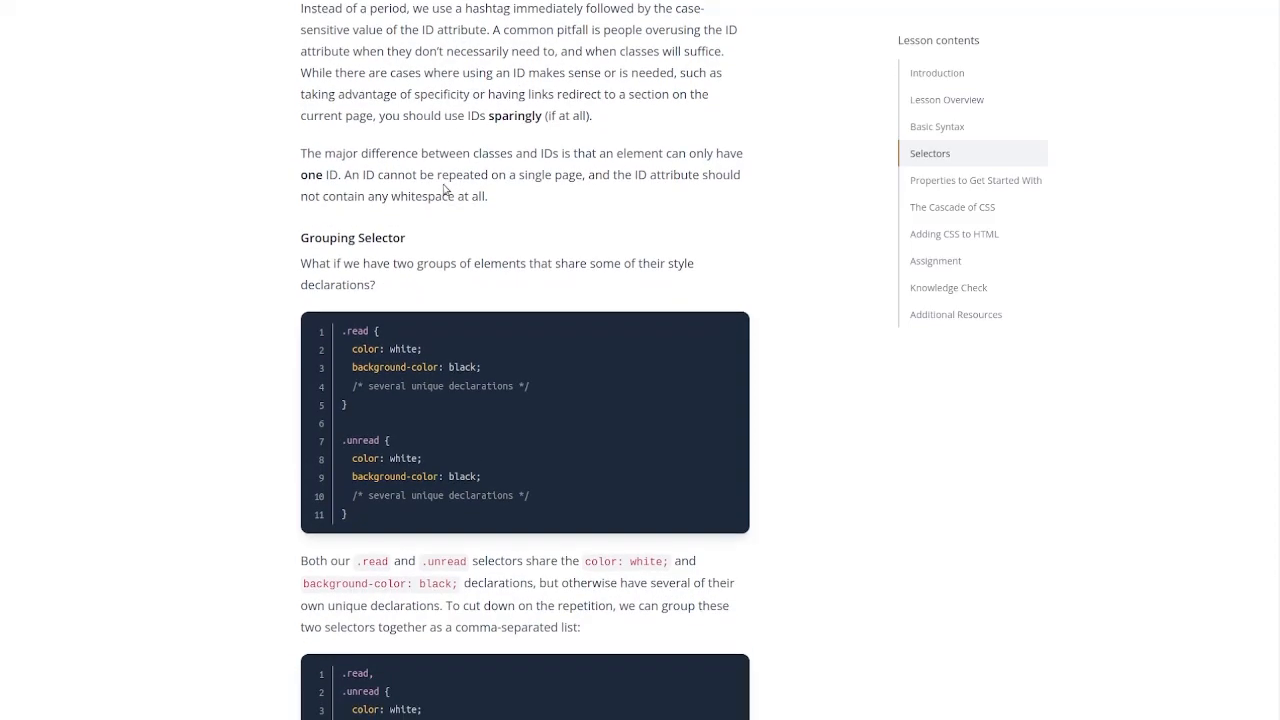
{"action": "mouse_move", "coordinate": [440, 228]}
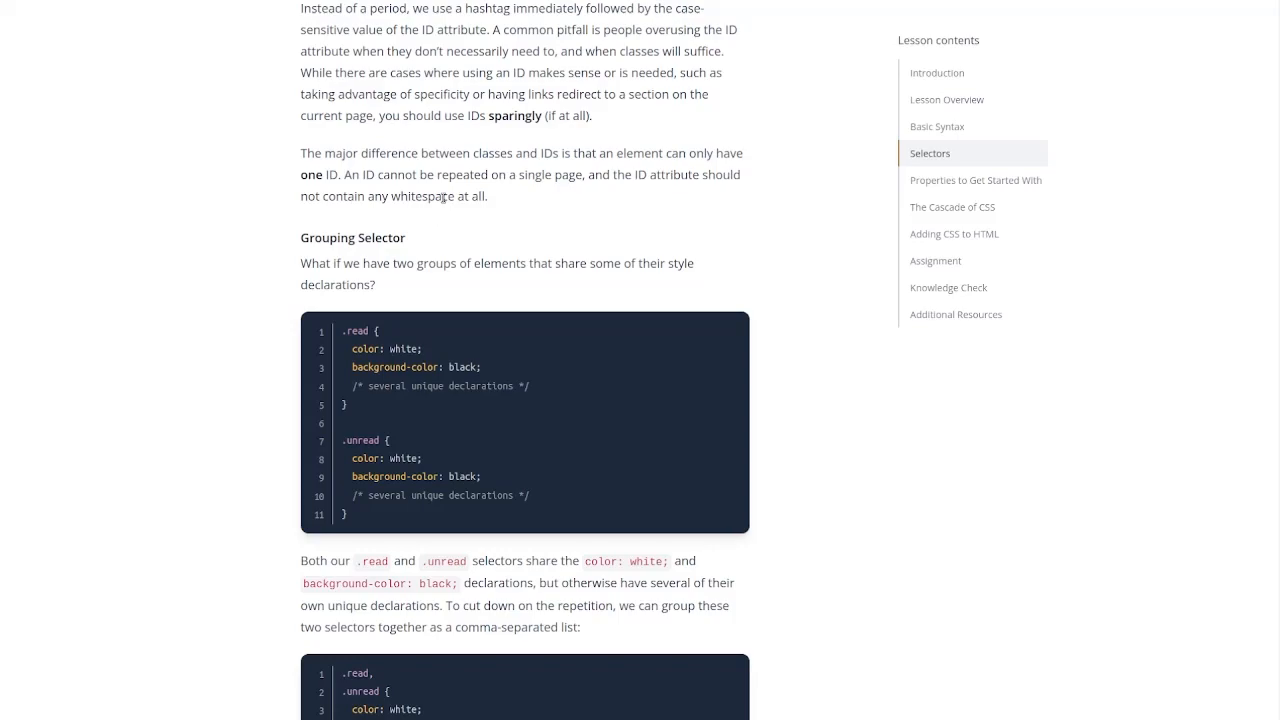
{"action": "mouse_move", "coordinate": [744, 214]}
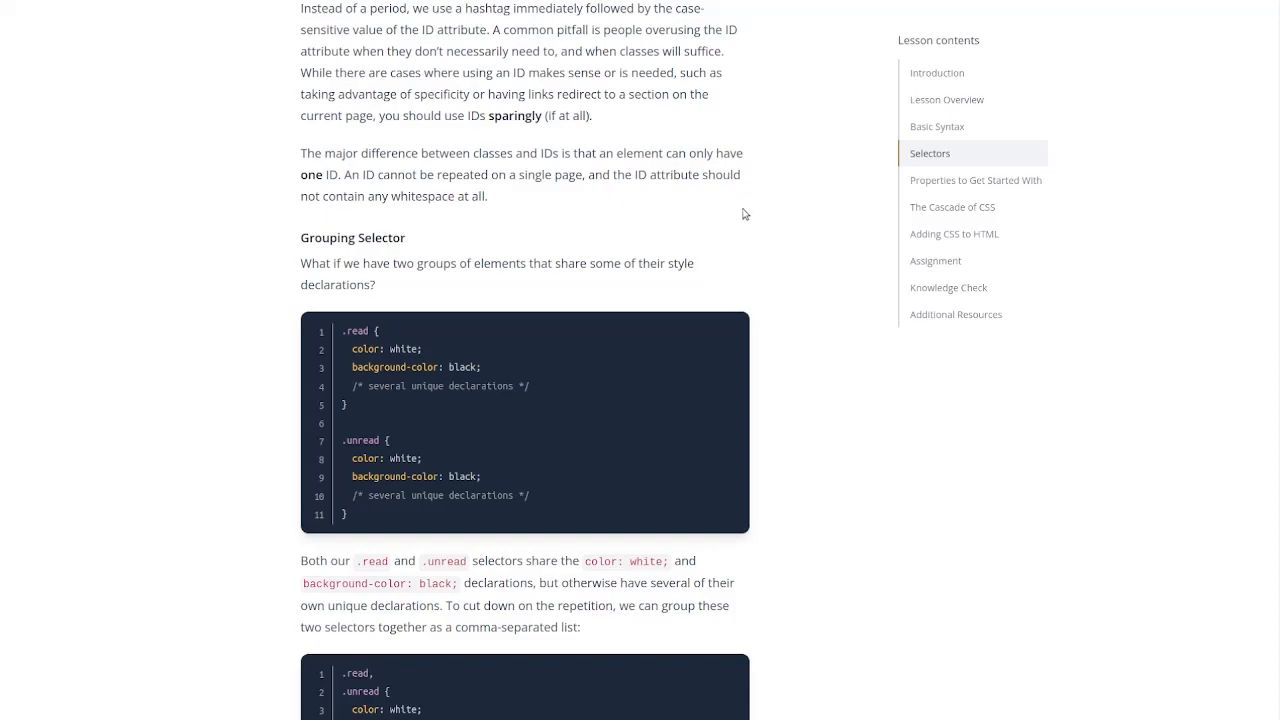
{"action": "scroll", "scroll_direction": "down", "scroll_amount": 3}
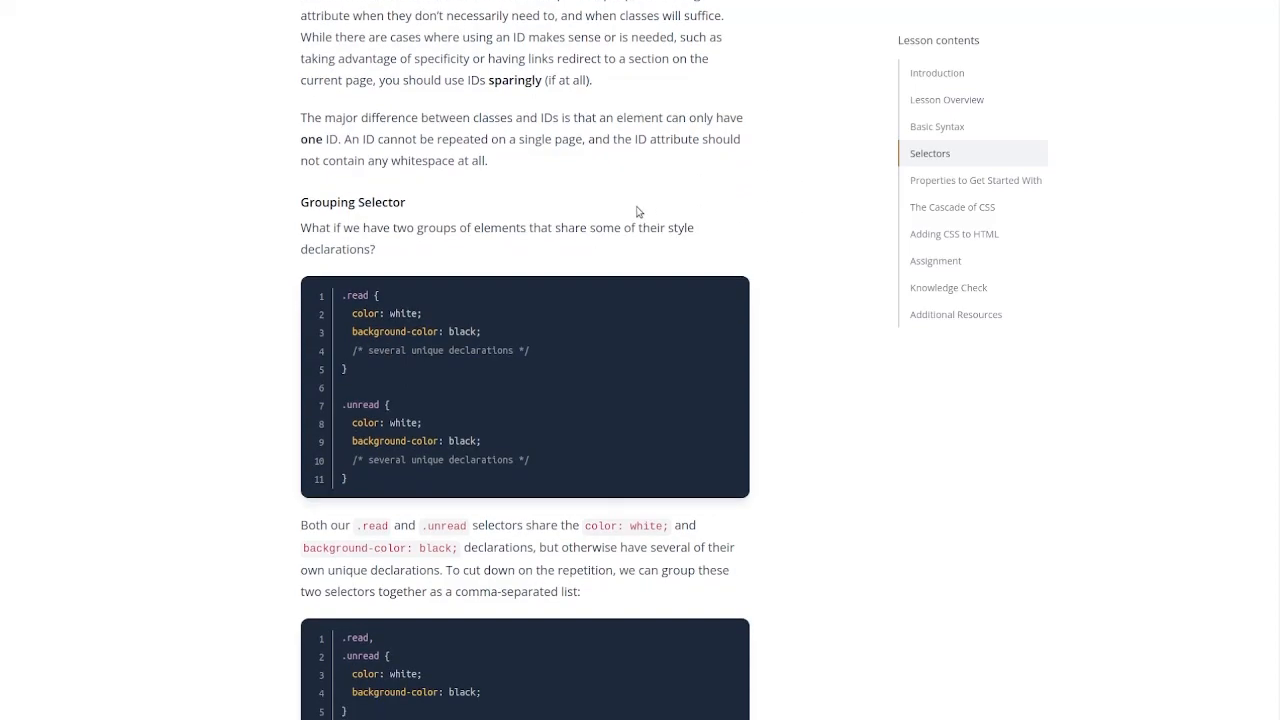
{"action": "scroll", "scroll_direction": "down", "scroll_amount": 3}
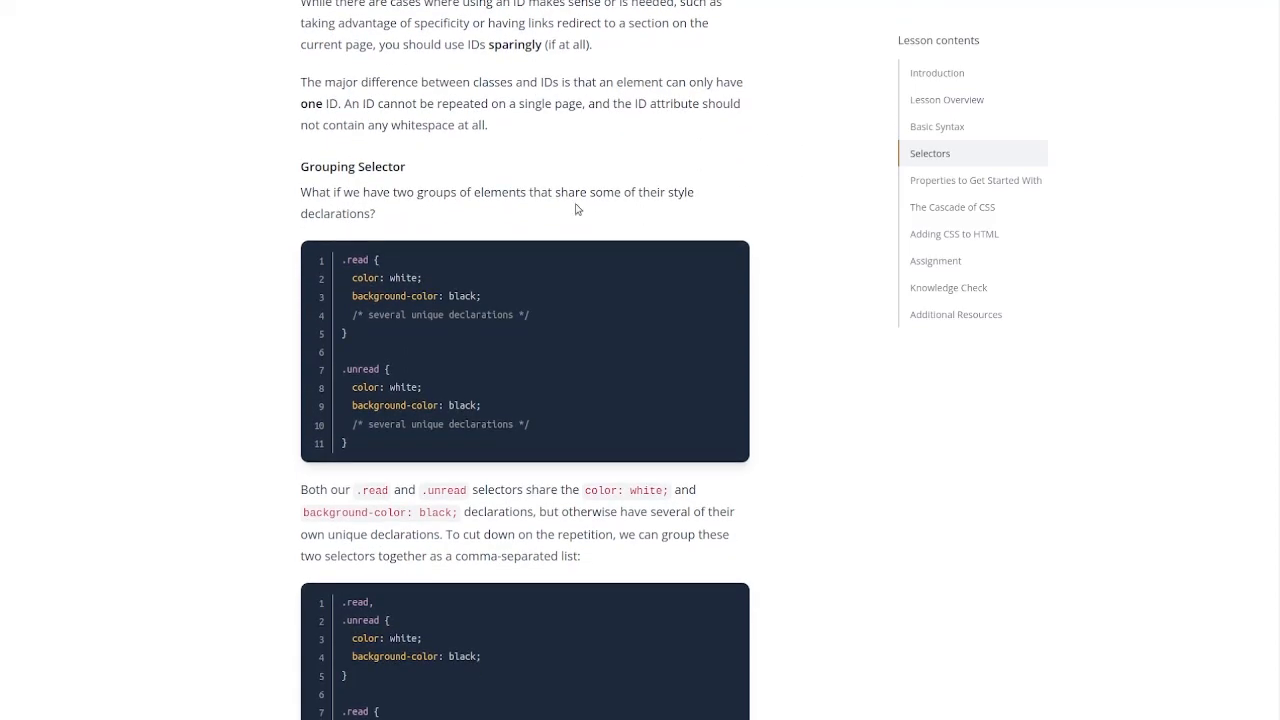
{"action": "scroll", "scroll_direction": "down", "scroll_amount": 3}
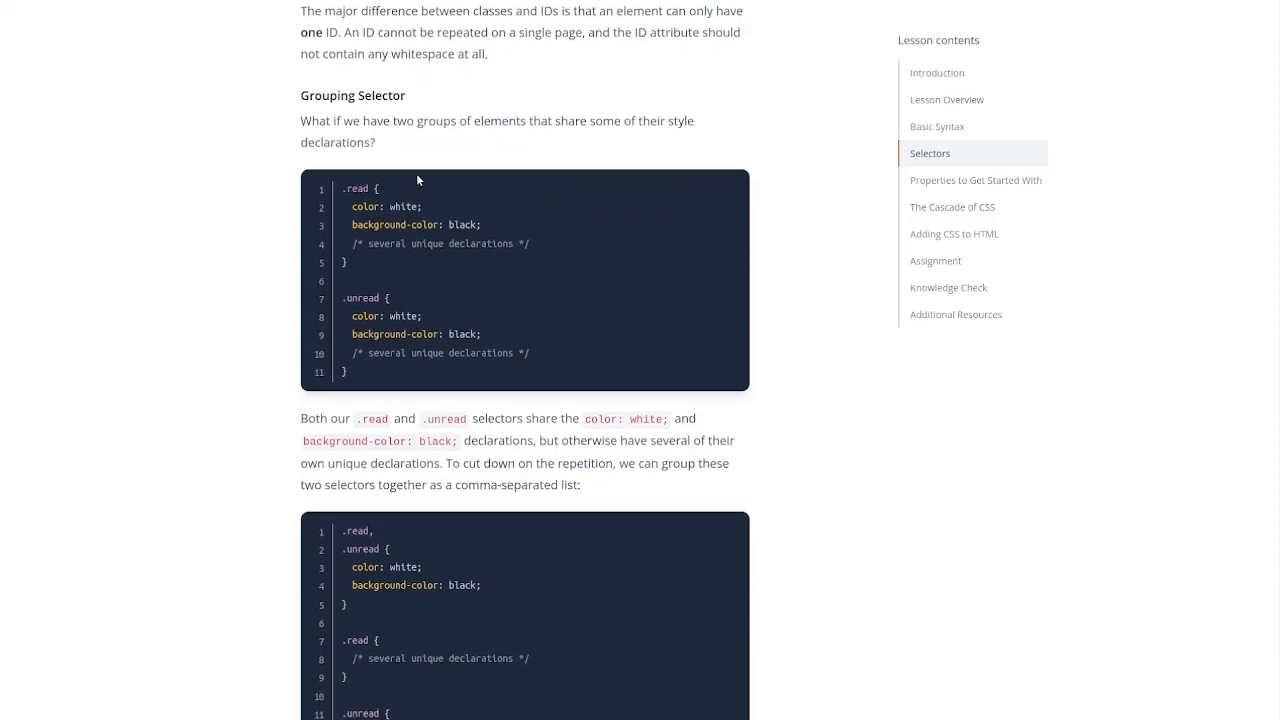
{"action": "scroll", "scroll_direction": "down", "scroll_amount": 3}
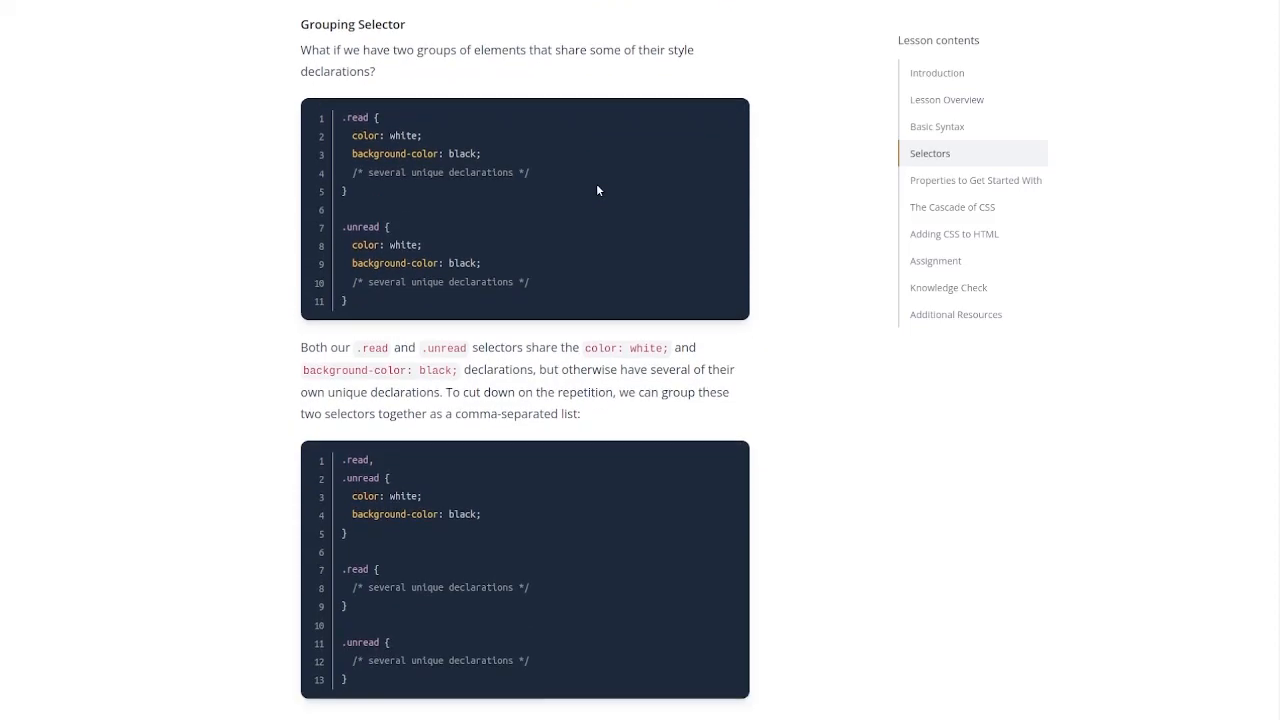
{"action": "mouse_move", "coordinate": [378, 148]}
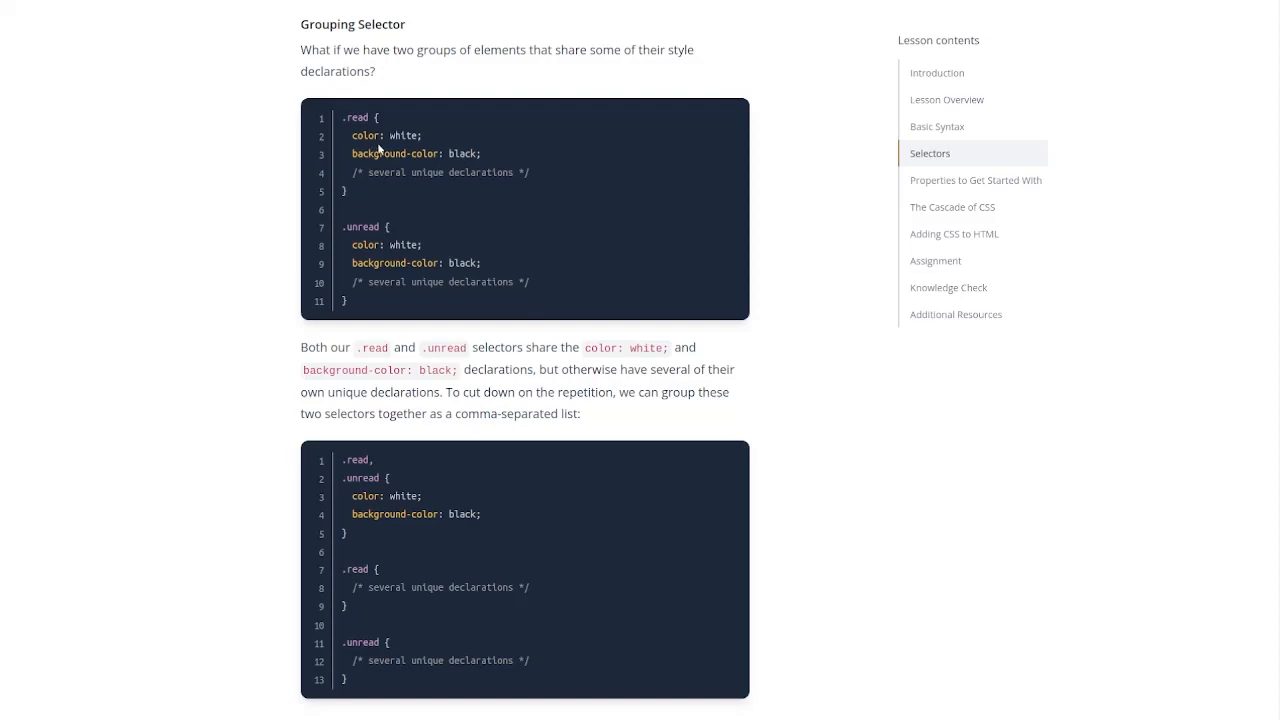
{"action": "mouse_move", "coordinate": [616, 152]}
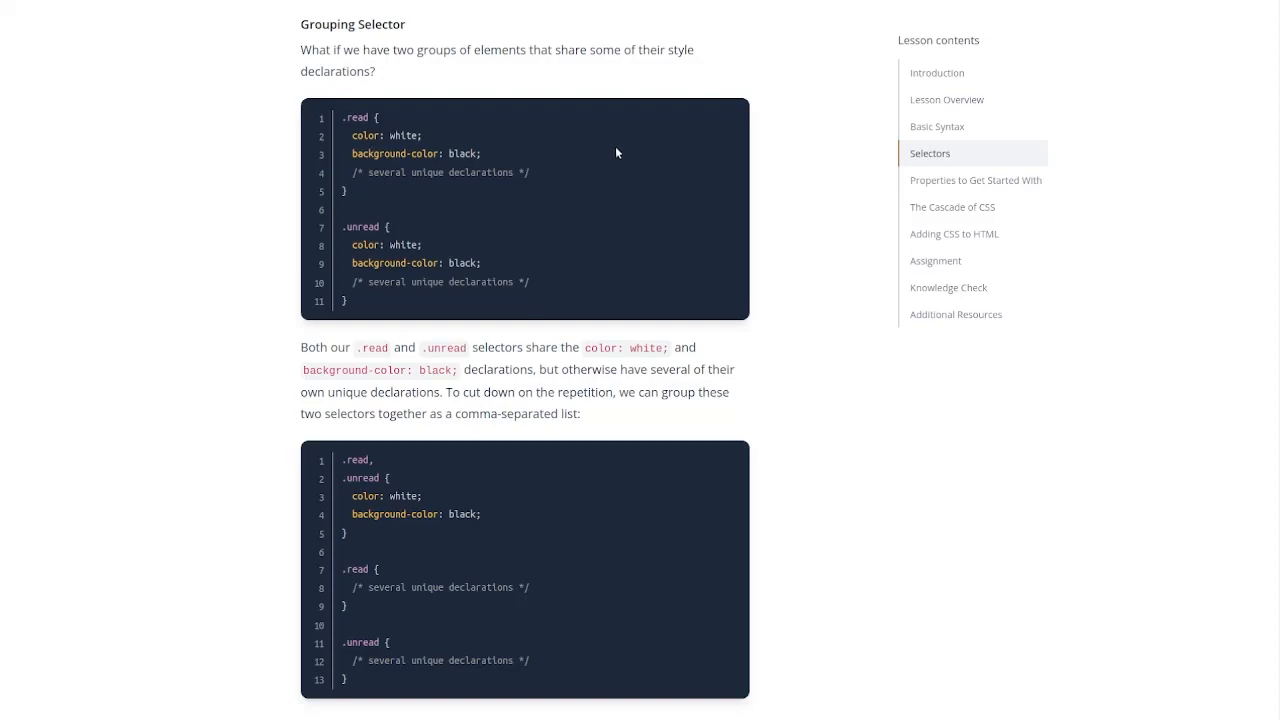
{"action": "mouse_move", "coordinate": [567, 266]}
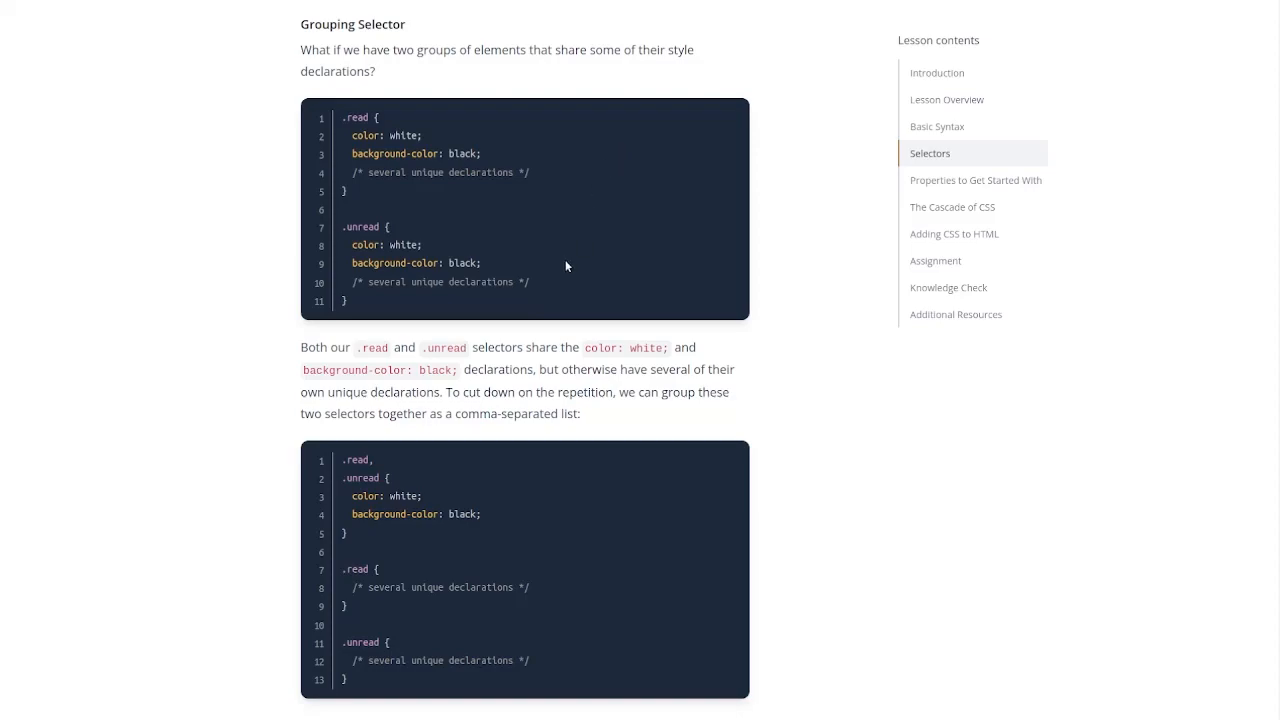
{"action": "mouse_move", "coordinate": [583, 258]}
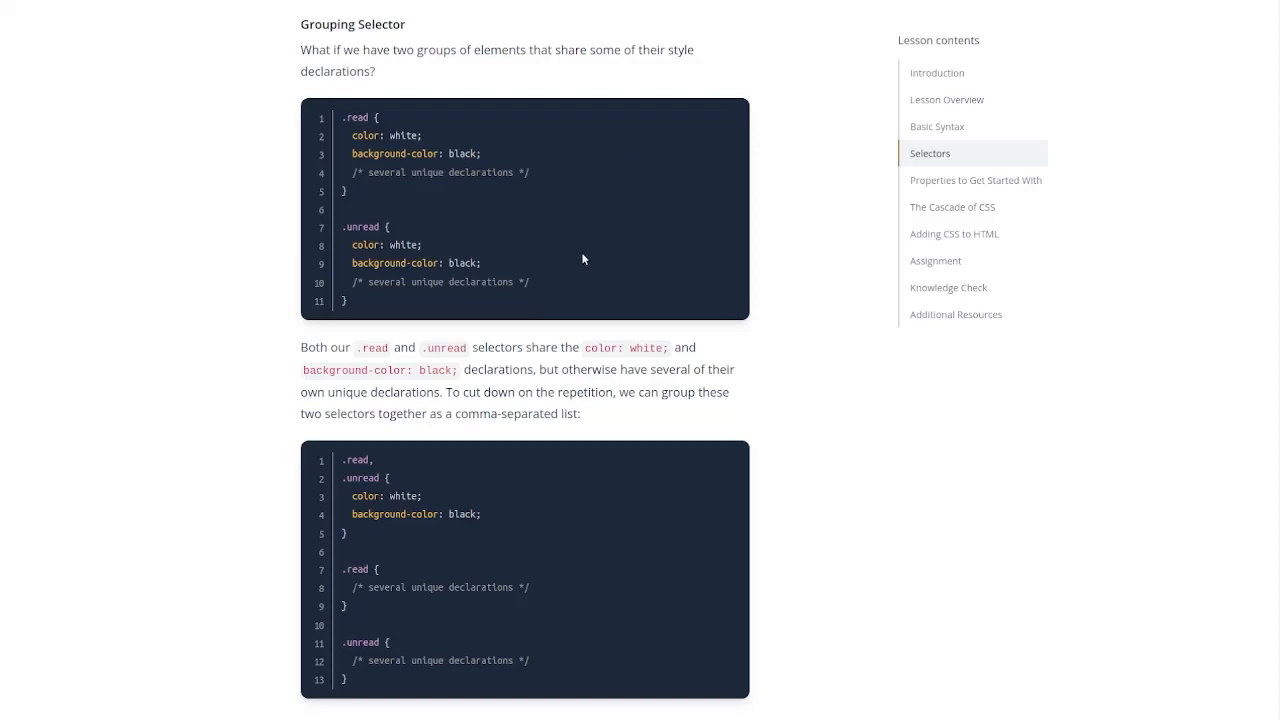
{"action": "scroll", "scroll_direction": "down", "scroll_amount": 3}
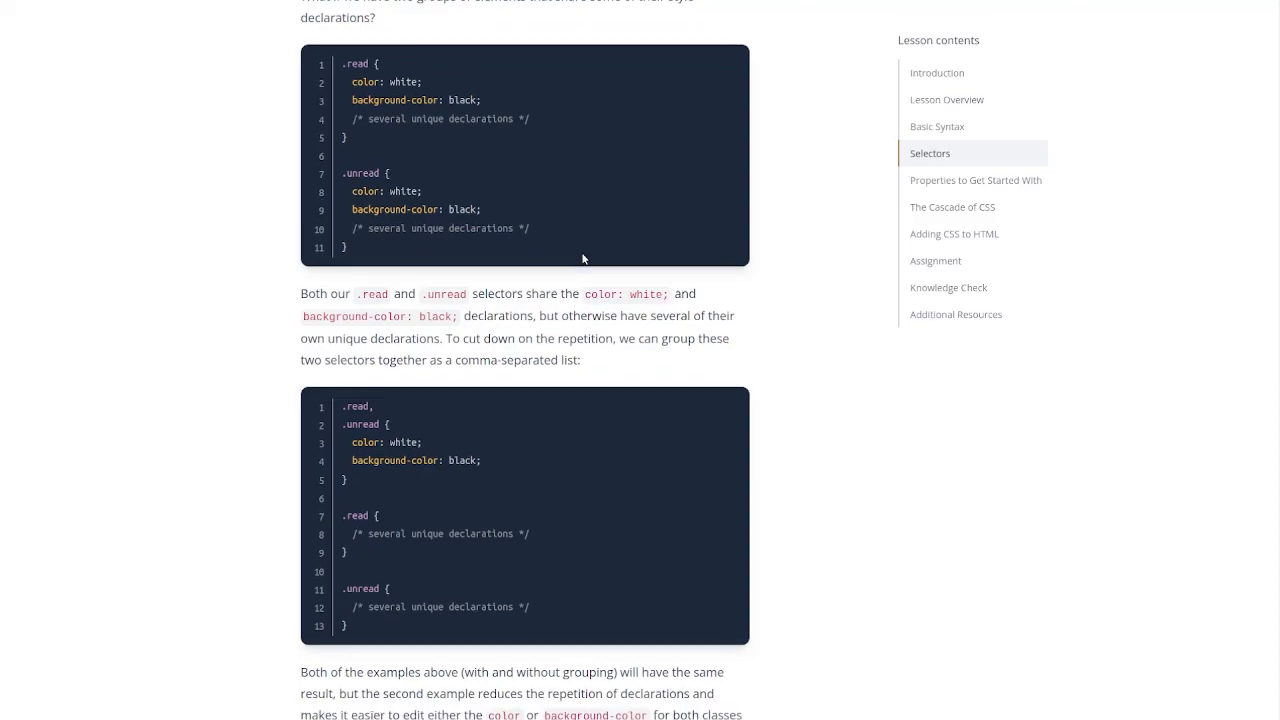
{"action": "scroll", "scroll_direction": "down", "scroll_amount": 3}
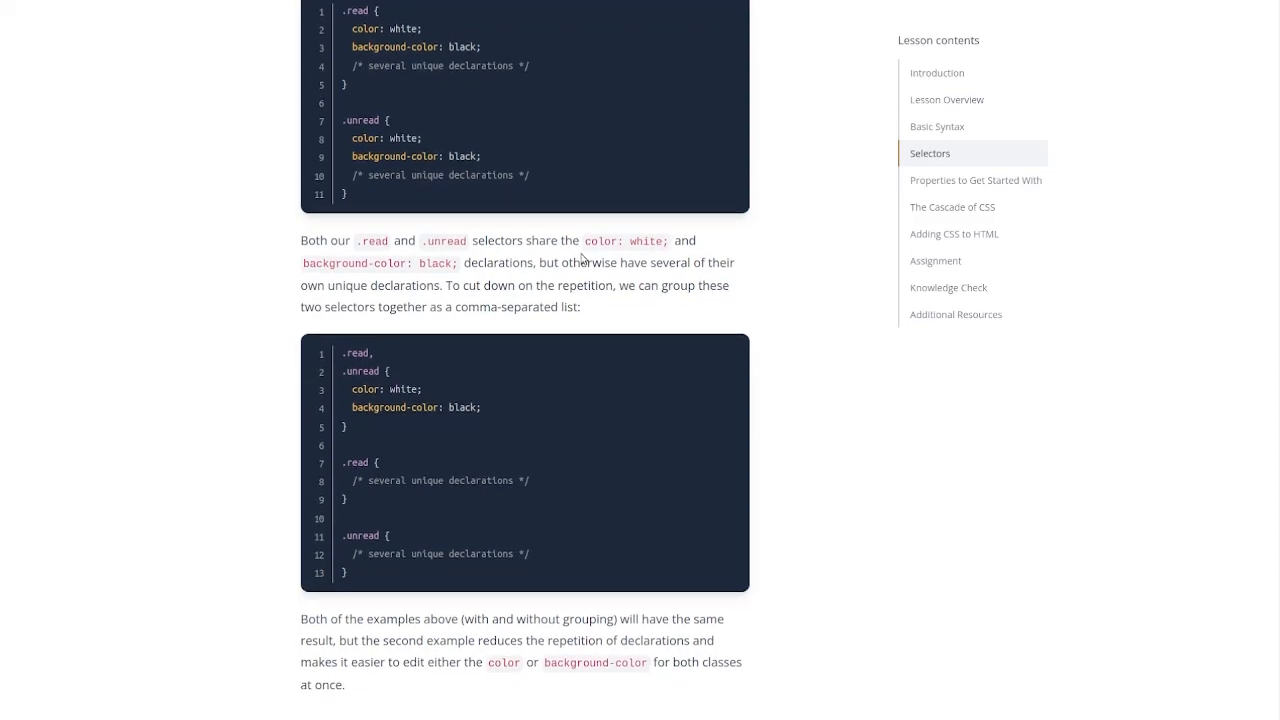
{"action": "mouse_move", "coordinate": [578, 250]}
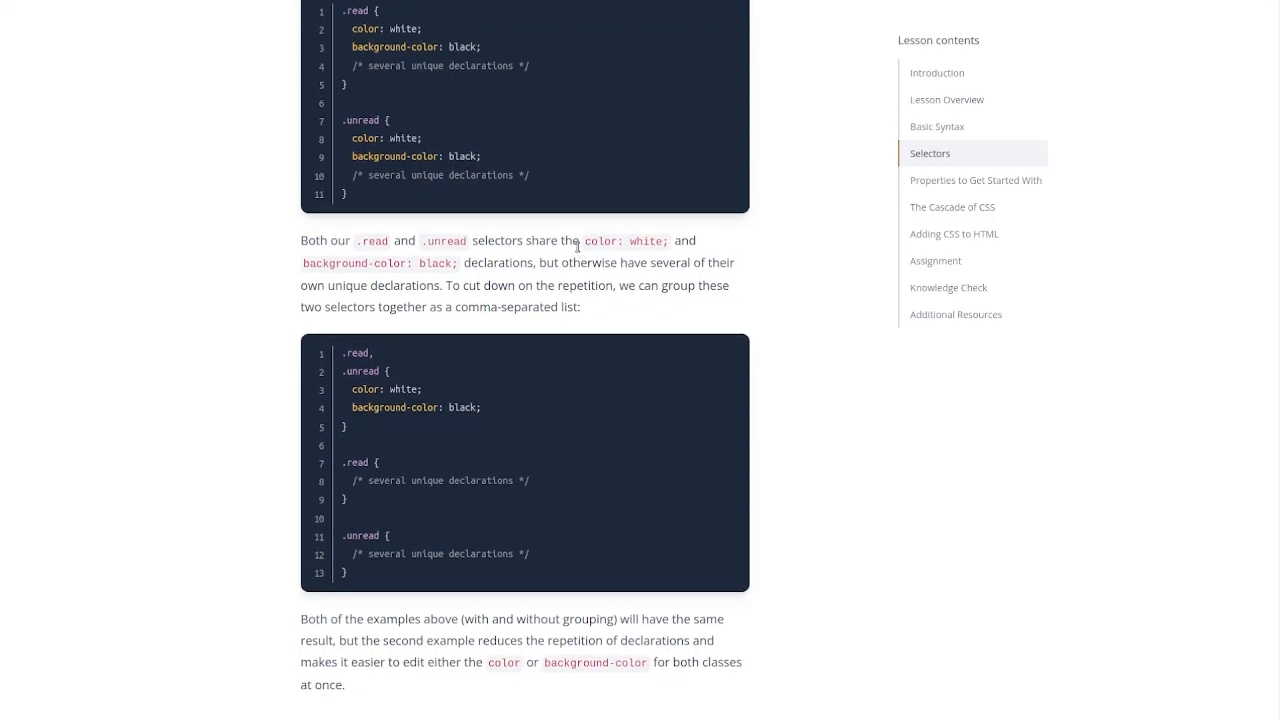
{"action": "mouse_move", "coordinate": [392, 280]}
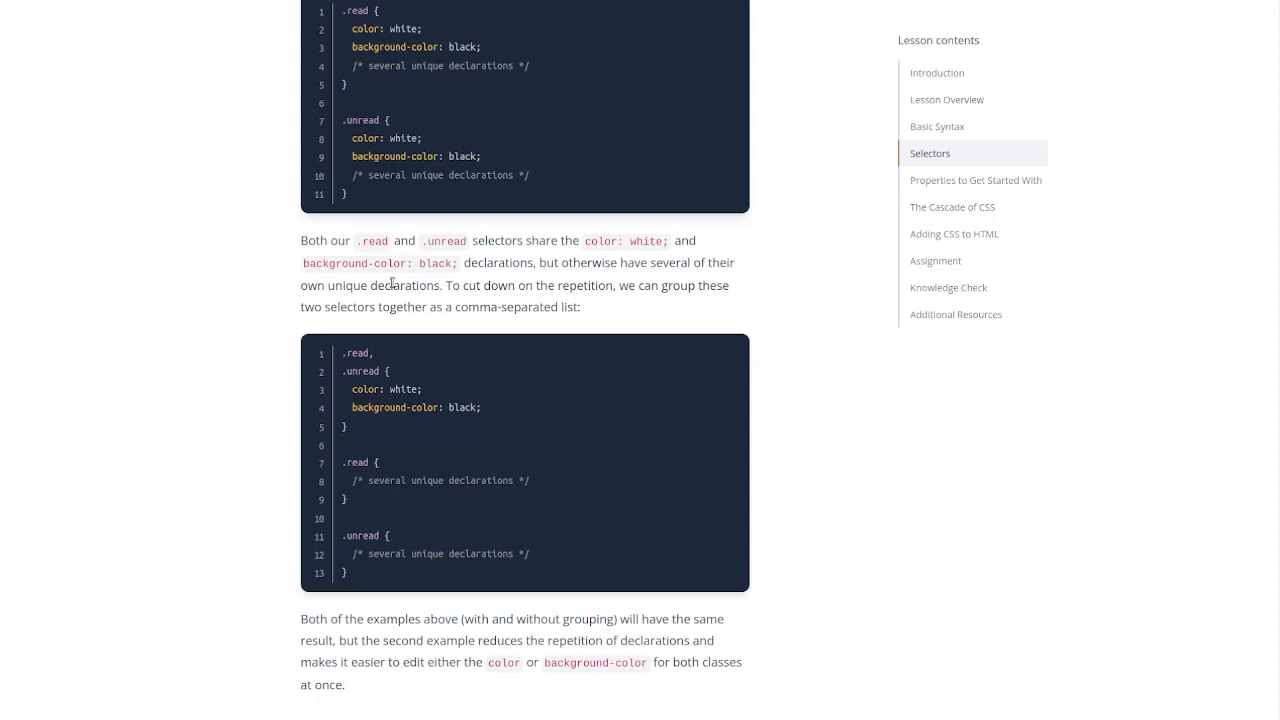
Step: Scroll to Chaining Selectors and its subsection header HTML and .subsection.header rule
{"action": "scroll", "scroll_direction": "down", "scroll_amount": 3}
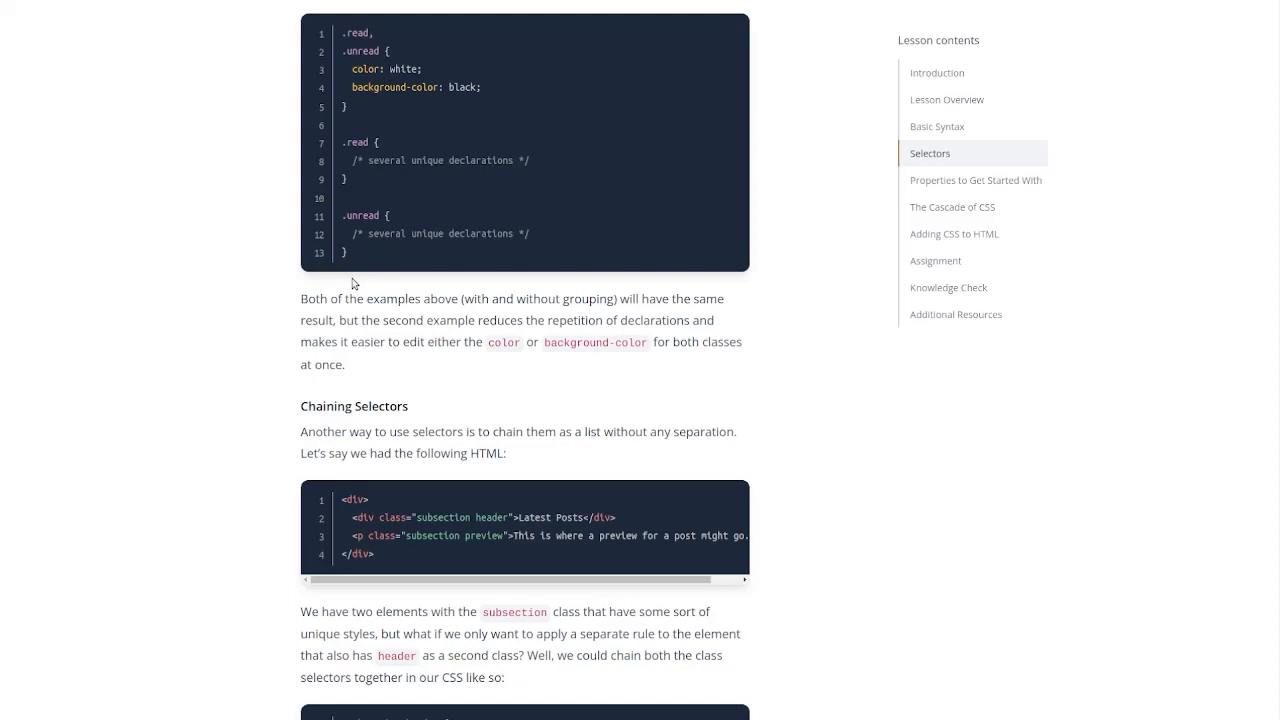
{"action": "mouse_move", "coordinate": [449, 403]}
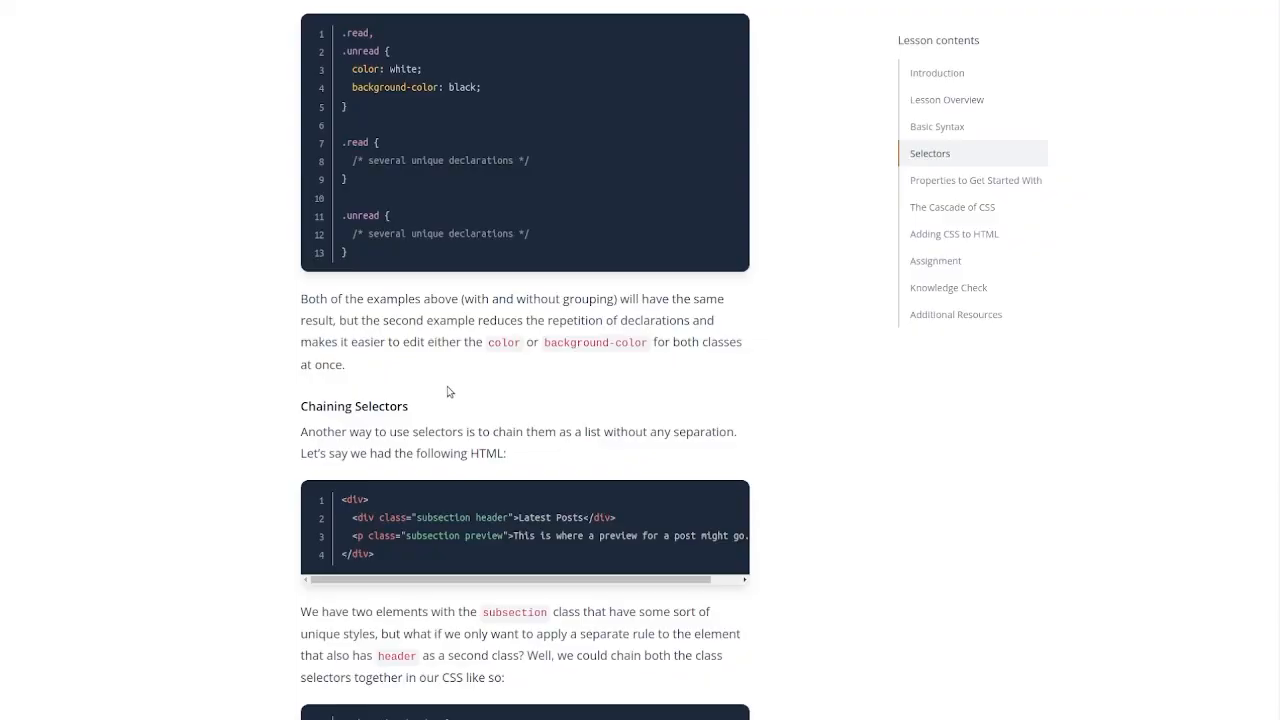
{"action": "scroll", "scroll_direction": "down", "scroll_amount": 3}
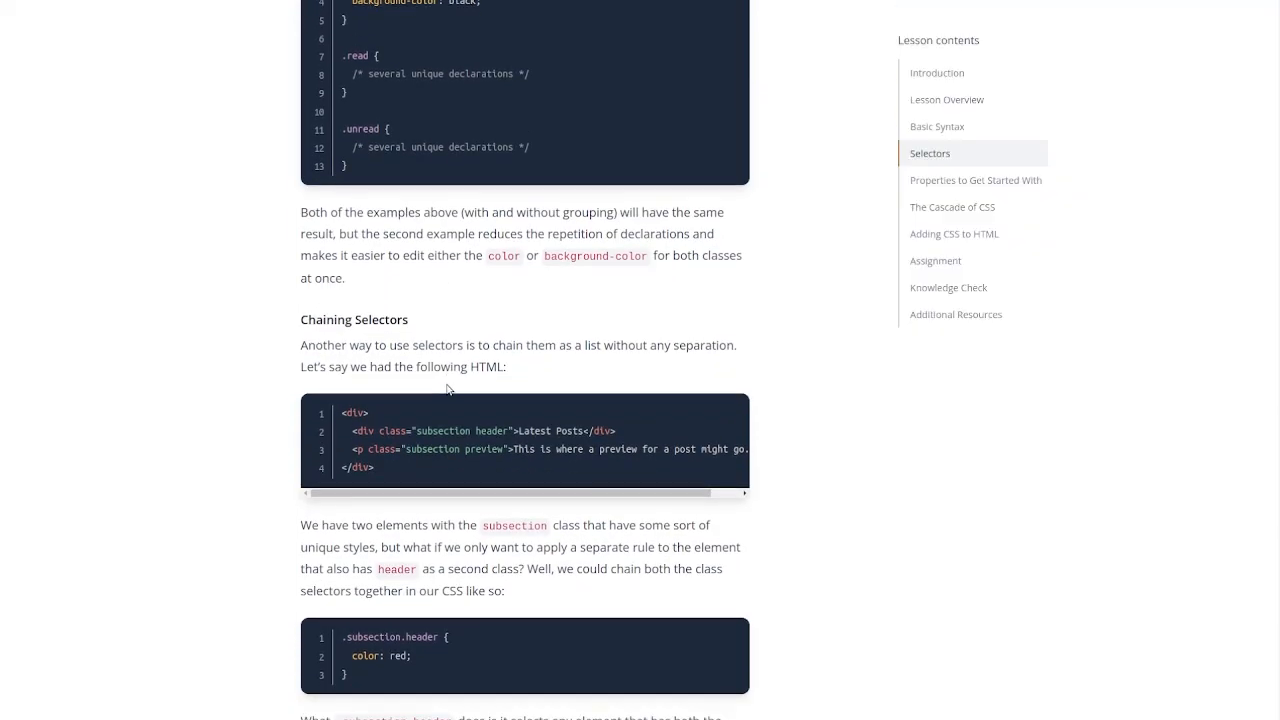
{"action": "scroll", "scroll_direction": "down", "scroll_amount": 3}
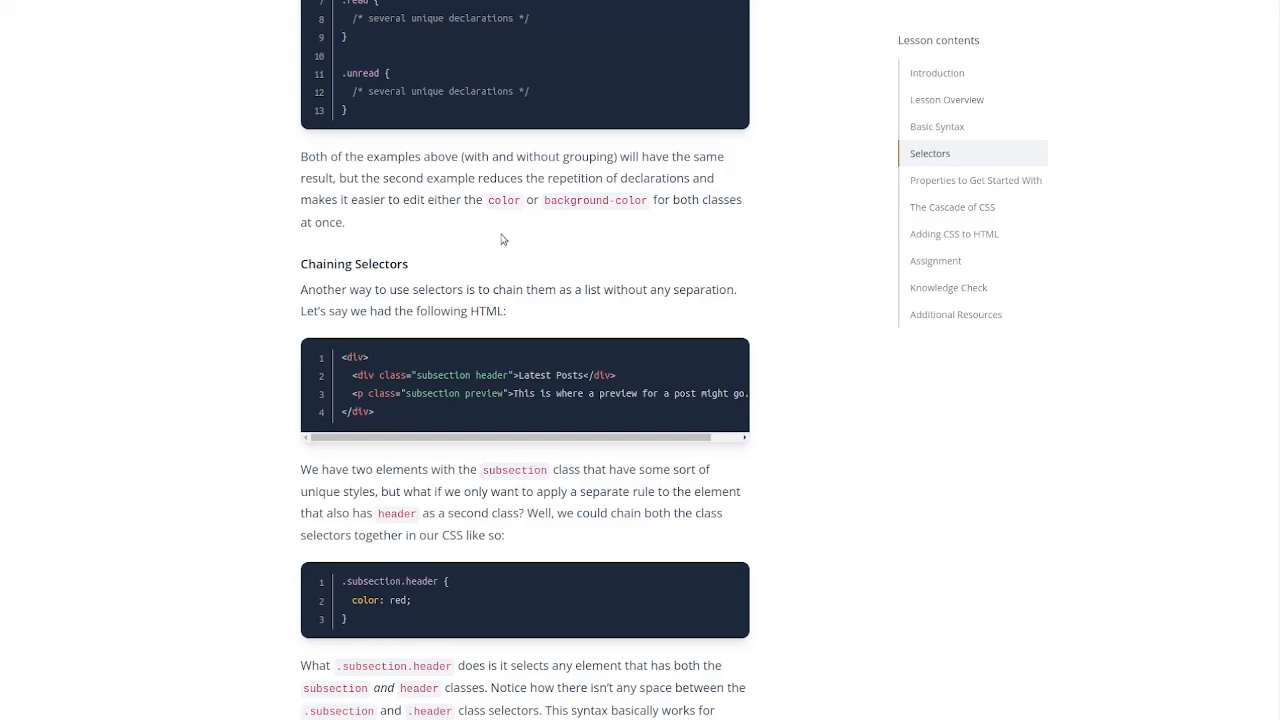
{"action": "mouse_move", "coordinate": [531, 260]}
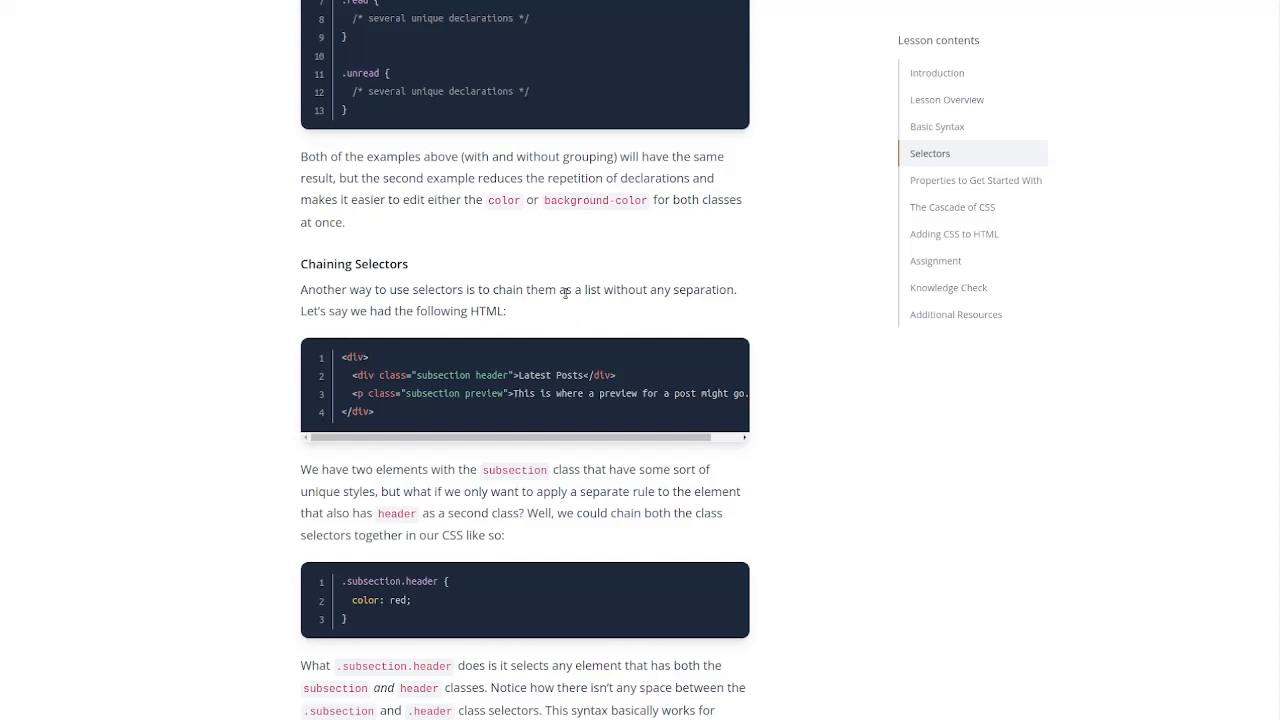
{"action": "scroll", "scroll_direction": "down", "scroll_amount": 3}
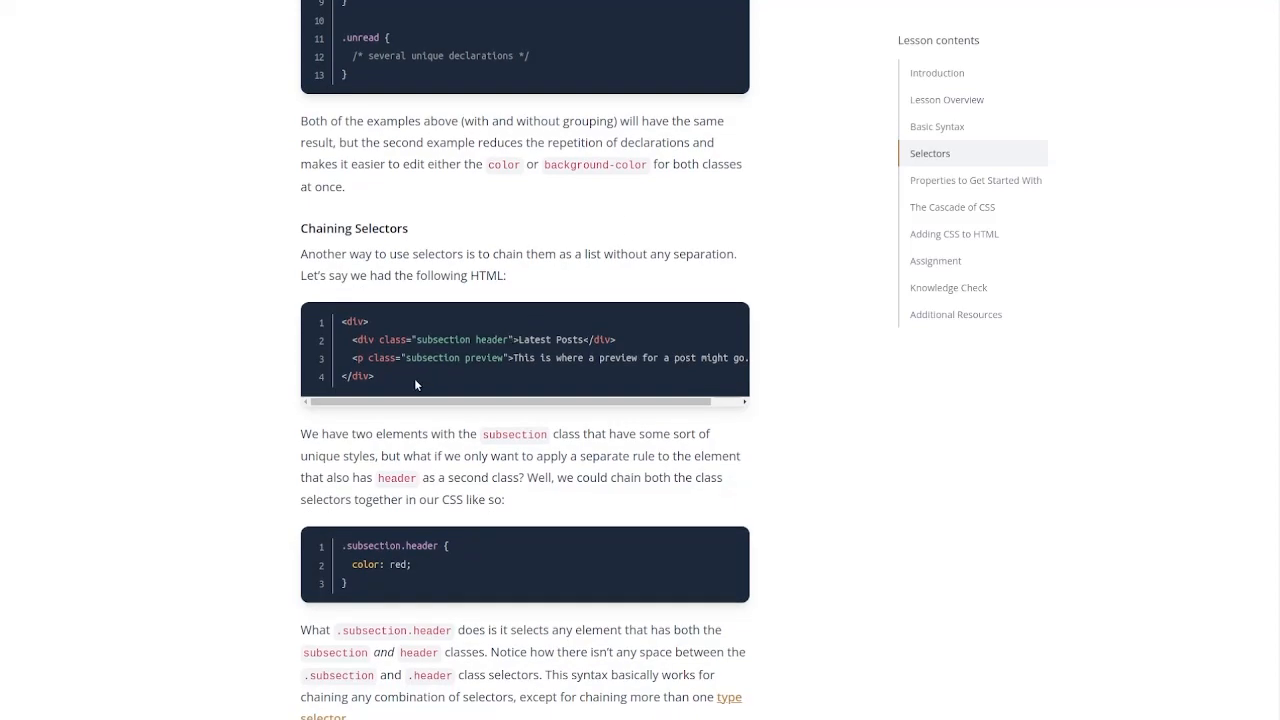
{"action": "mouse_move", "coordinate": [520, 371]}
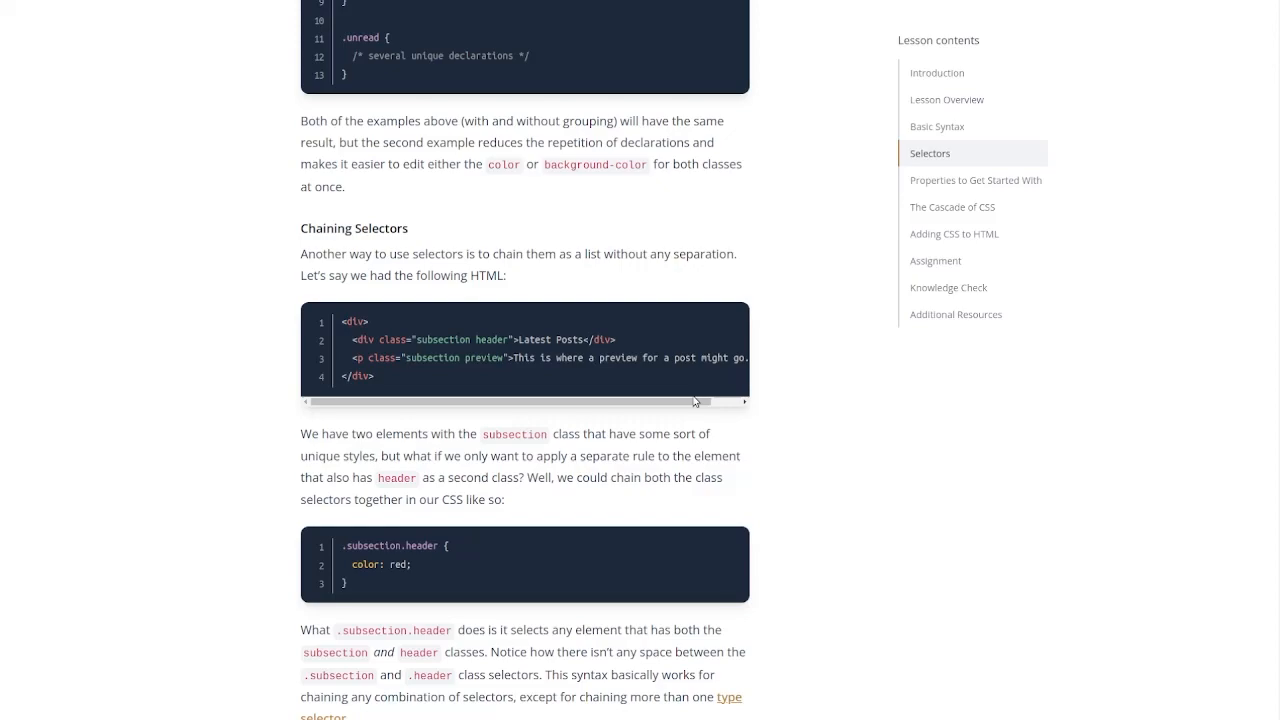
Step: Scroll to the .subsection#preview example and the note on chaining type selectors
{"action": "scroll", "scroll_direction": "down", "scroll_amount": 3}
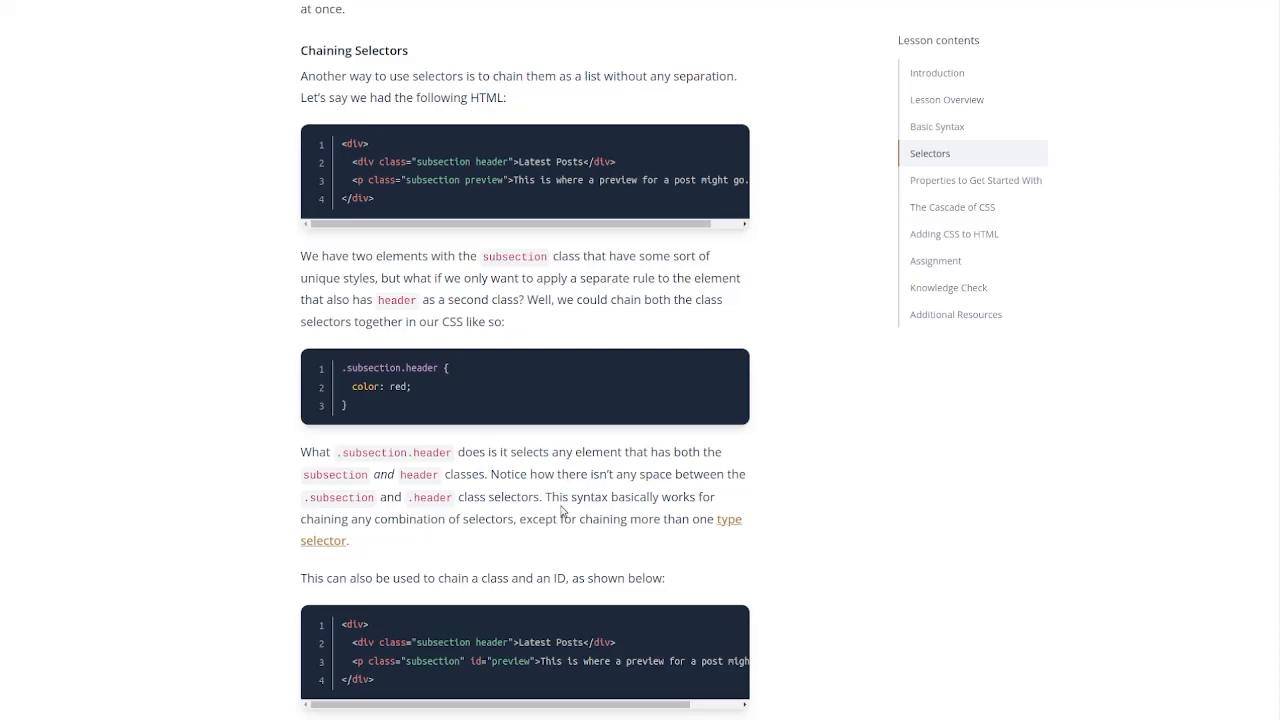
{"action": "scroll", "scroll_direction": "down", "scroll_amount": 3}
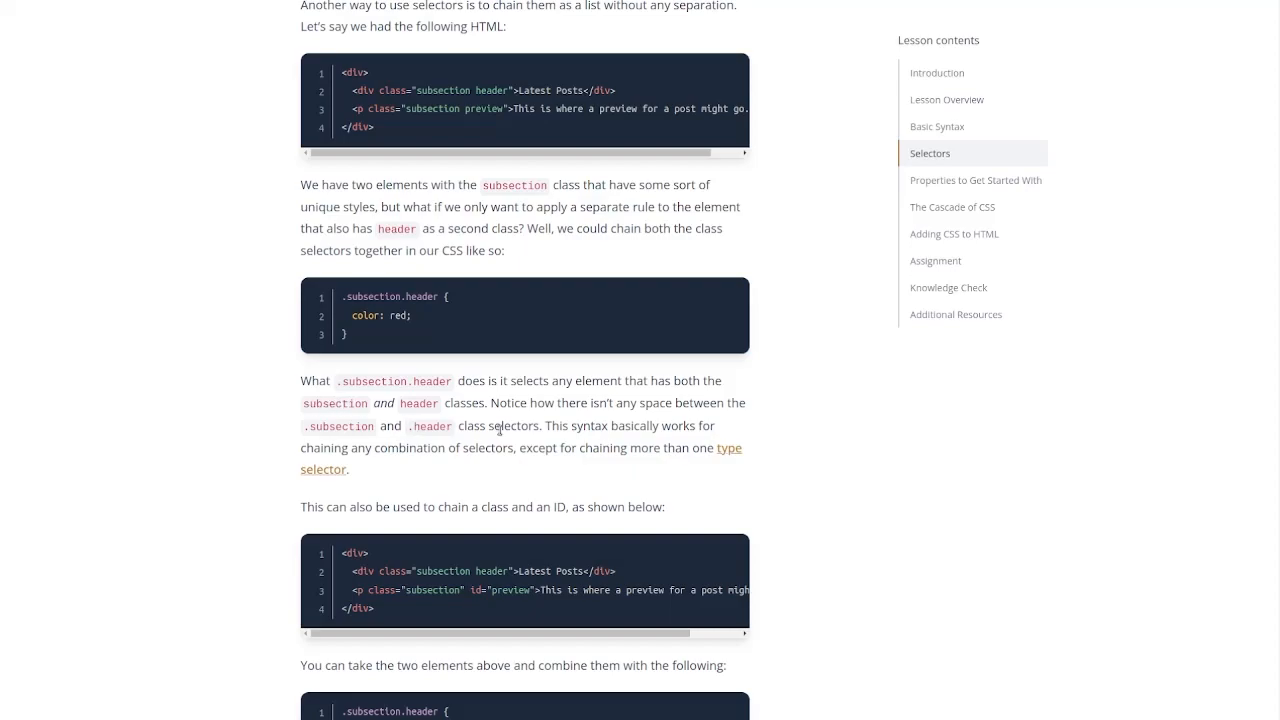
{"action": "mouse_move", "coordinate": [724, 463]}
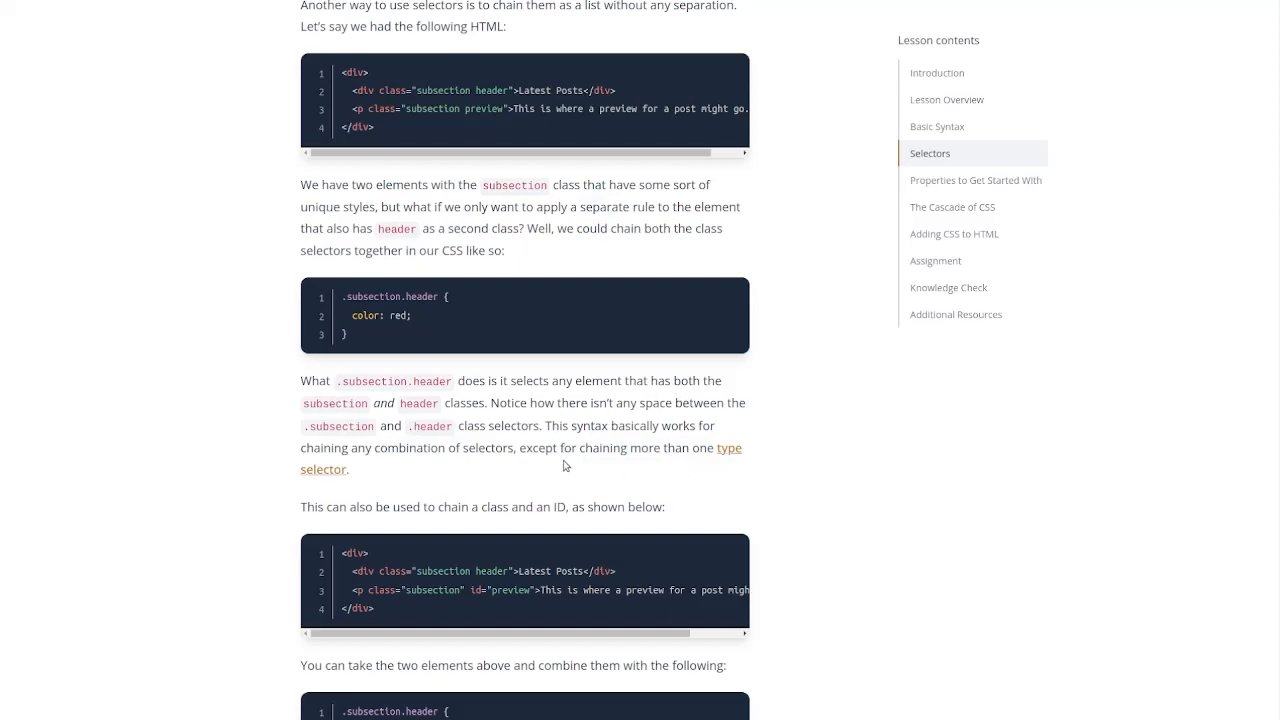
{"action": "mouse_move", "coordinate": [678, 457]}
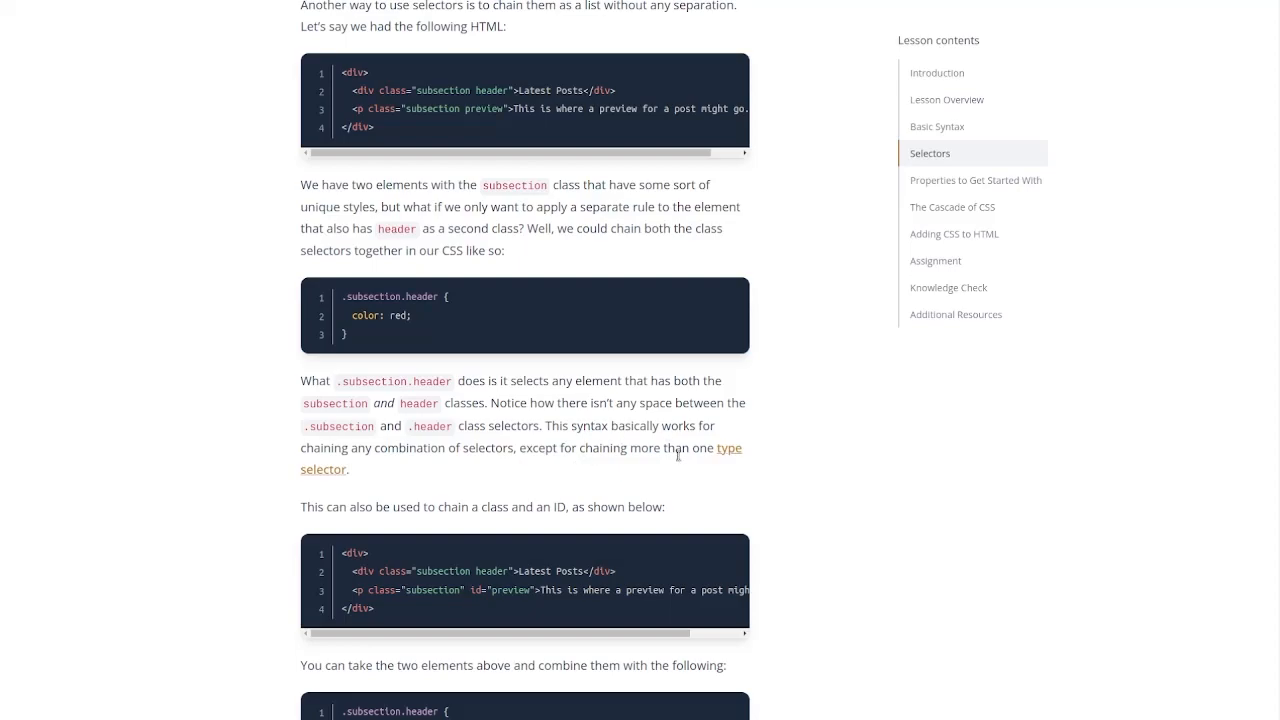
{"action": "scroll", "scroll_direction": "down", "scroll_amount": 3}
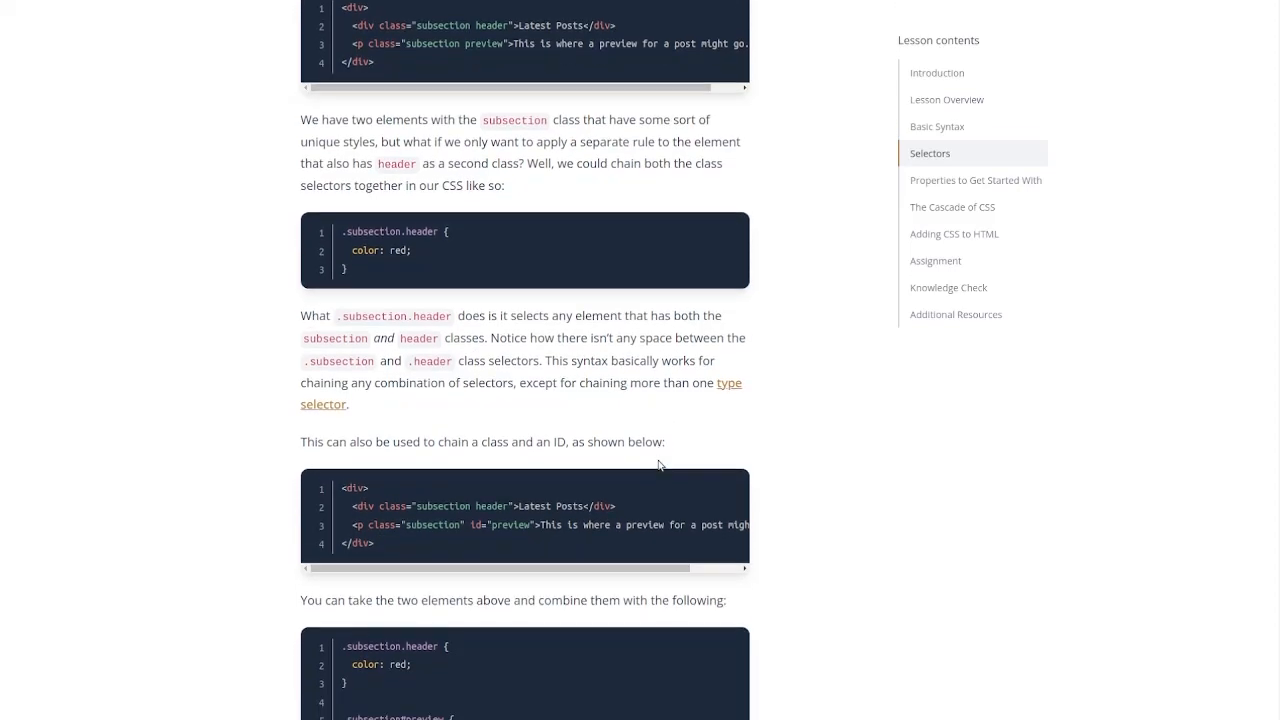
{"action": "scroll", "scroll_direction": "down", "scroll_amount": 3}
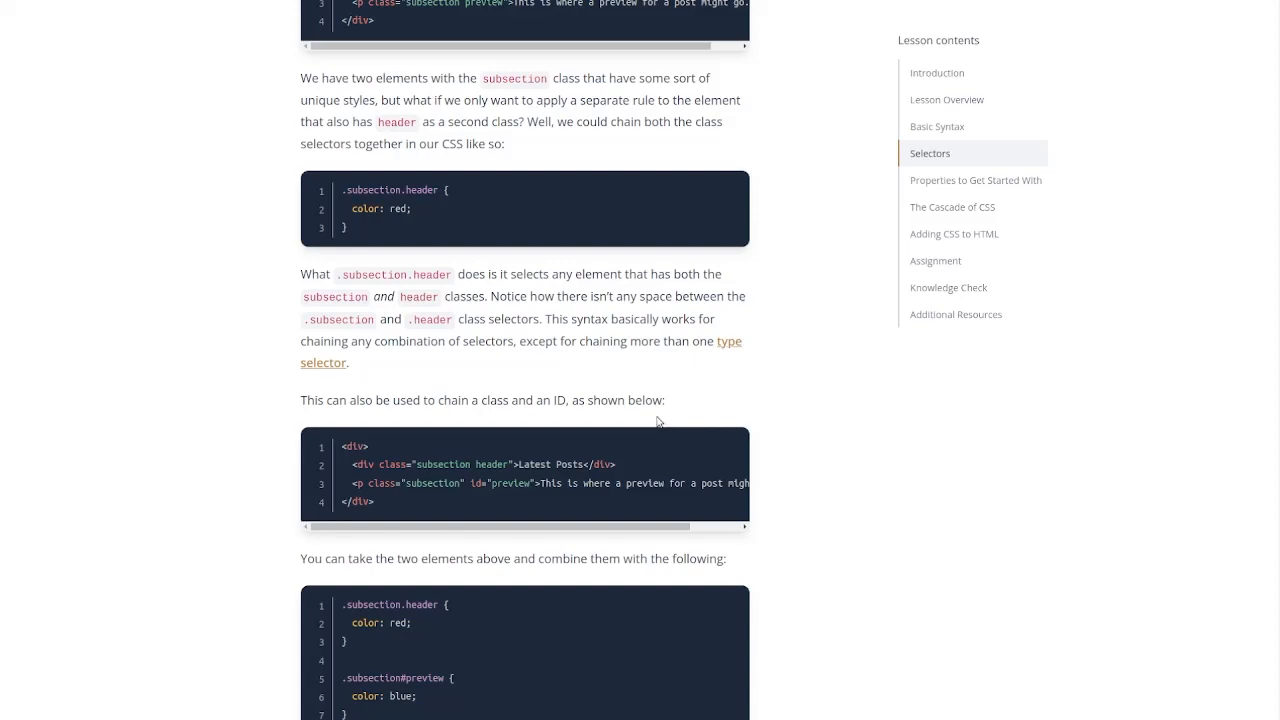
{"action": "mouse_move", "coordinate": [567, 374]}
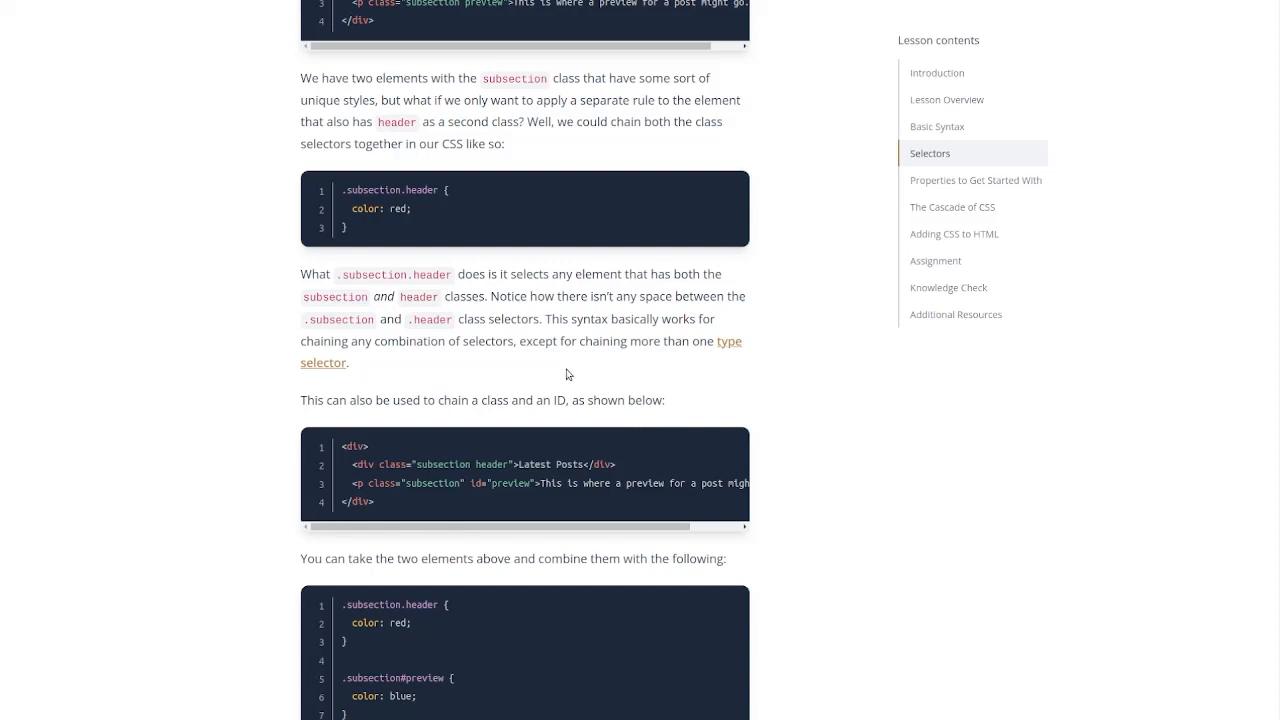
{"action": "mouse_move", "coordinate": [556, 494]}
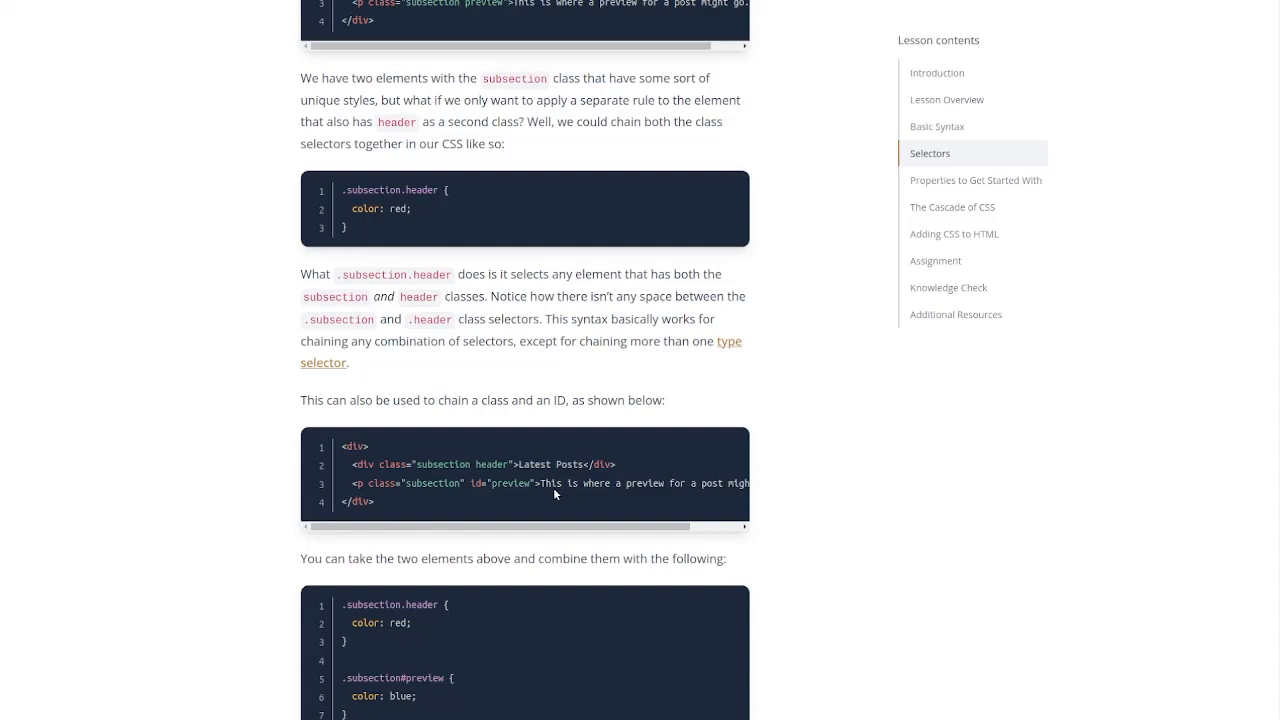
{"action": "scroll", "scroll_direction": "down", "scroll_amount": 3}
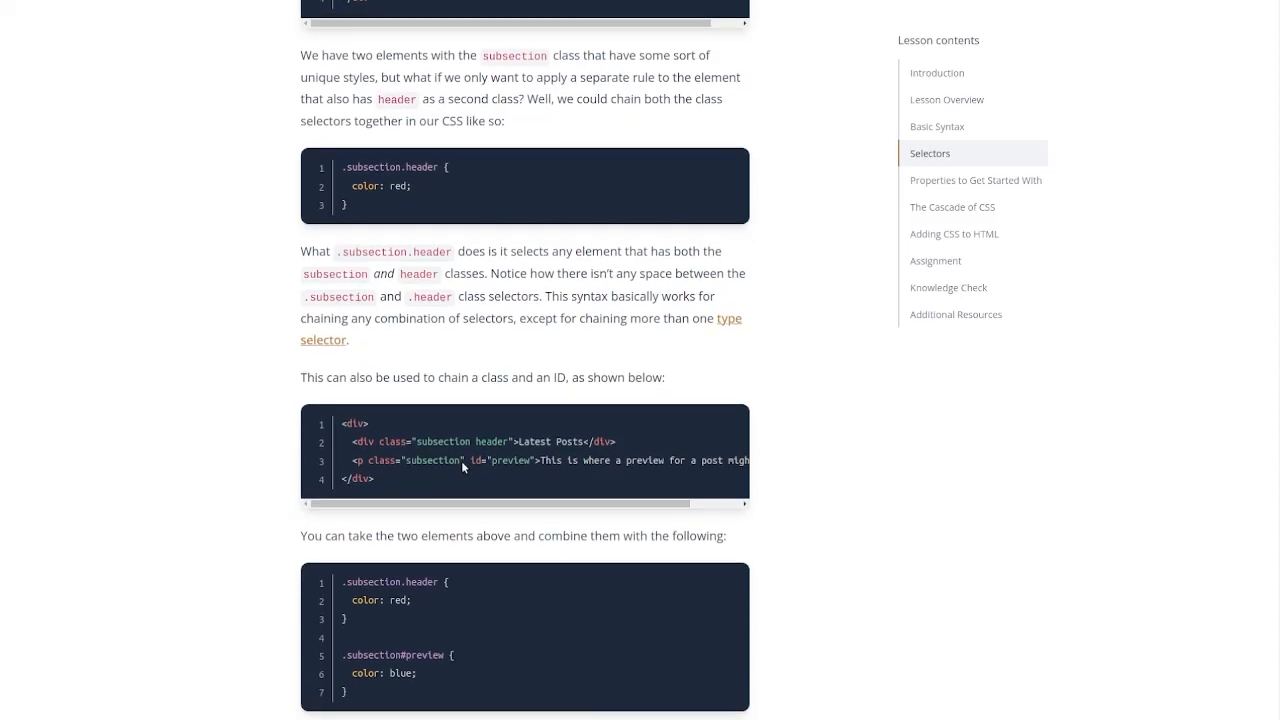
{"action": "scroll", "scroll_direction": "down", "scroll_amount": 3}
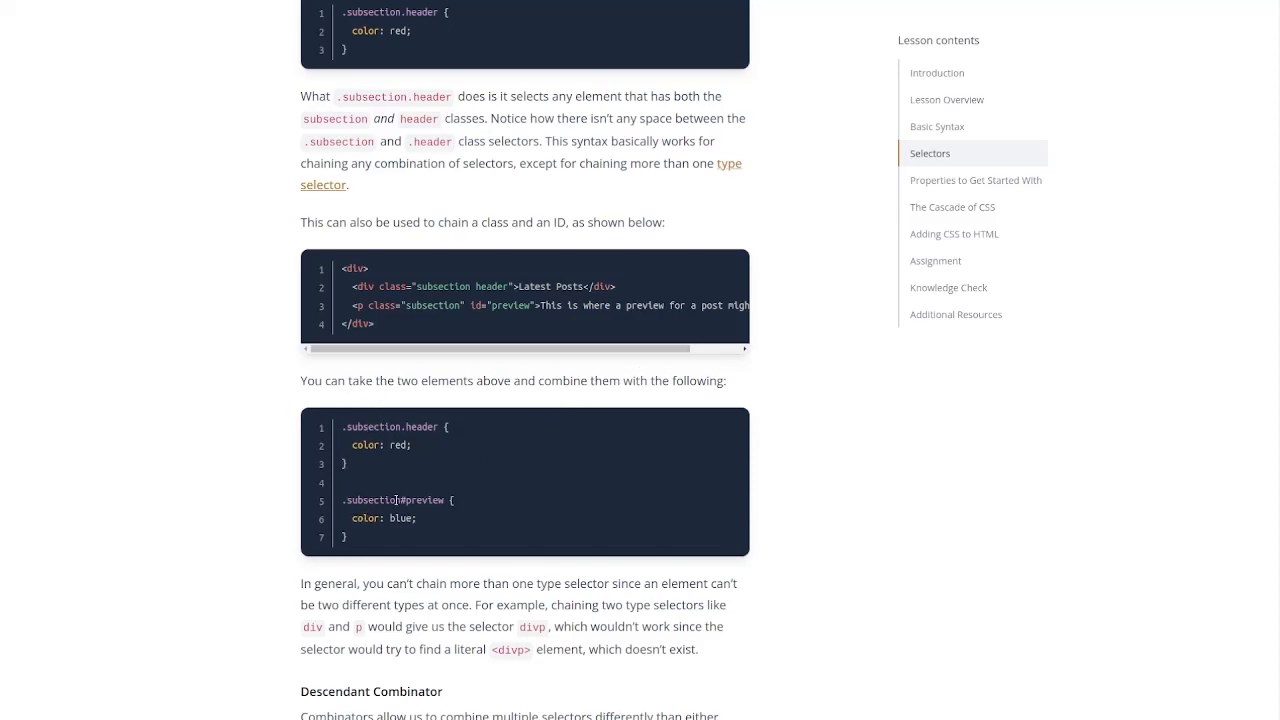
Step: Scroll to Descendant Combinator and its index.html and .ancestor .contents styles.css examples
{"action": "scroll", "scroll_direction": "down", "scroll_amount": 3}
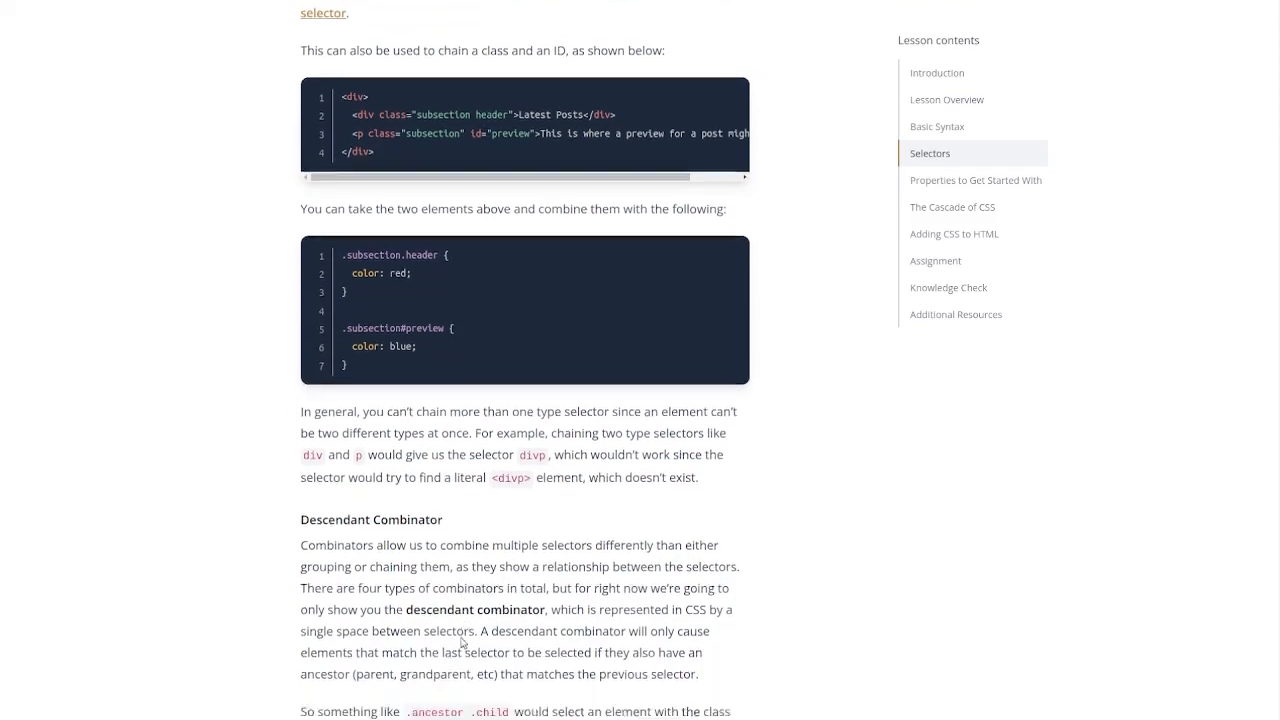
{"action": "scroll", "scroll_direction": "down", "scroll_amount": 3}
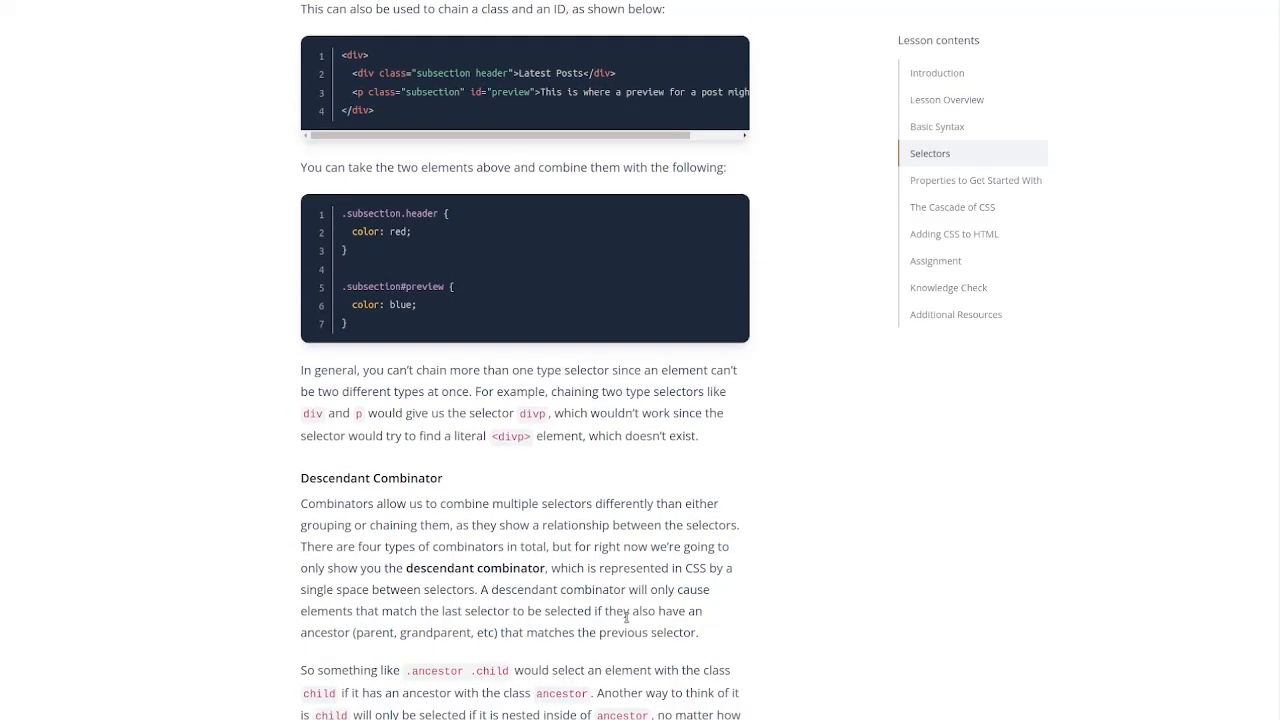
{"action": "mouse_move", "coordinate": [533, 561]}
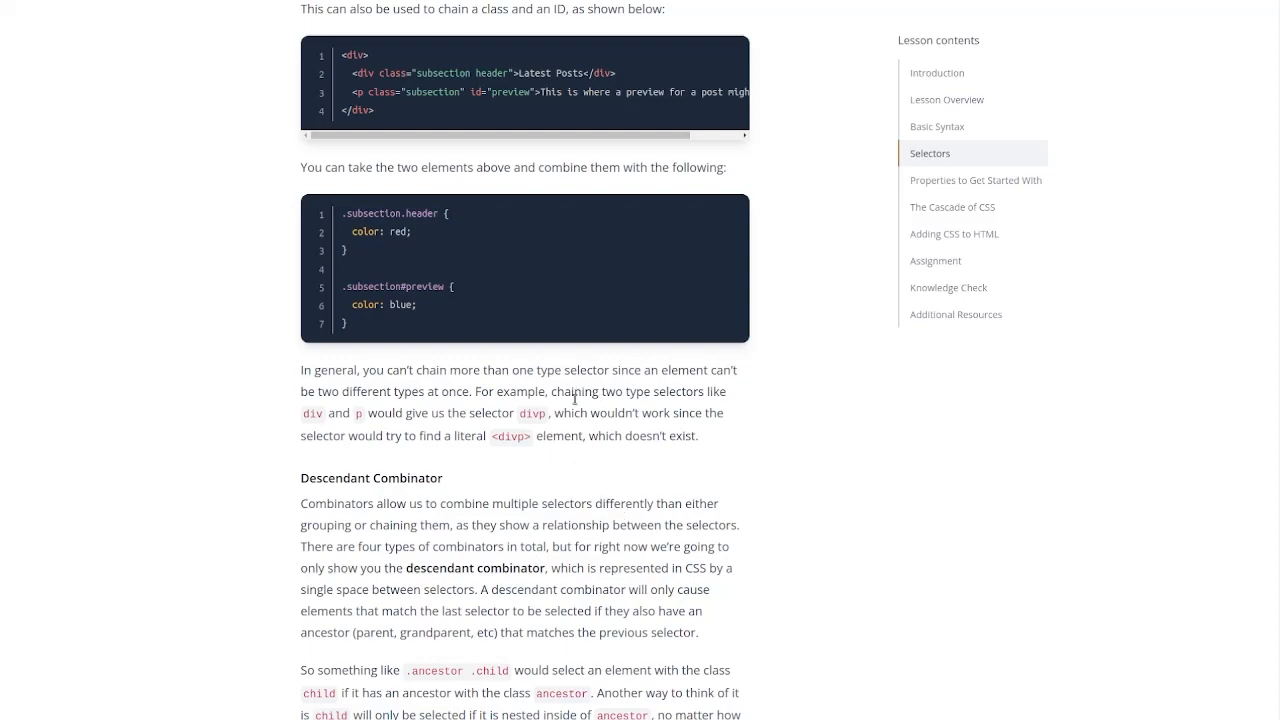
{"action": "mouse_move", "coordinate": [535, 359]}
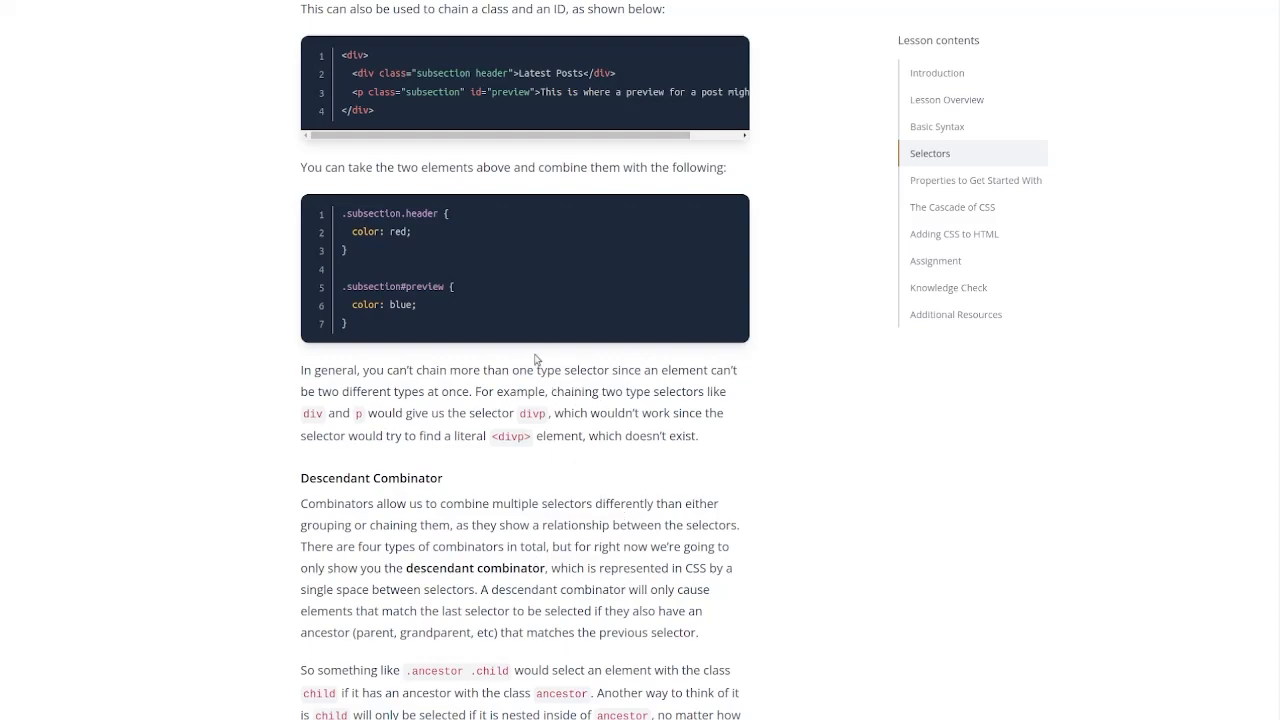
{"action": "mouse_move", "coordinate": [537, 368]}
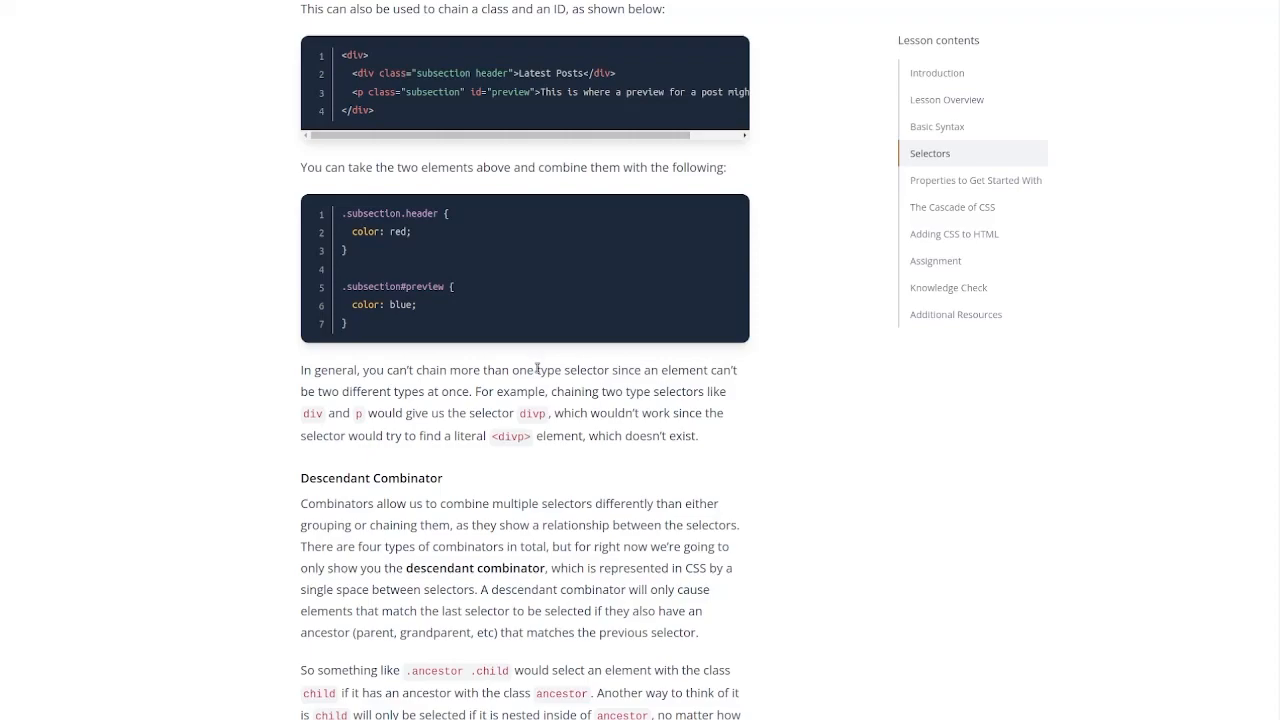
{"action": "scroll", "scroll_direction": "down", "scroll_amount": 3}
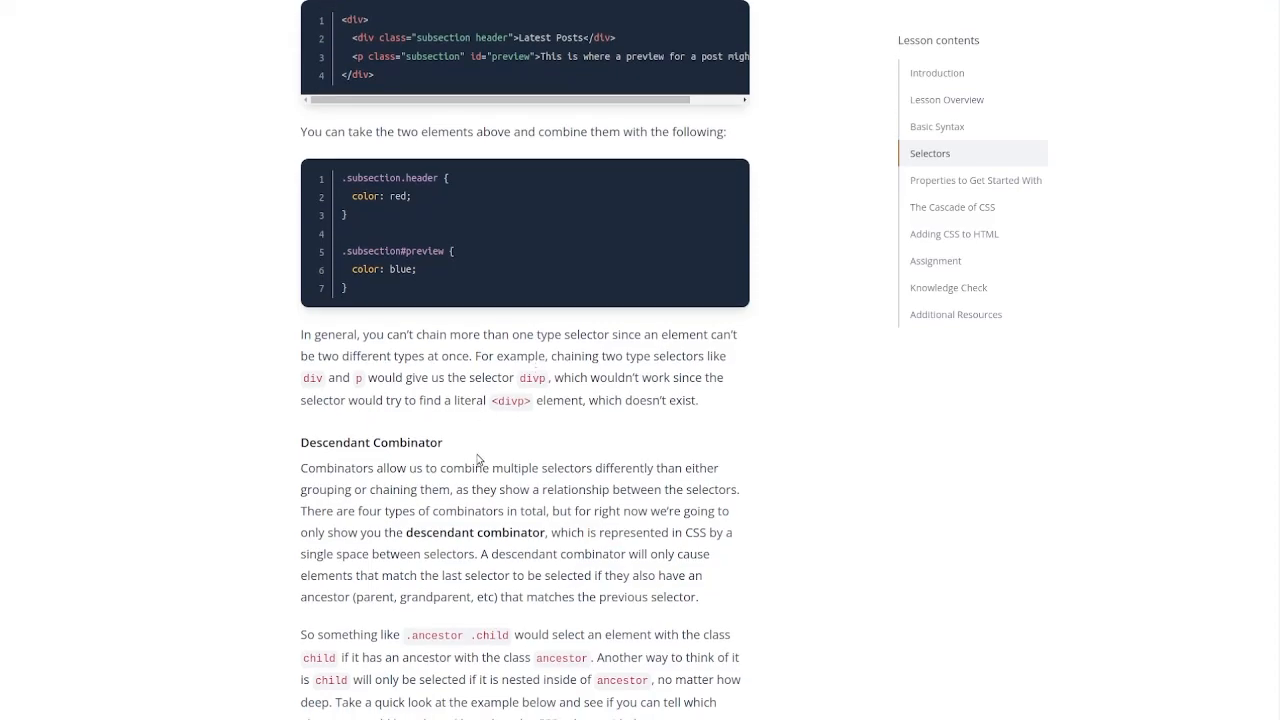
{"action": "scroll", "scroll_direction": "down", "scroll_amount": 3}
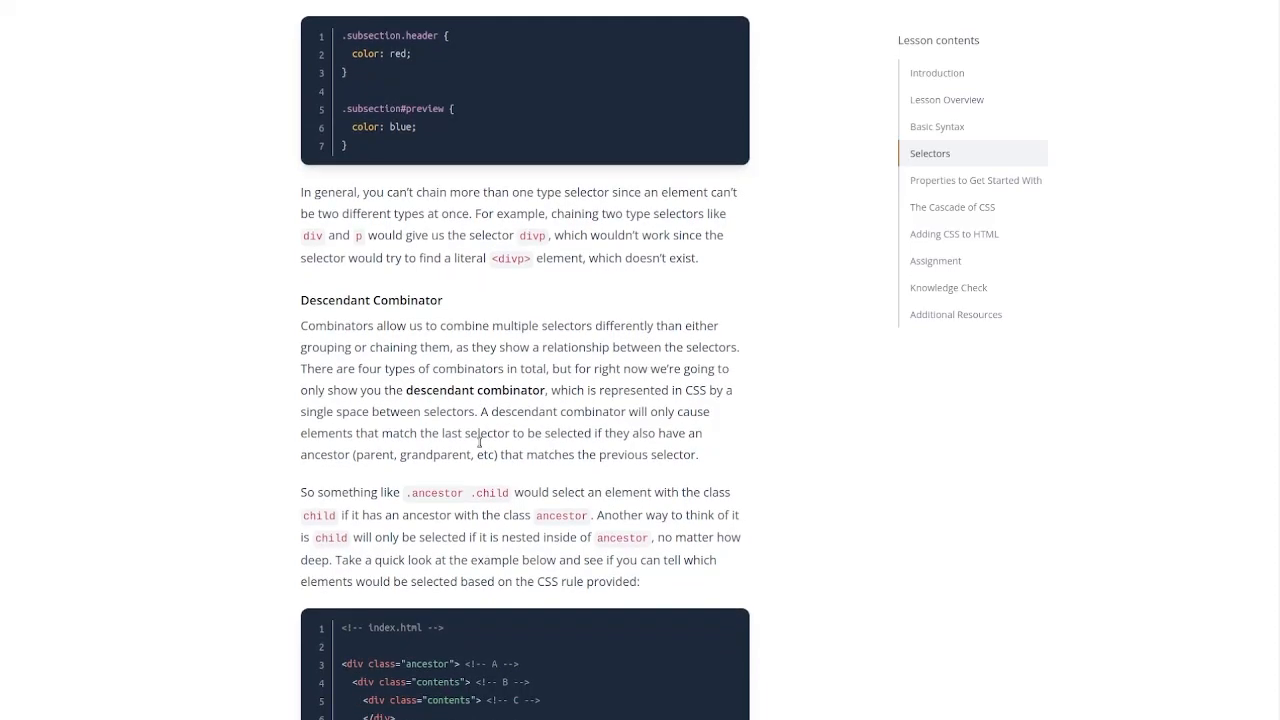
{"action": "scroll", "scroll_direction": "down", "scroll_amount": 3}
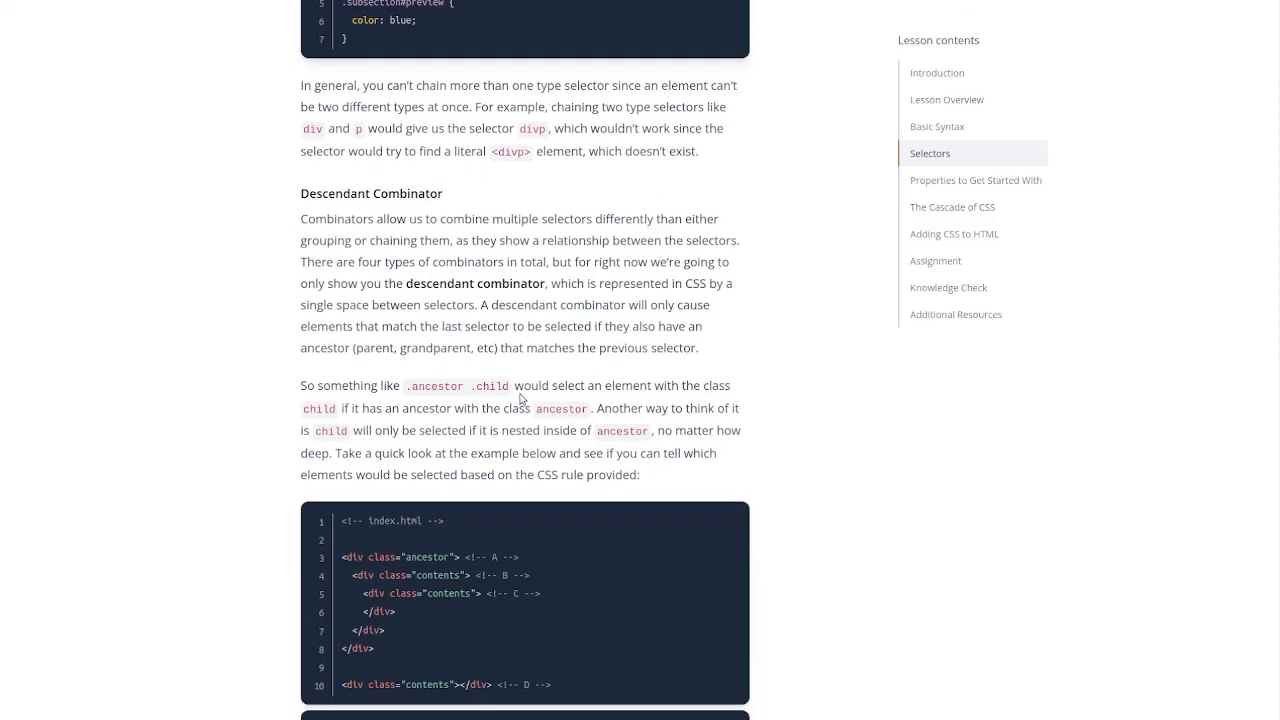
{"action": "scroll", "scroll_direction": "down", "scroll_amount": 3}
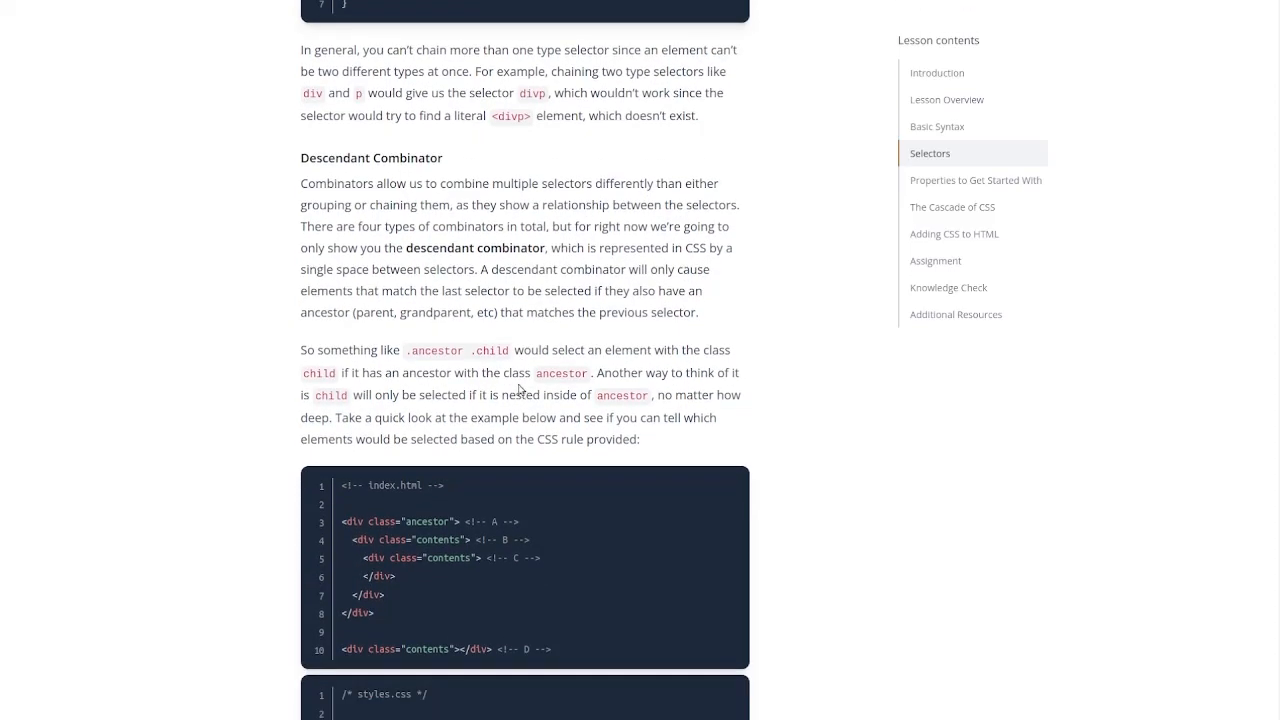
{"action": "scroll", "scroll_direction": "down", "scroll_amount": 3}
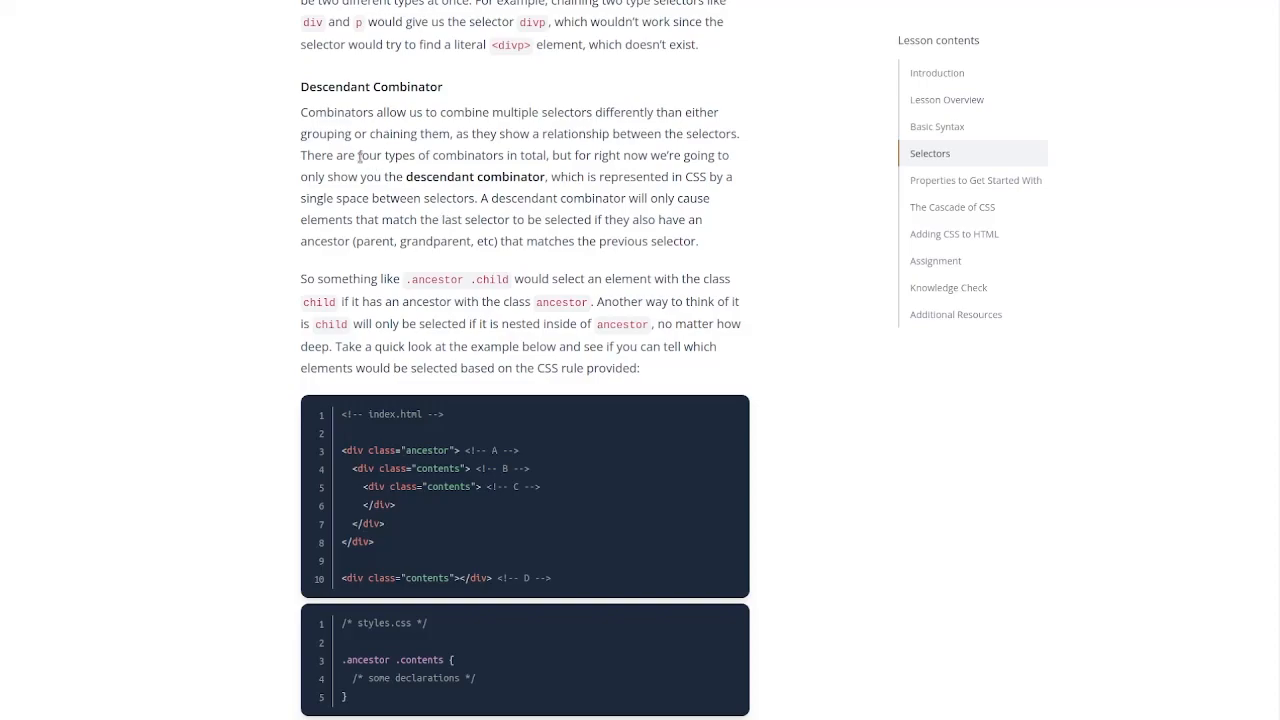
{"action": "mouse_move", "coordinate": [691, 370]}
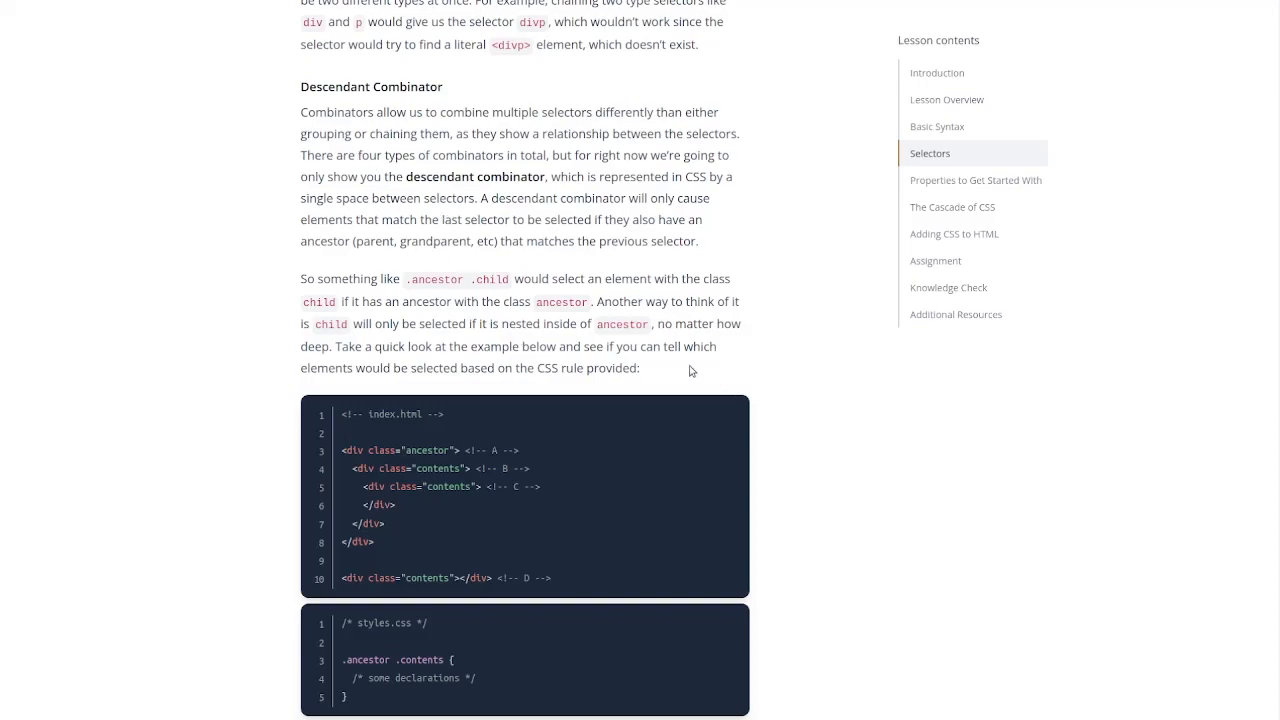
{"action": "scroll", "scroll_direction": "down", "scroll_amount": 3}
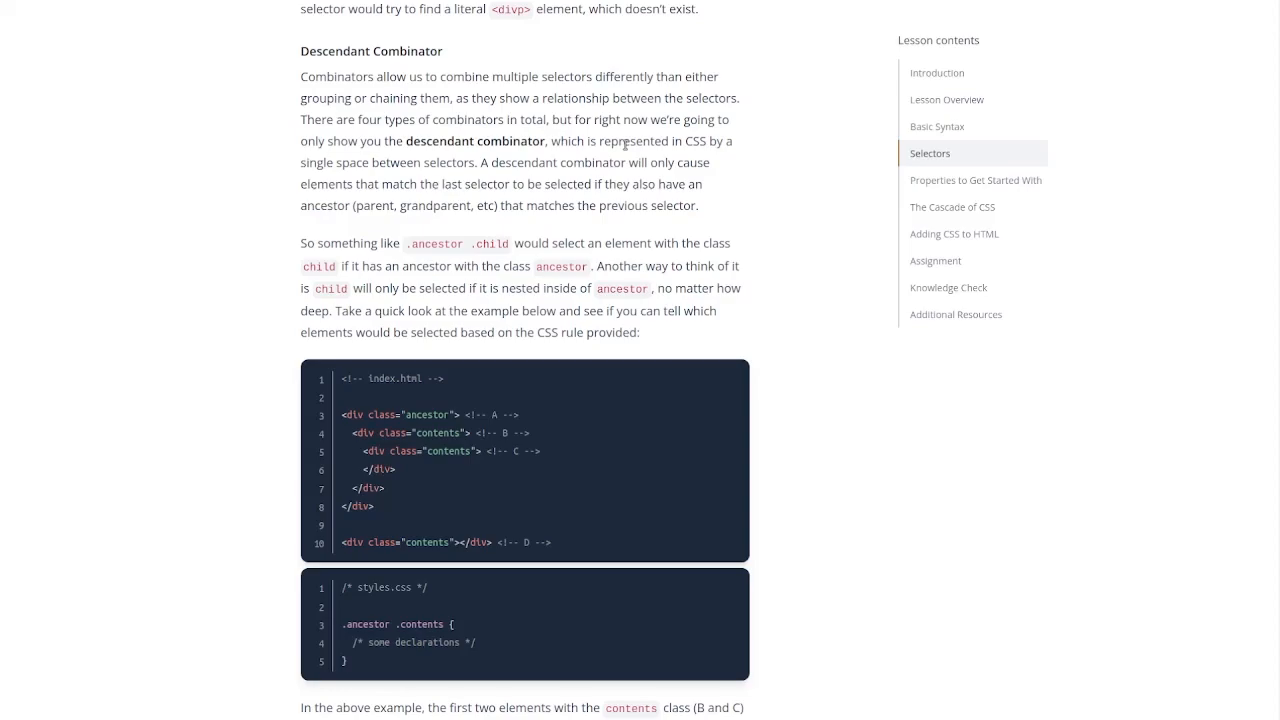
Step: Scroll to the paragraph explaining B and C are selected but D isn't
{"action": "scroll", "scroll_direction": "down", "scroll_amount": 3}
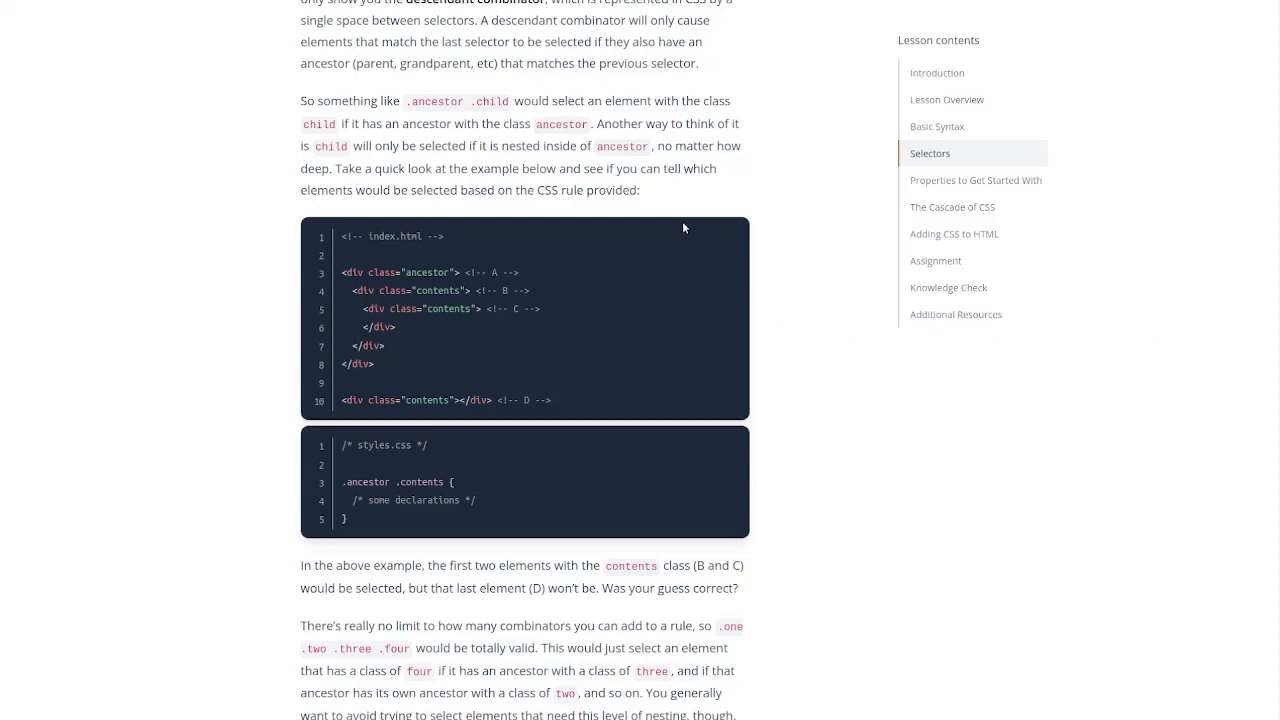
{"action": "mouse_move", "coordinate": [667, 161]}
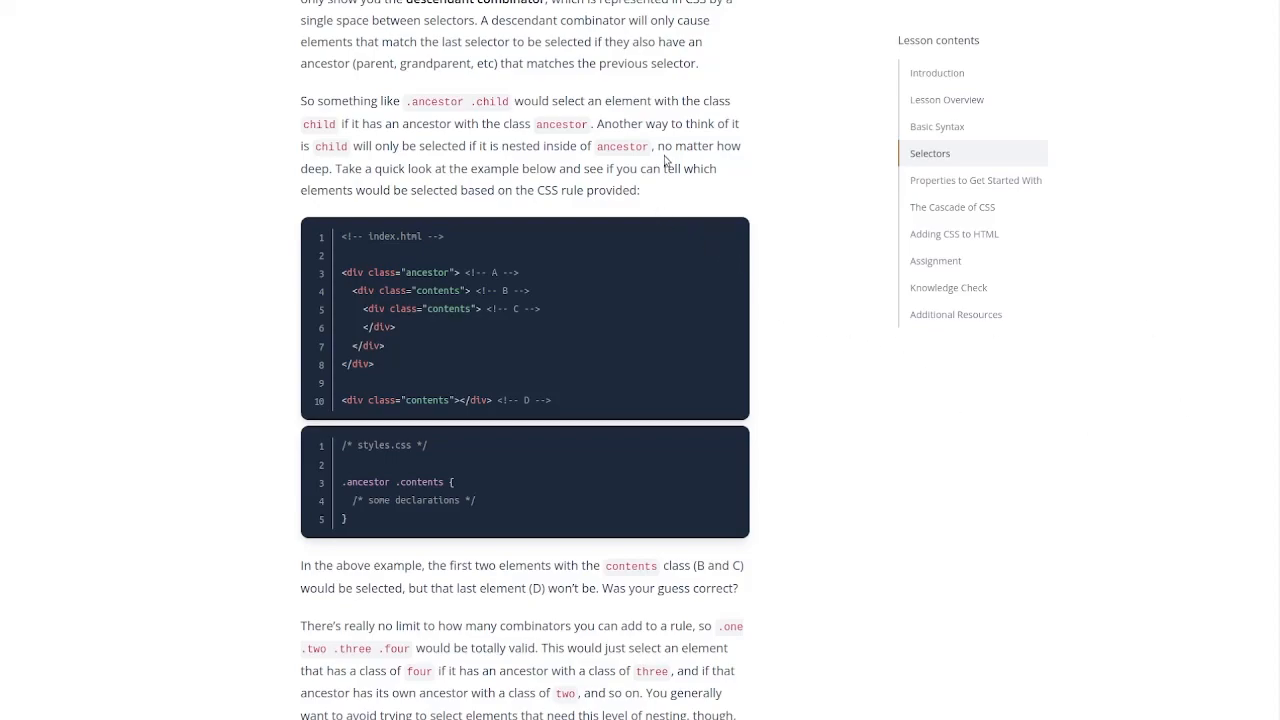
{"action": "mouse_move", "coordinate": [693, 100]}
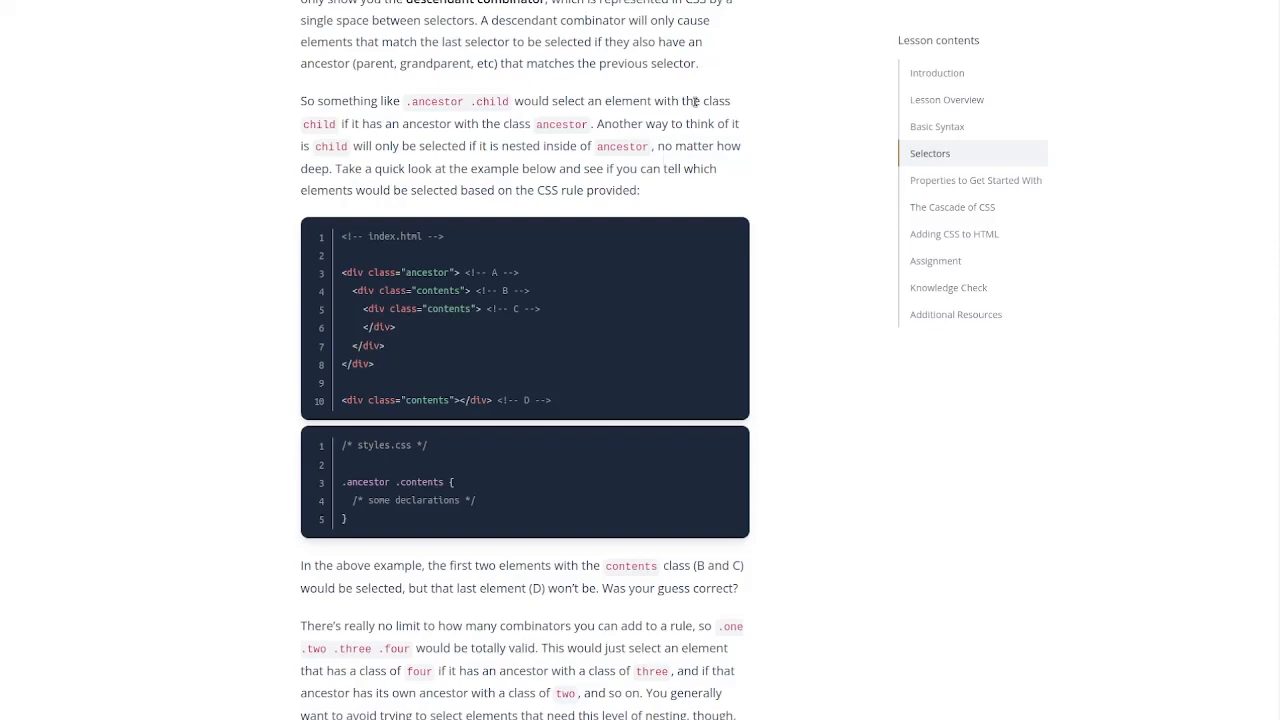
{"action": "mouse_move", "coordinate": [546, 118]}
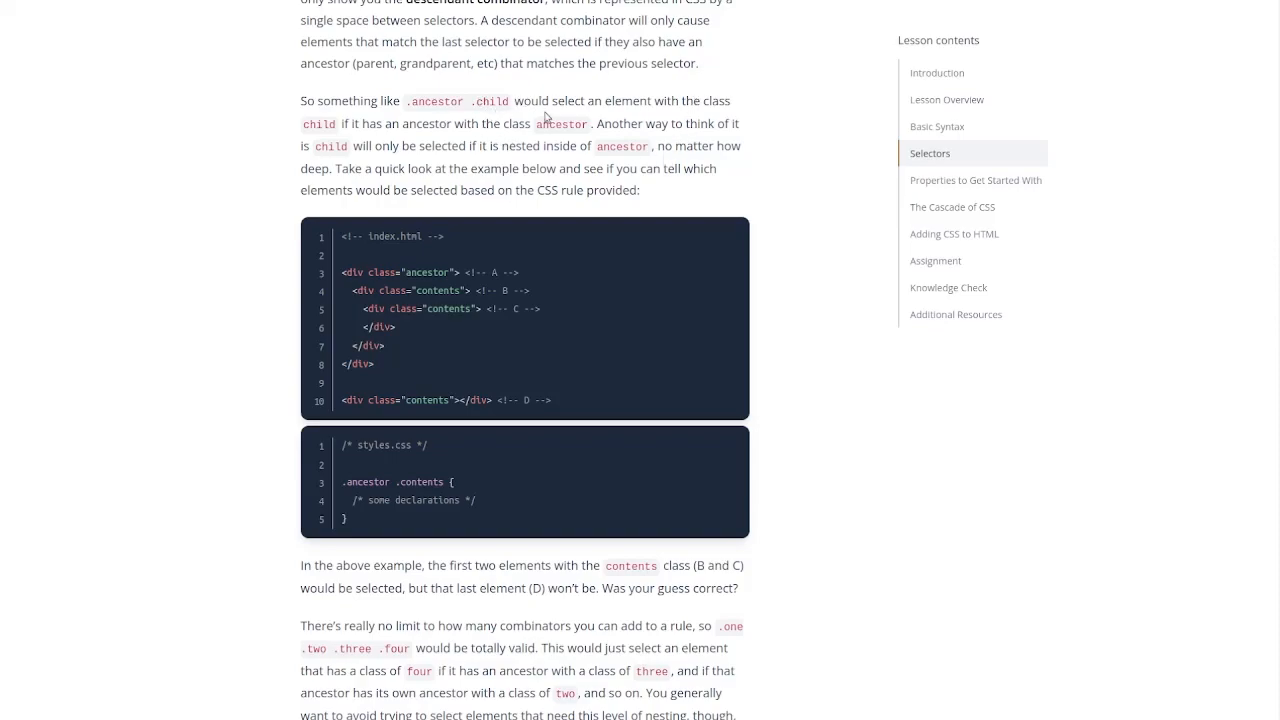
{"action": "mouse_move", "coordinate": [387, 137]}
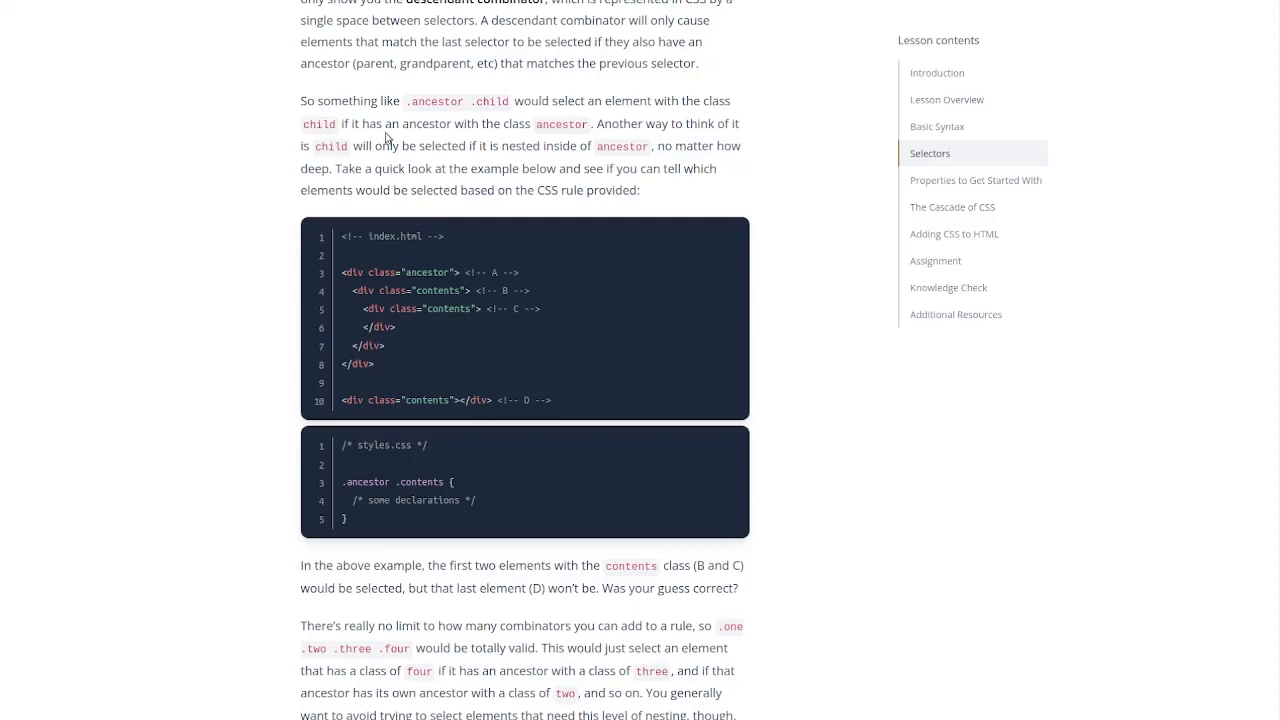
{"action": "mouse_move", "coordinate": [580, 140]}
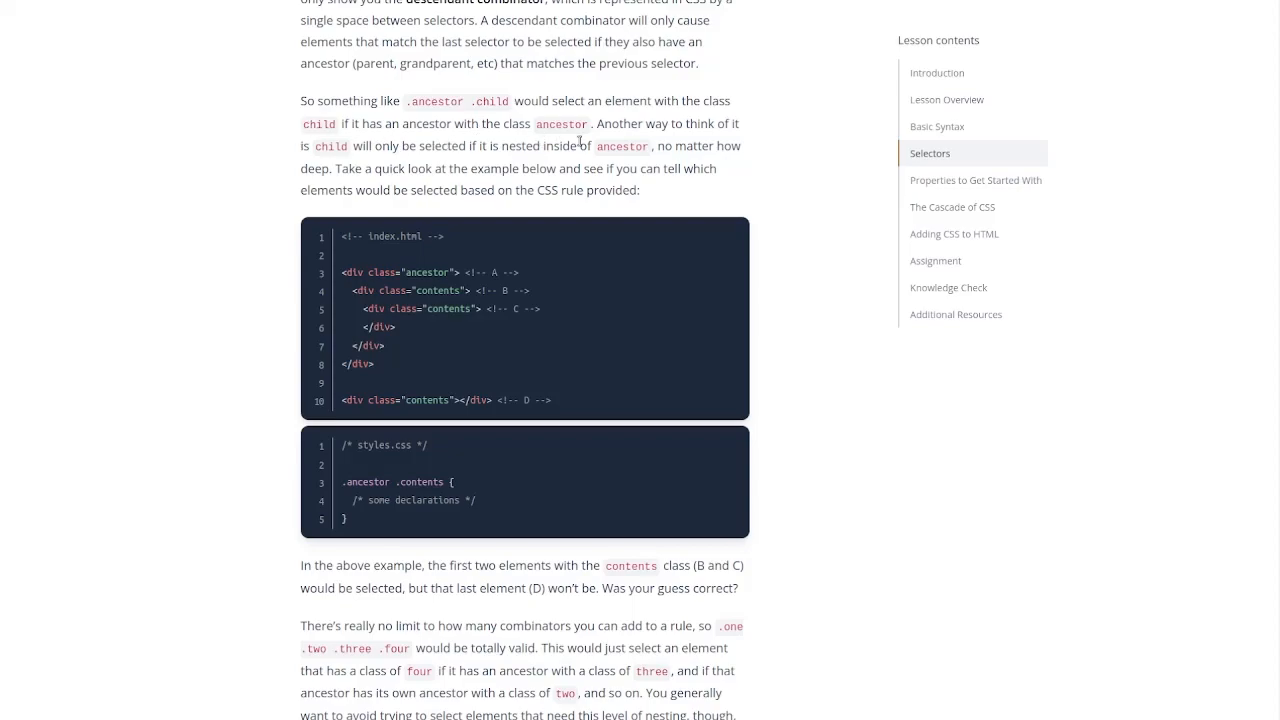
{"action": "mouse_move", "coordinate": [343, 164]}
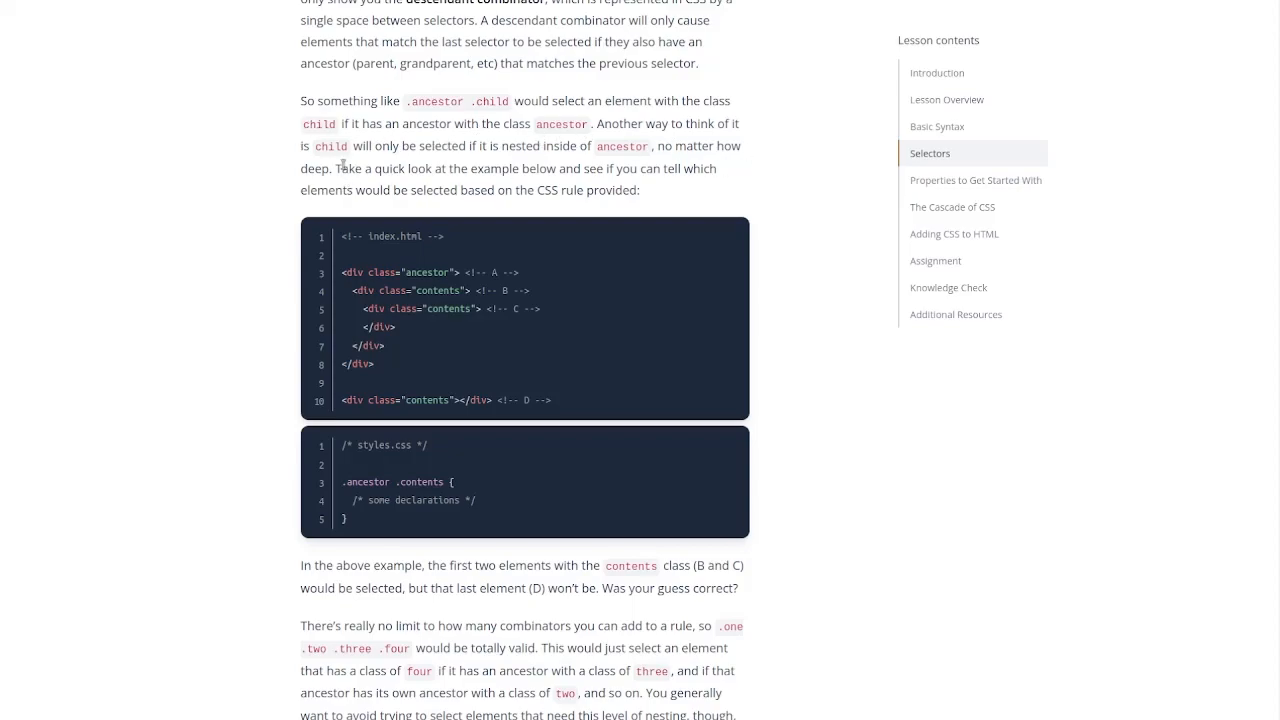
{"action": "mouse_move", "coordinate": [427, 162]}
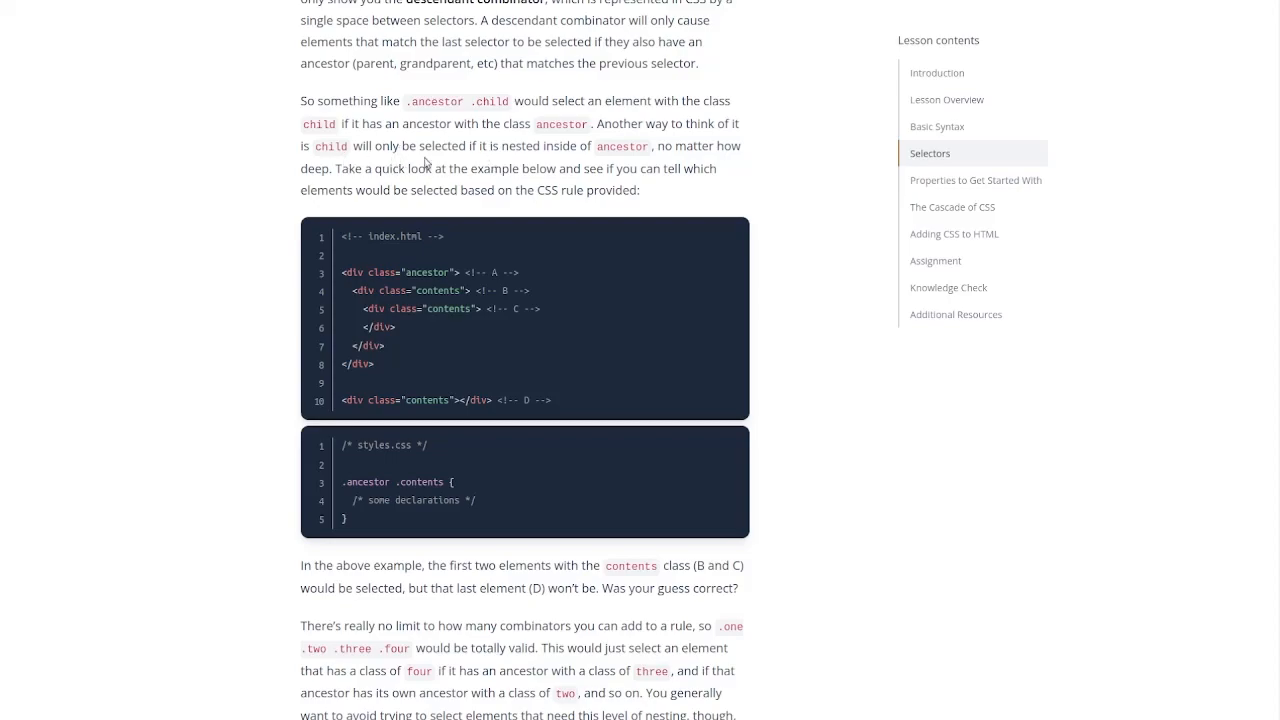
{"action": "mouse_move", "coordinate": [687, 184]}
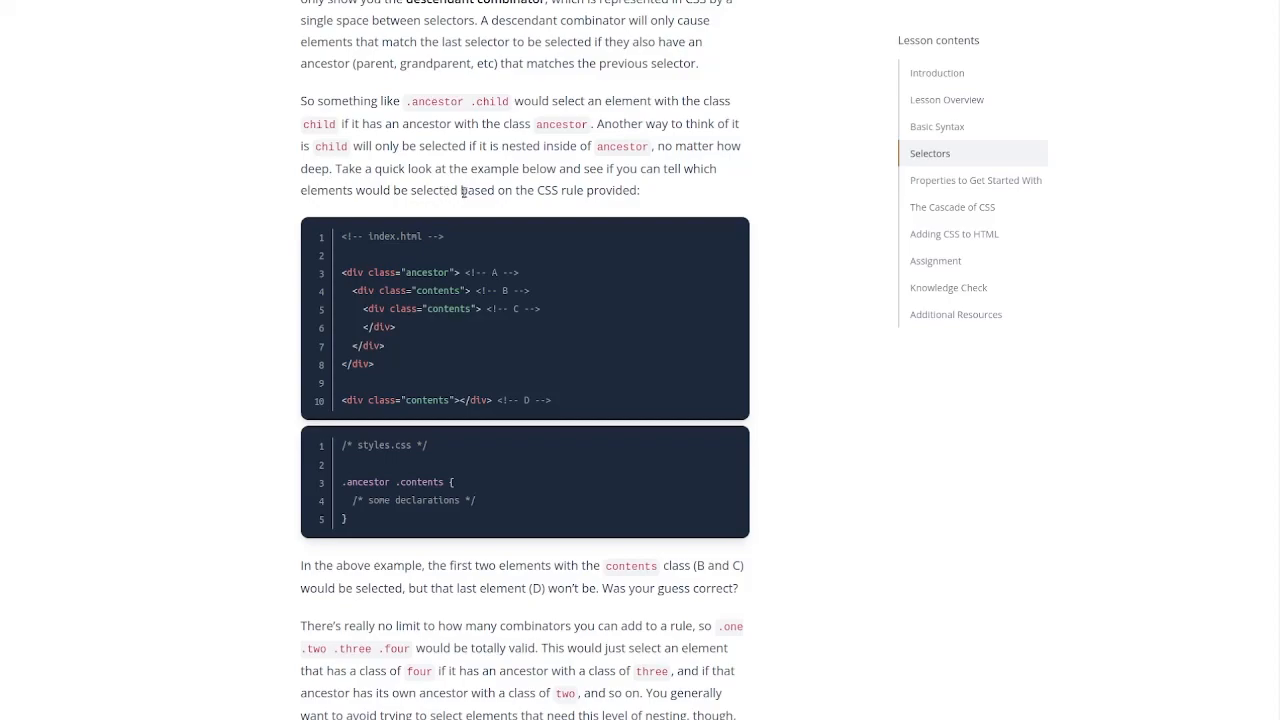
{"action": "mouse_move", "coordinate": [648, 229]}
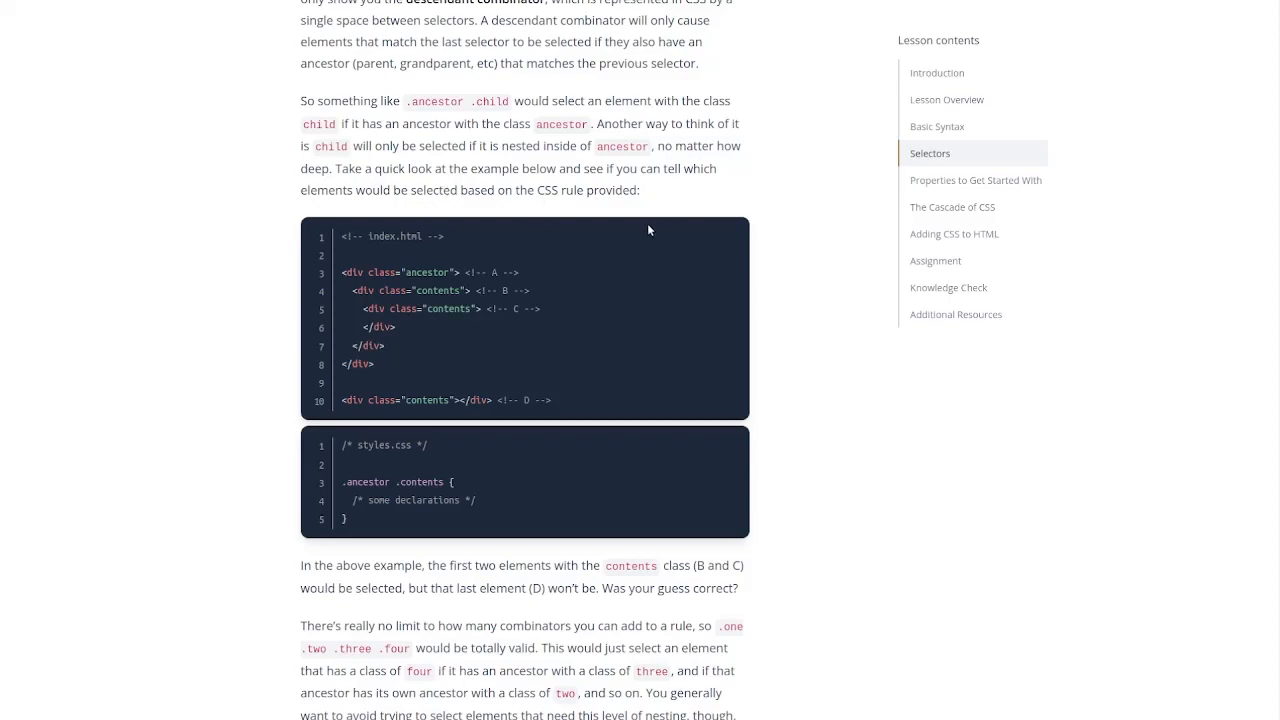
{"action": "mouse_move", "coordinate": [370, 255]}
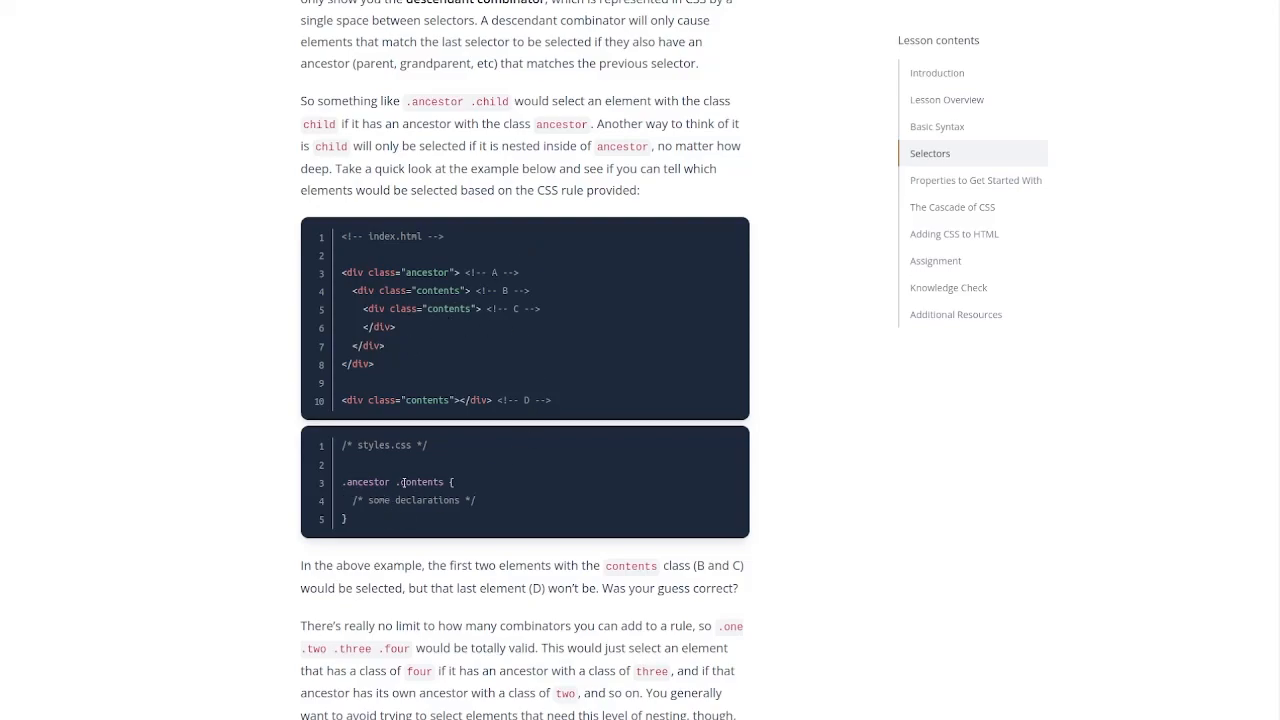
{"action": "mouse_move", "coordinate": [418, 286]}
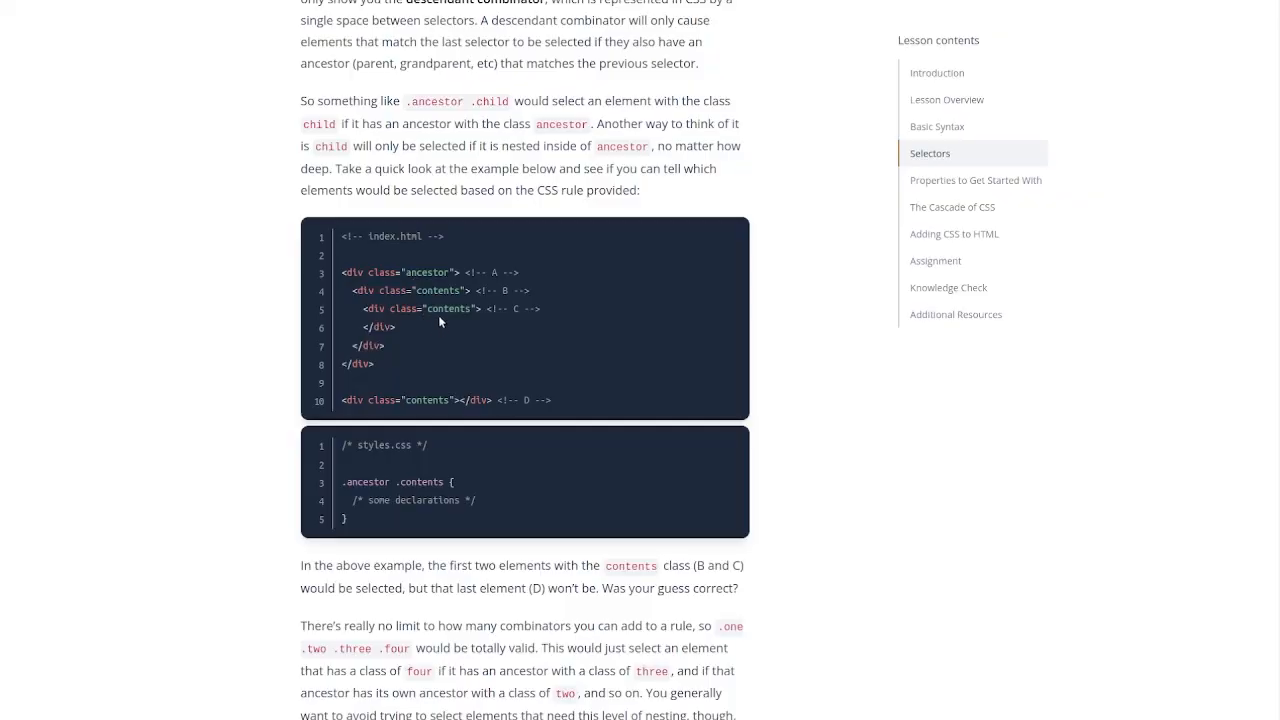
{"action": "mouse_move", "coordinate": [403, 401]}
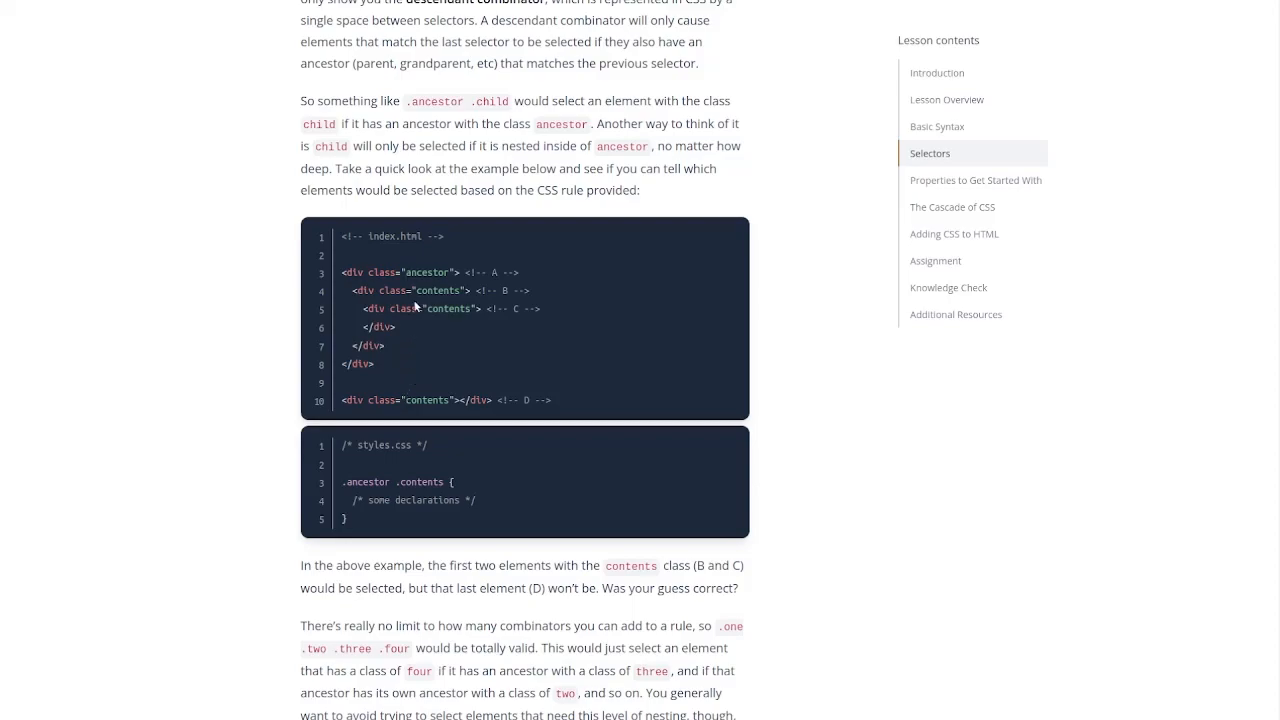
{"action": "scroll", "scroll_direction": "down", "scroll_amount": 3}
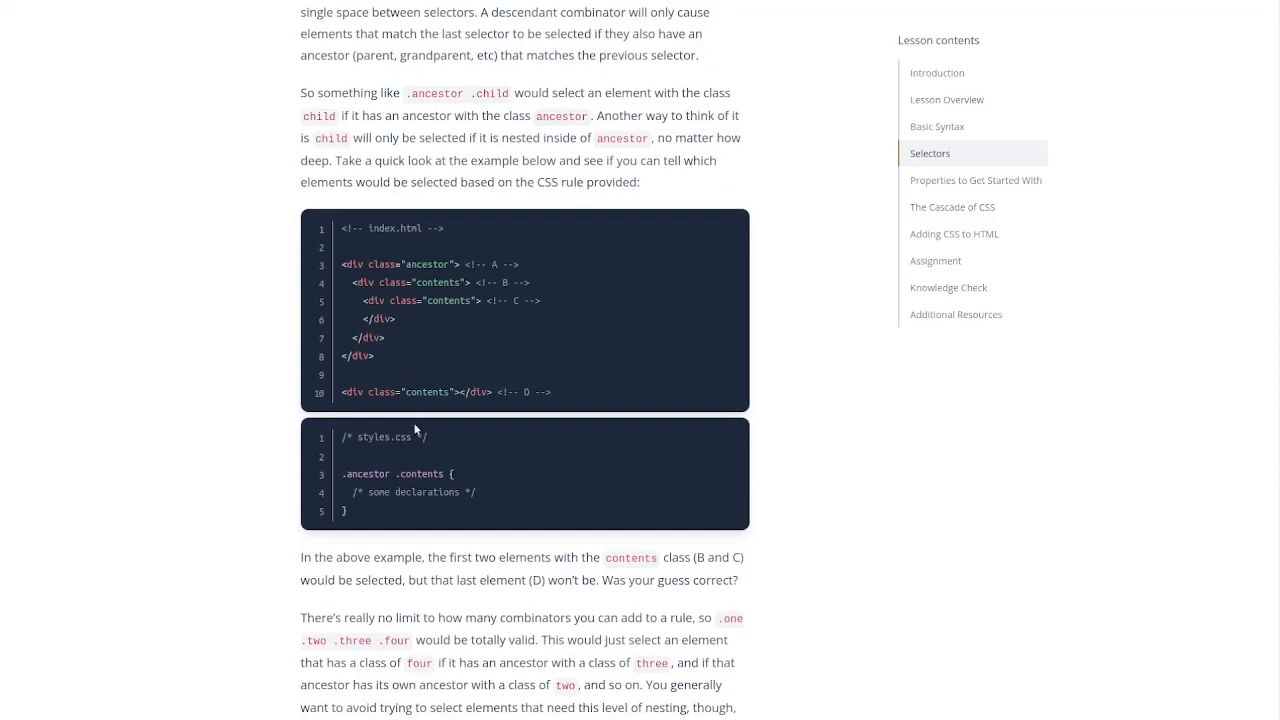
{"action": "scroll", "scroll_direction": "down", "scroll_amount": 3}
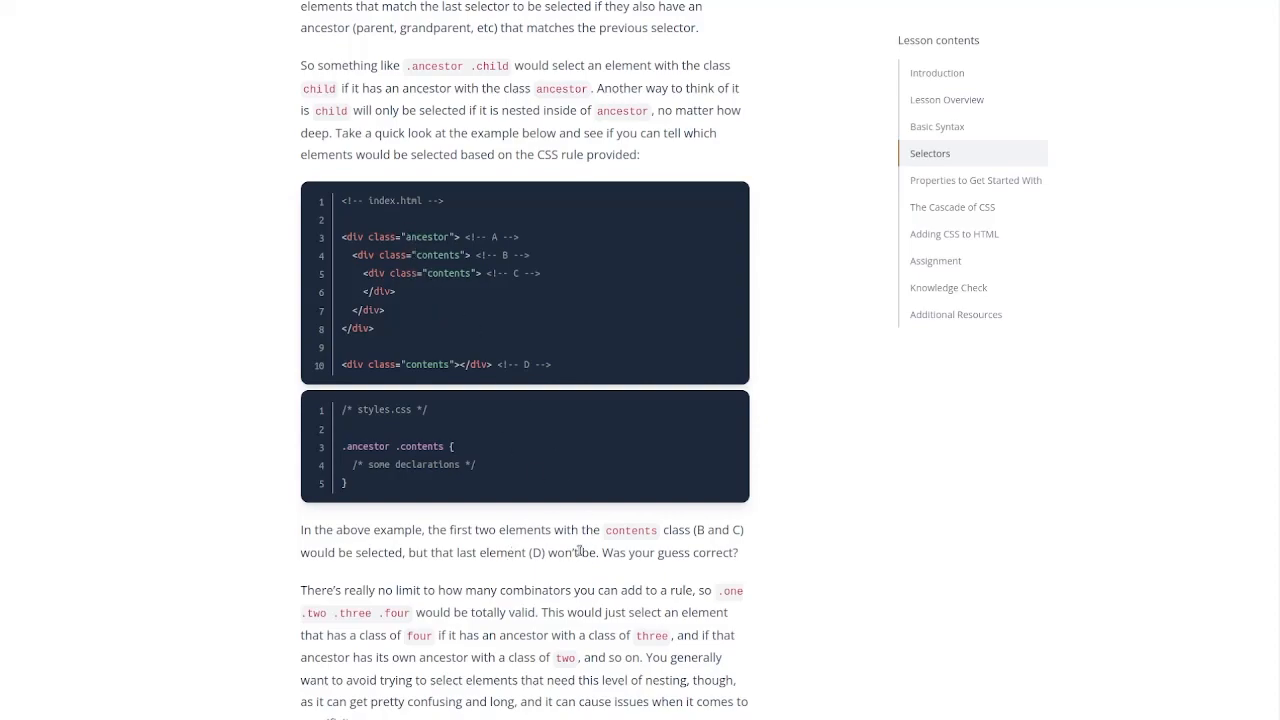
{"action": "left_click_drag", "start_coordinate": [305, 552], "coordinate": [738, 552]}
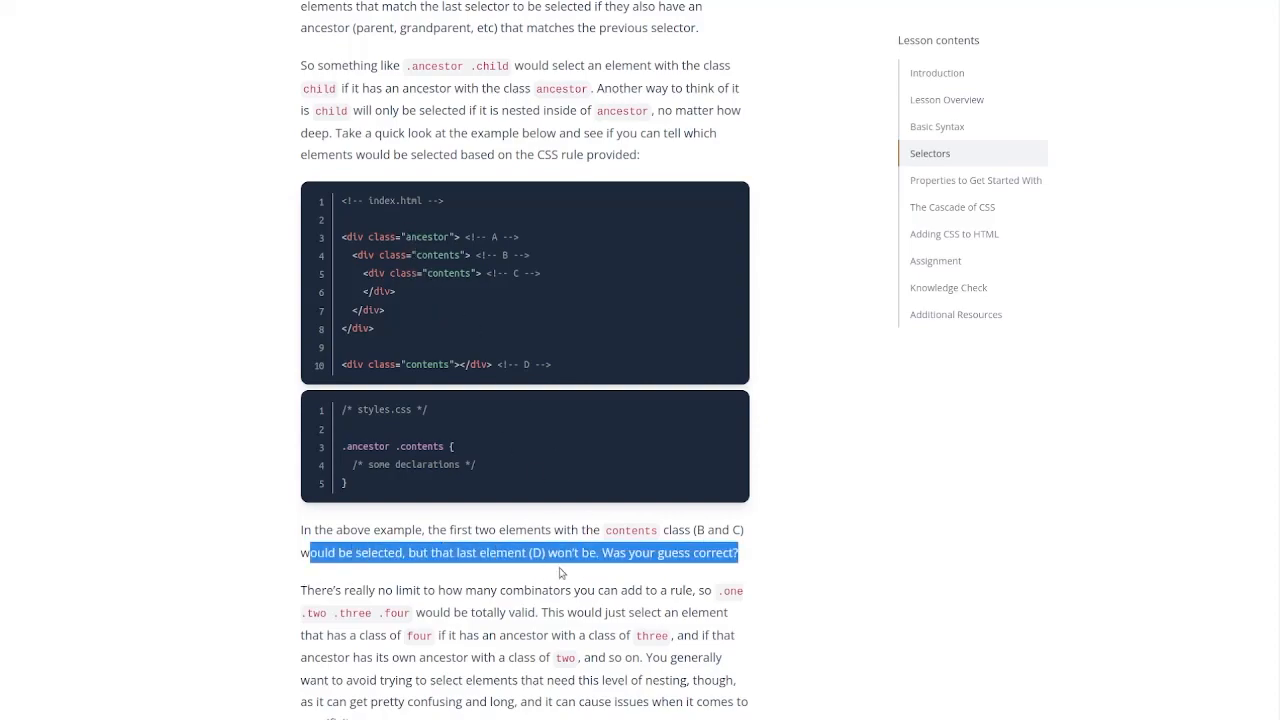
{"action": "left_click", "coordinate": [515, 394]}
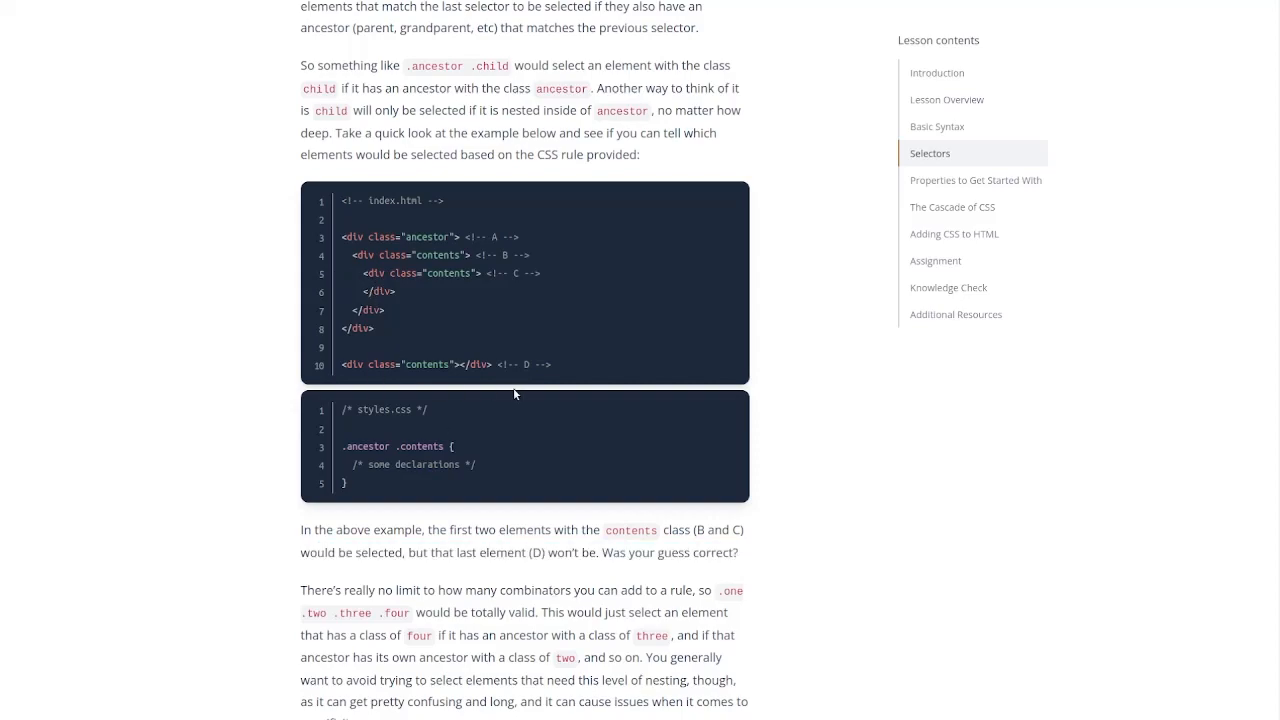
{"action": "mouse_move", "coordinate": [501, 375]}
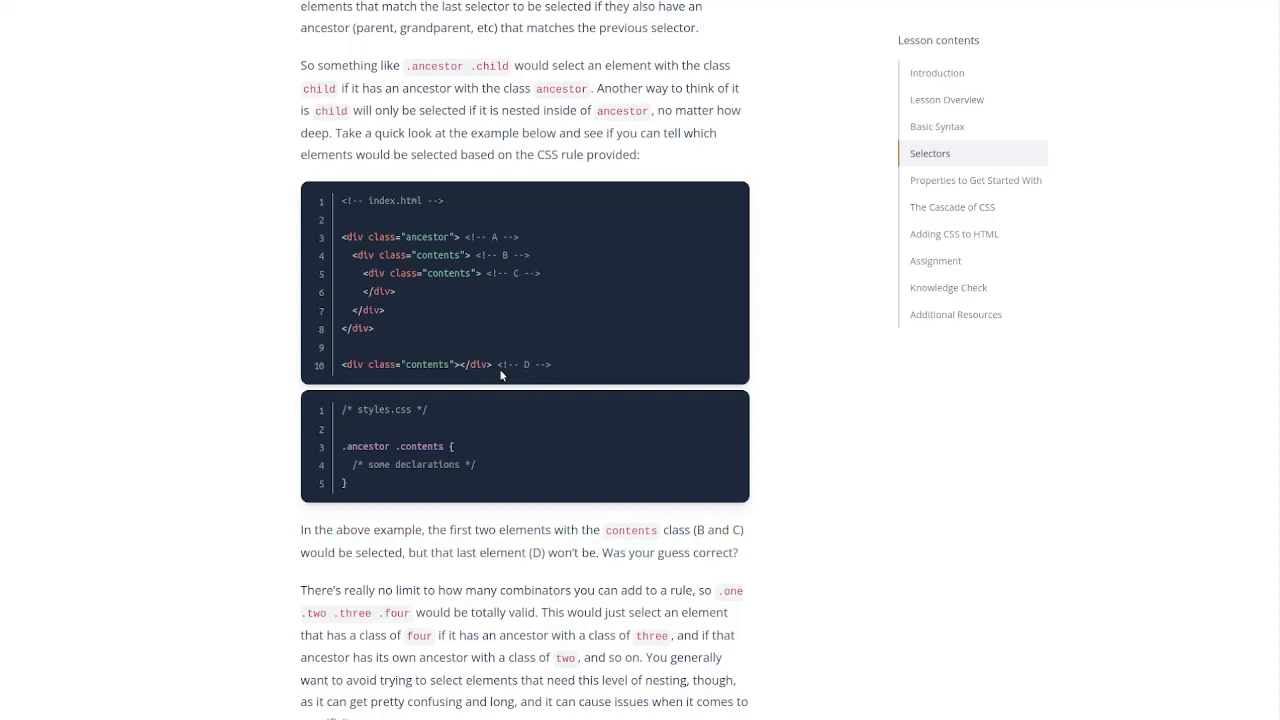
{"action": "mouse_move", "coordinate": [398, 365]}
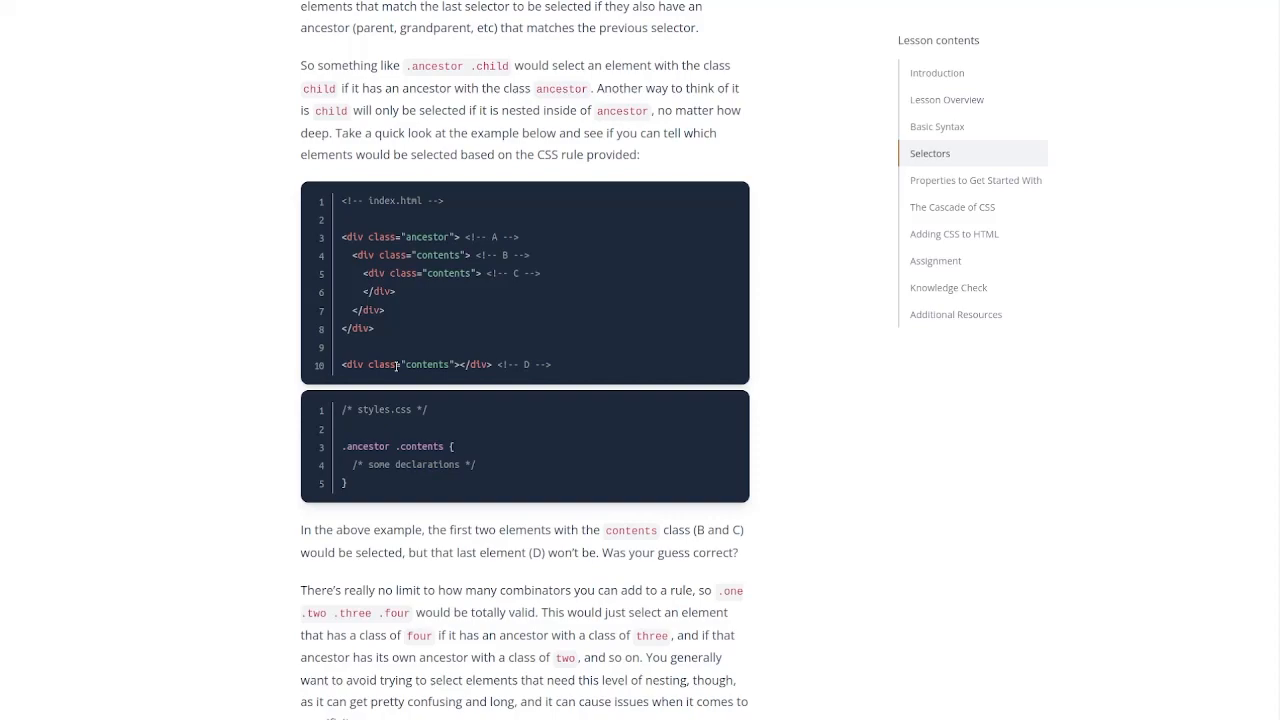
{"action": "mouse_move", "coordinate": [490, 500]}
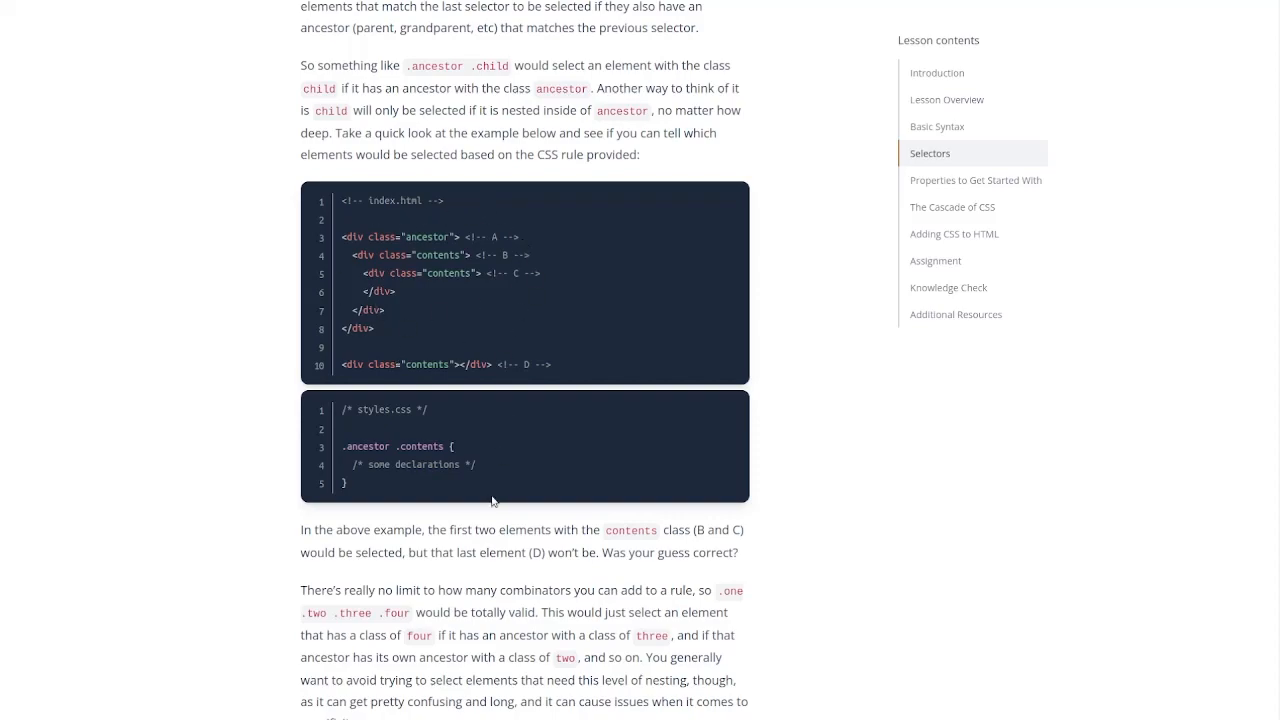
{"action": "mouse_move", "coordinate": [565, 560]}
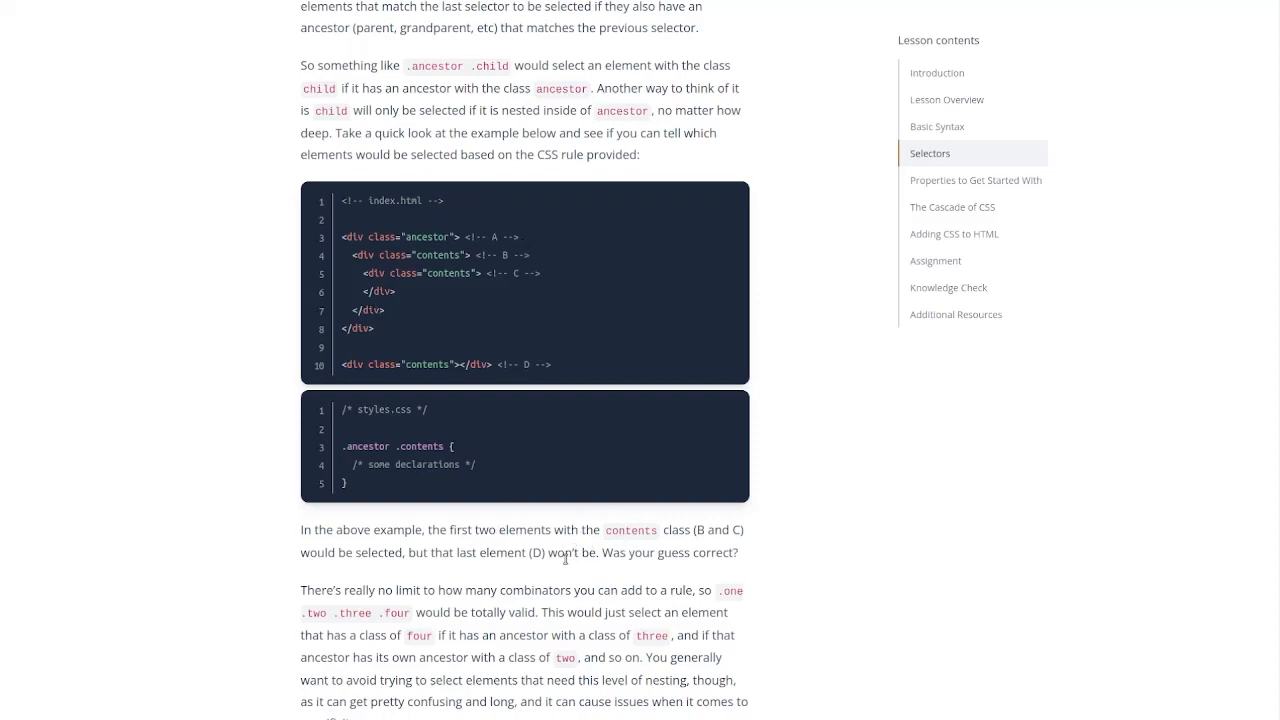
Step: Scroll down to 'Properties to Get Started With' and the Color and Background-Color subsection
{"action": "scroll", "scroll_direction": "down", "scroll_amount": 3}
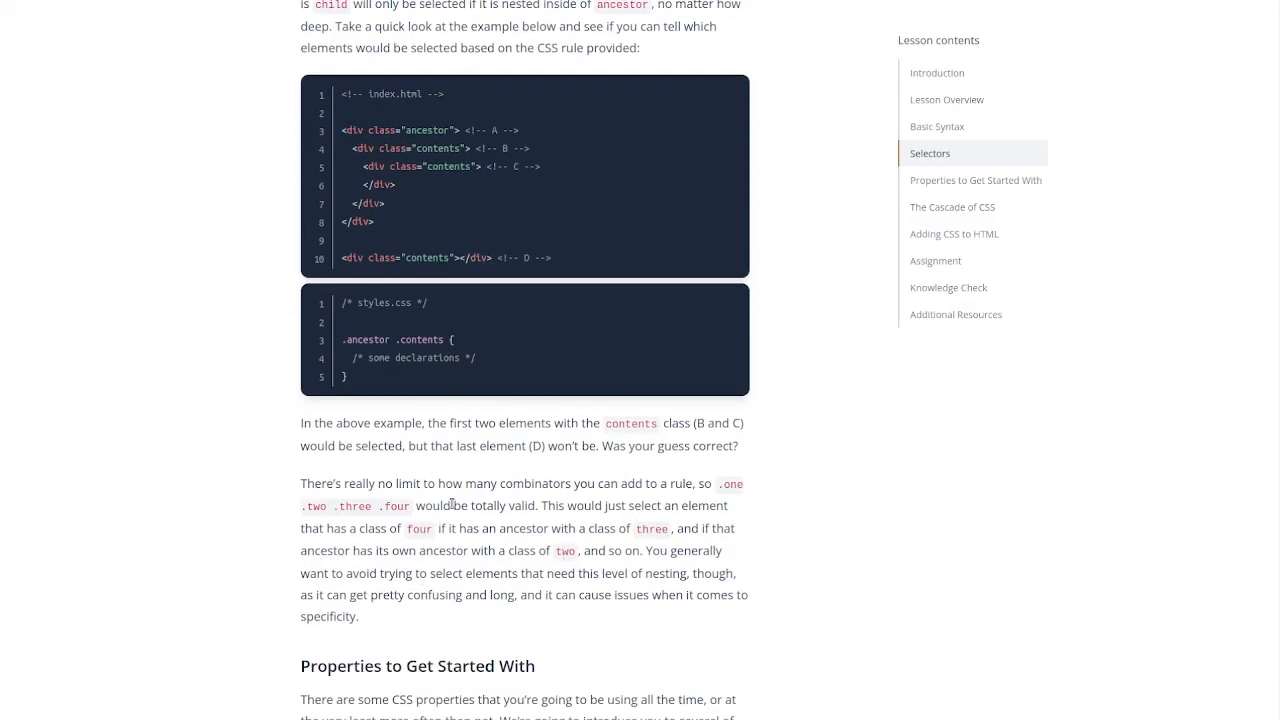
{"action": "scroll", "scroll_direction": "down", "scroll_amount": 3}
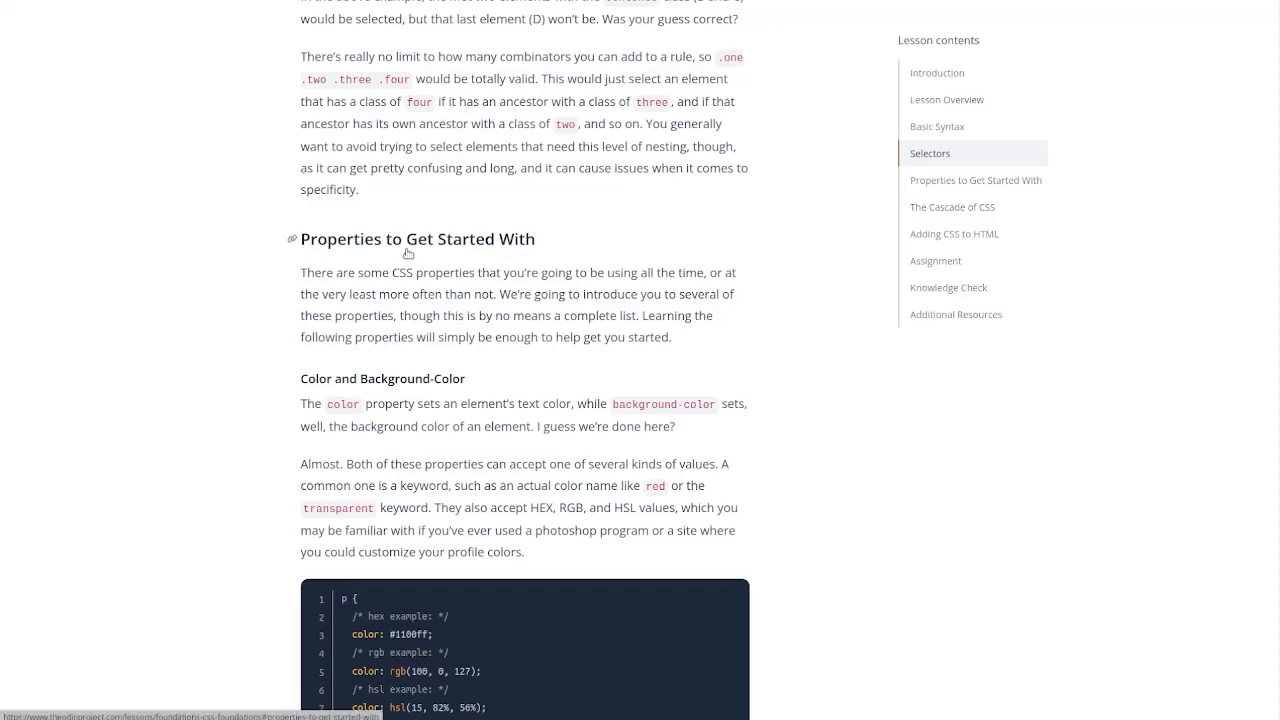
{"action": "mouse_move", "coordinate": [636, 244]}
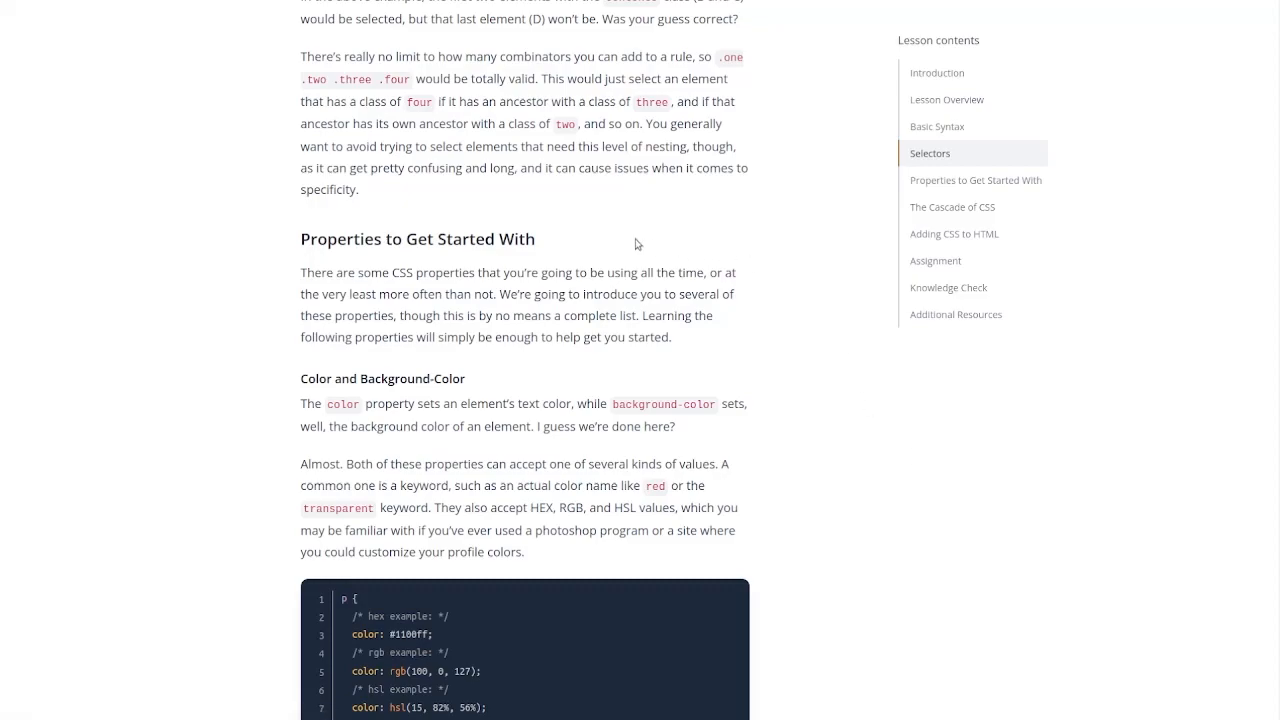
{"action": "mouse_move", "coordinate": [629, 286]}
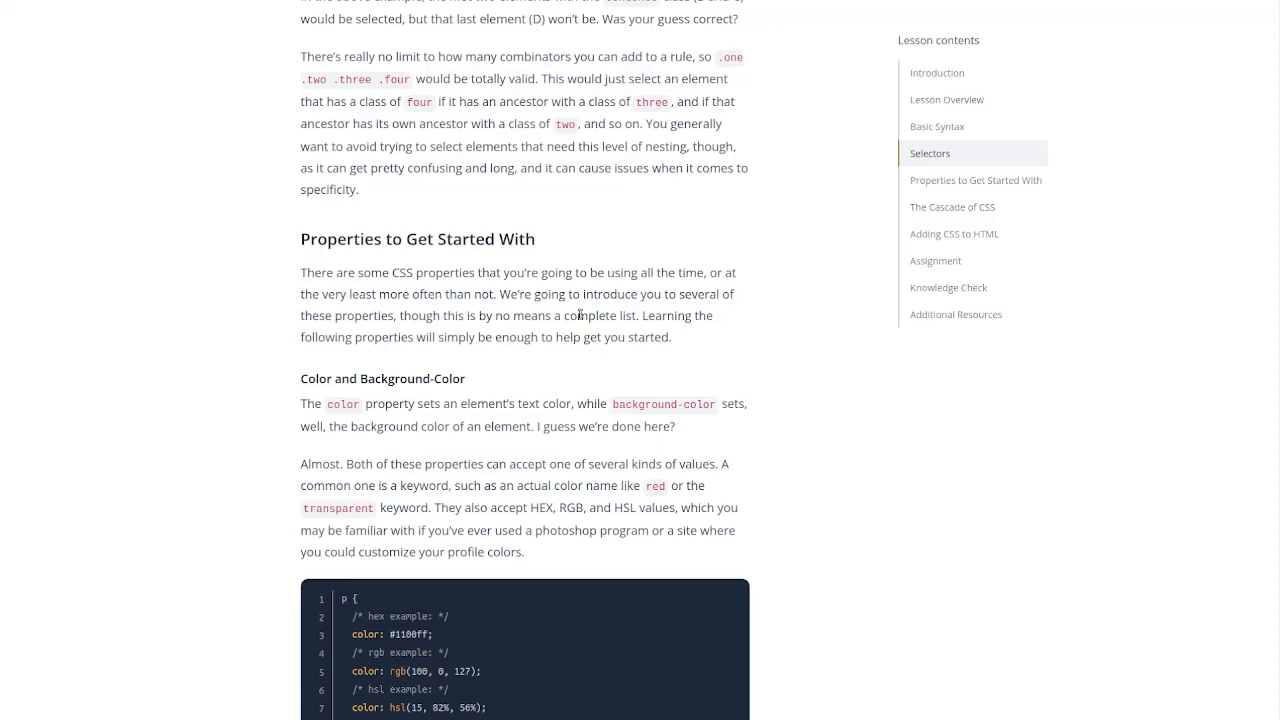
{"action": "scroll", "scroll_direction": "down", "scroll_amount": 3}
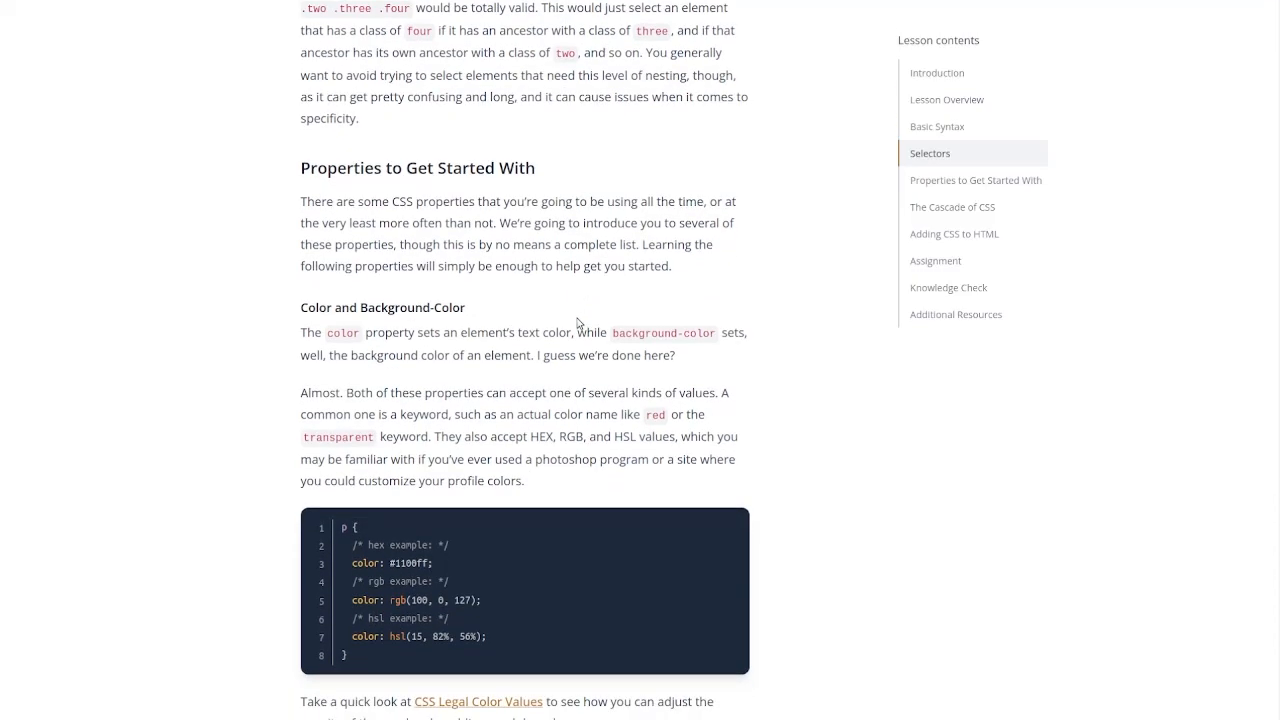
Step: Scroll through the Color and Background-Color text and its hex, rgb and hsl example
{"action": "scroll", "scroll_direction": "down", "scroll_amount": 3}
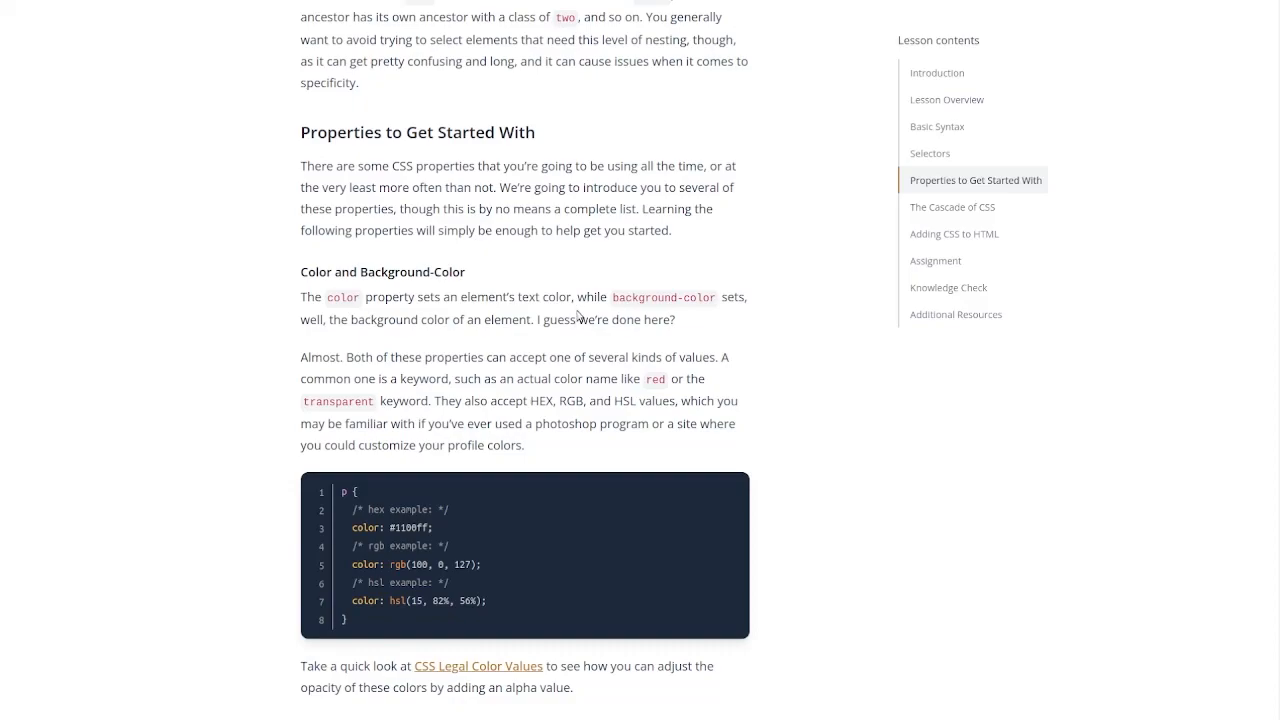
{"action": "scroll", "scroll_direction": "down", "scroll_amount": 3}
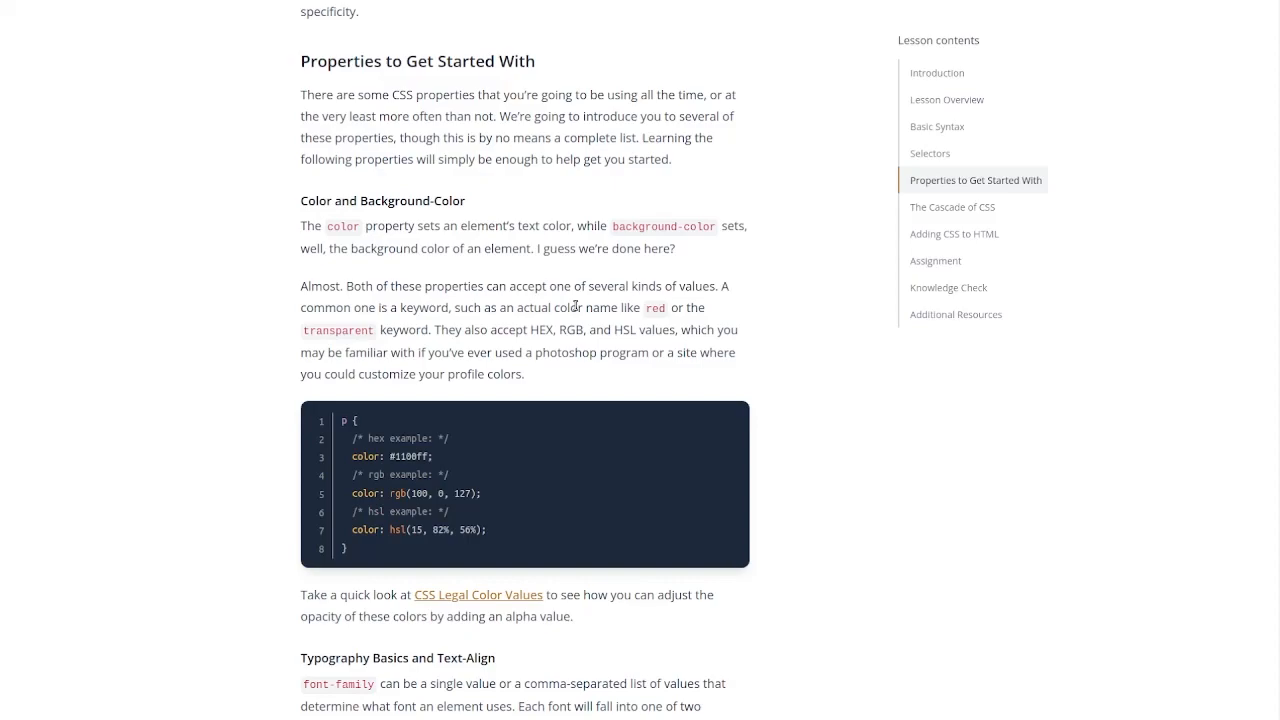
{"action": "mouse_move", "coordinate": [546, 281]}
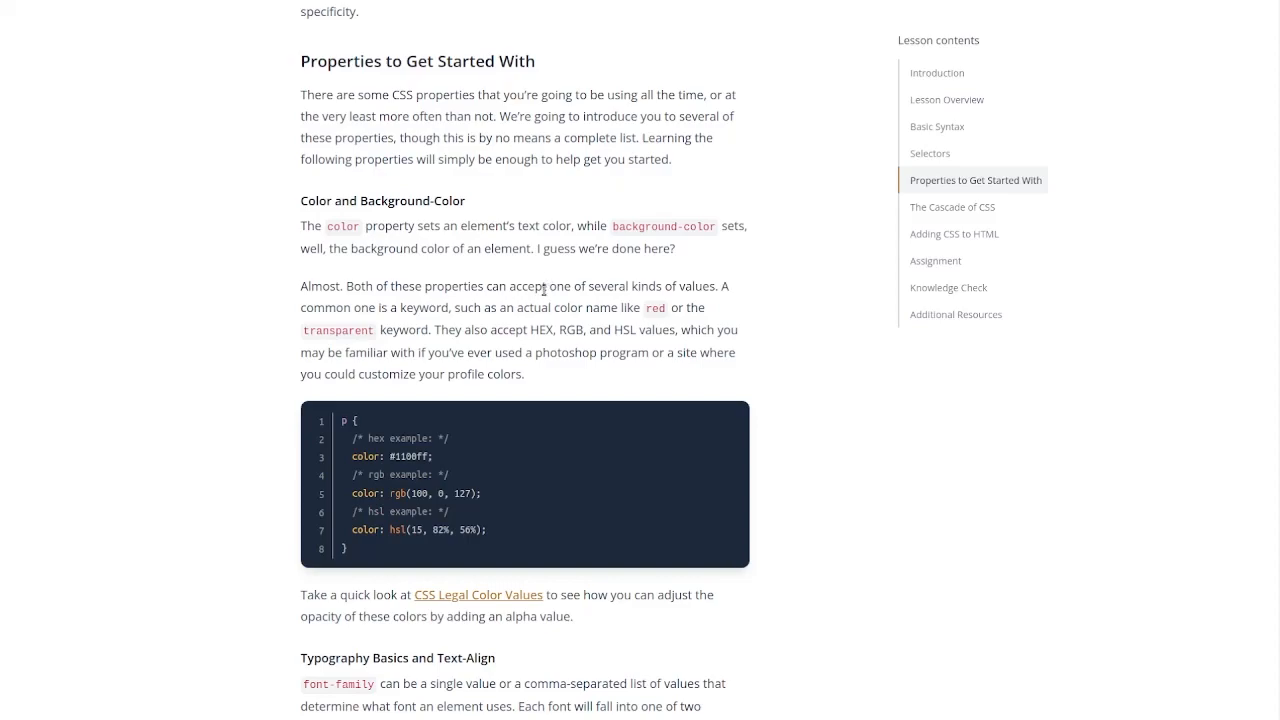
{"action": "scroll", "scroll_direction": "down", "scroll_amount": 3}
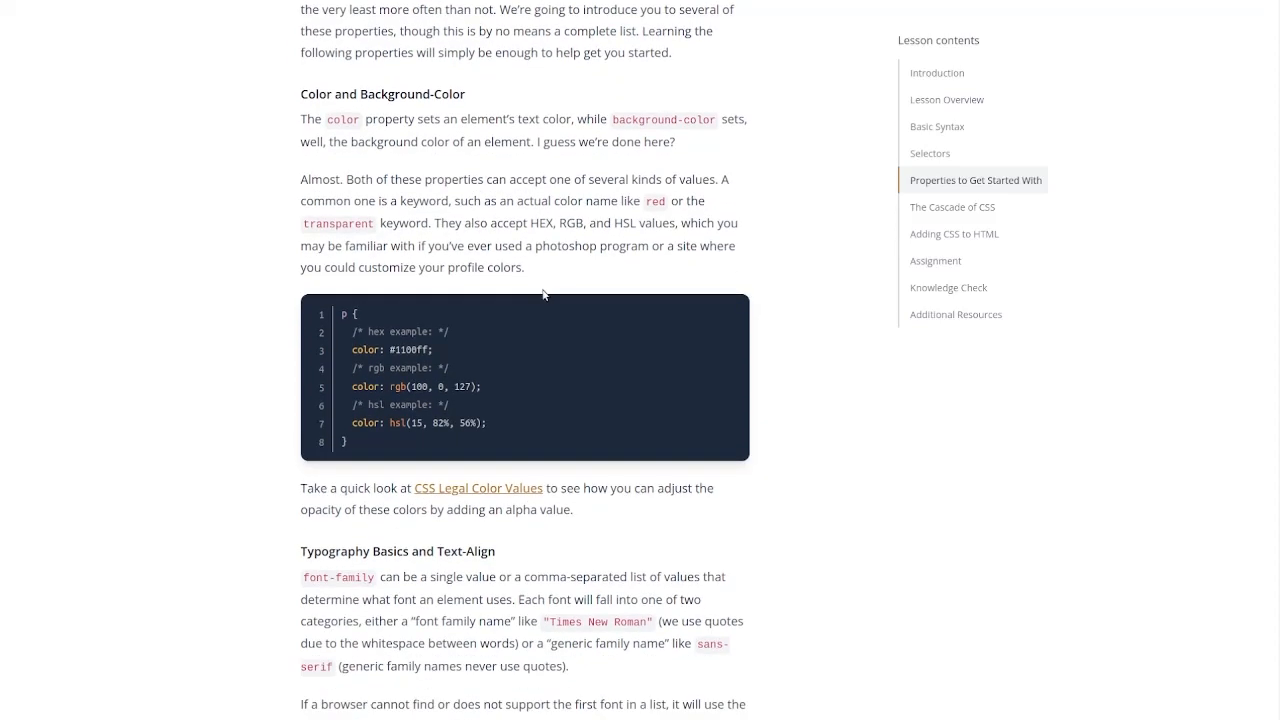
{"action": "mouse_move", "coordinate": [547, 271]}
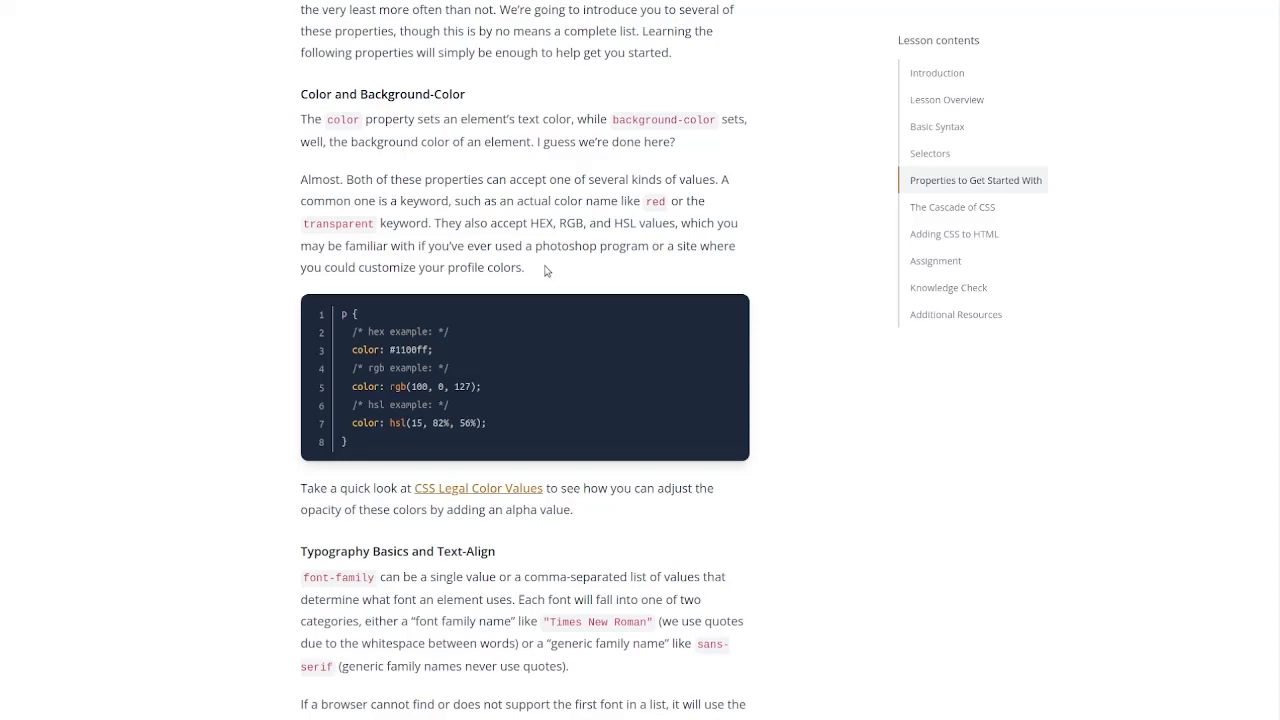
{"action": "mouse_move", "coordinate": [471, 137]}
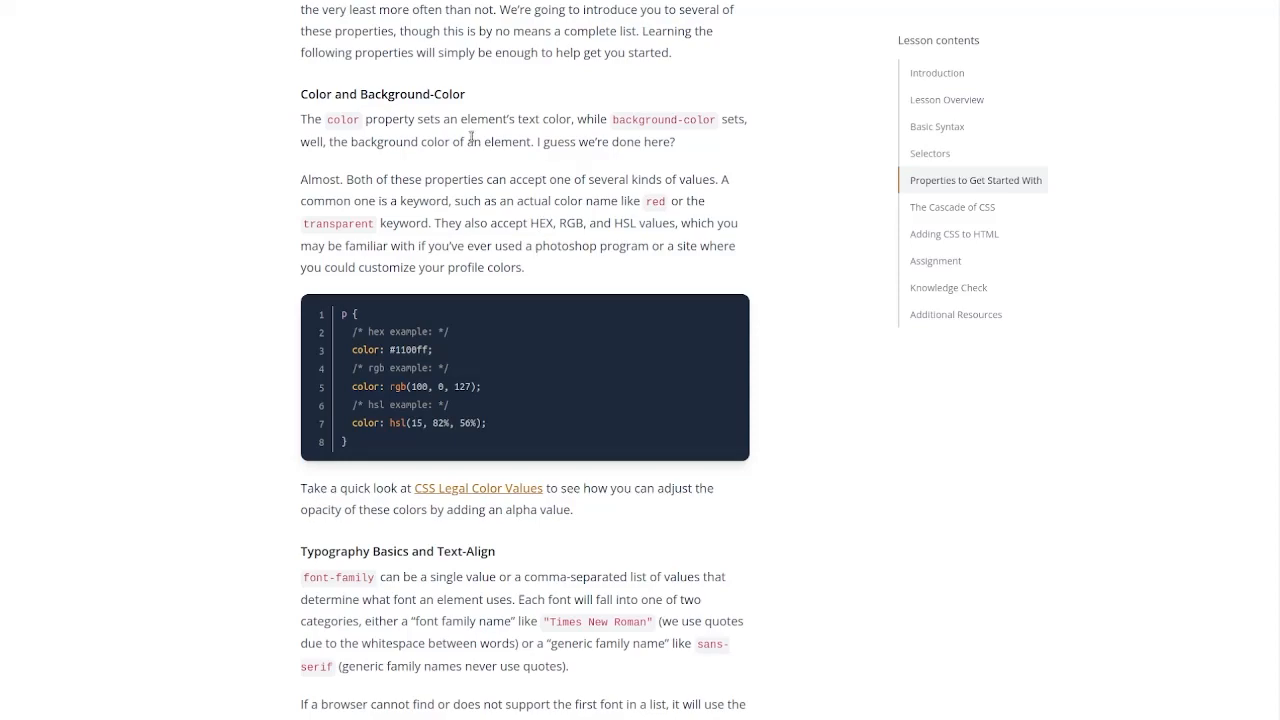
{"action": "mouse_move", "coordinate": [527, 172]}
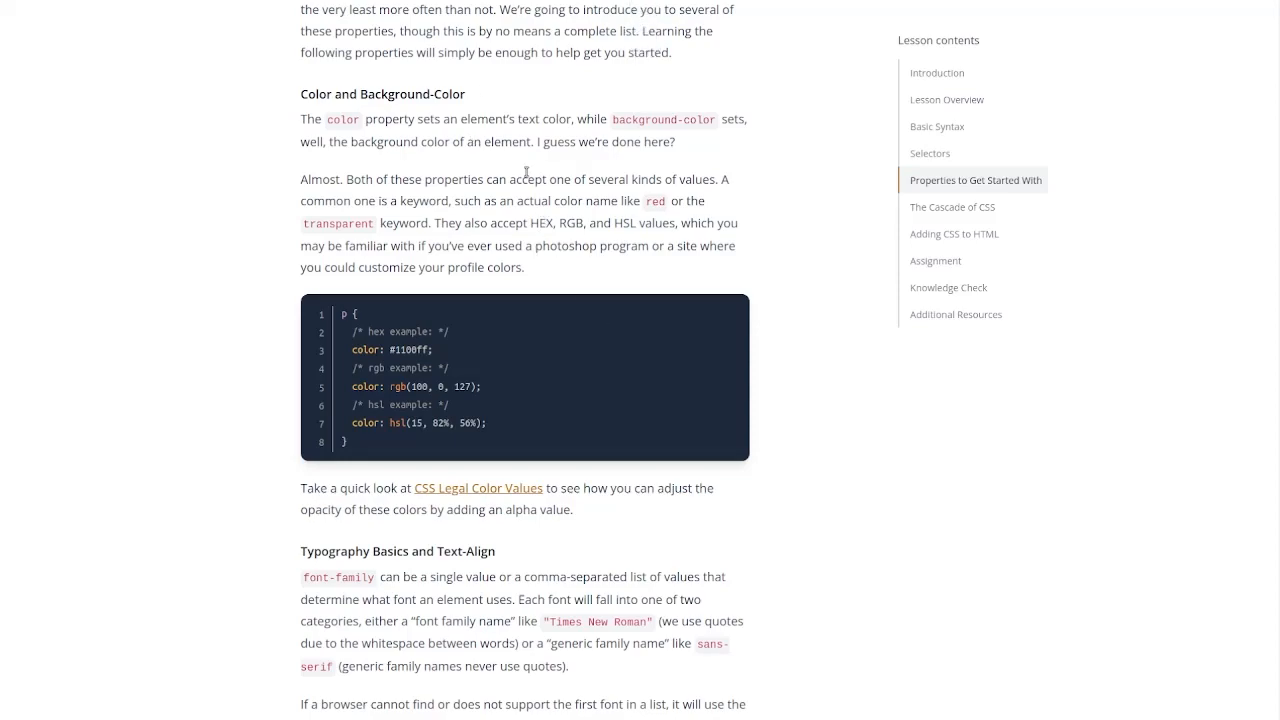
{"action": "scroll", "scroll_direction": "down", "scroll_amount": 3}
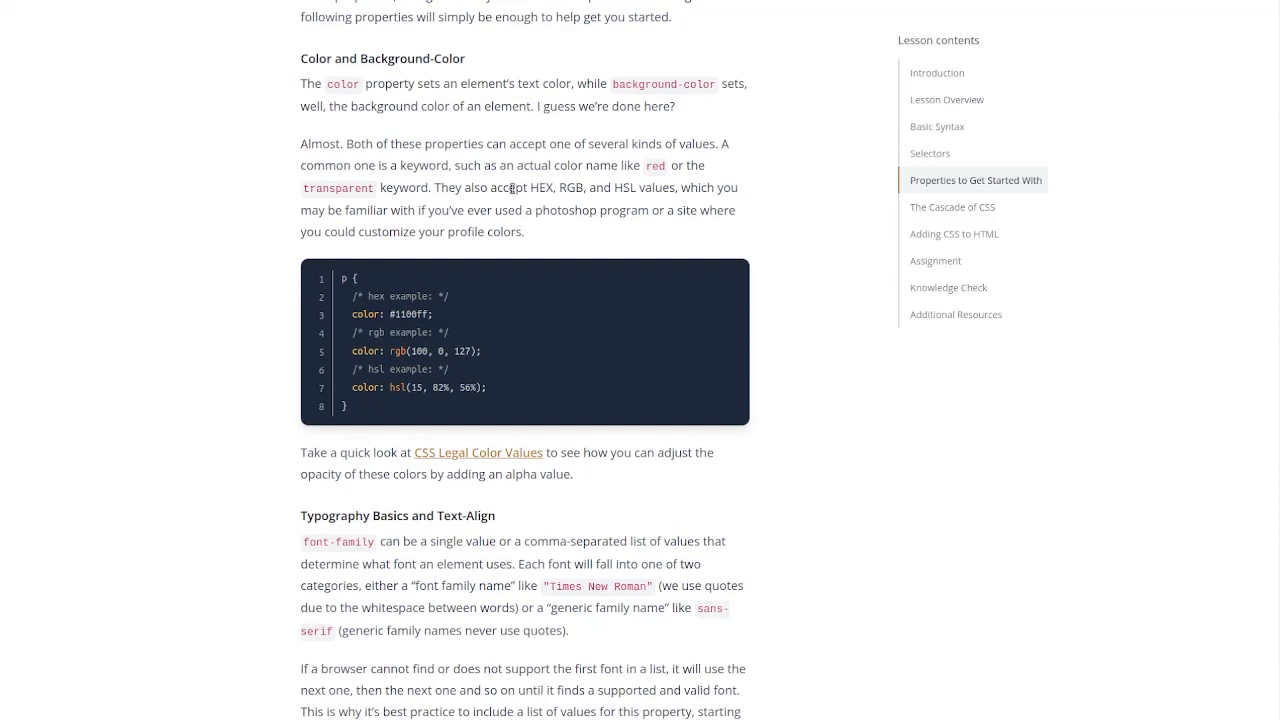
{"action": "mouse_move", "coordinate": [495, 271]}
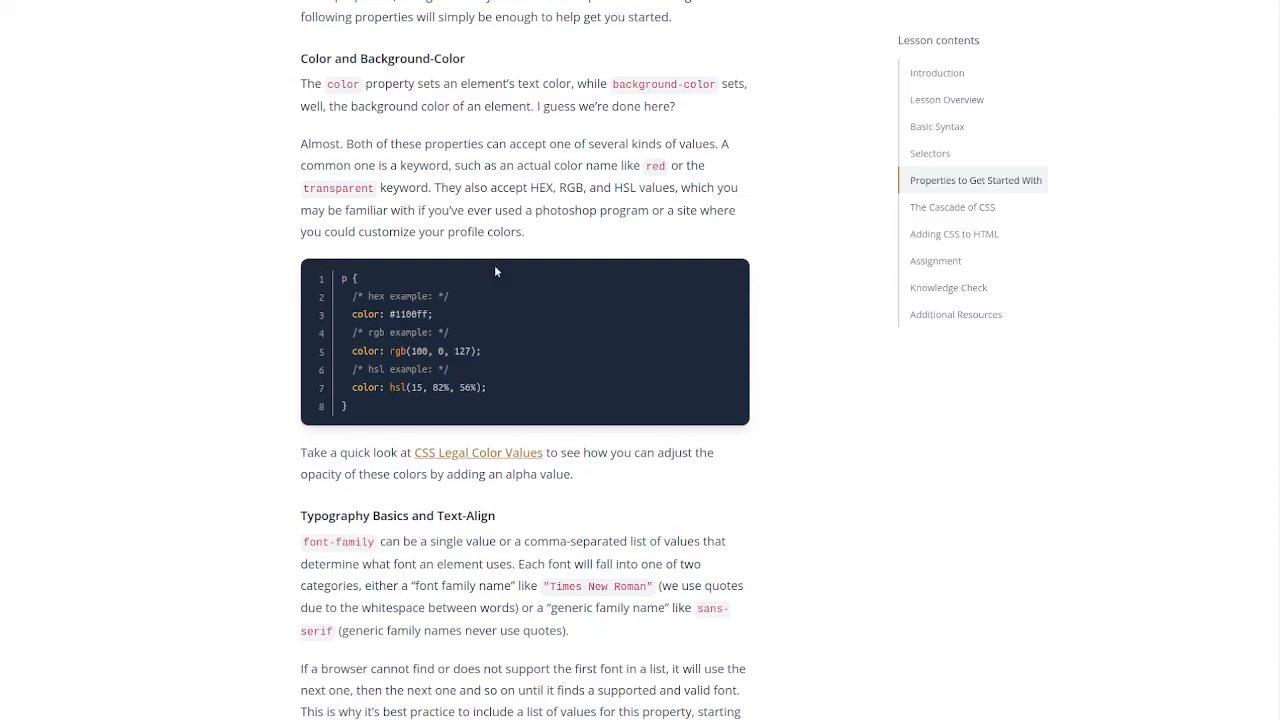
{"action": "mouse_move", "coordinate": [485, 193]}
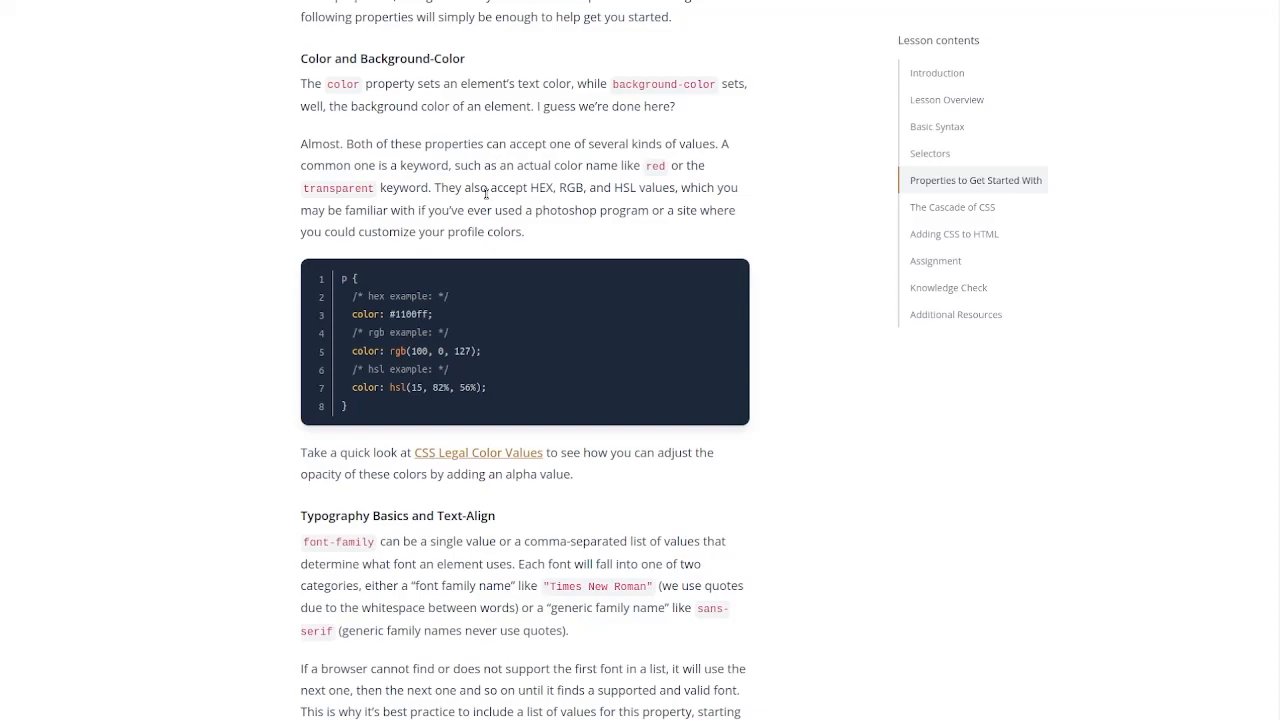
{"action": "scroll", "scroll_direction": "down", "scroll_amount": 3}
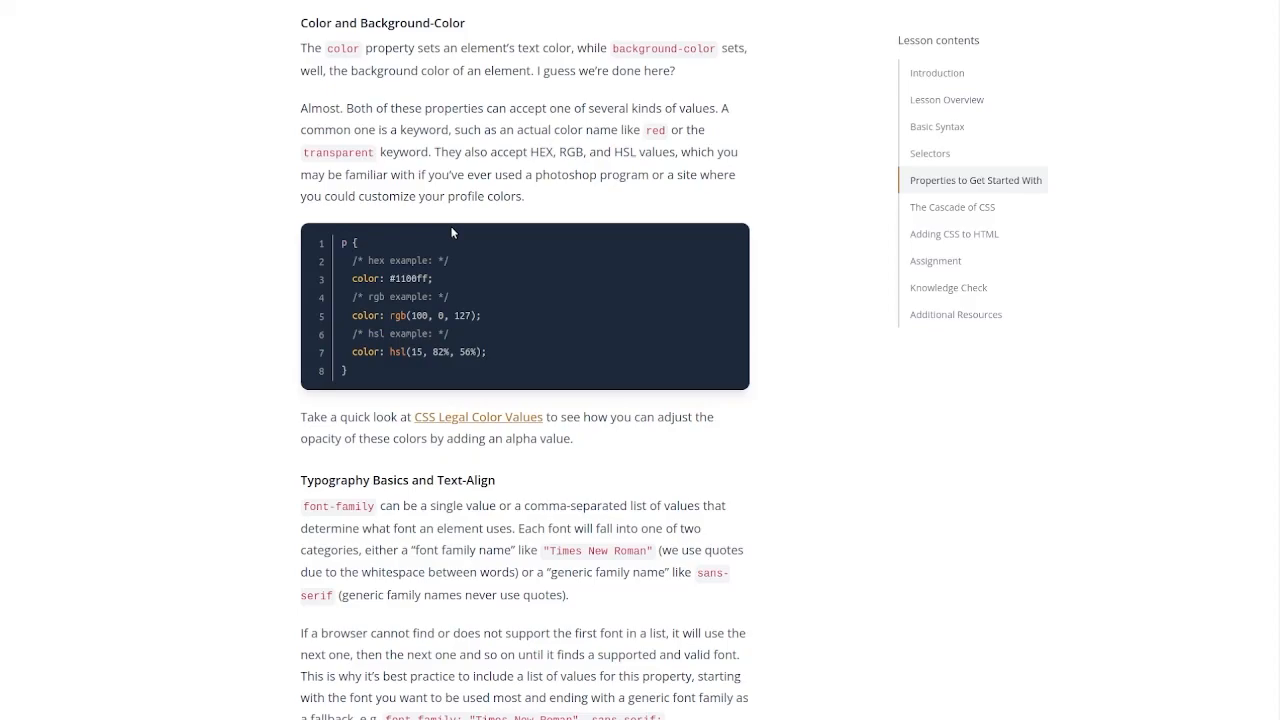
{"action": "mouse_move", "coordinate": [399, 22]}
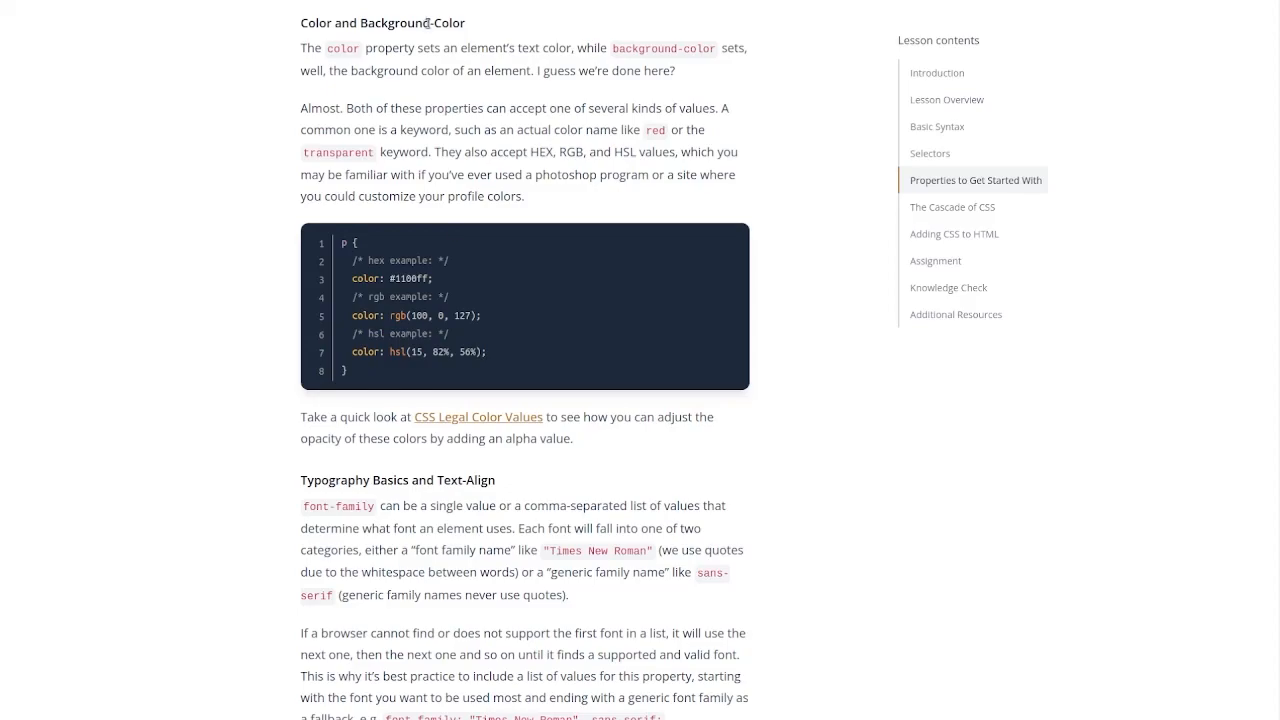
{"action": "scroll", "scroll_direction": "down", "scroll_amount": 3}
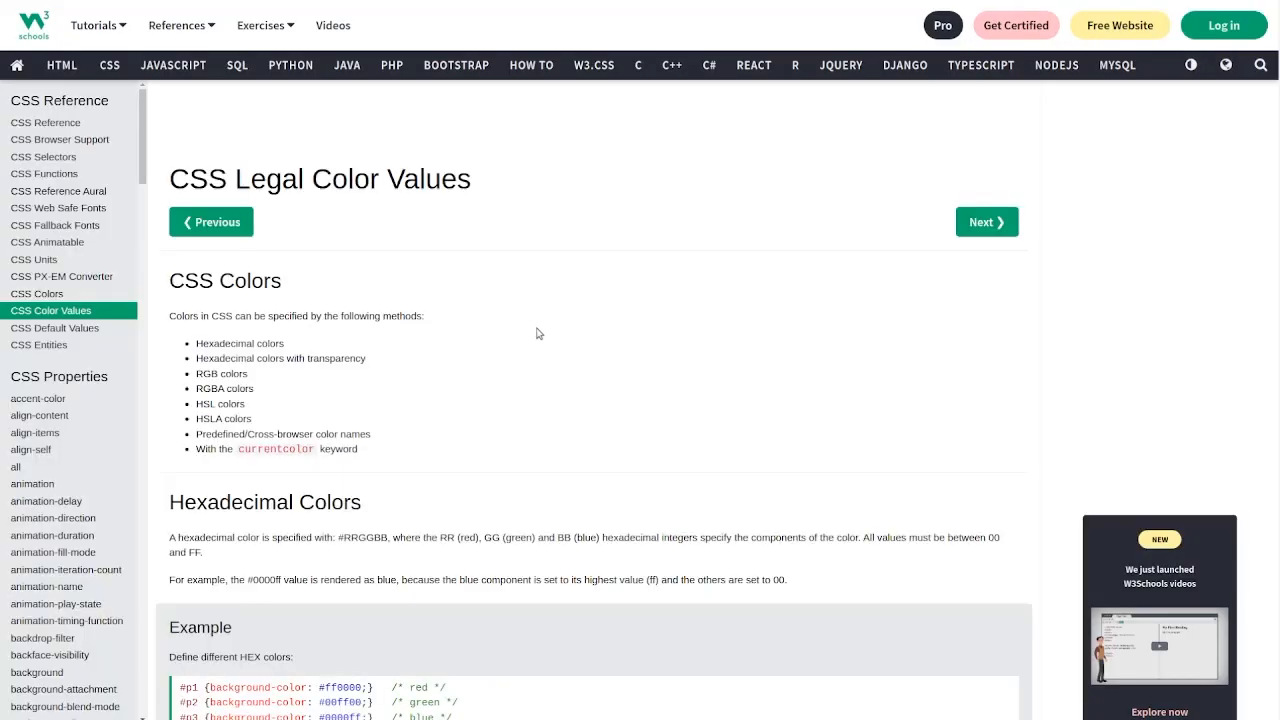
Step: Launch the HEX colors 'Try it Yourself' example, then close the CSS Legal Color Values tab
{"action": "scroll", "scroll_direction": "down", "scroll_amount": 3}
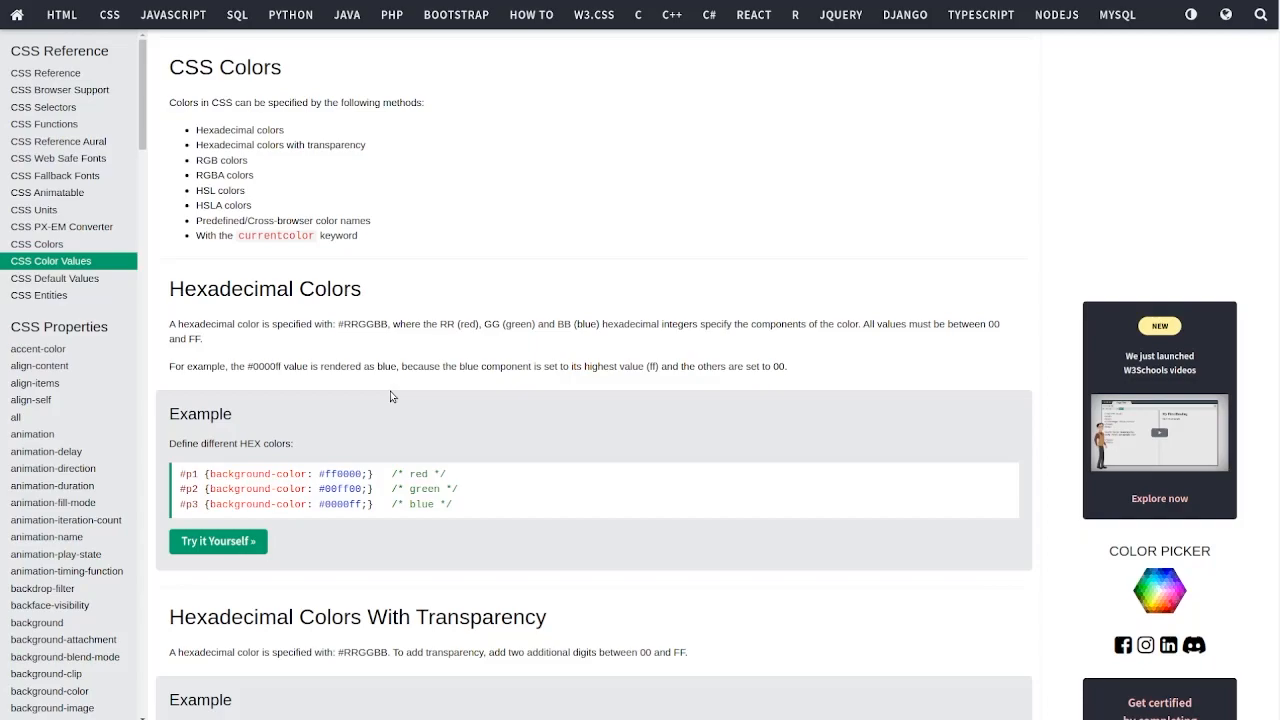
{"action": "scroll", "scroll_direction": "down", "scroll_amount": 3}
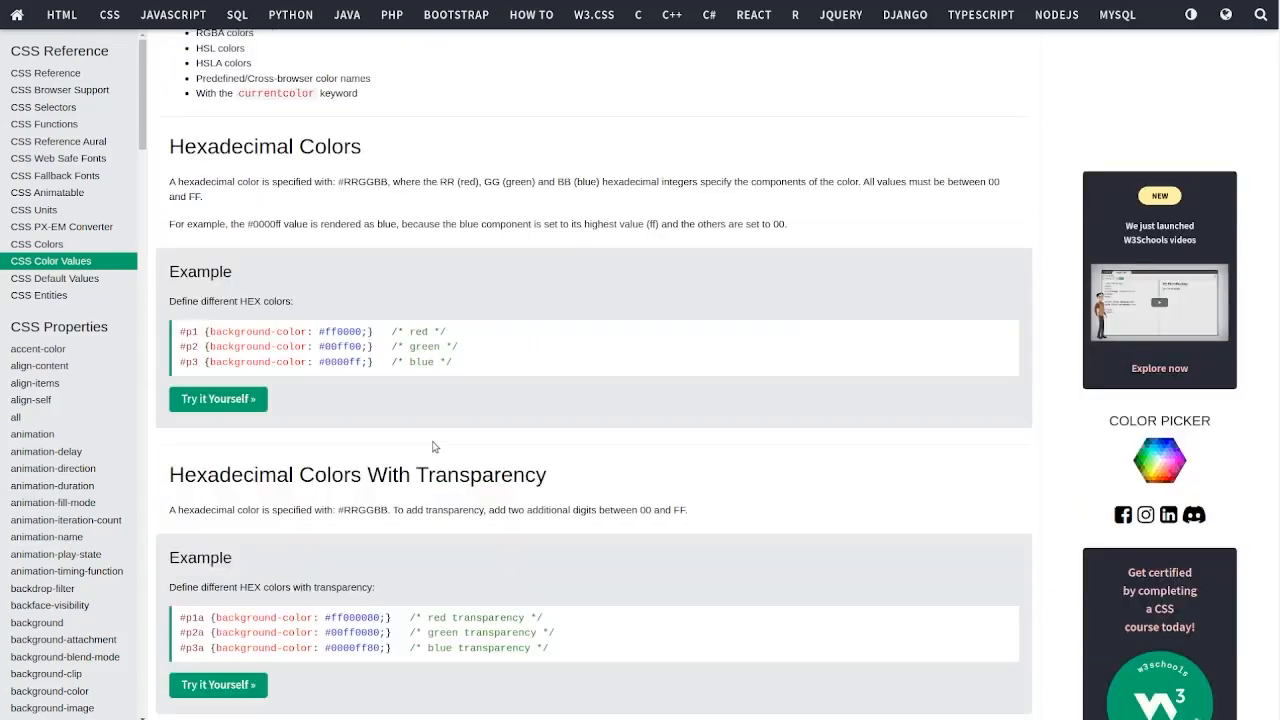
{"action": "left_click", "coordinate": [218, 398]}
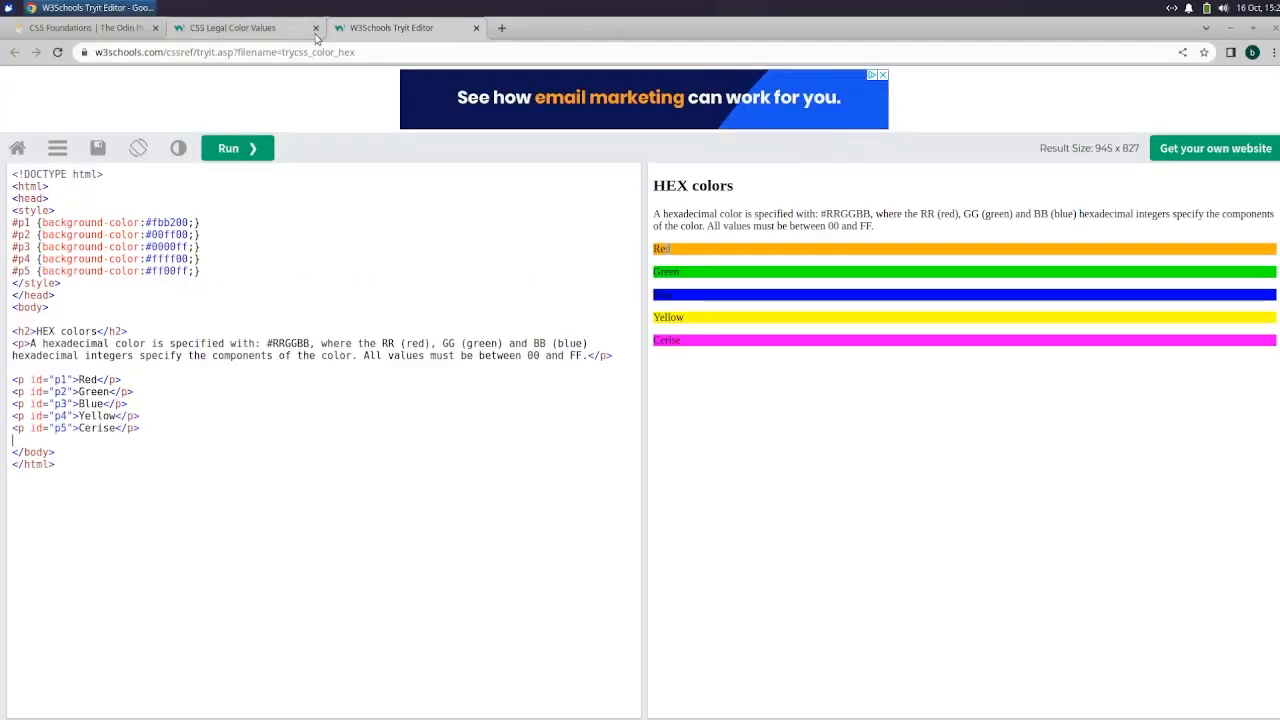
{"action": "left_click", "coordinate": [240, 27]}
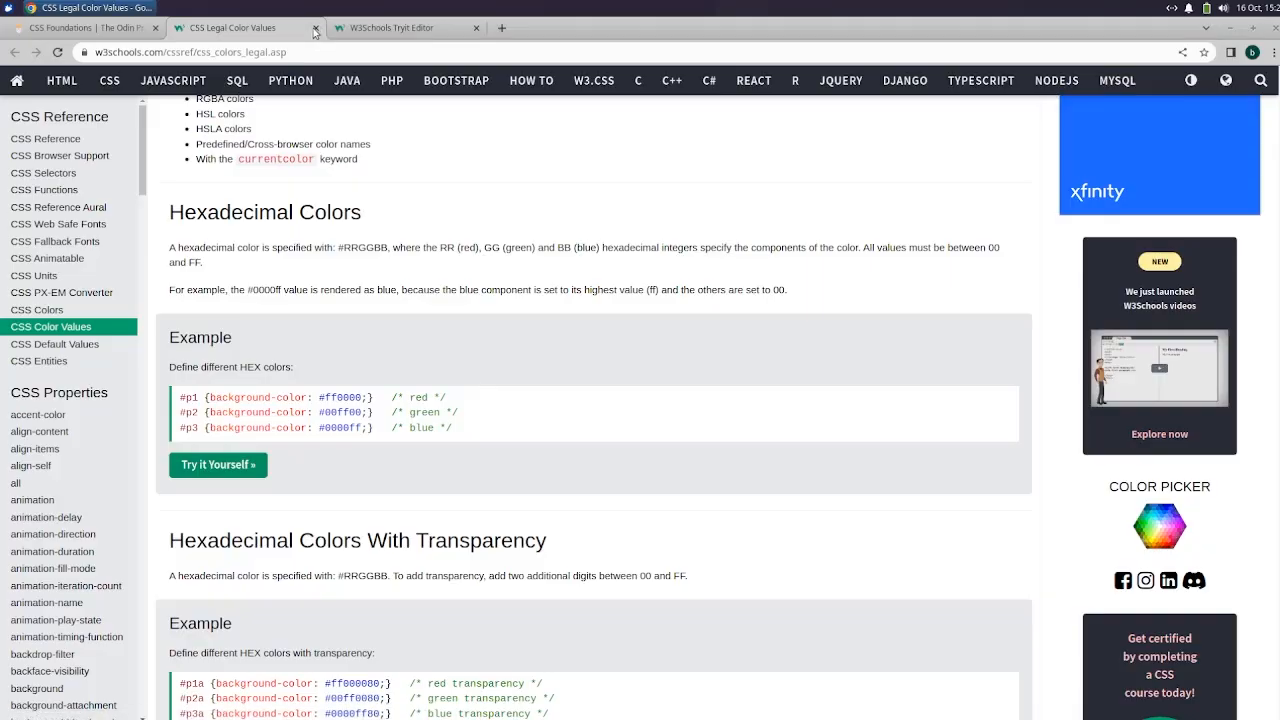
{"action": "left_click", "coordinate": [230, 27]}
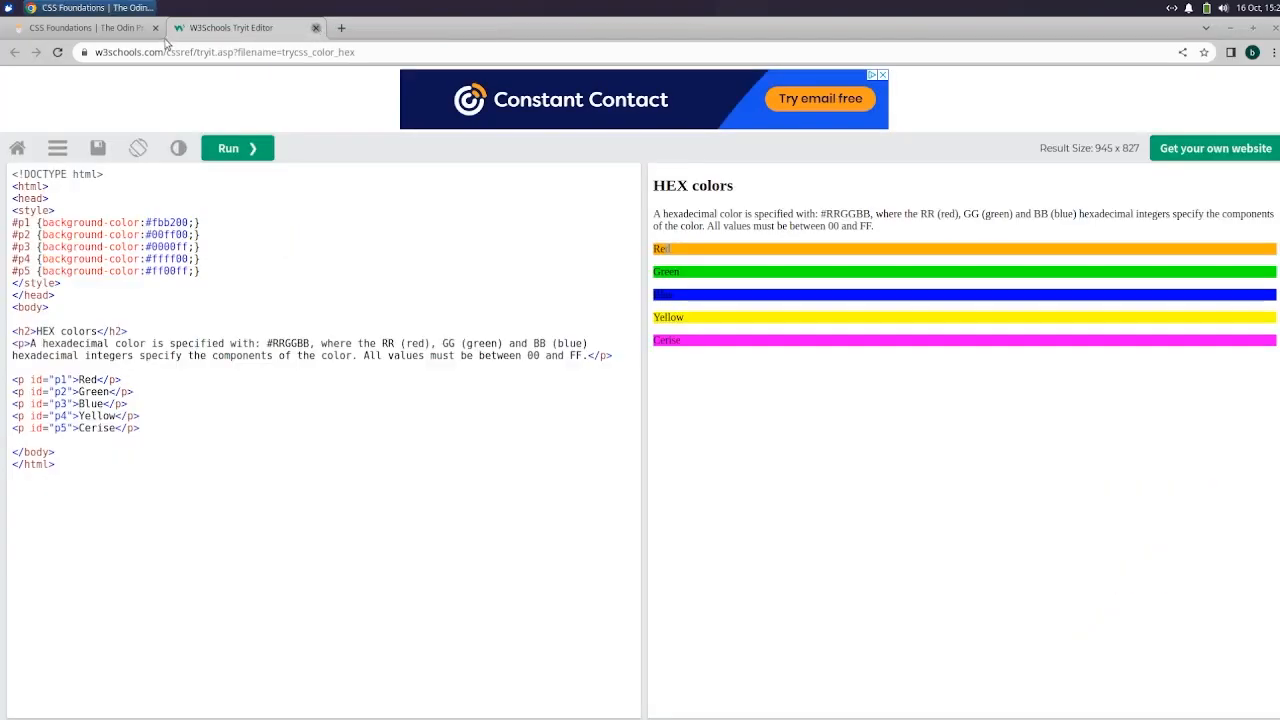
{"action": "left_click", "coordinate": [85, 27]}
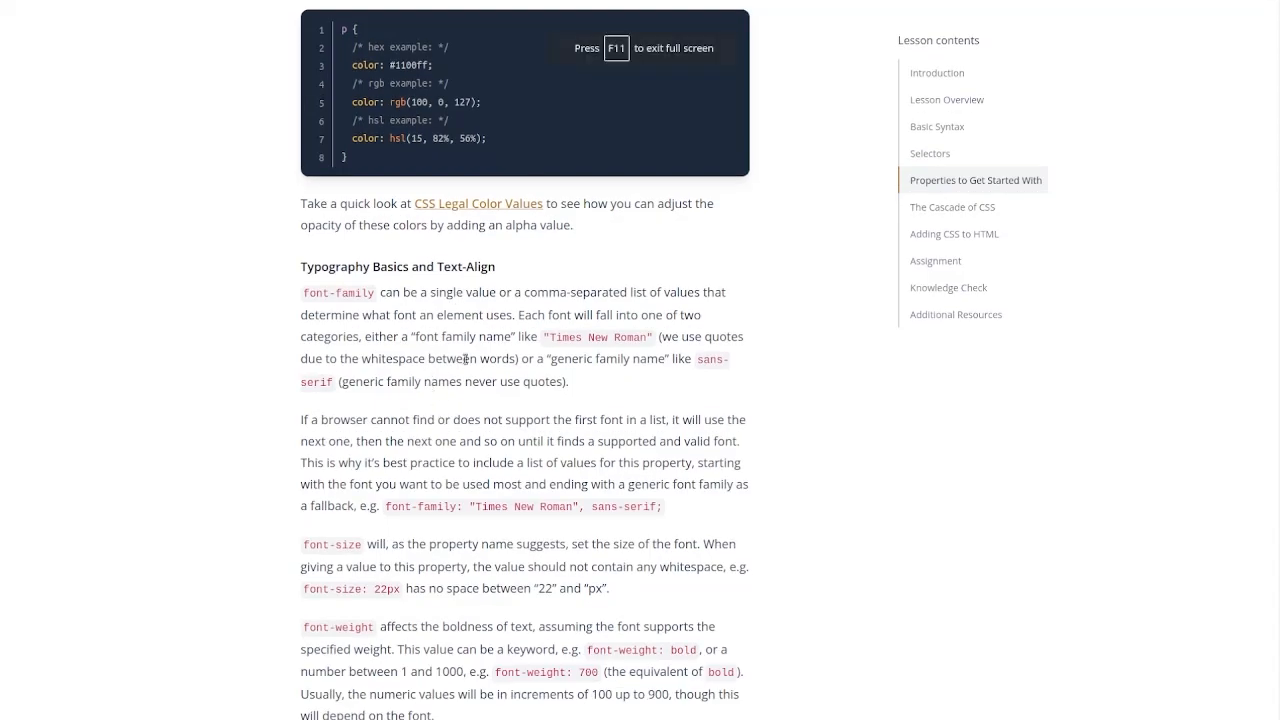
{"action": "scroll", "scroll_direction": "down", "scroll_amount": 3}
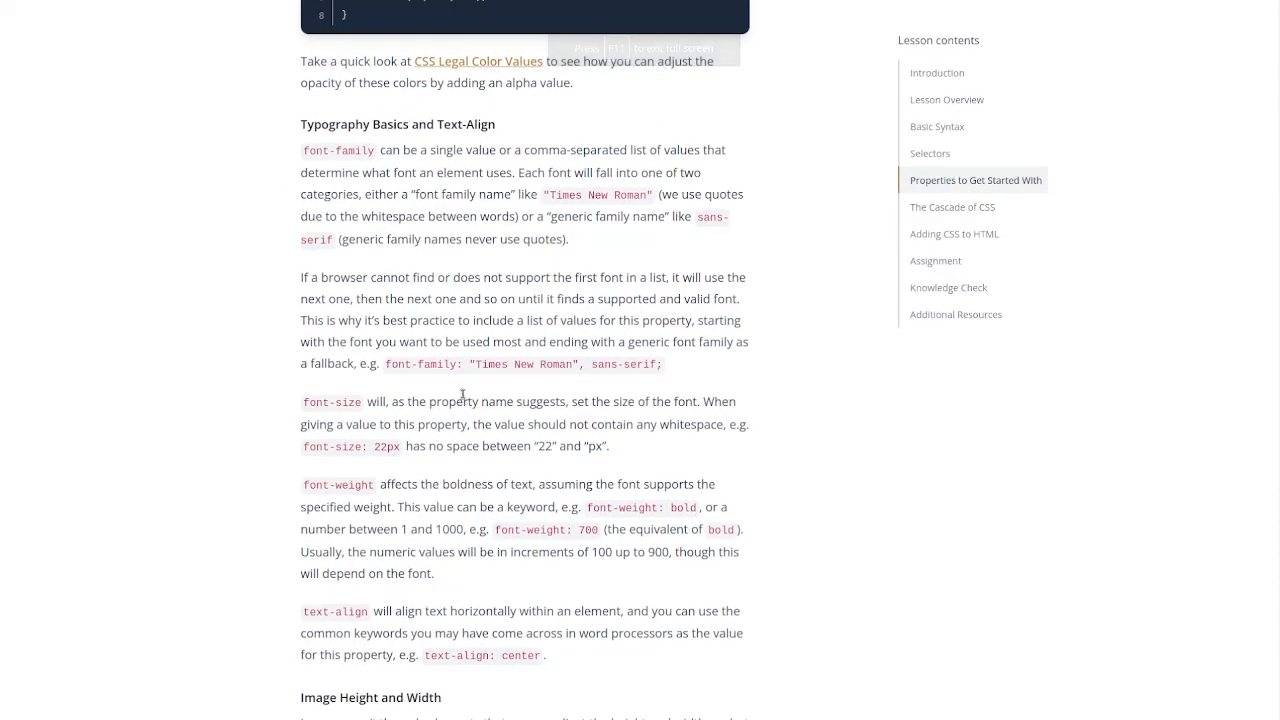
{"action": "scroll", "scroll_direction": "down", "scroll_amount": 3}
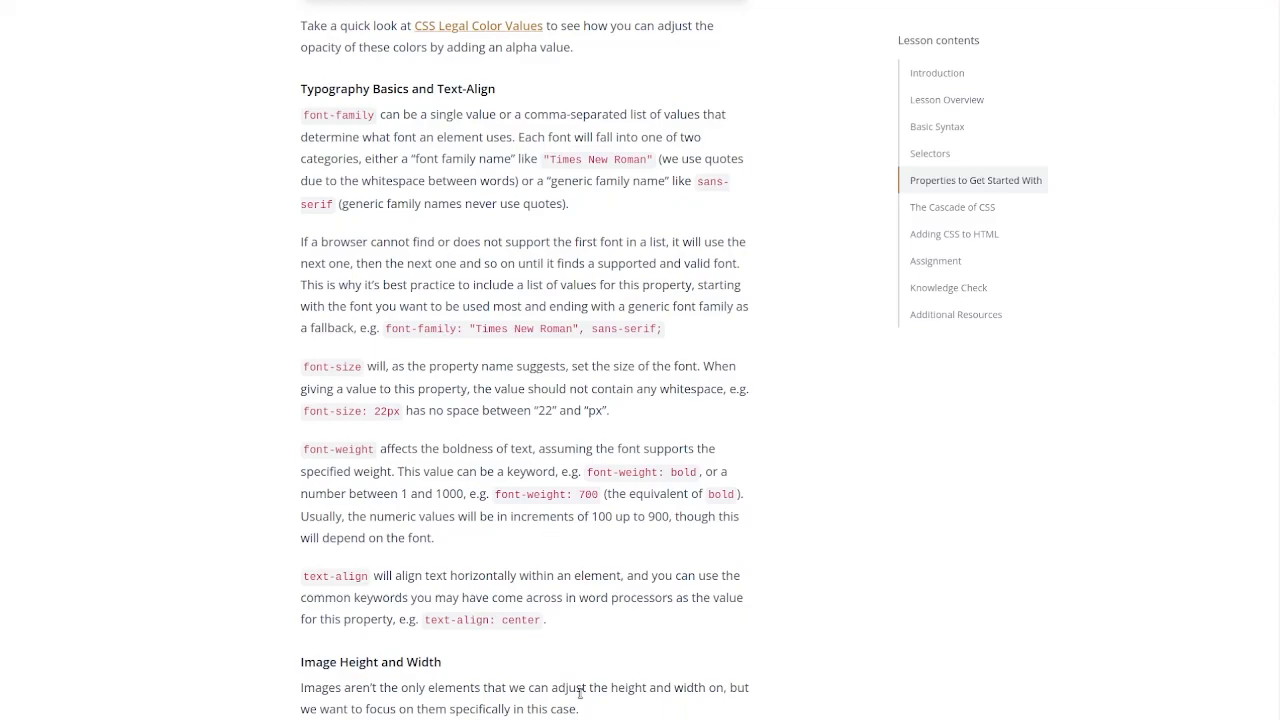
{"action": "mouse_move", "coordinate": [416, 278]}
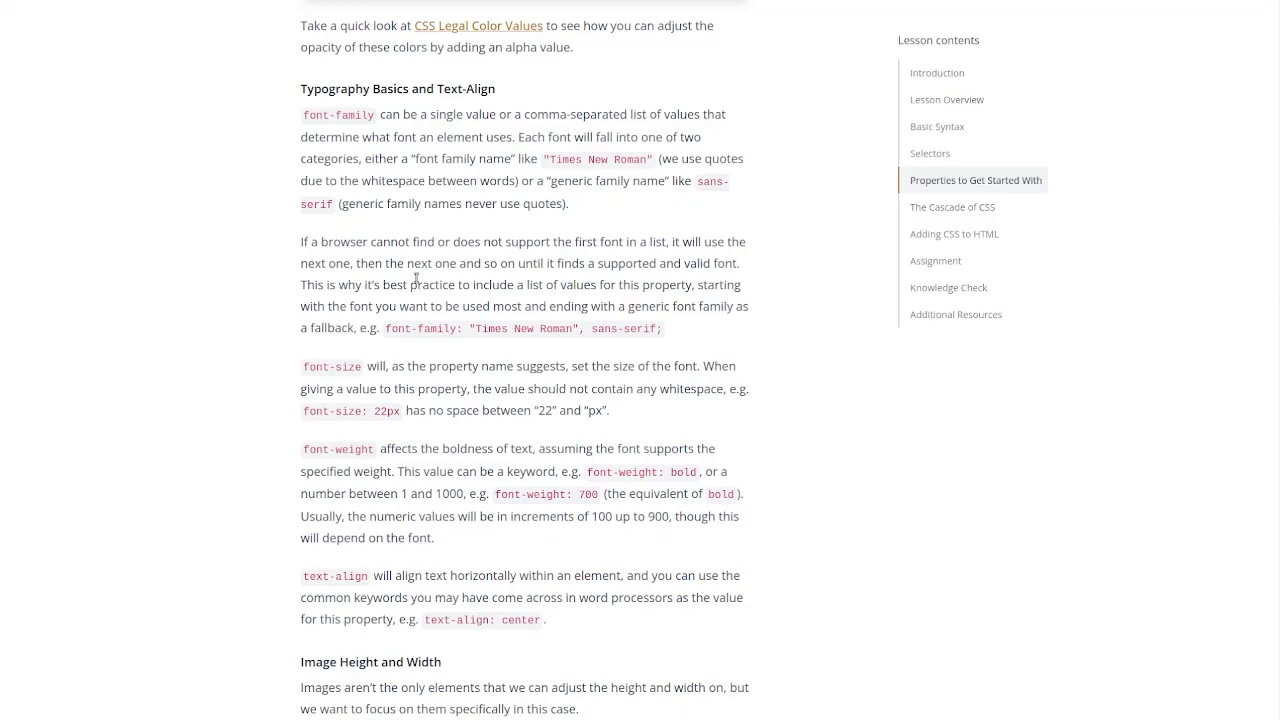
{"action": "mouse_move", "coordinate": [618, 380]}
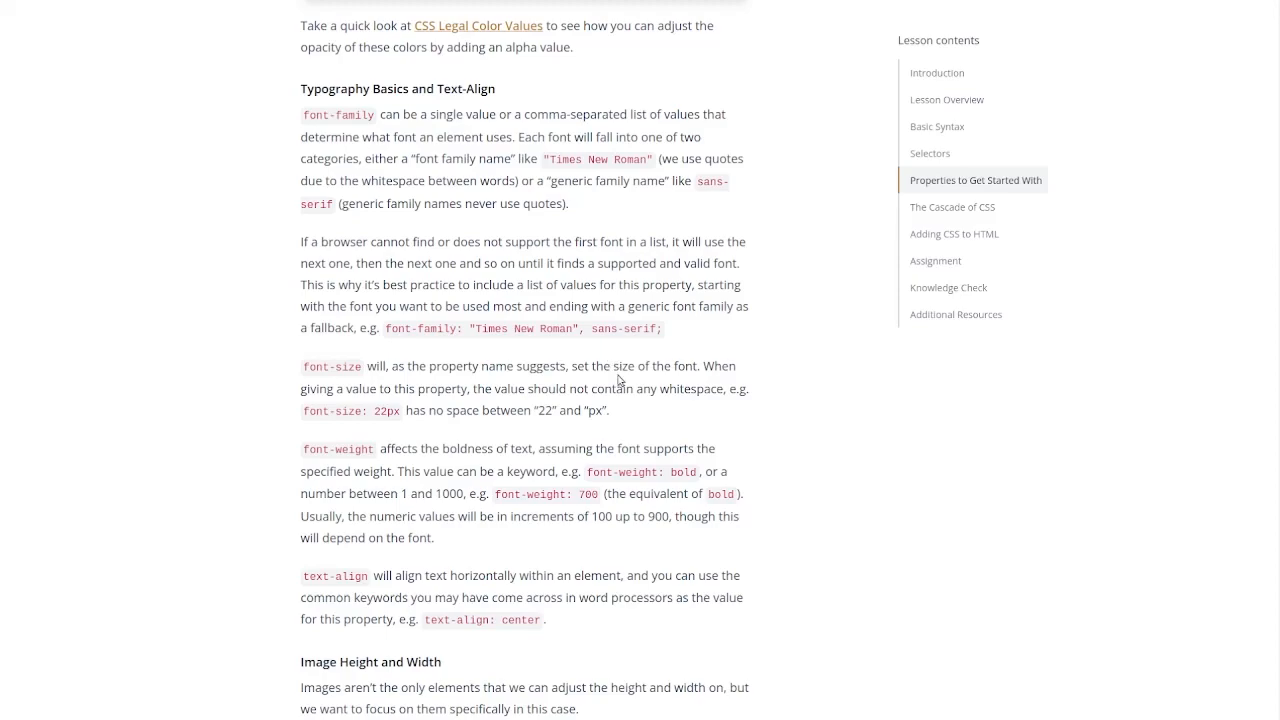
{"action": "mouse_move", "coordinate": [616, 374]}
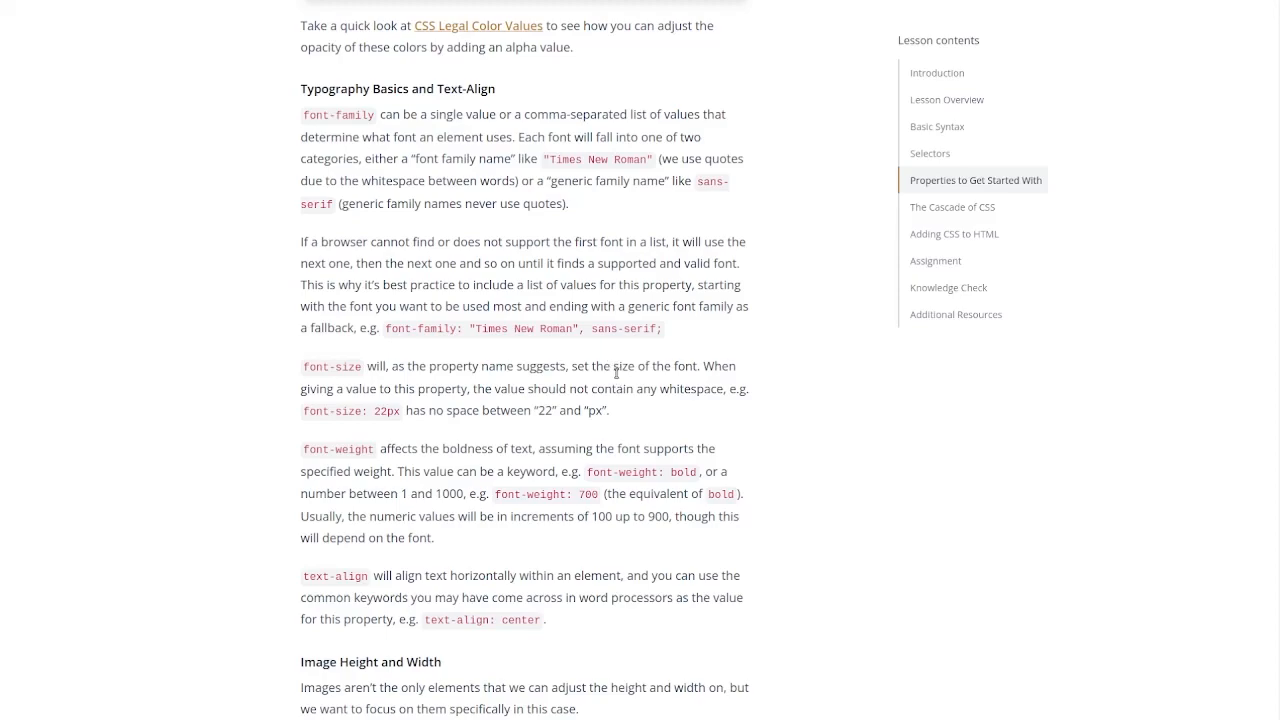
{"action": "mouse_move", "coordinate": [611, 380]}
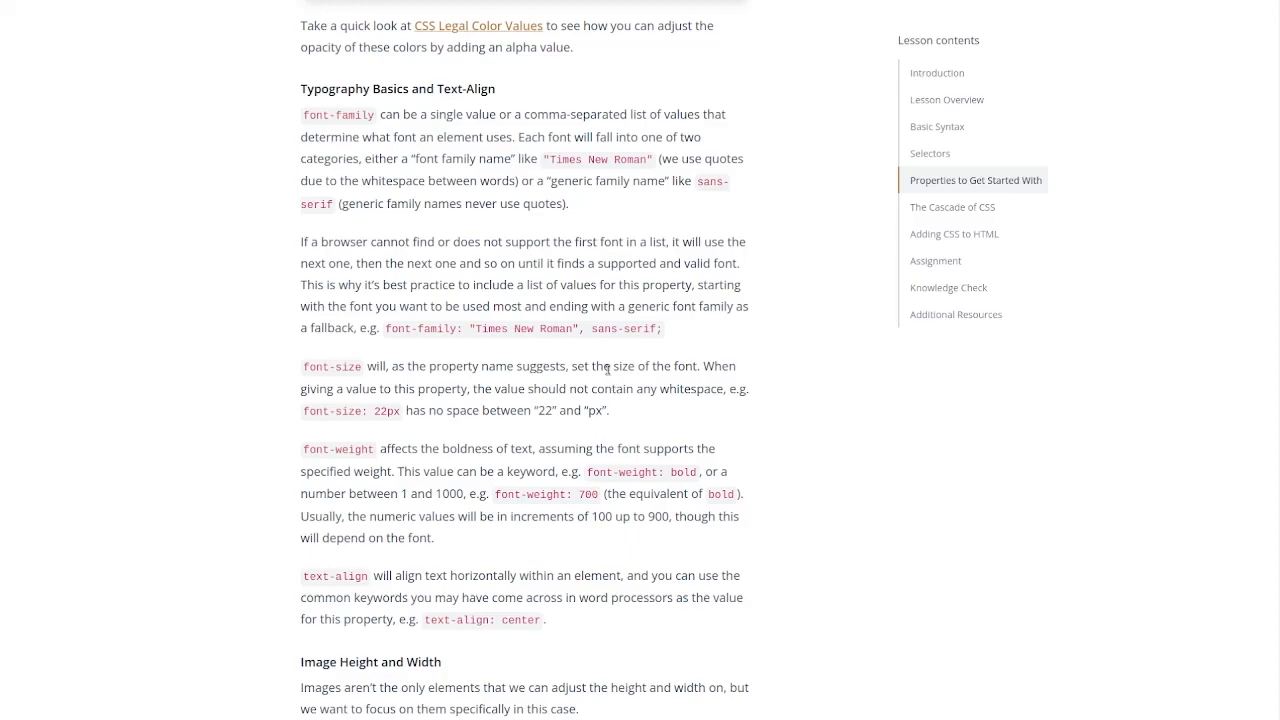
{"action": "scroll", "scroll_direction": "down", "scroll_amount": 3}
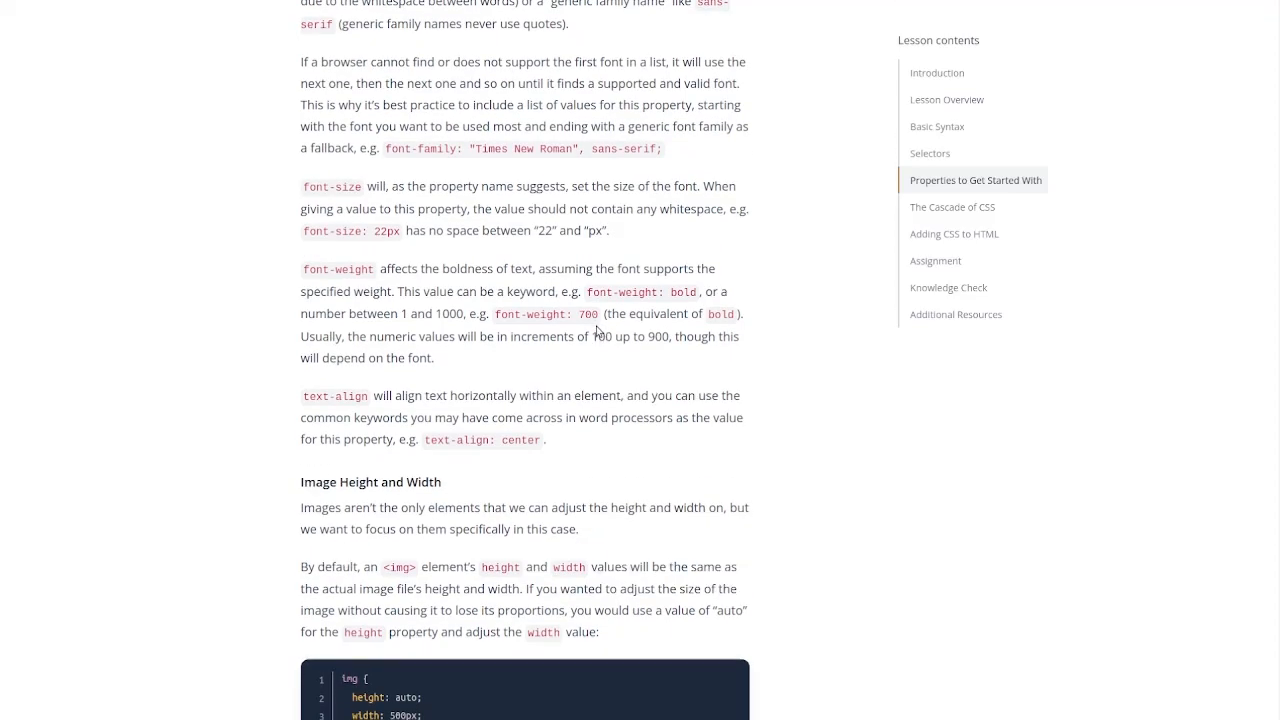
{"action": "scroll", "scroll_direction": "down", "scroll_amount": 3}
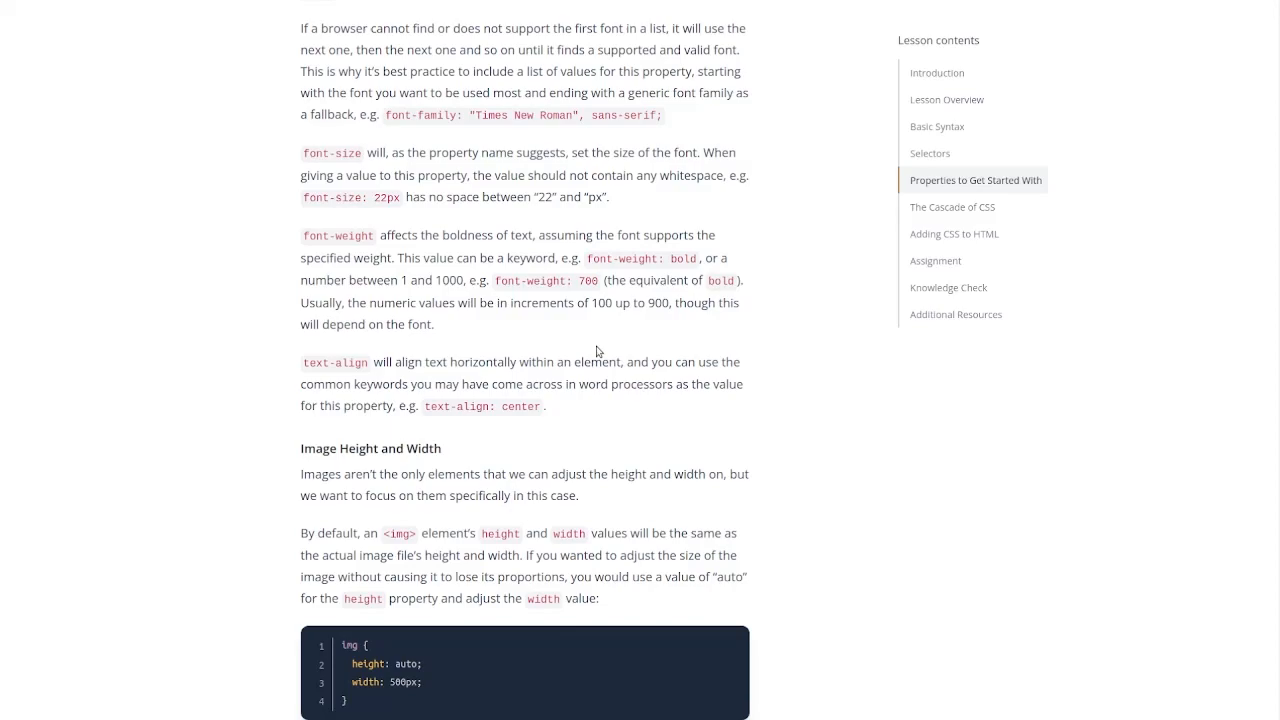
{"action": "mouse_move", "coordinate": [579, 367]}
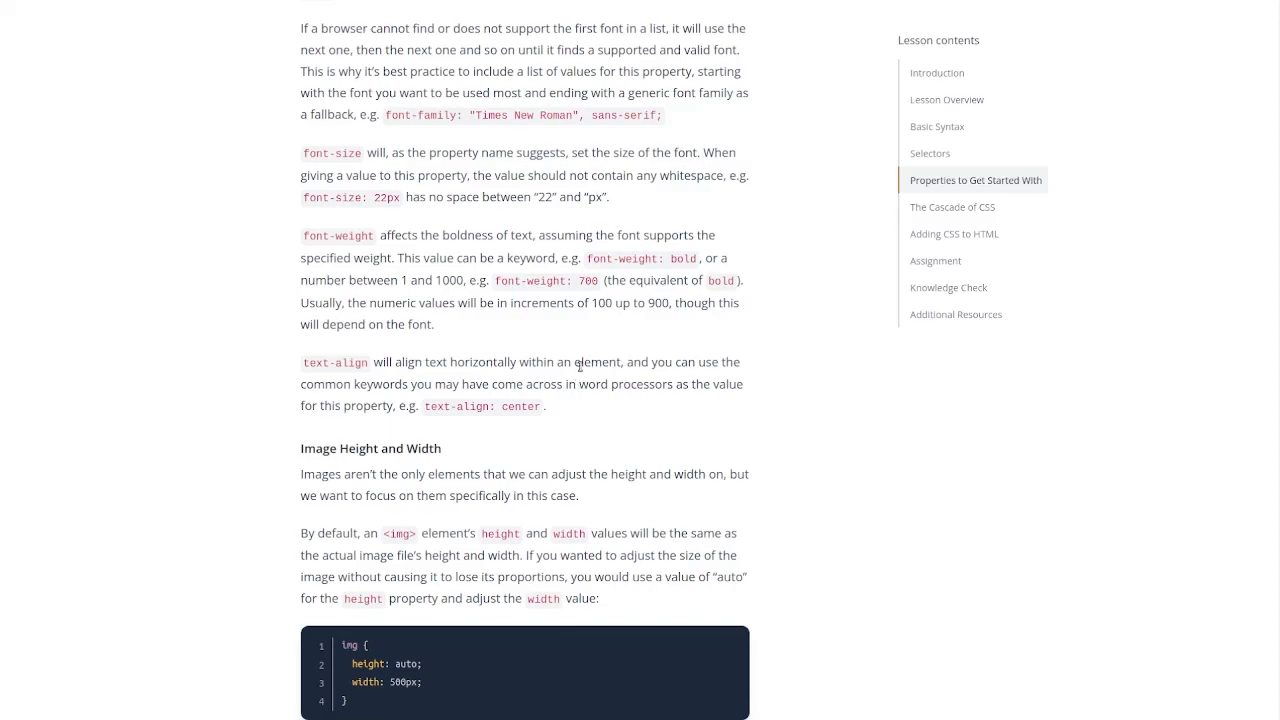
{"action": "mouse_move", "coordinate": [550, 329]}
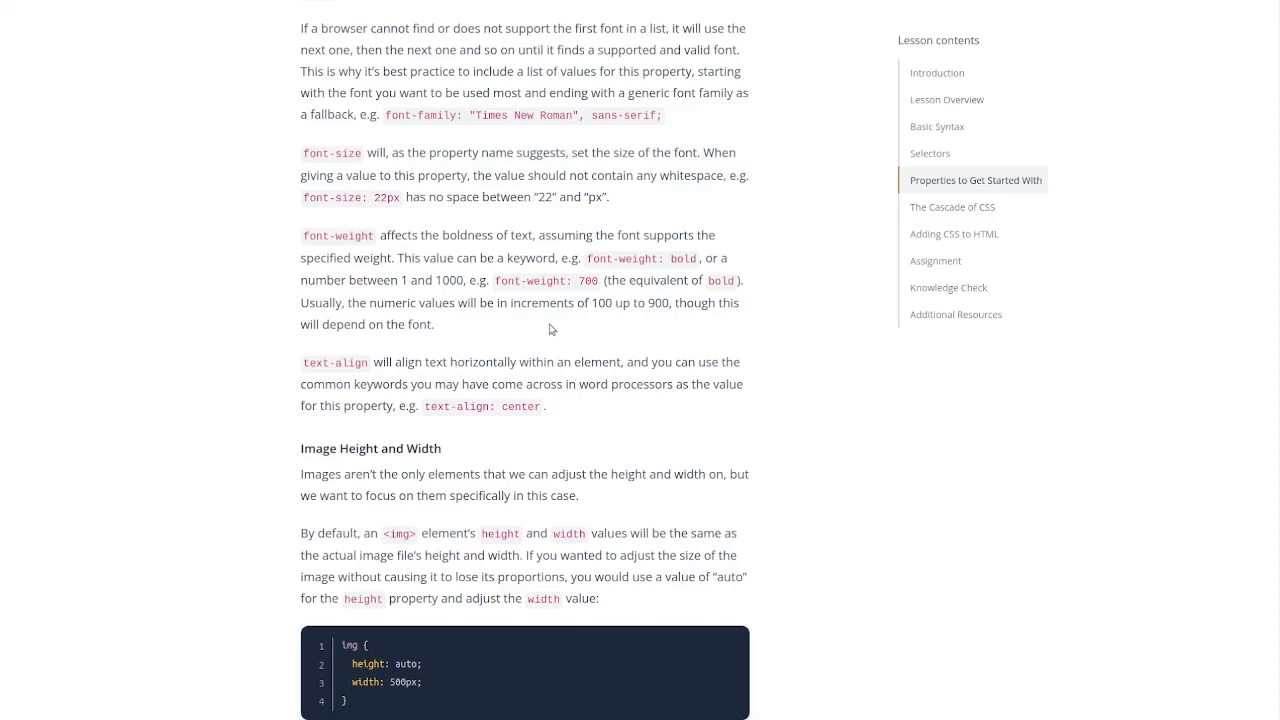
{"action": "mouse_move", "coordinate": [631, 264]}
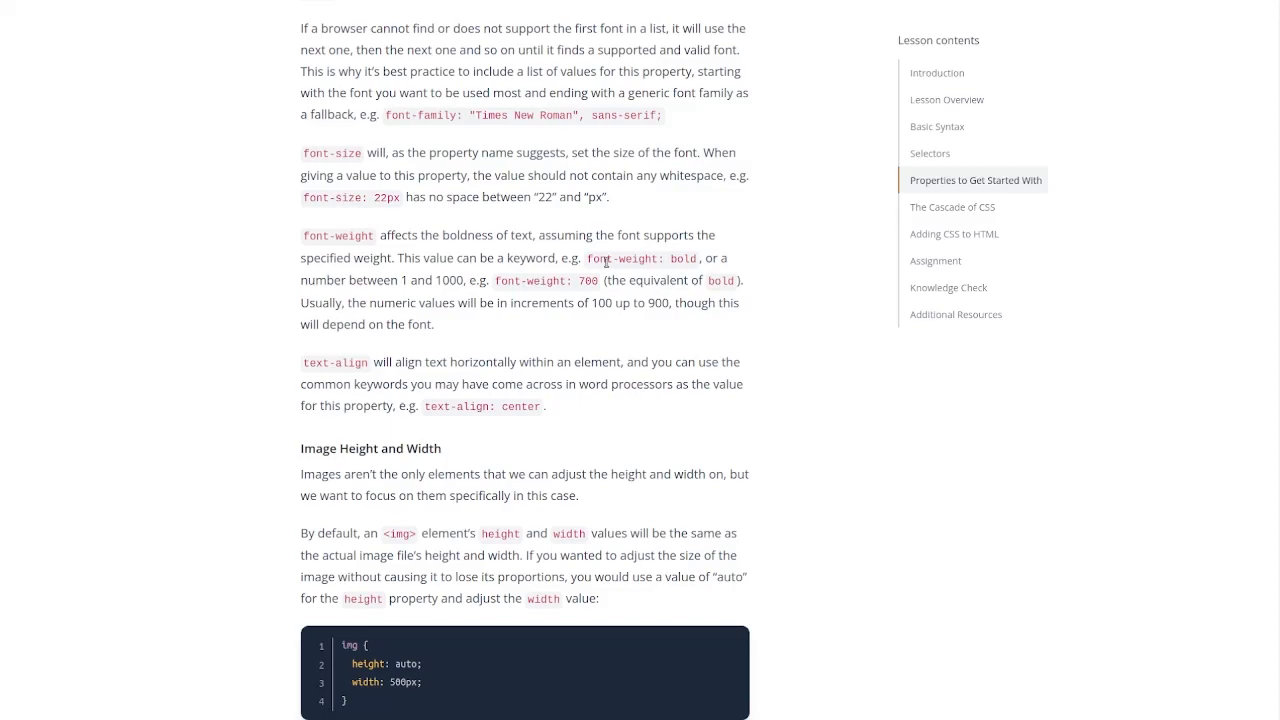
{"action": "mouse_move", "coordinate": [720, 275]}
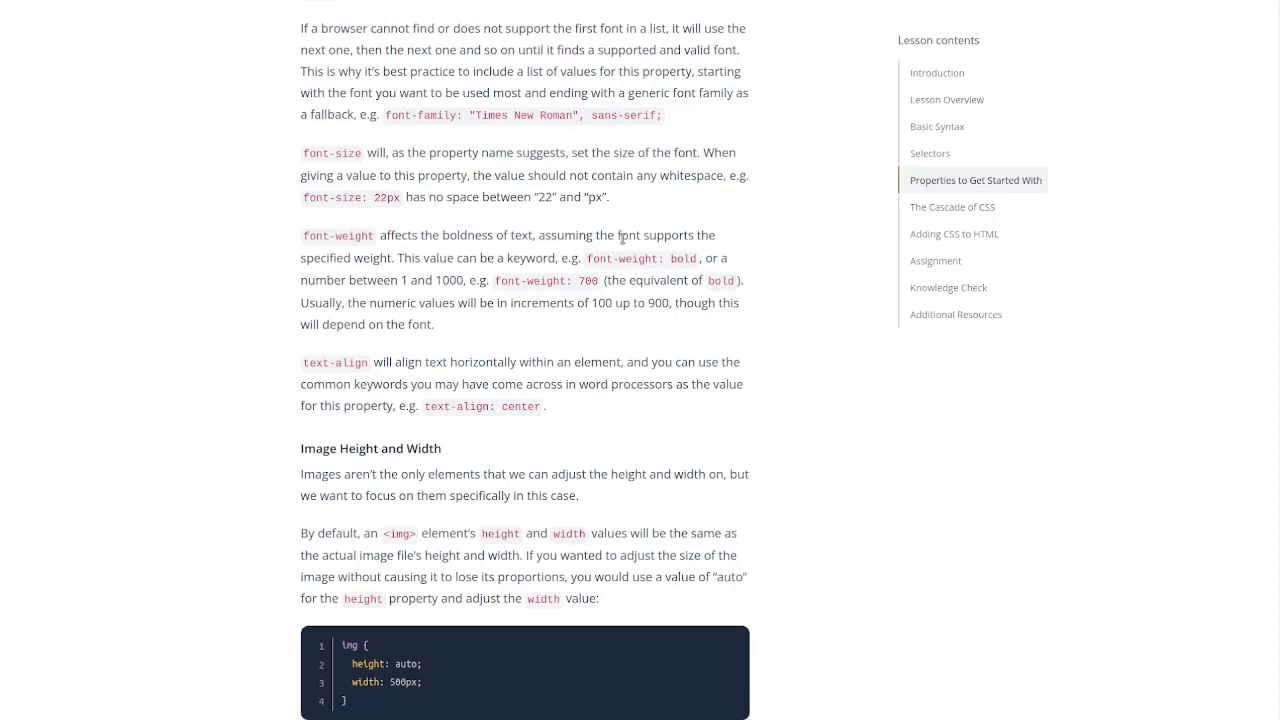
Step: Scroll past the img height and width example down to The Cascade of CSS heading
{"action": "scroll", "scroll_direction": "down", "scroll_amount": 3}
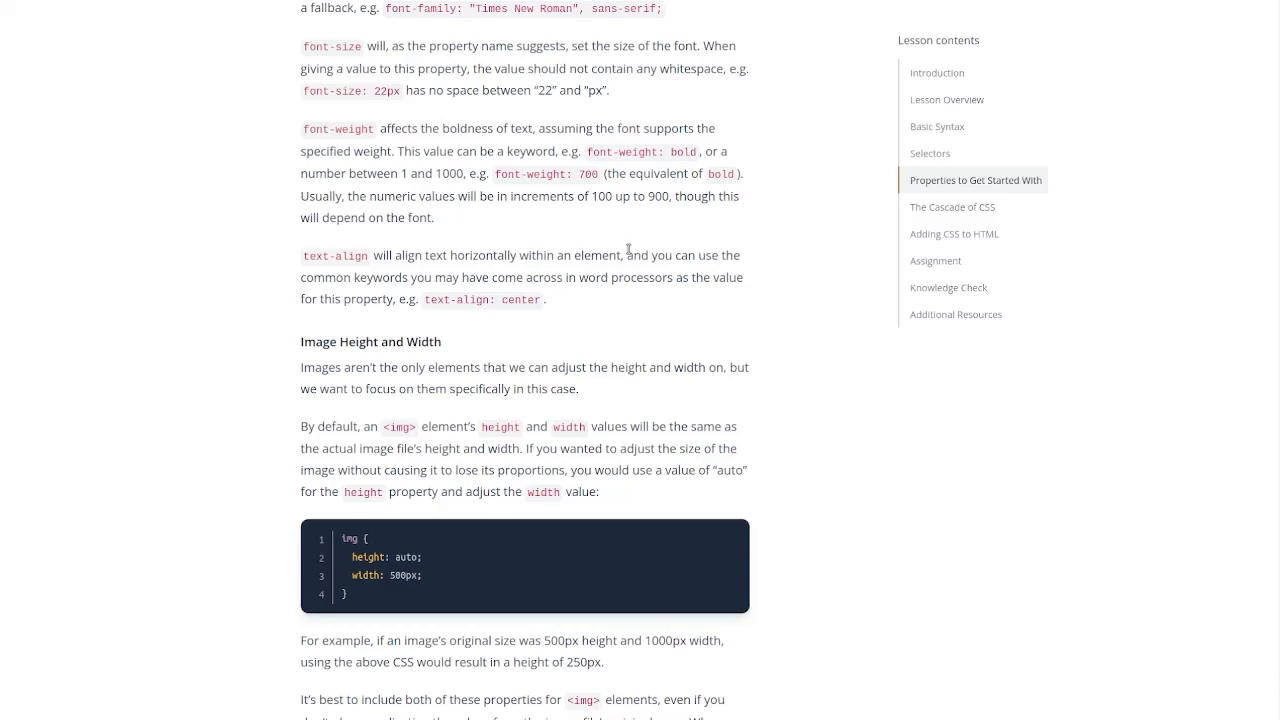
{"action": "mouse_move", "coordinate": [596, 259]}
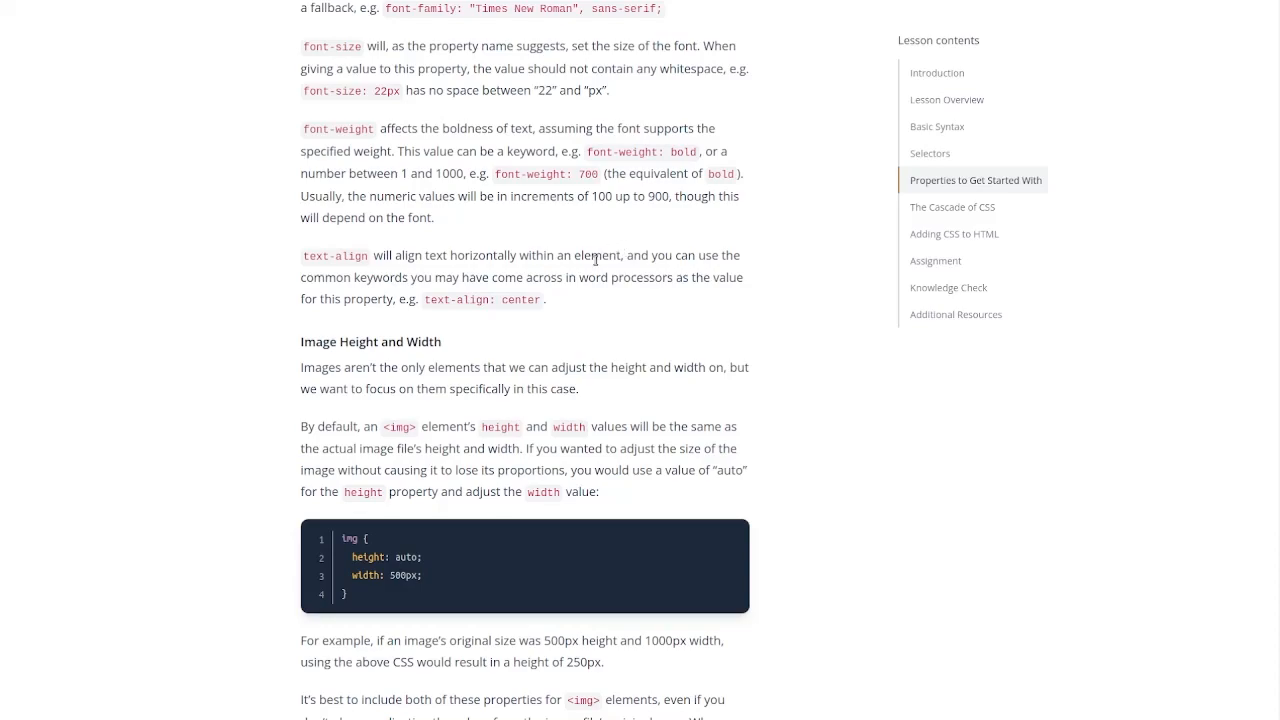
{"action": "mouse_move", "coordinate": [573, 241]}
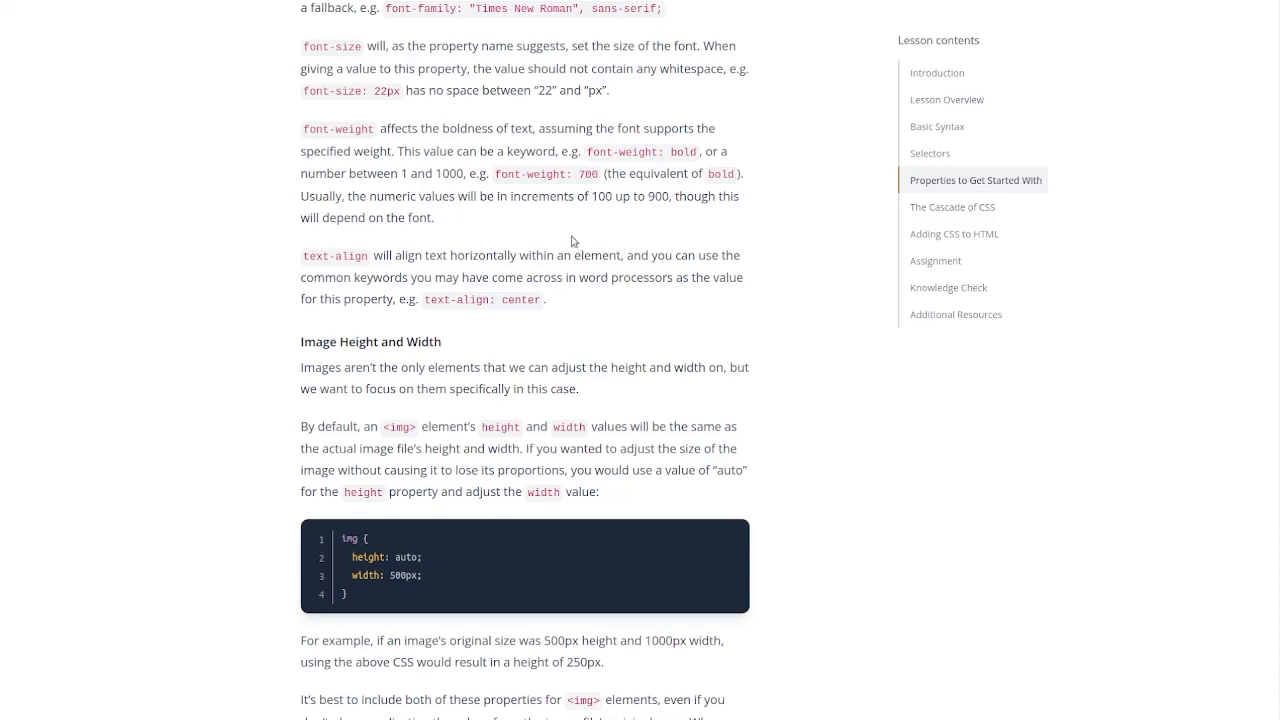
{"action": "mouse_move", "coordinate": [419, 107]}
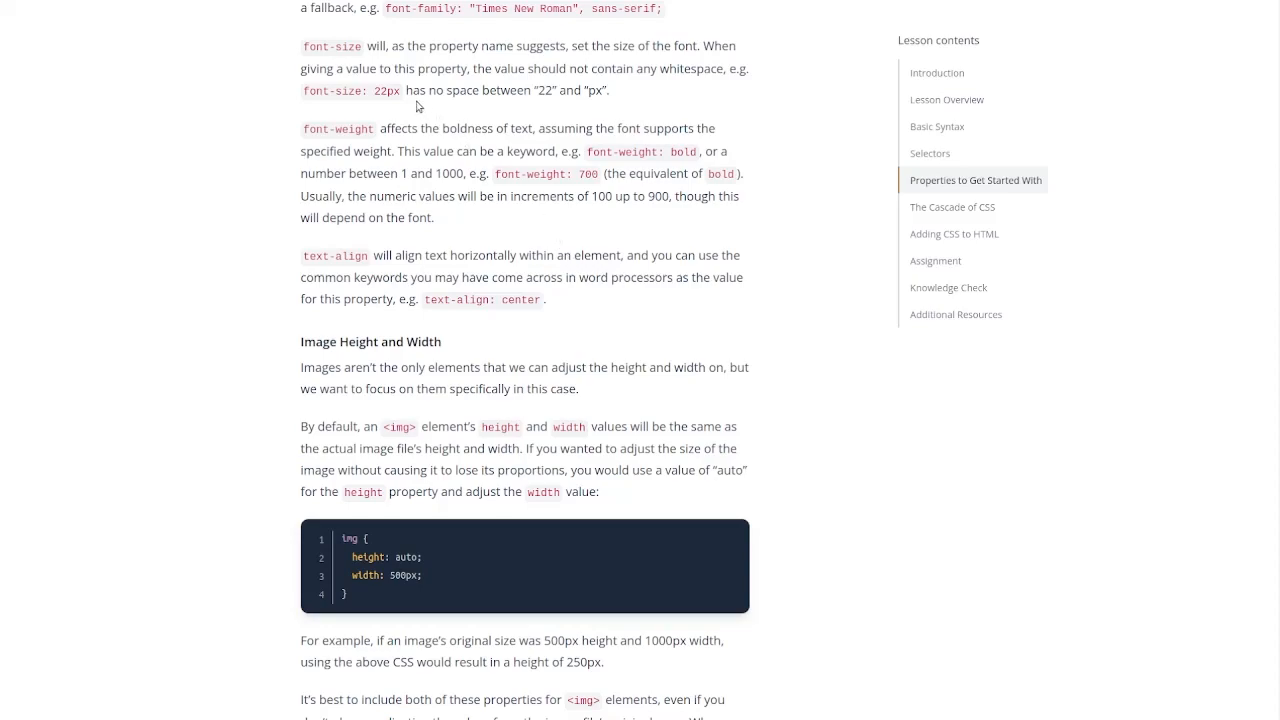
{"action": "mouse_move", "coordinate": [415, 91]}
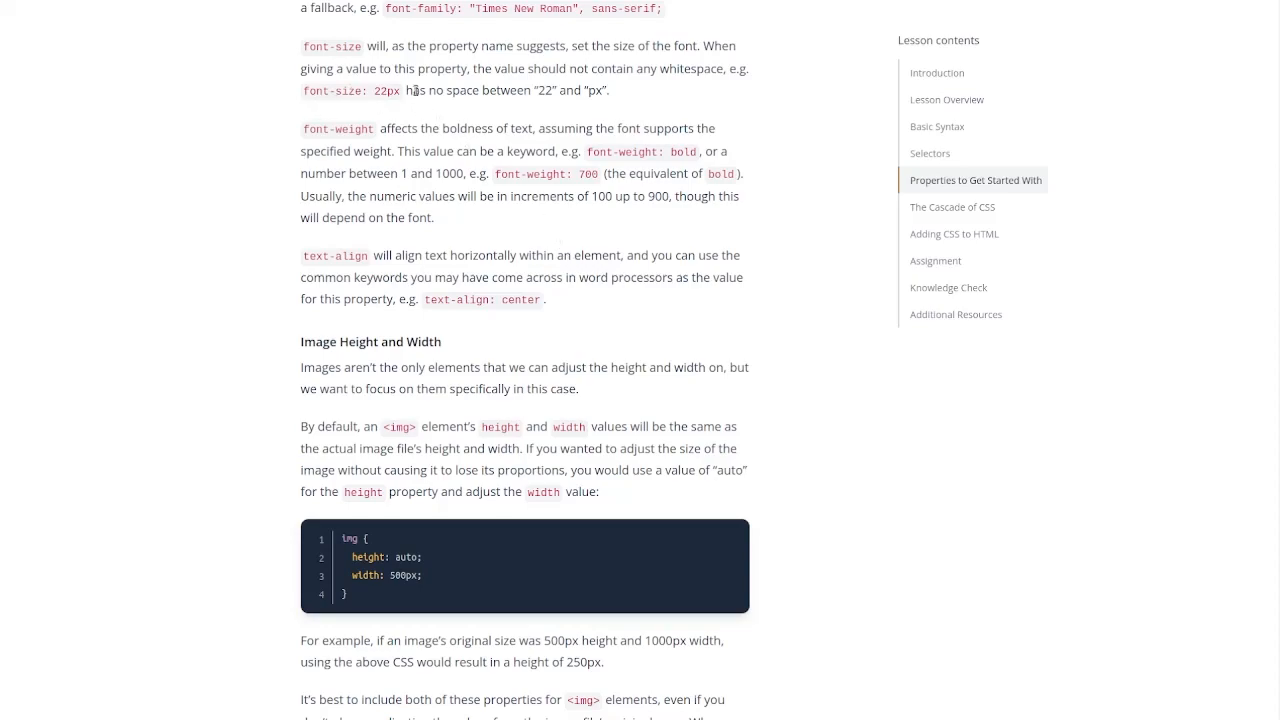
{"action": "mouse_move", "coordinate": [402, 116]}
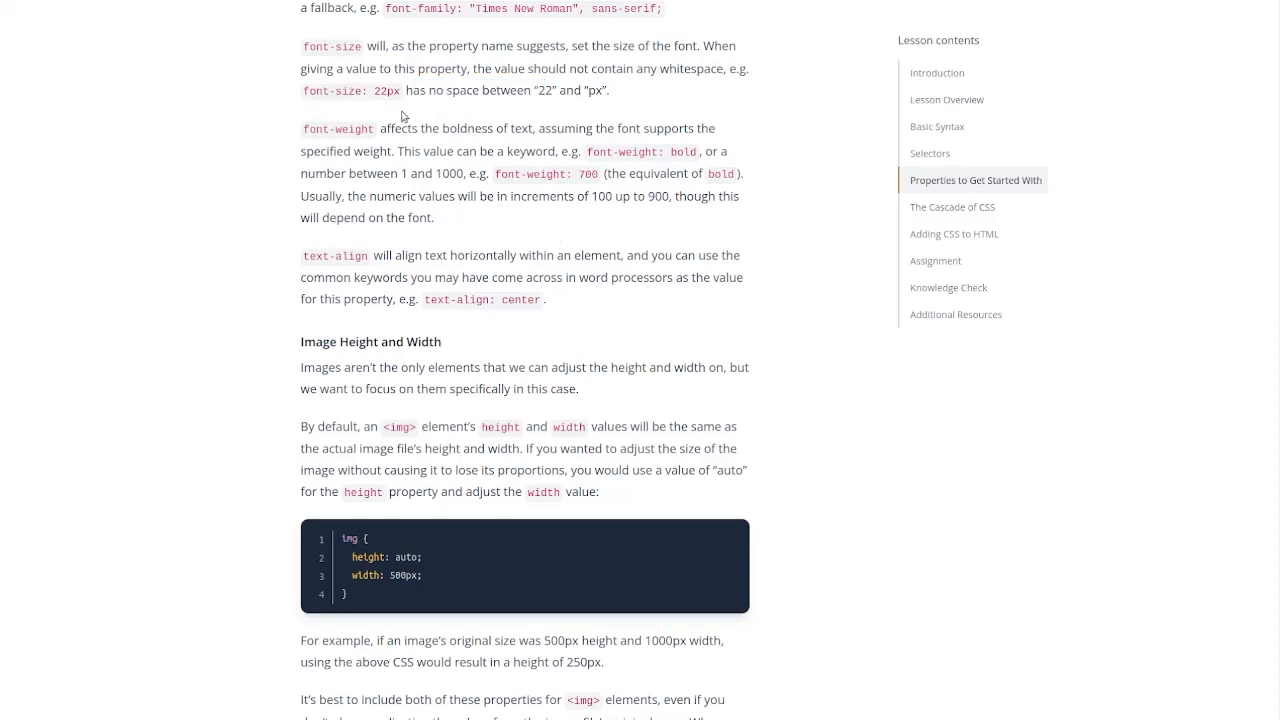
{"action": "scroll", "scroll_direction": "down", "scroll_amount": 3}
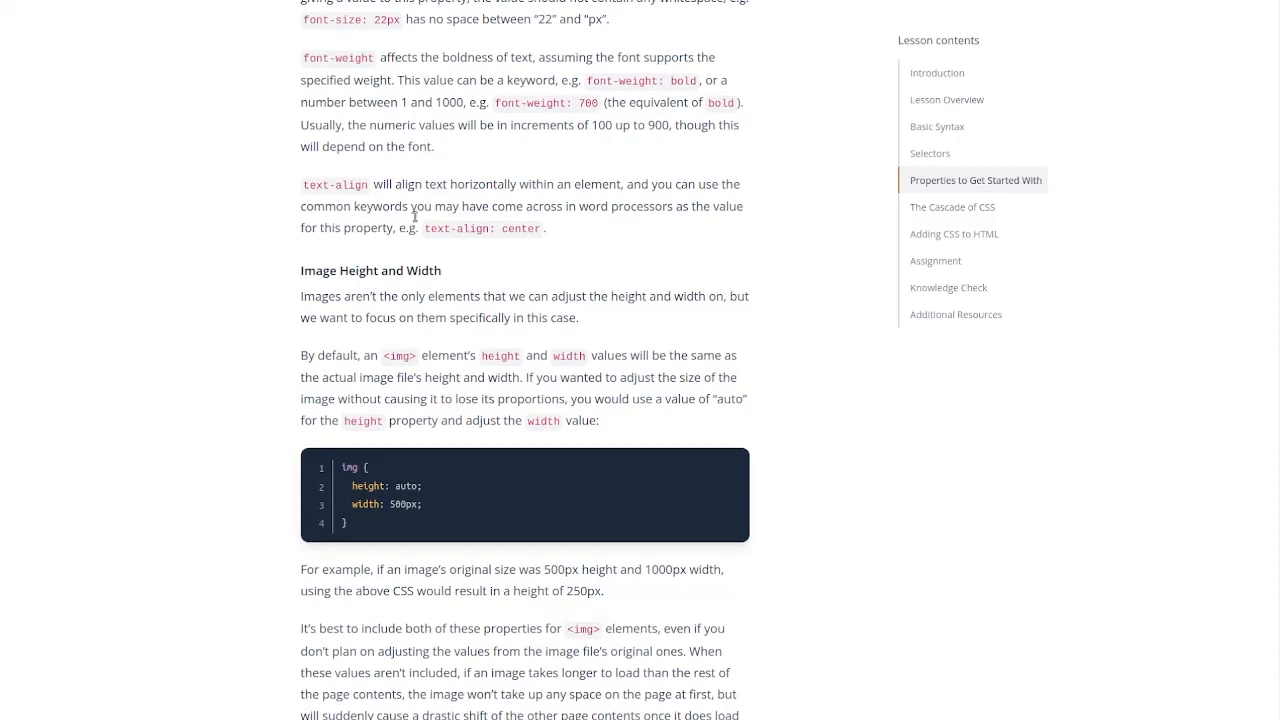
{"action": "scroll", "scroll_direction": "down", "scroll_amount": 3}
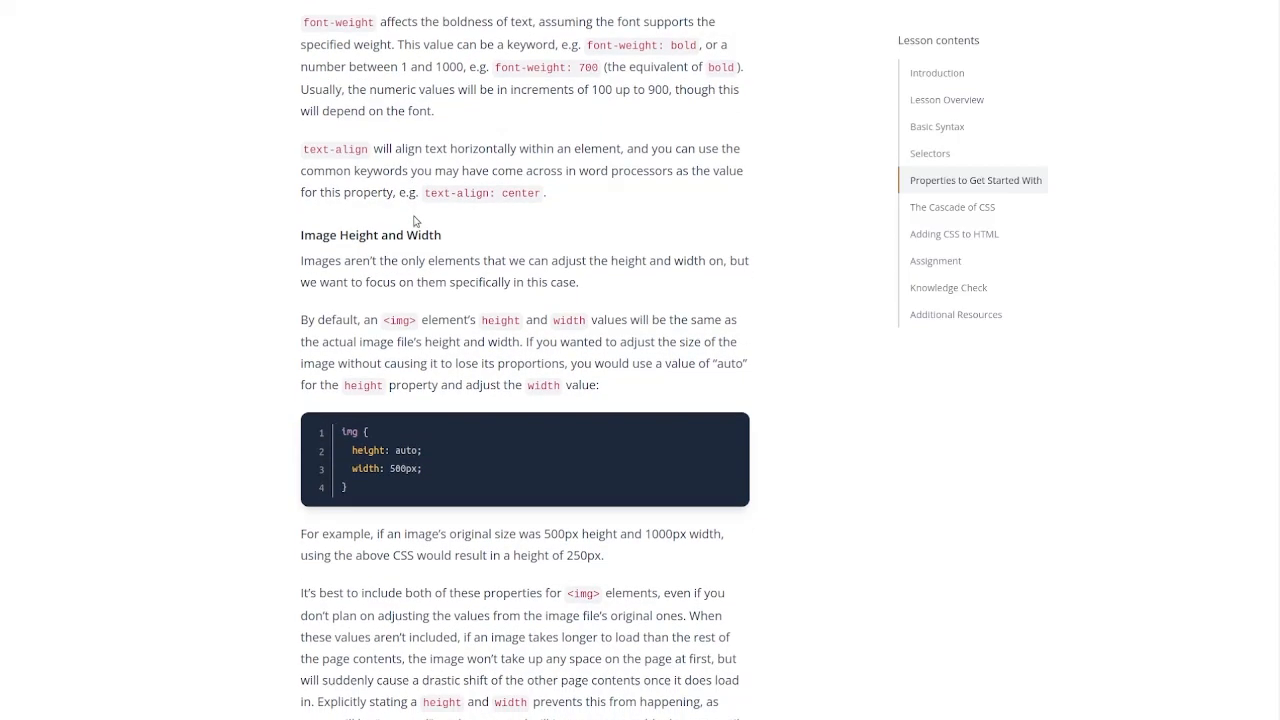
{"action": "mouse_move", "coordinate": [548, 235]}
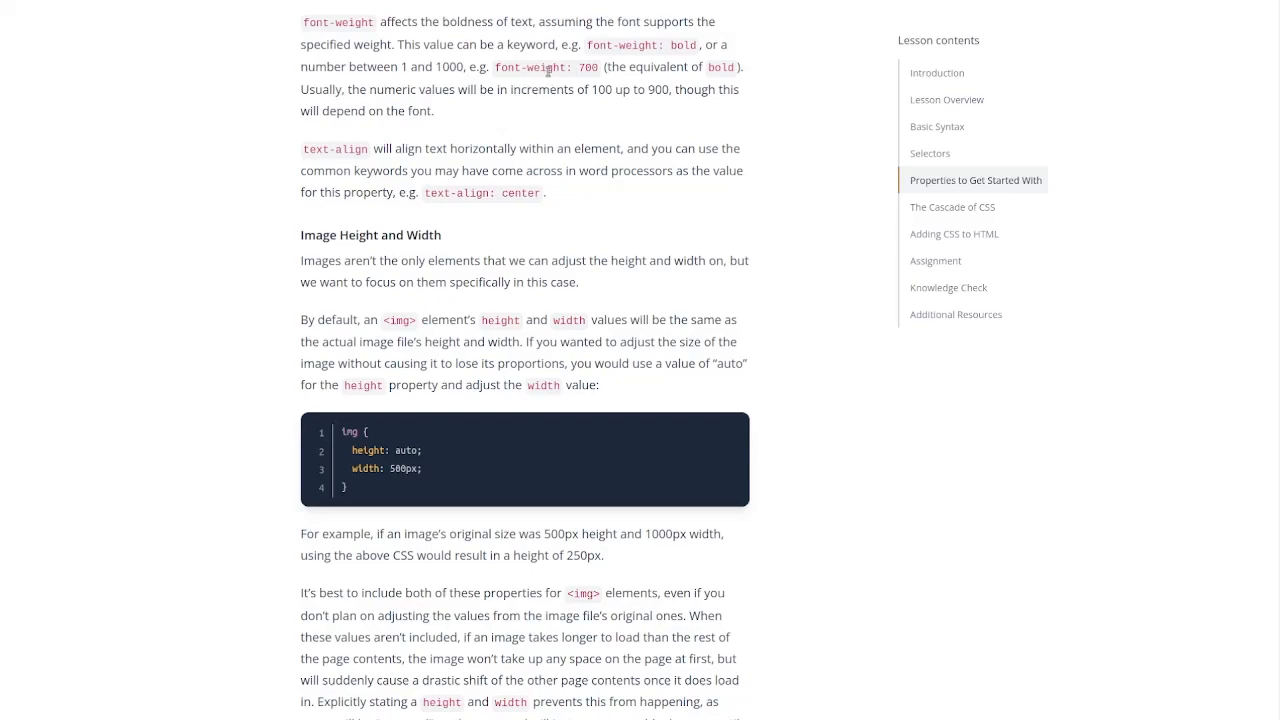
{"action": "mouse_move", "coordinate": [685, 72]}
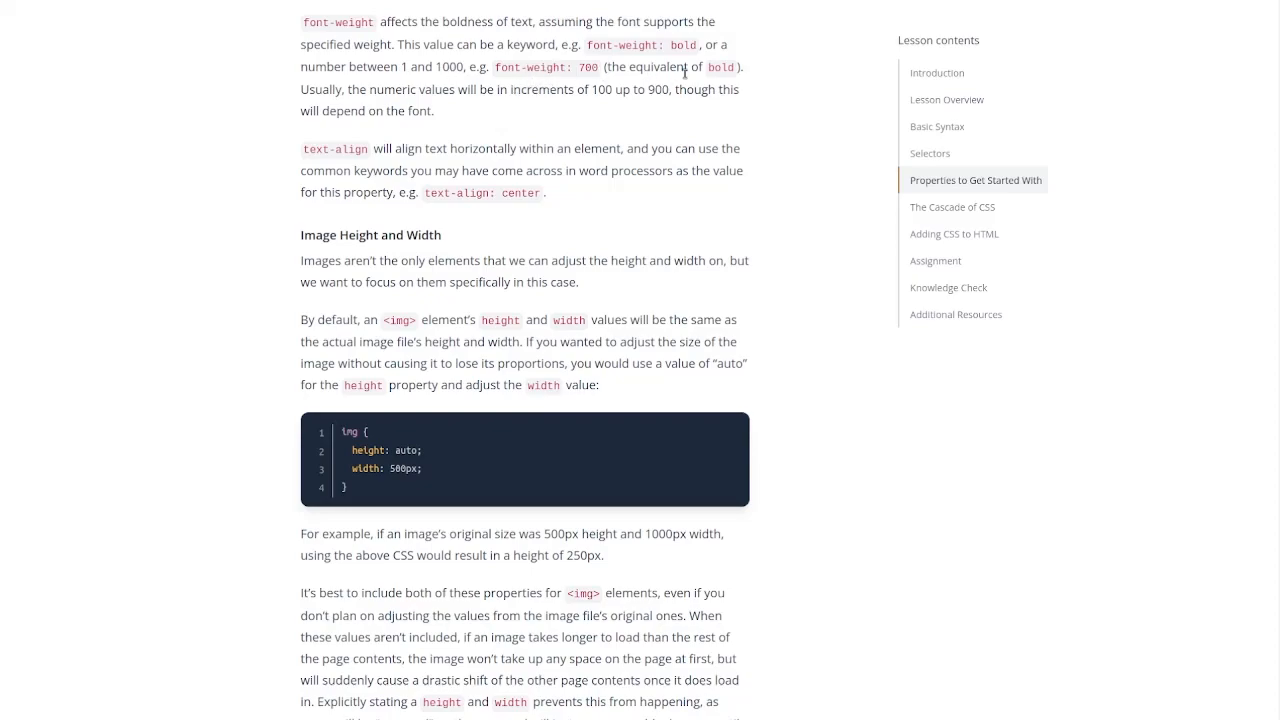
{"action": "left_click_drag", "start_coordinate": [305, 89], "coordinate": [434, 111]}
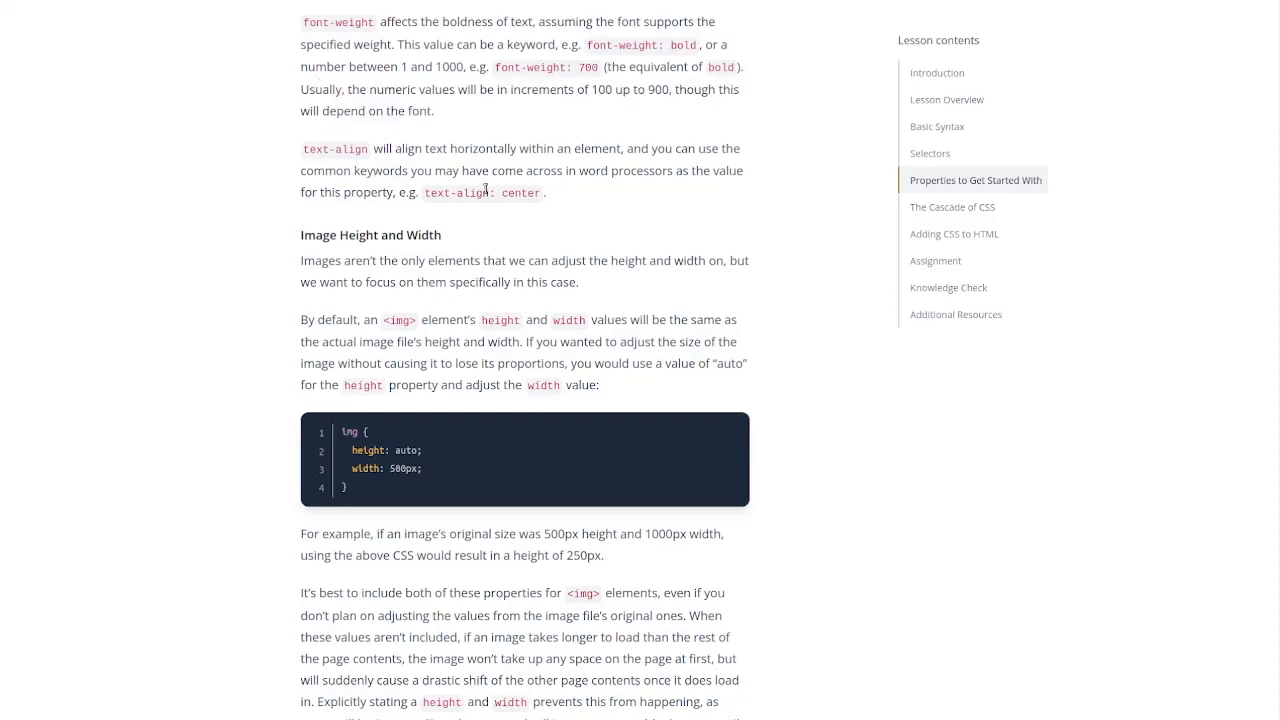
{"action": "mouse_move", "coordinate": [500, 255]}
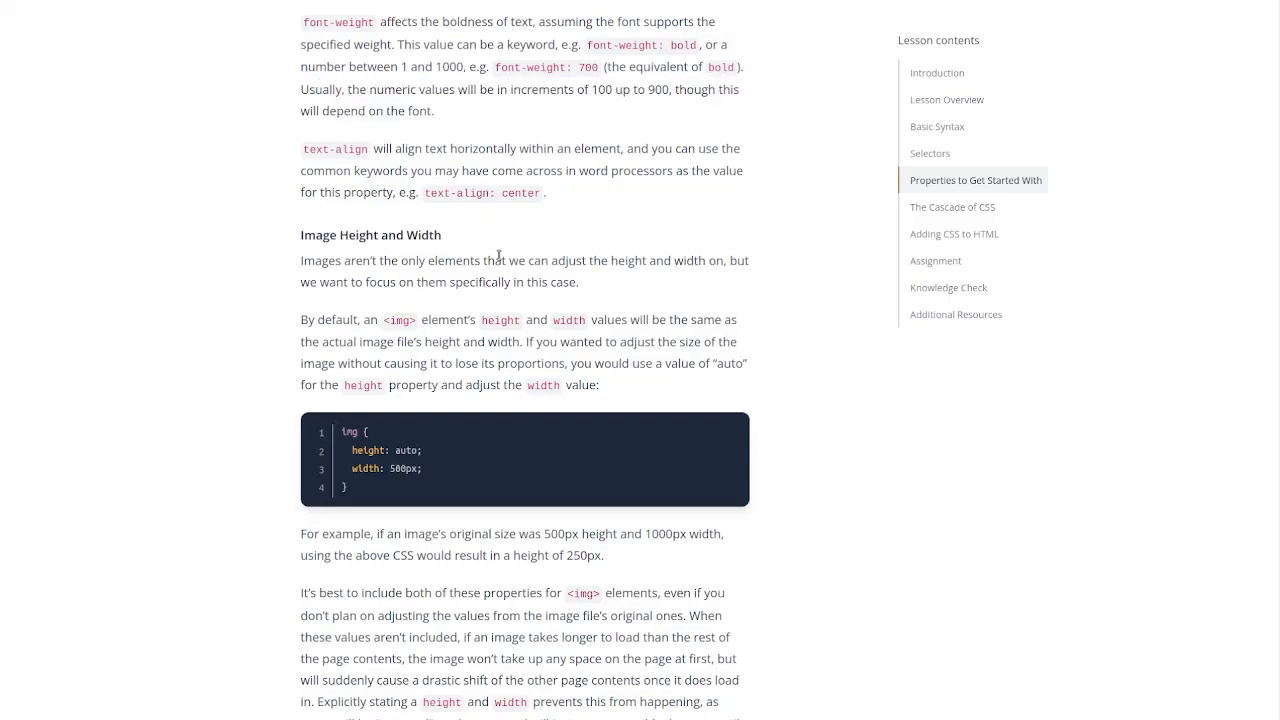
{"action": "scroll", "scroll_direction": "down", "scroll_amount": 3}
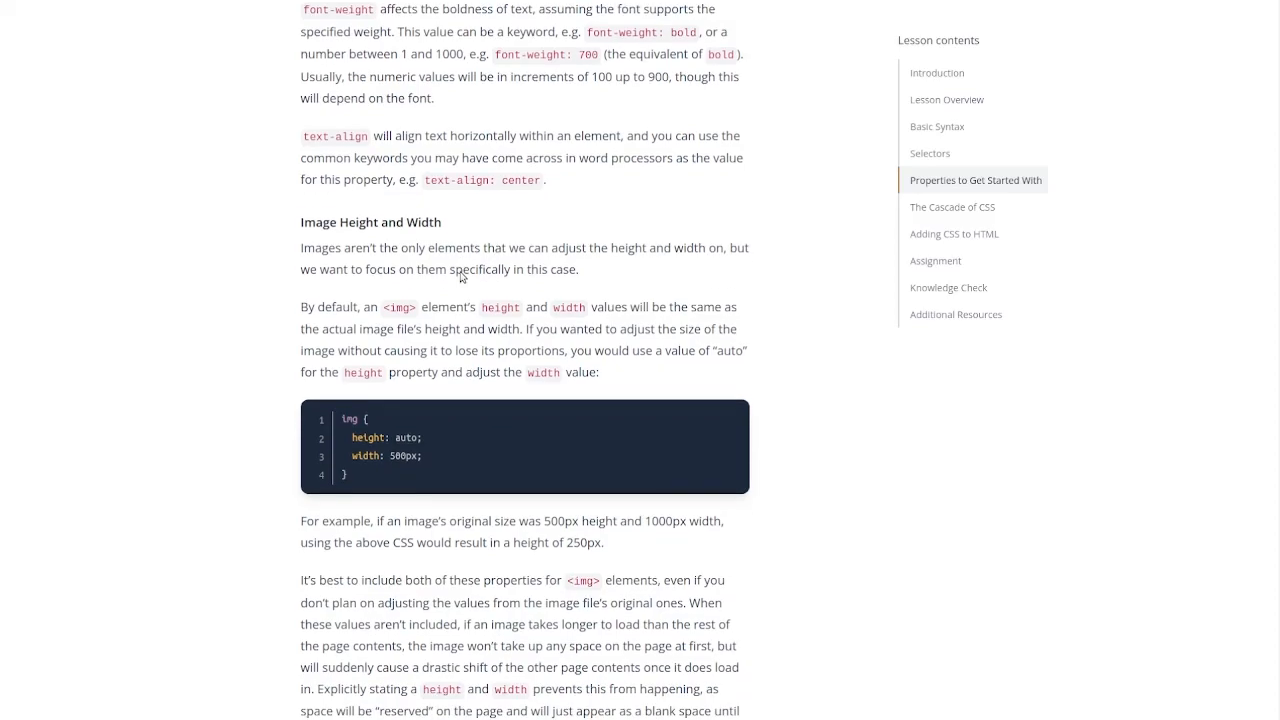
{"action": "scroll", "scroll_direction": "down", "scroll_amount": 3}
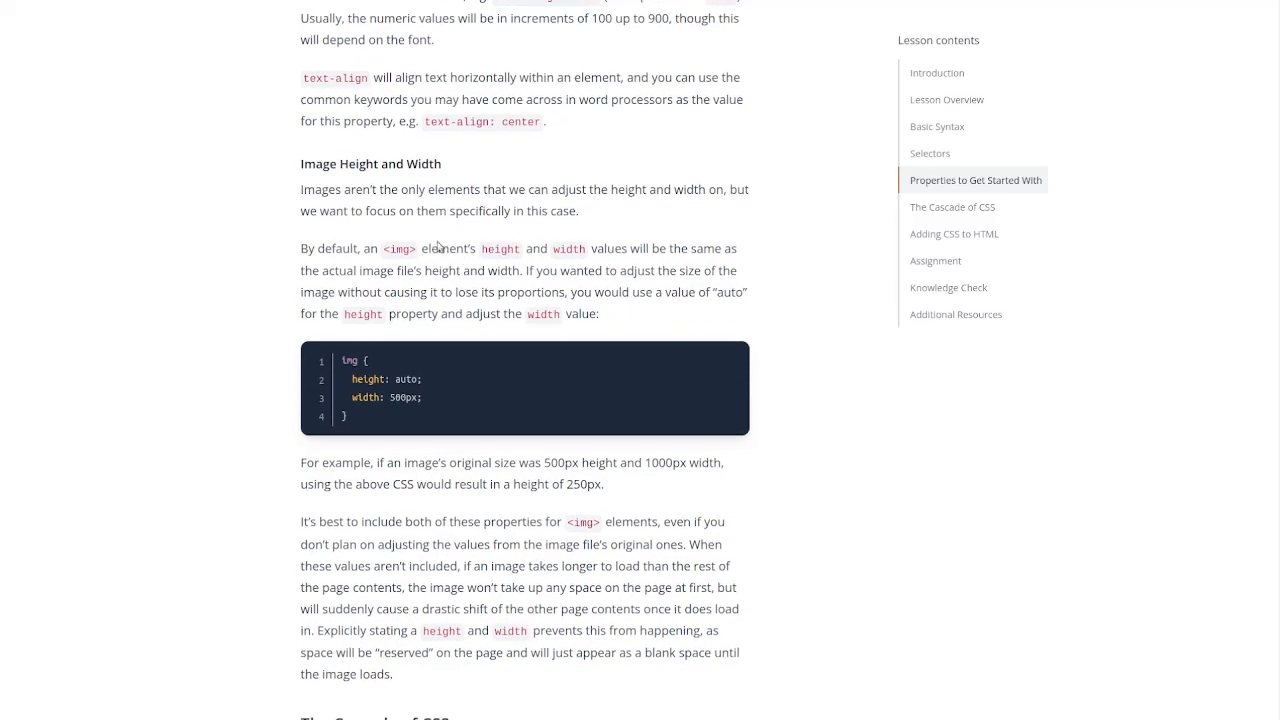
{"action": "scroll", "scroll_direction": "down", "scroll_amount": 3}
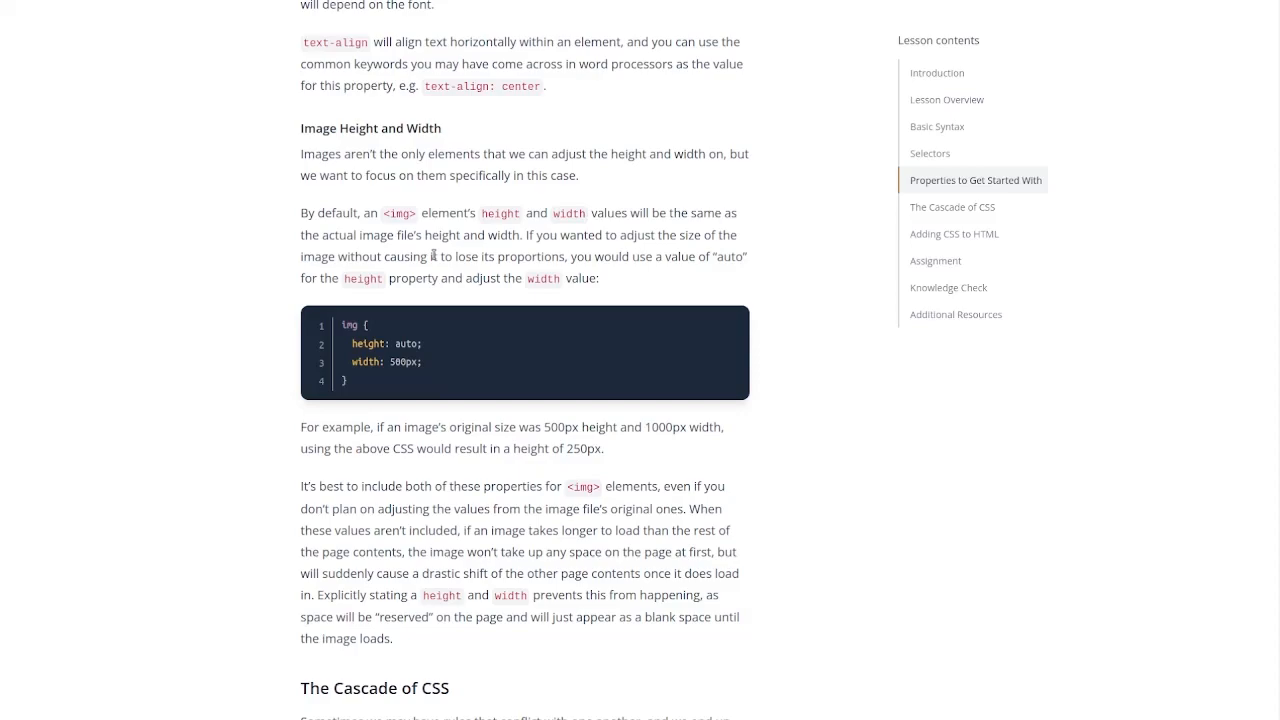
{"action": "mouse_move", "coordinate": [448, 248]}
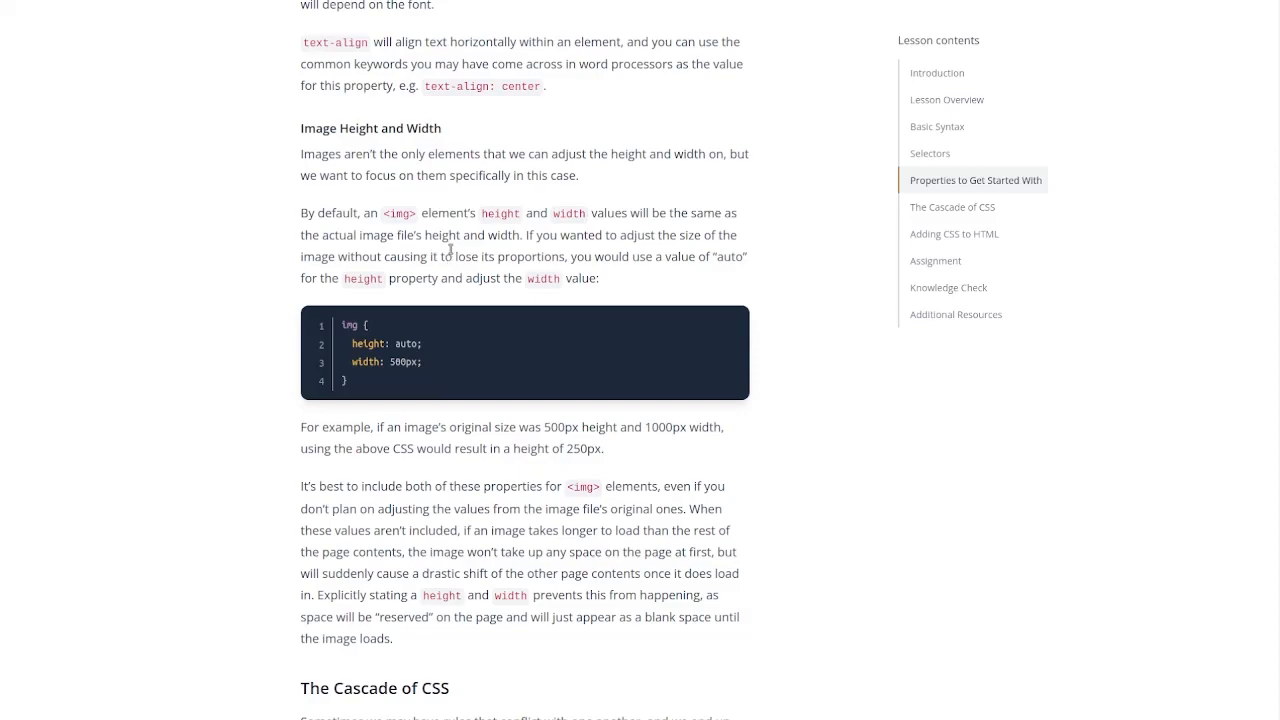
{"action": "mouse_move", "coordinate": [450, 240]}
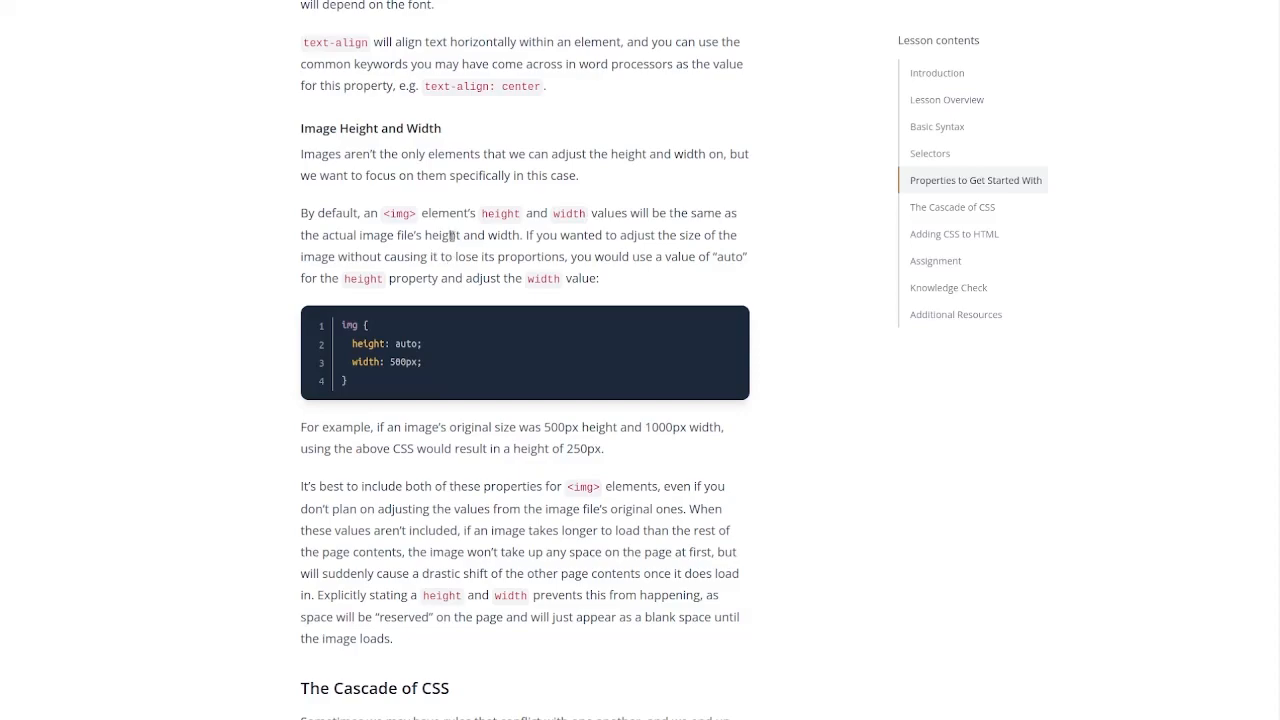
{"action": "scroll", "scroll_direction": "down", "scroll_amount": 3}
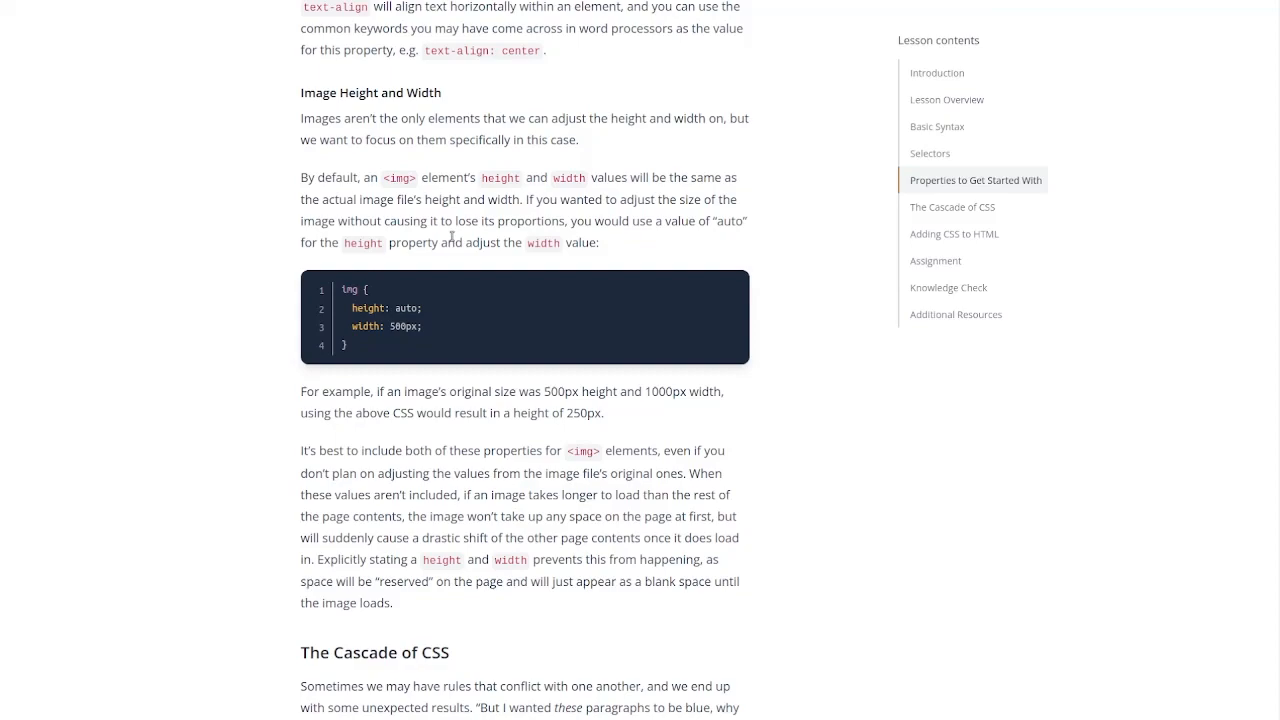
{"action": "scroll", "scroll_direction": "down", "scroll_amount": 3}
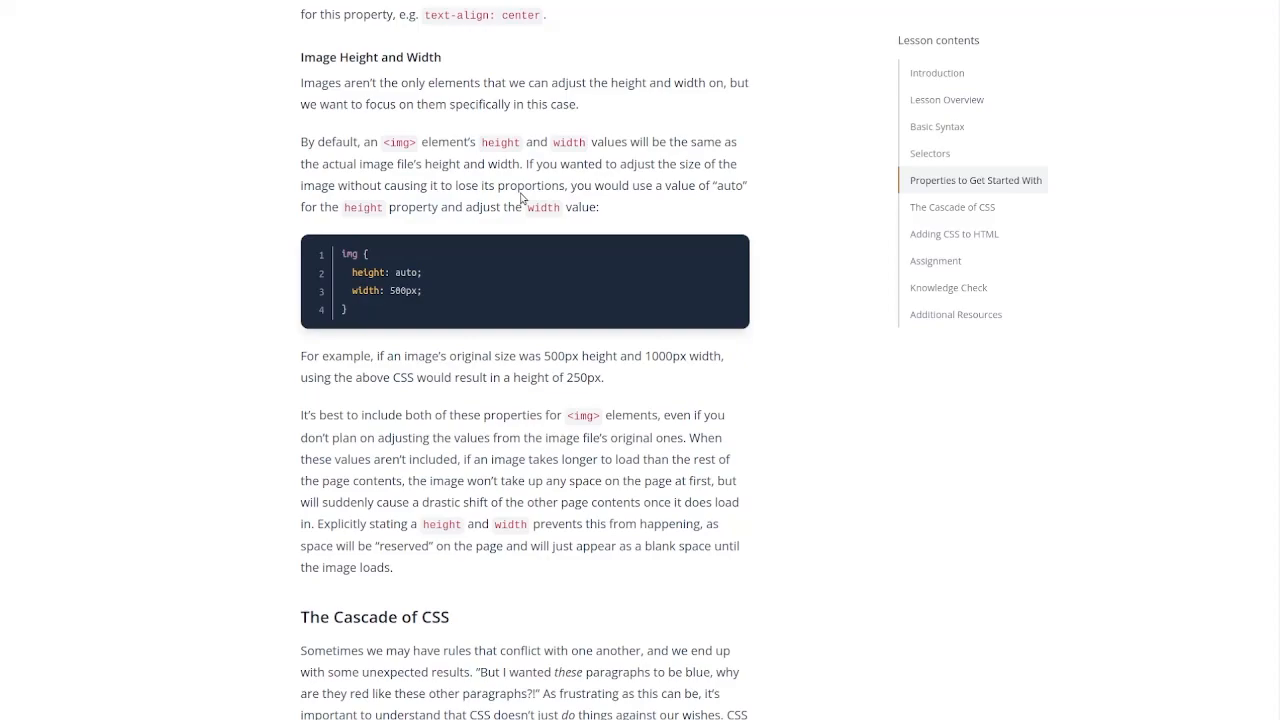
{"action": "mouse_move", "coordinate": [677, 211]}
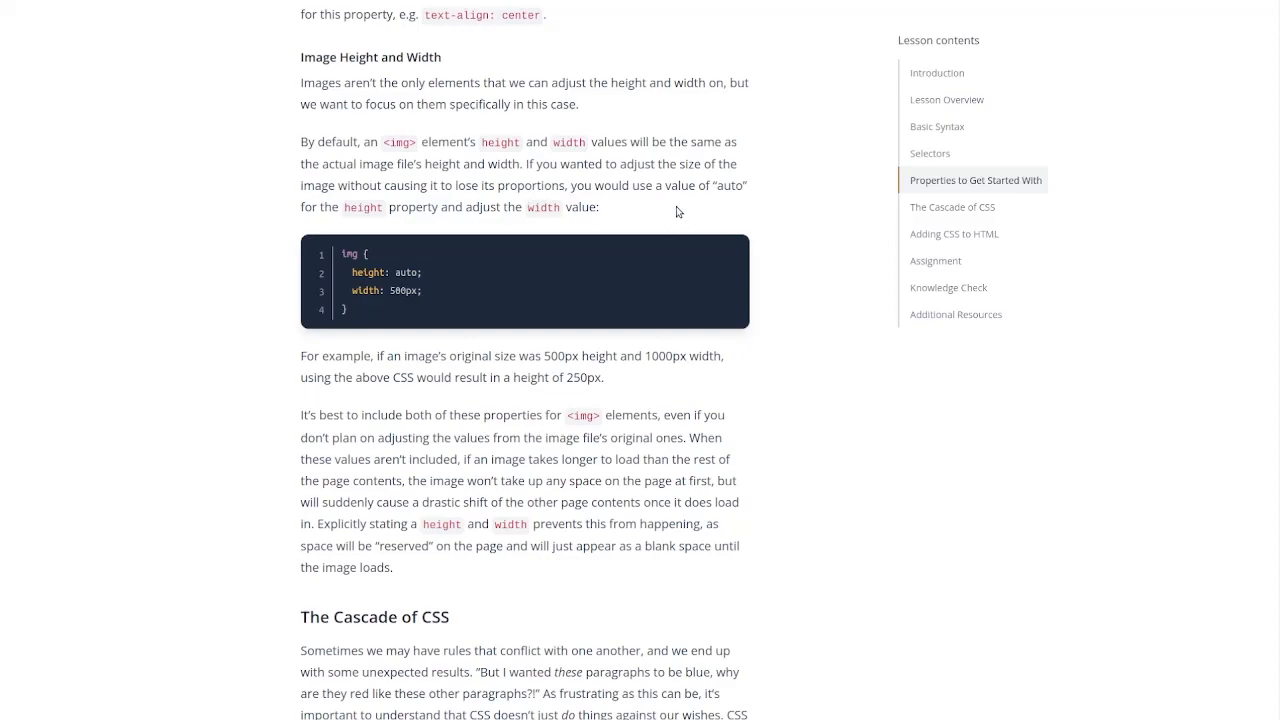
{"action": "scroll", "scroll_direction": "down", "scroll_amount": 3}
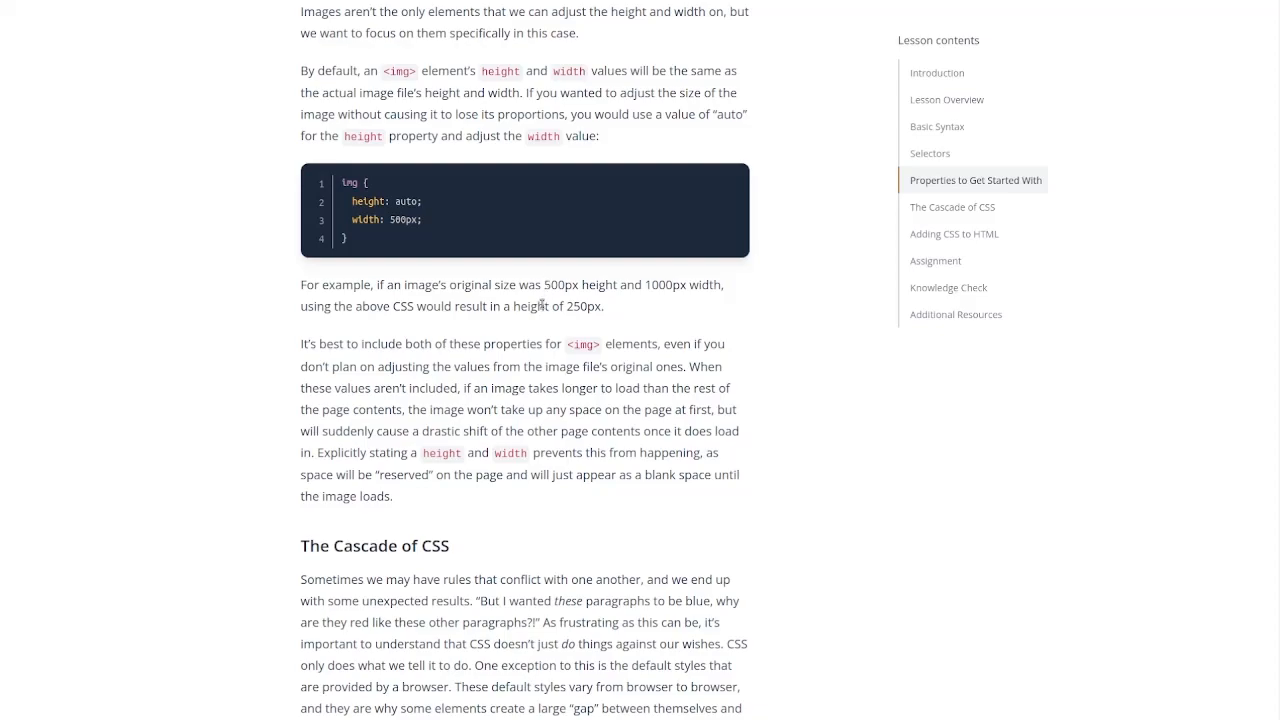
{"action": "mouse_move", "coordinate": [530, 319]}
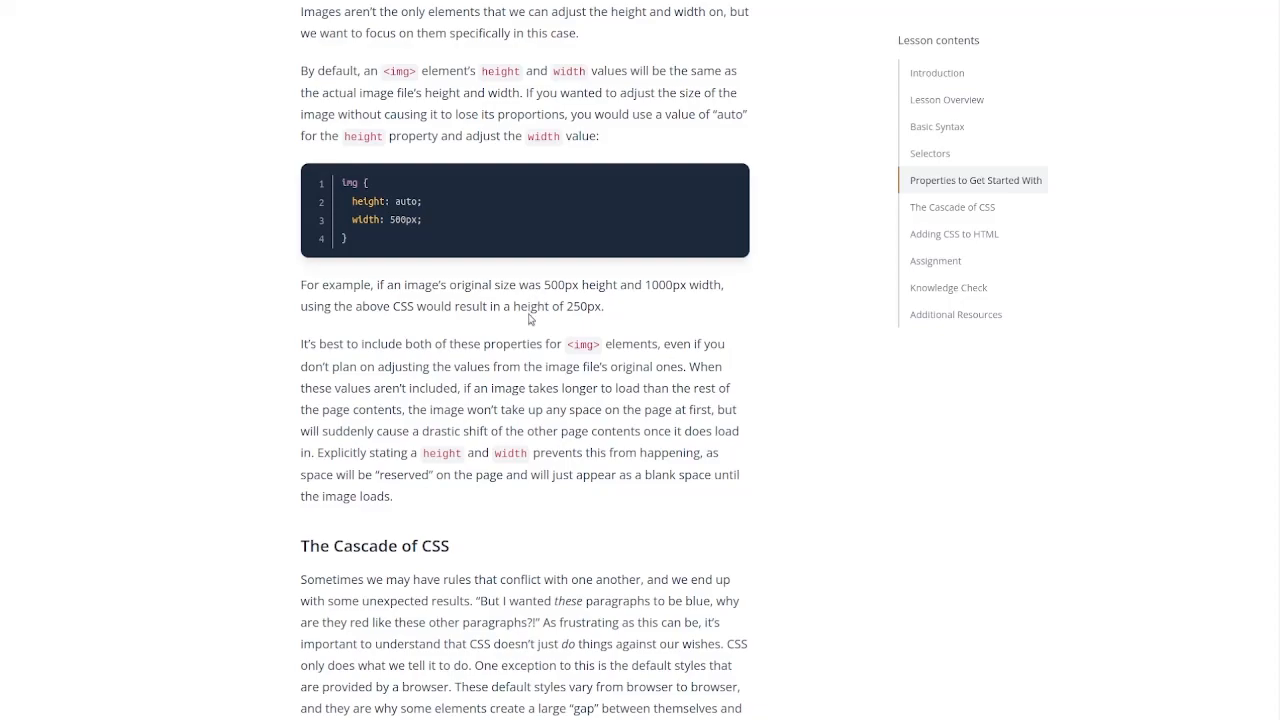
{"action": "mouse_move", "coordinate": [530, 303]}
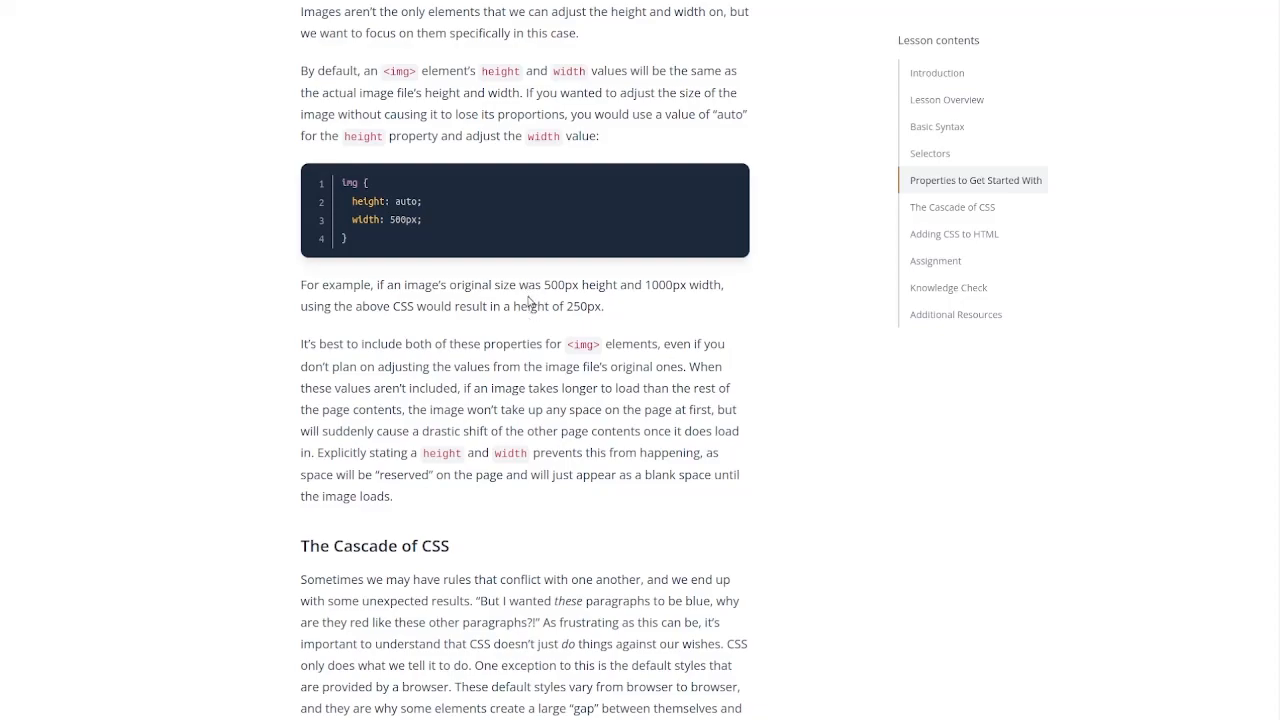
{"action": "mouse_move", "coordinate": [519, 319]}
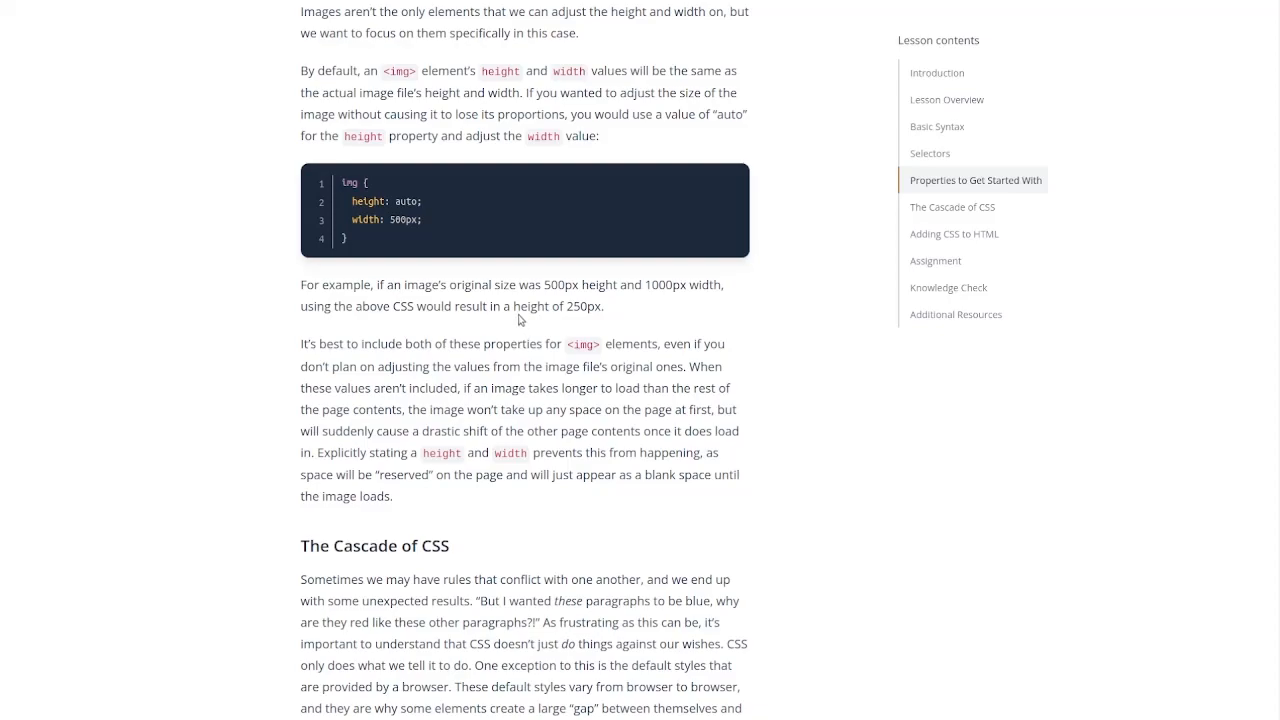
{"action": "scroll", "scroll_direction": "down", "scroll_amount": 3}
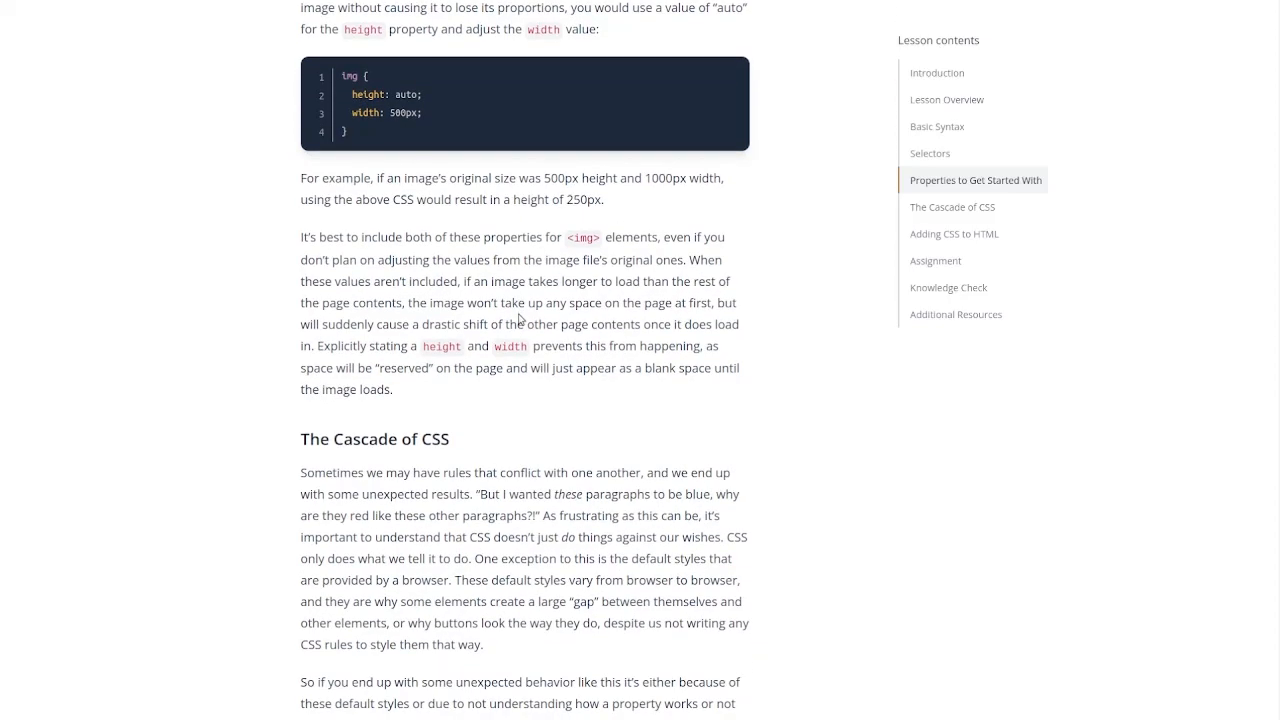
{"action": "scroll", "scroll_direction": "down", "scroll_amount": 3}
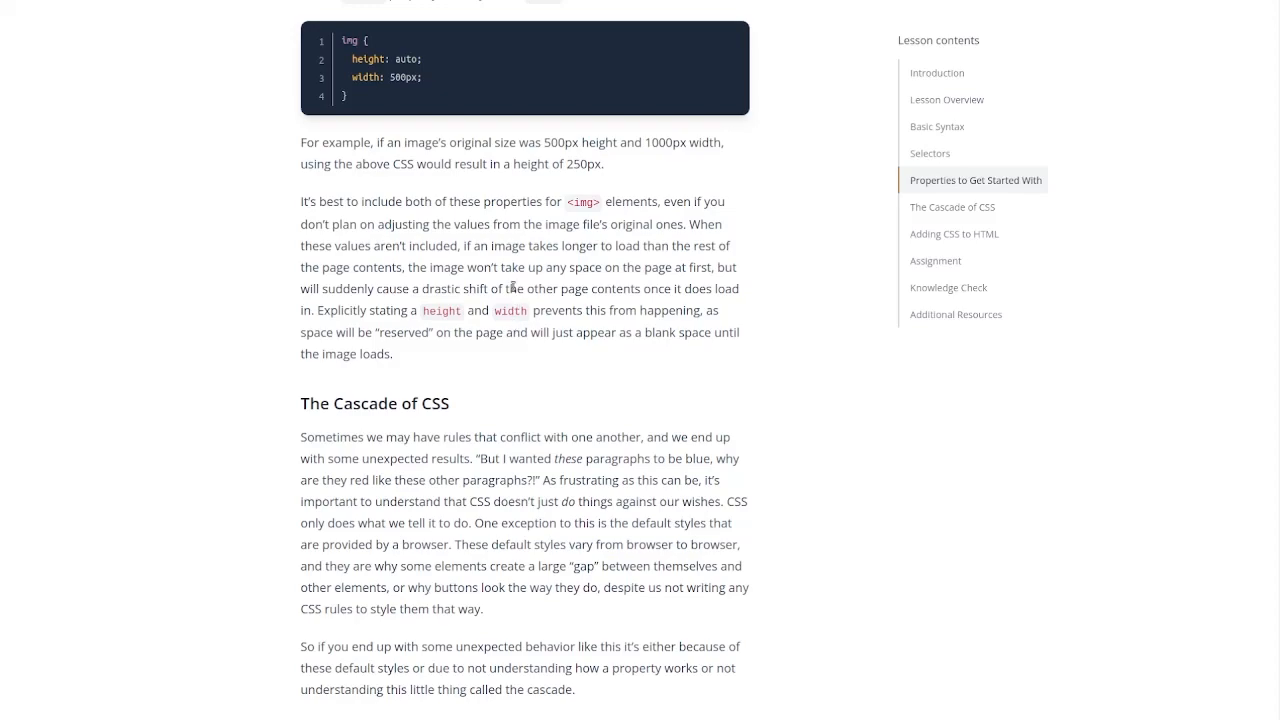
{"action": "mouse_move", "coordinate": [511, 289]}
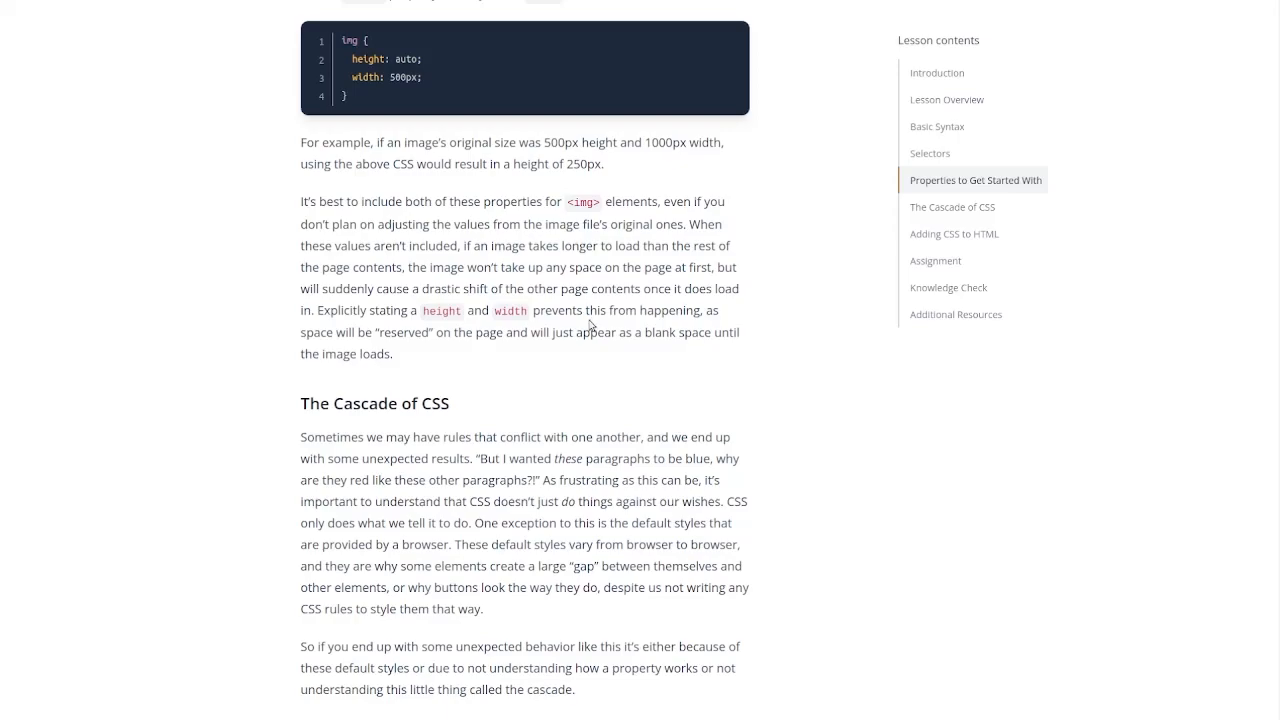
{"action": "mouse_move", "coordinate": [600, 297]}
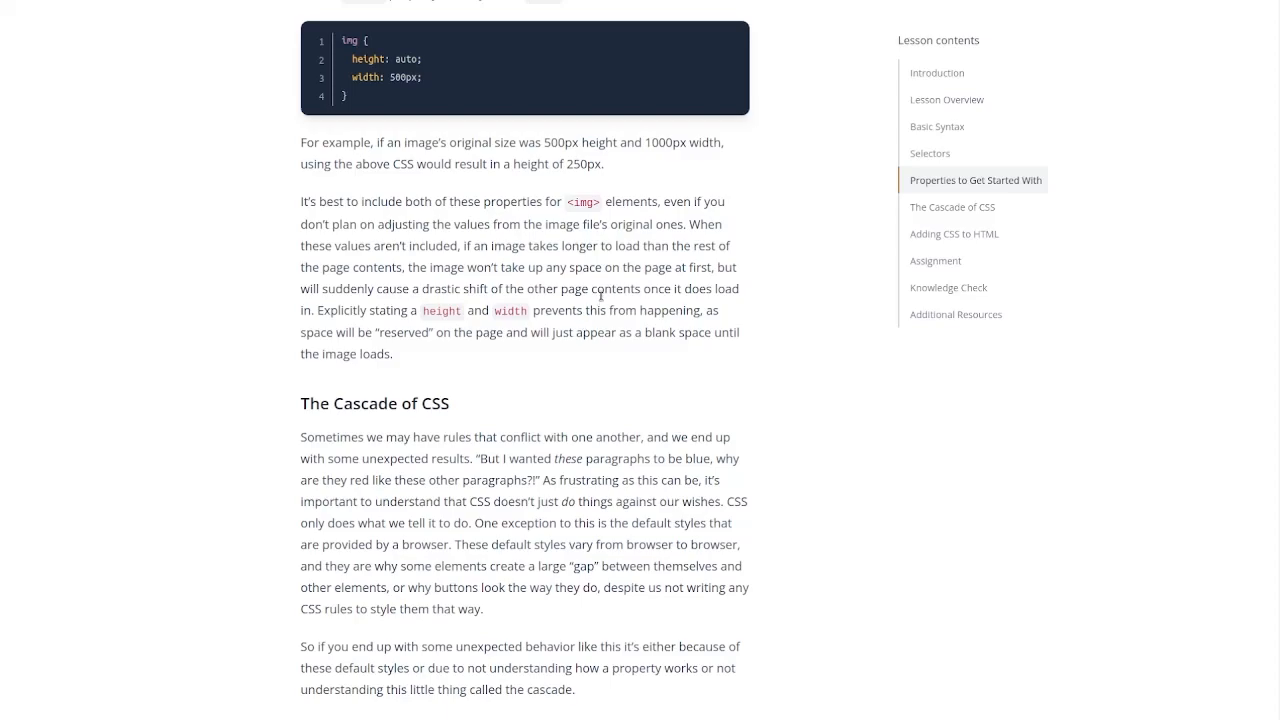
{"action": "mouse_move", "coordinate": [592, 344]}
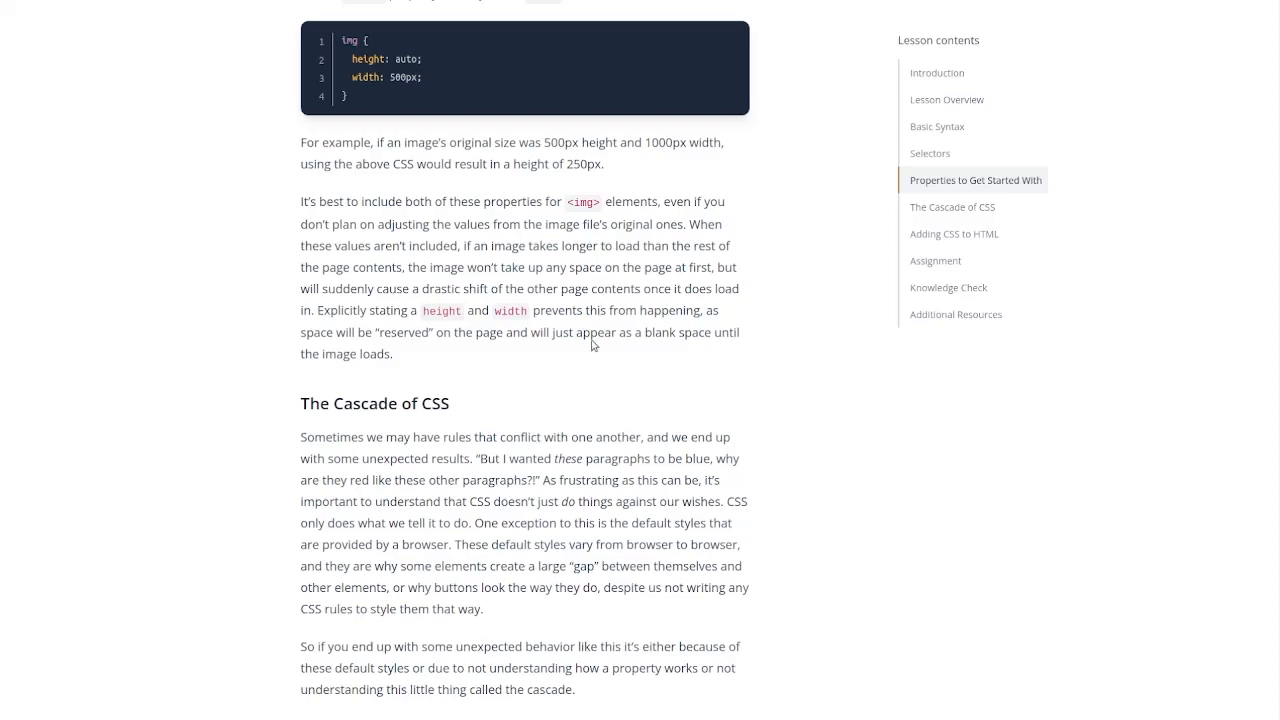
{"action": "scroll", "scroll_direction": "down", "scroll_amount": 3}
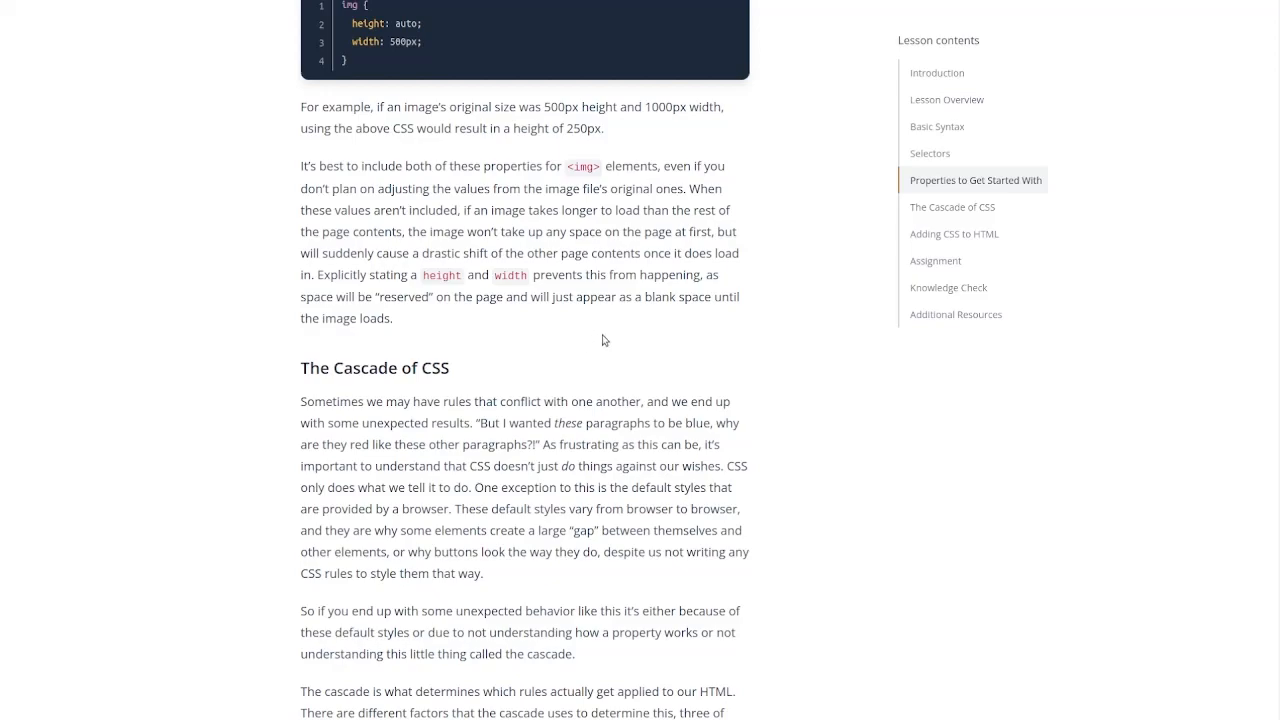
{"action": "mouse_move", "coordinate": [586, 223]}
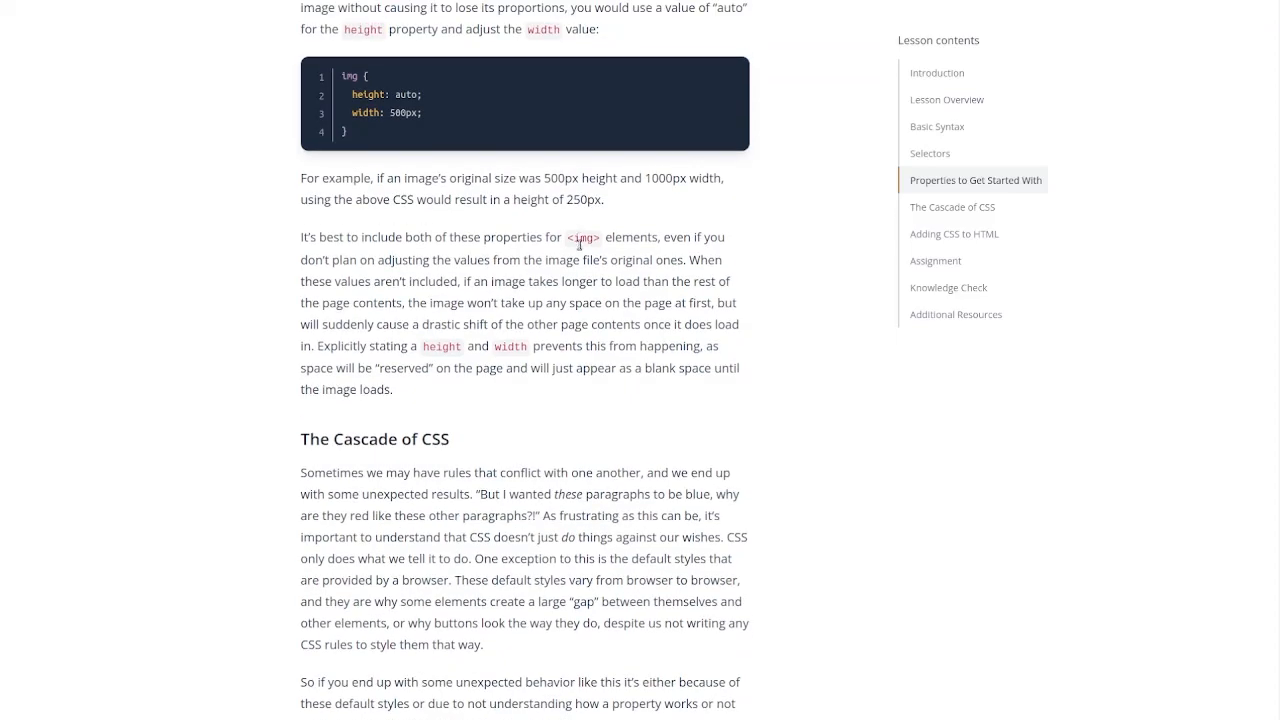
{"action": "scroll", "scroll_direction": "down", "scroll_amount": 3}
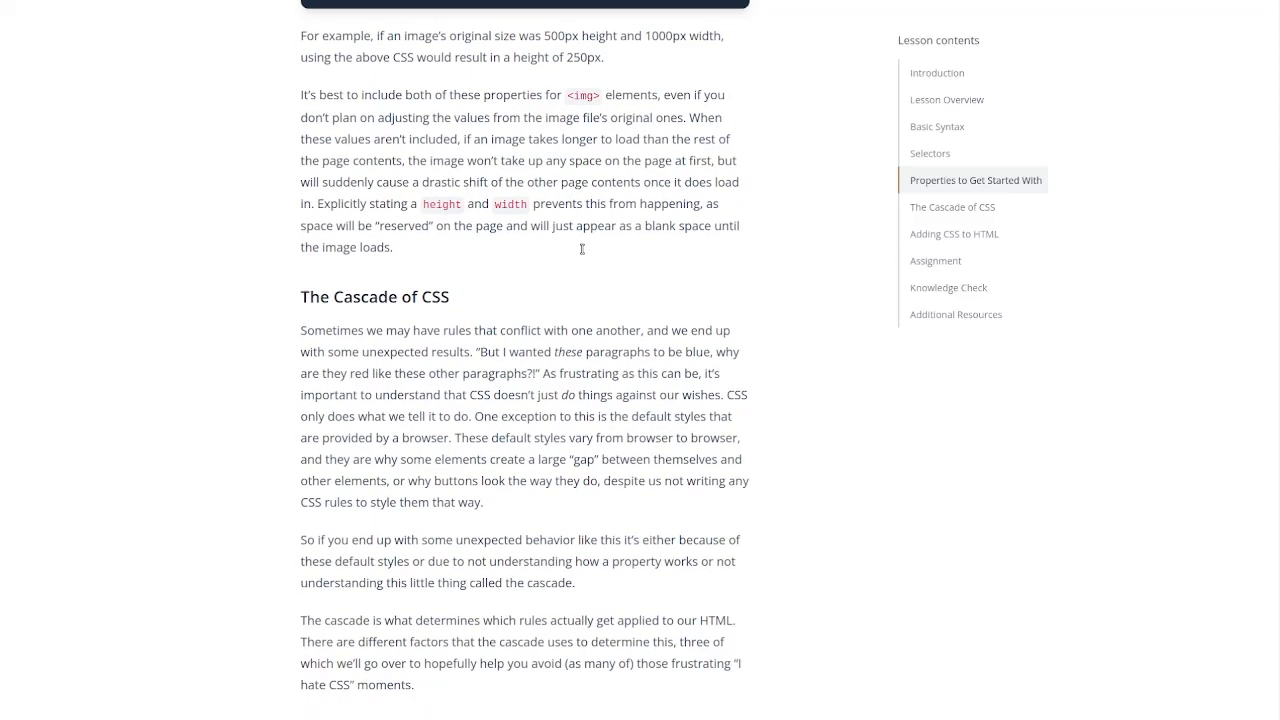
Step: Scroll through the cascade intro to the Specificity list of ID, class and type selectors
{"action": "scroll", "scroll_direction": "down", "scroll_amount": 3}
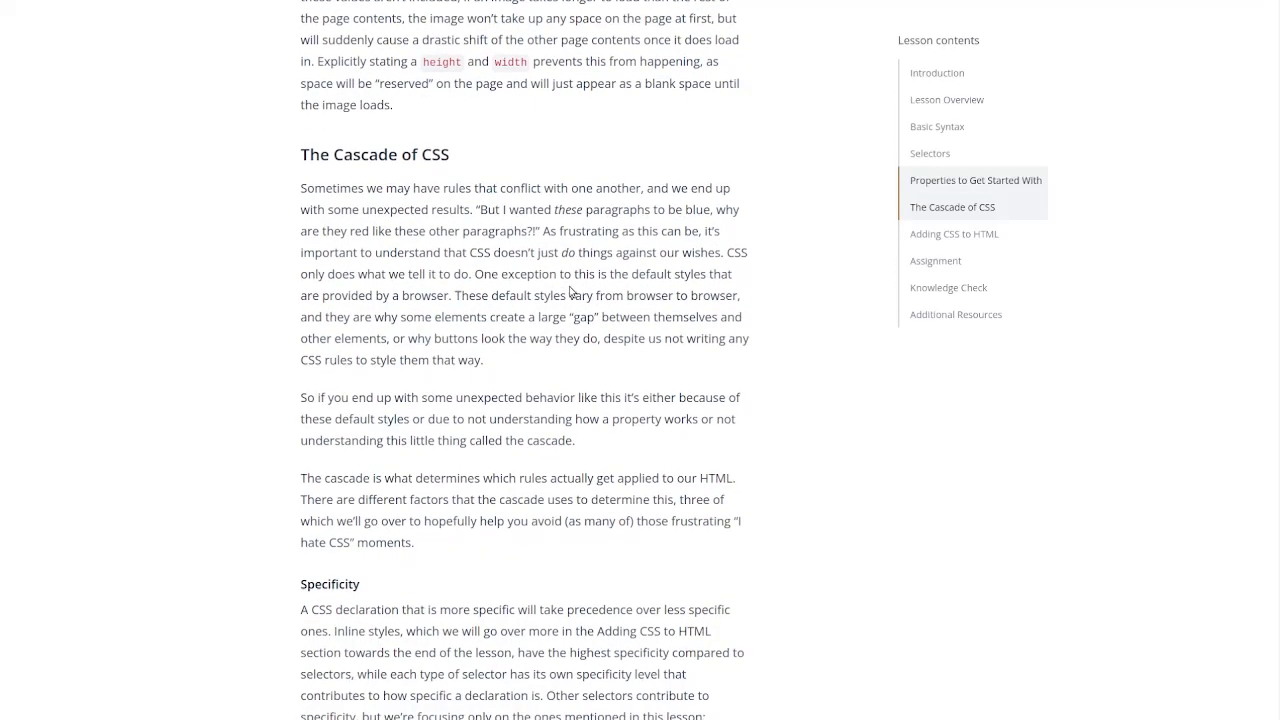
{"action": "scroll", "scroll_direction": "down", "scroll_amount": 3}
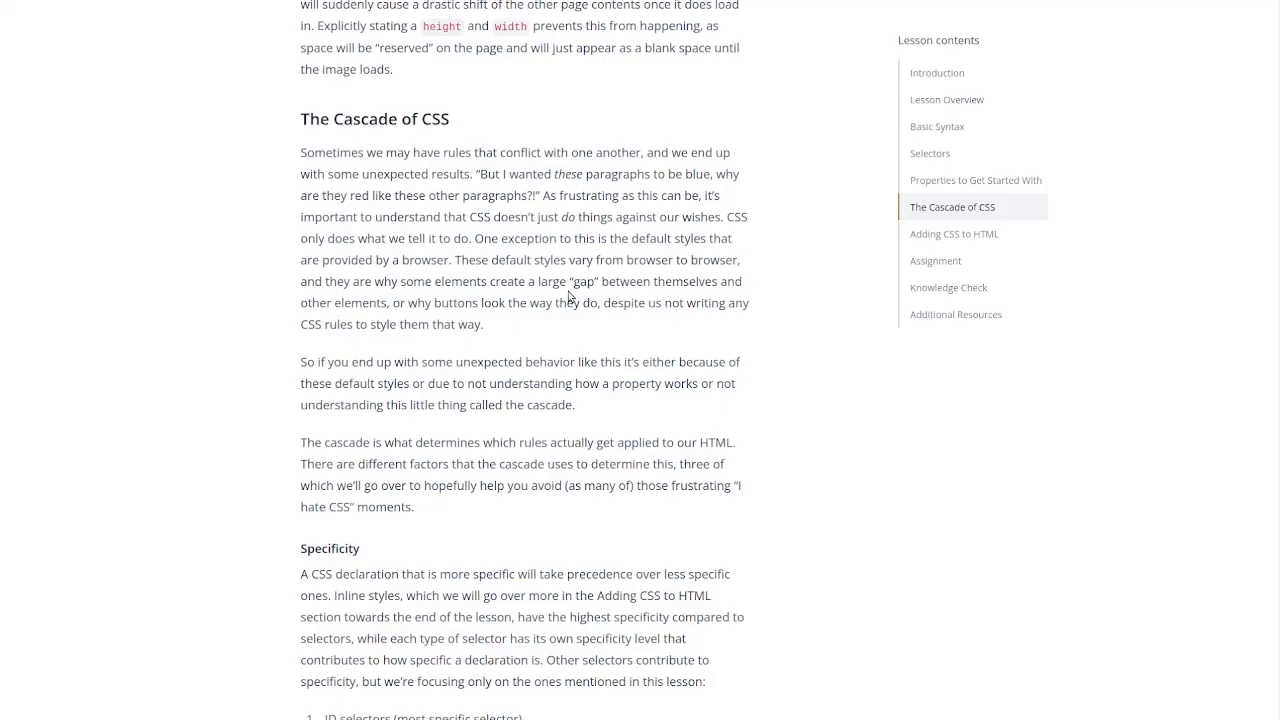
{"action": "mouse_move", "coordinate": [579, 310]}
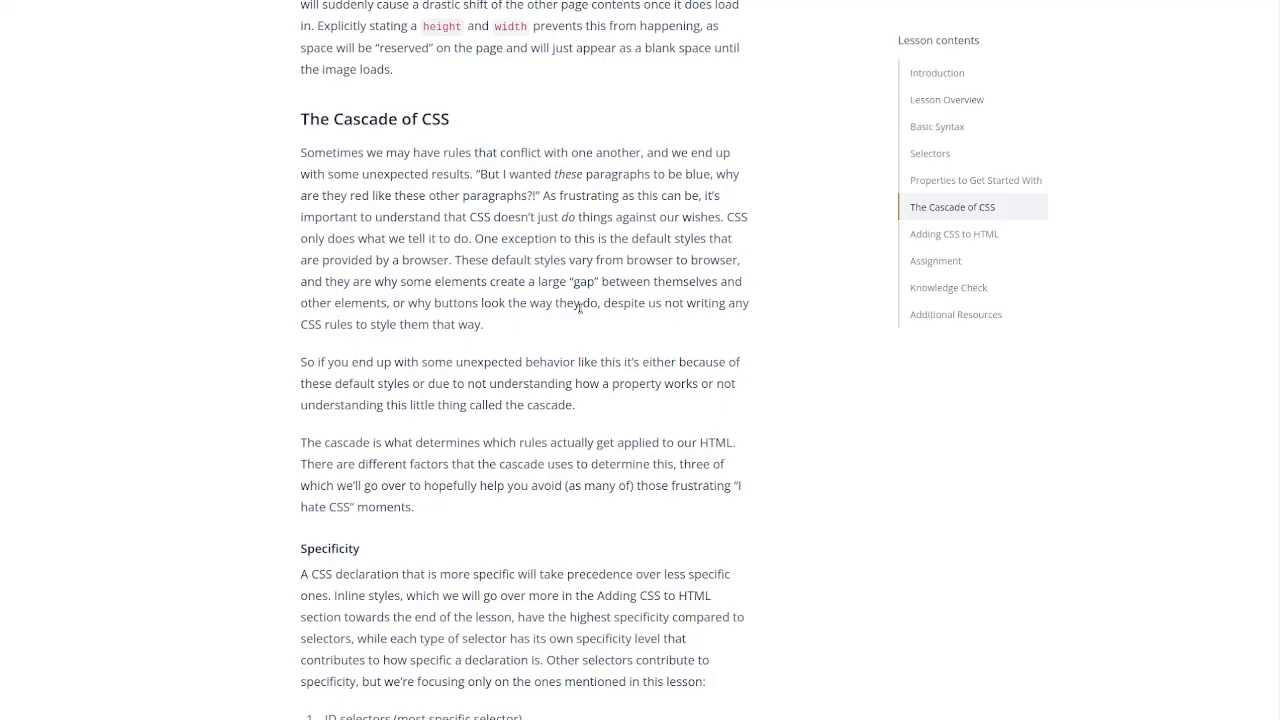
{"action": "scroll", "scroll_direction": "down", "scroll_amount": 3}
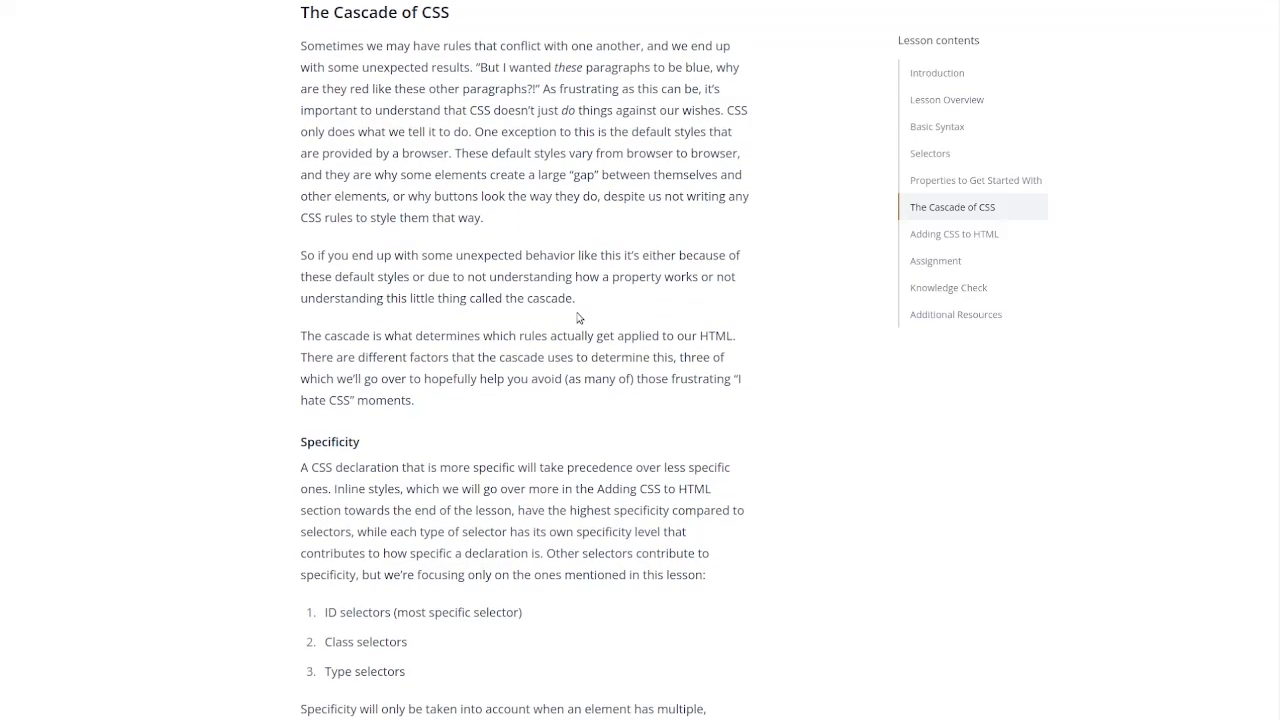
{"action": "scroll", "scroll_direction": "down", "scroll_amount": 3}
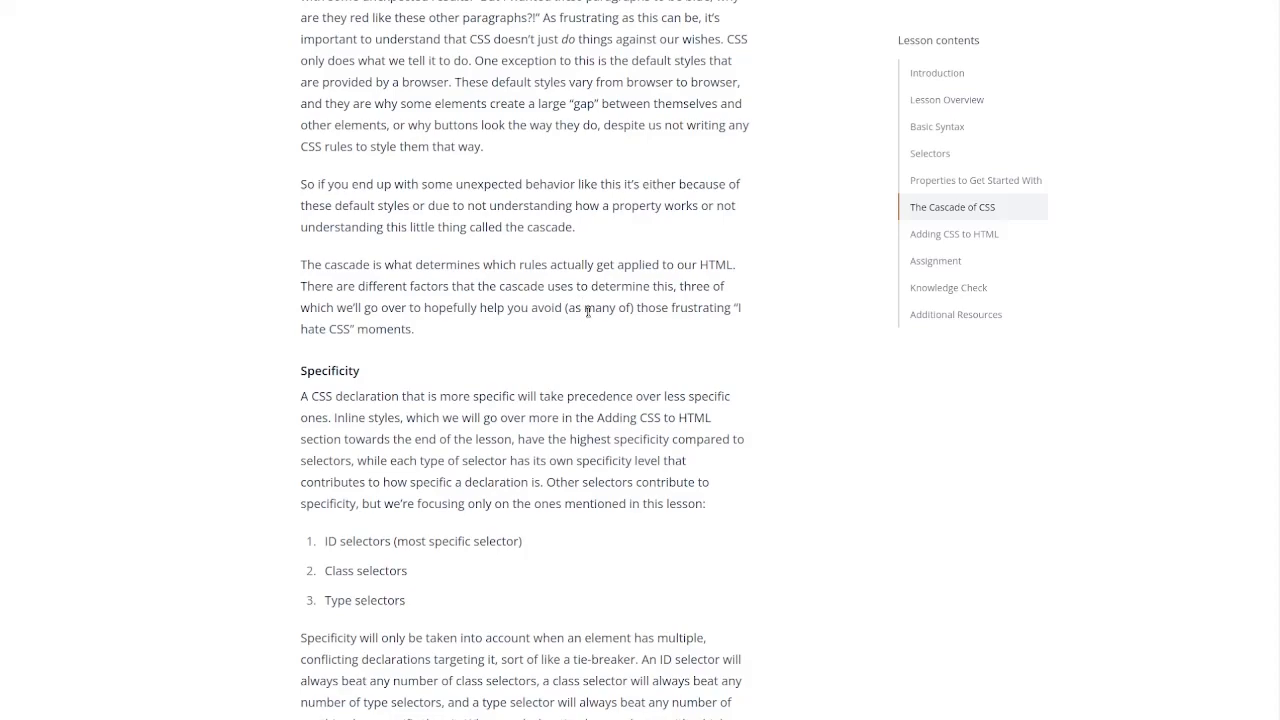
{"action": "mouse_move", "coordinate": [768, 371]}
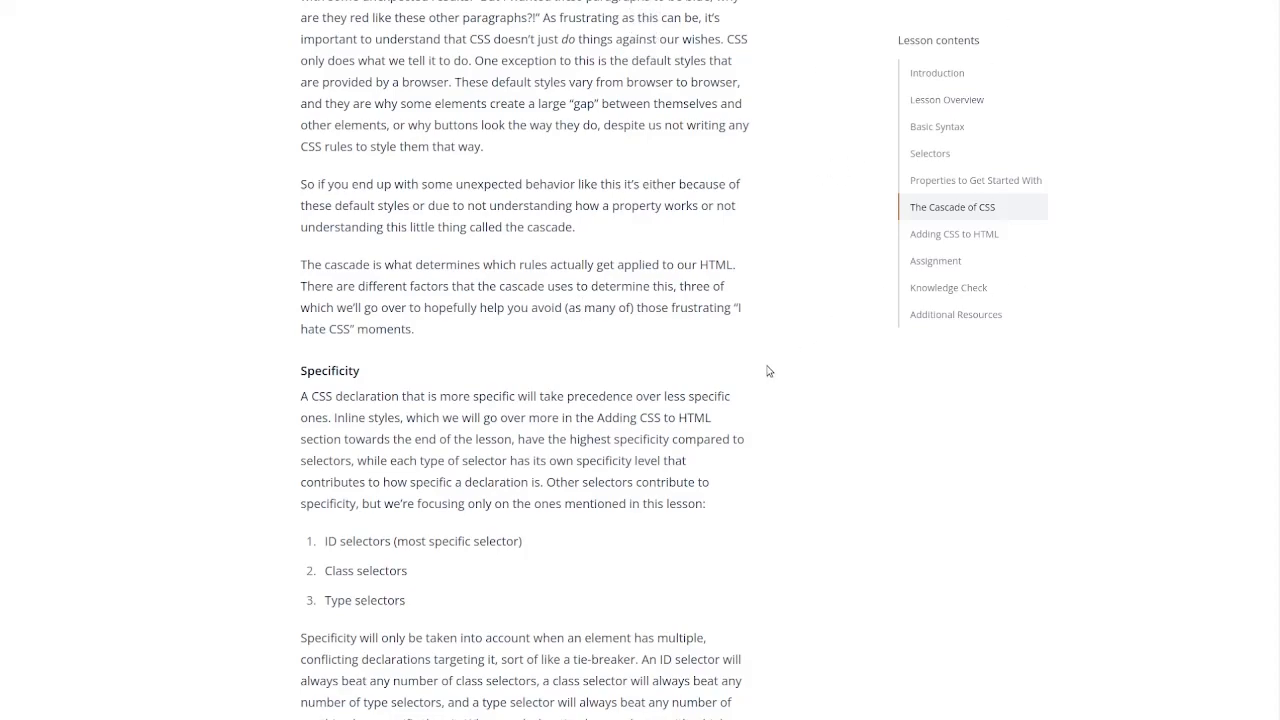
{"action": "mouse_move", "coordinate": [741, 386]}
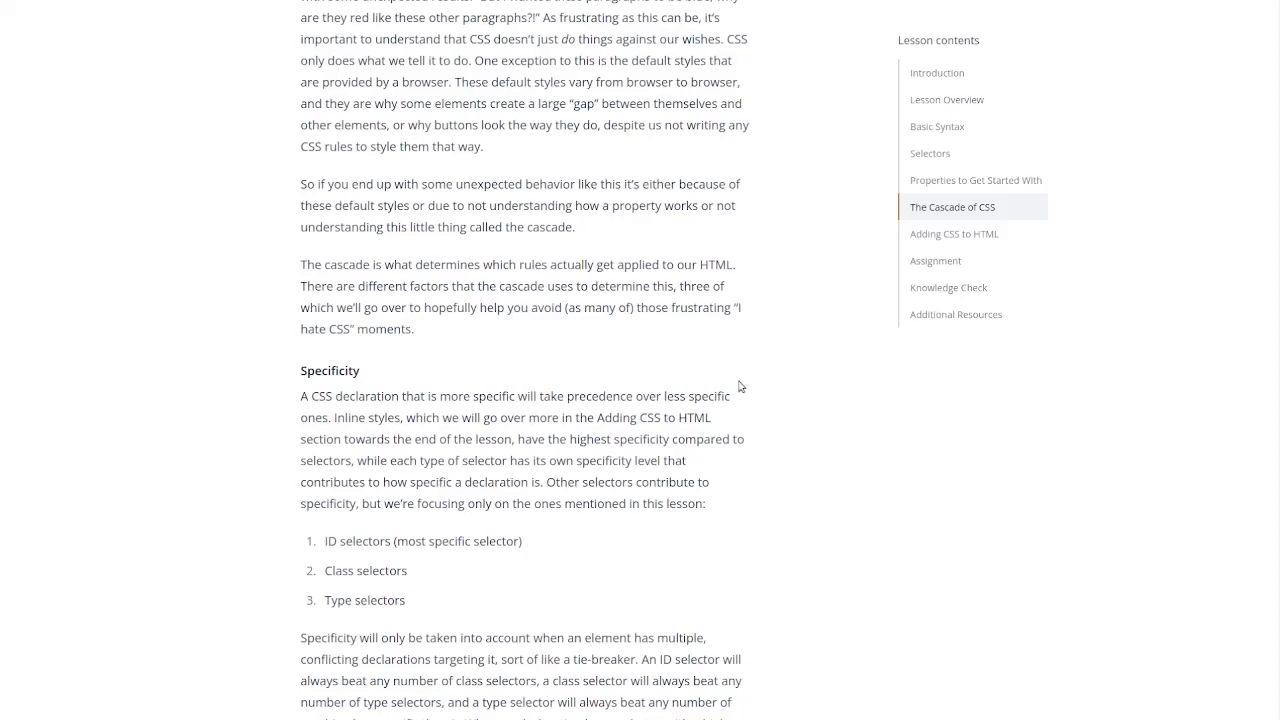
{"action": "mouse_move", "coordinate": [737, 396]}
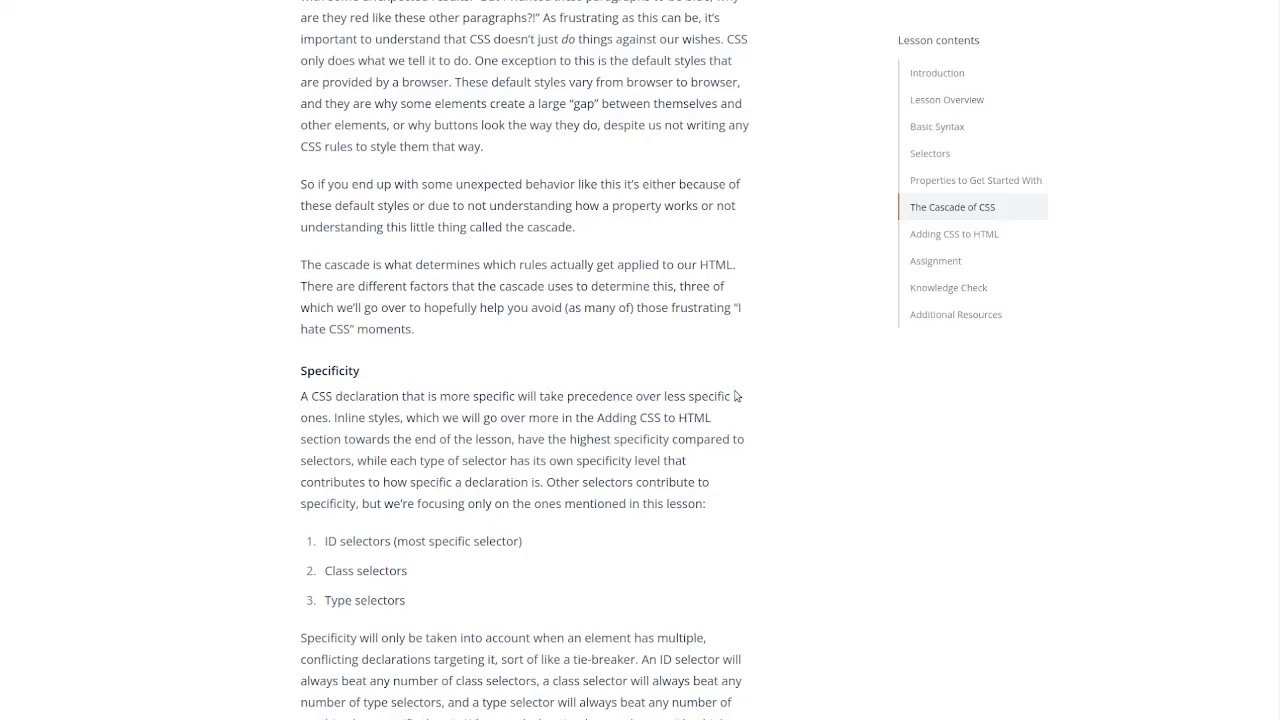
{"action": "mouse_move", "coordinate": [542, 398]}
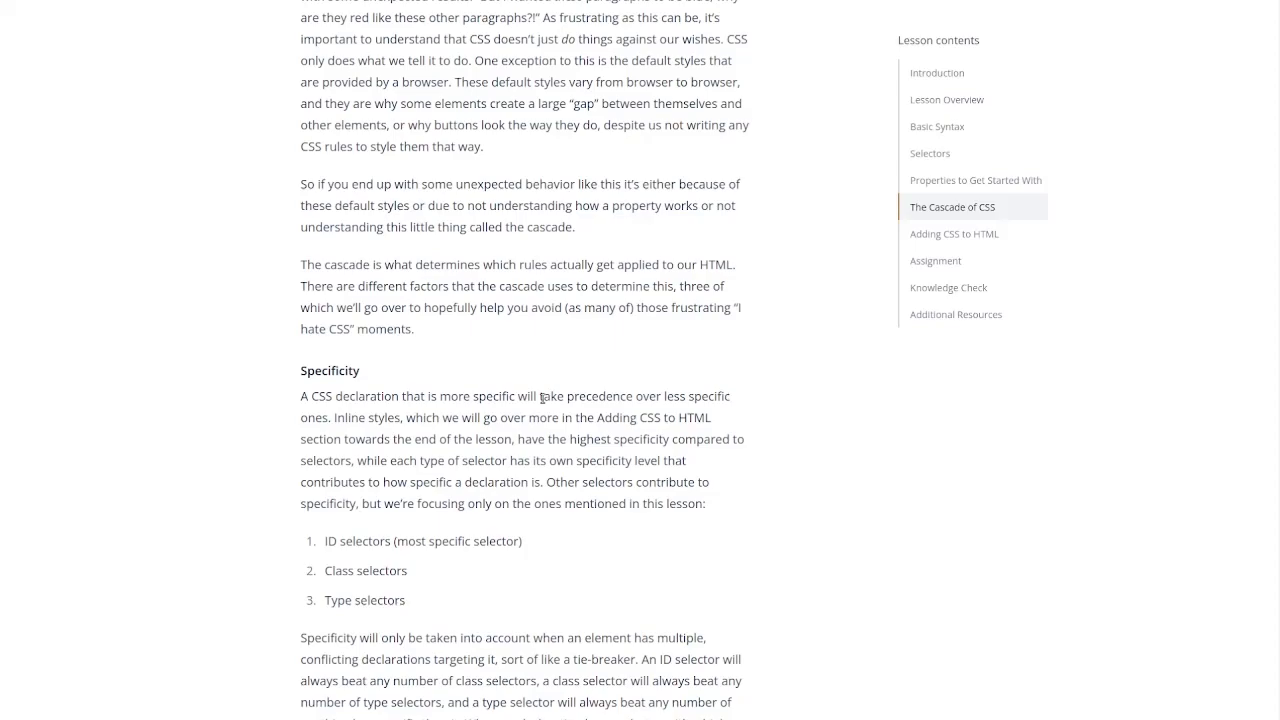
{"action": "scroll", "scroll_direction": "down", "scroll_amount": 3}
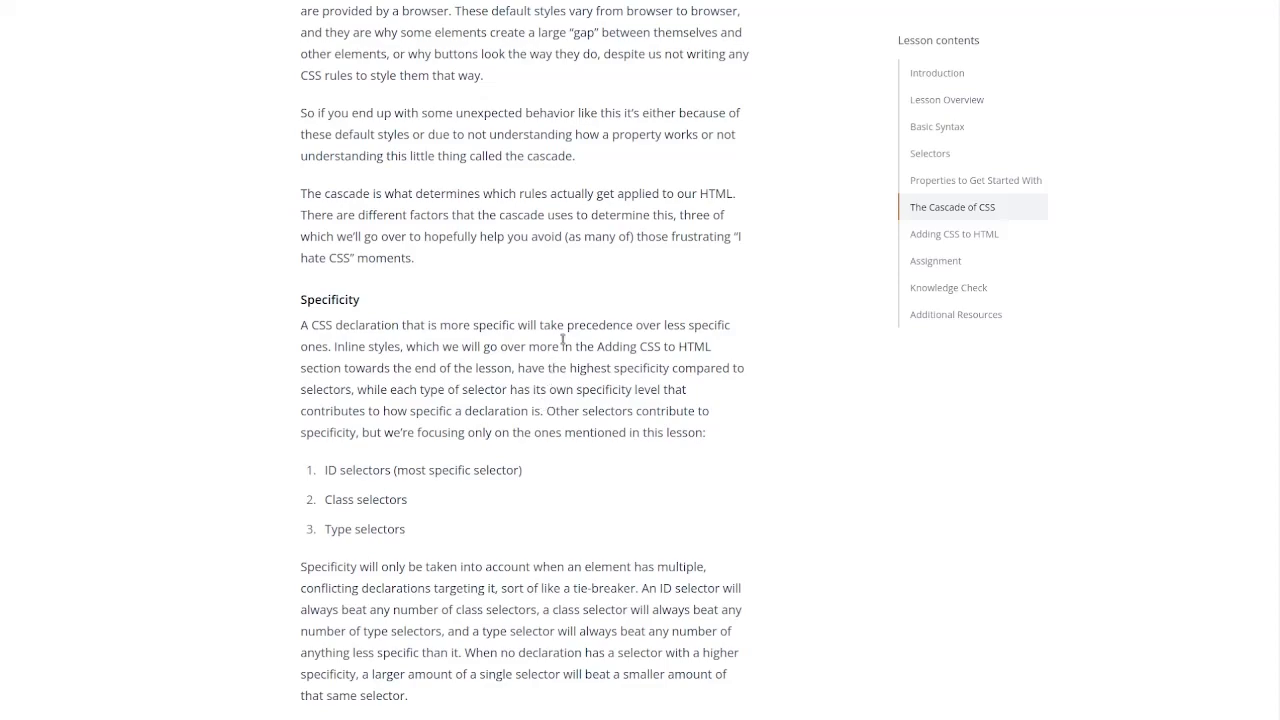
{"action": "mouse_move", "coordinate": [742, 417]}
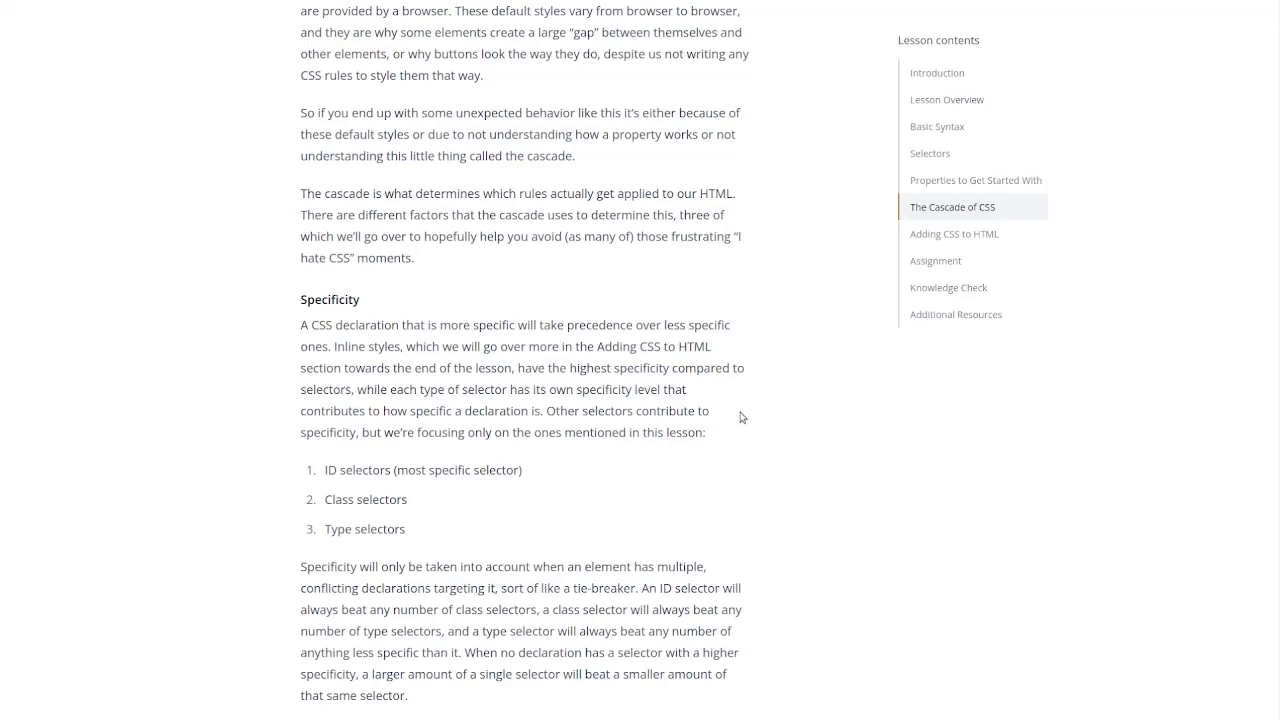
{"action": "scroll", "scroll_direction": "down", "scroll_amount": 3}
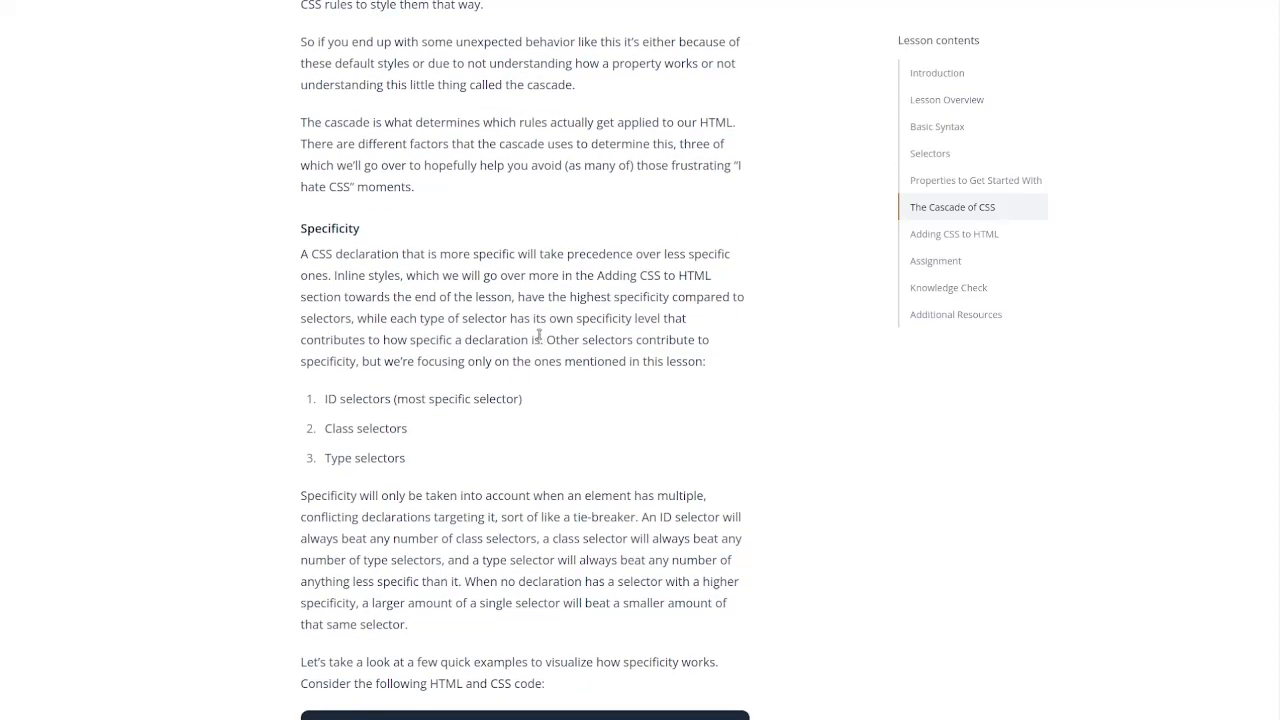
{"action": "mouse_move", "coordinate": [540, 334]}
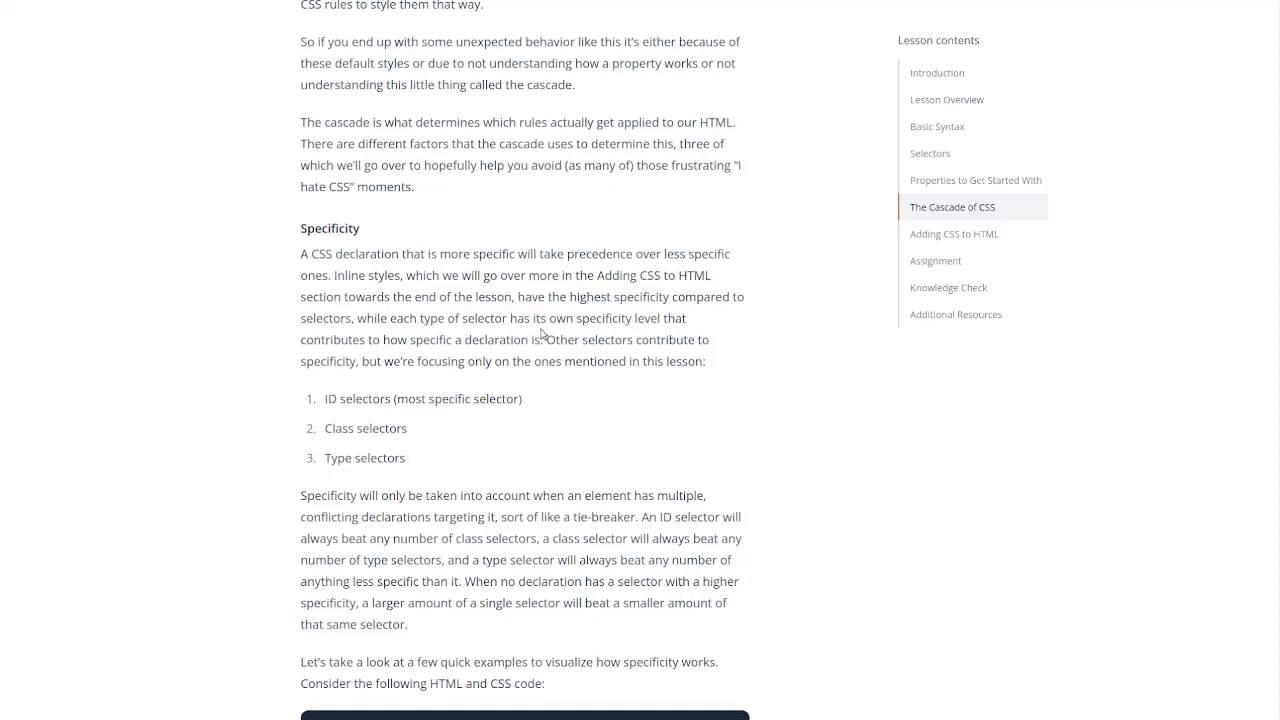
Step: Scroll to the first specificity example comparing rule 1 .subsection with rule 2 .main .list
{"action": "scroll", "scroll_direction": "down", "scroll_amount": 3}
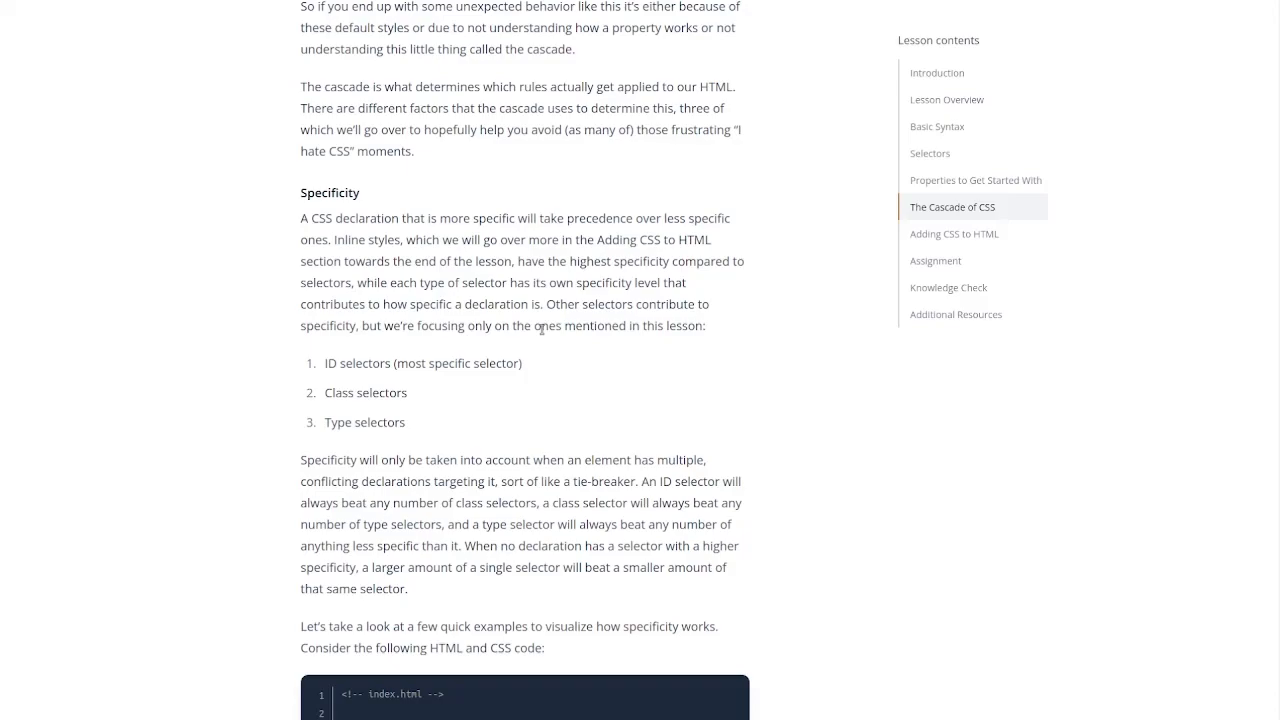
{"action": "mouse_move", "coordinate": [610, 300]}
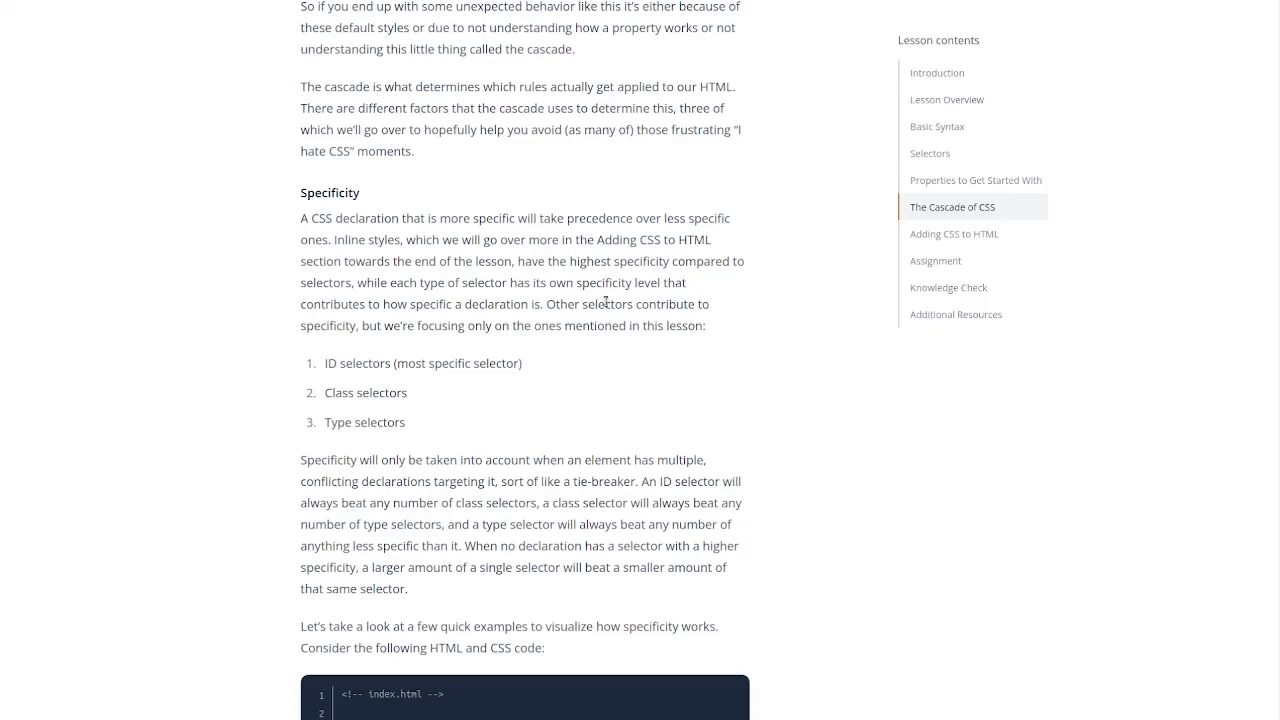
{"action": "scroll", "scroll_direction": "down", "scroll_amount": 3}
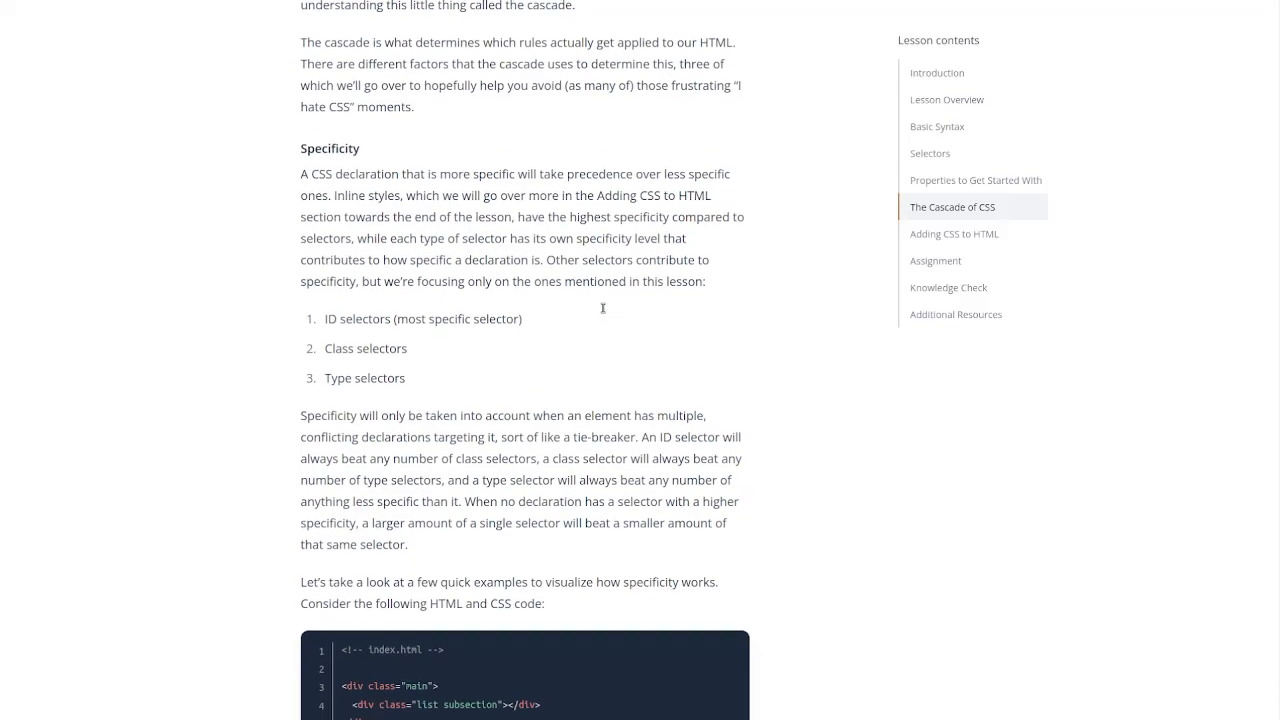
{"action": "scroll", "scroll_direction": "down", "scroll_amount": 3}
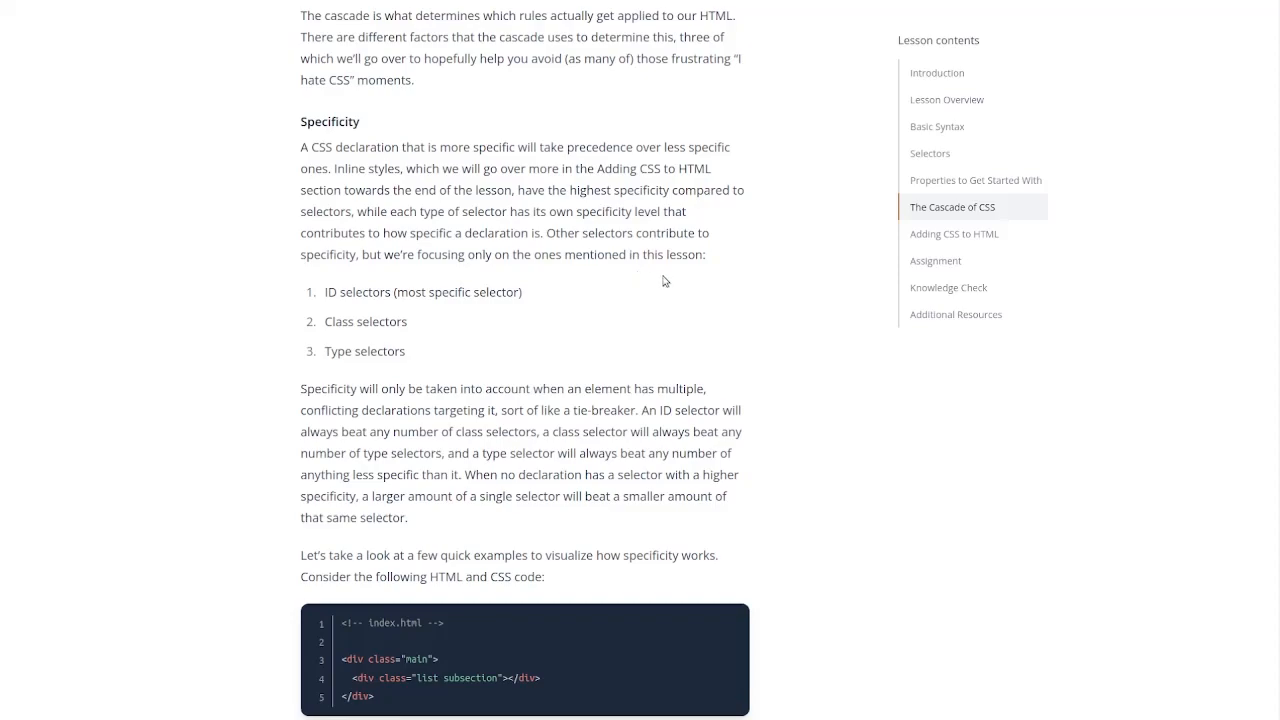
{"action": "mouse_move", "coordinate": [685, 240]}
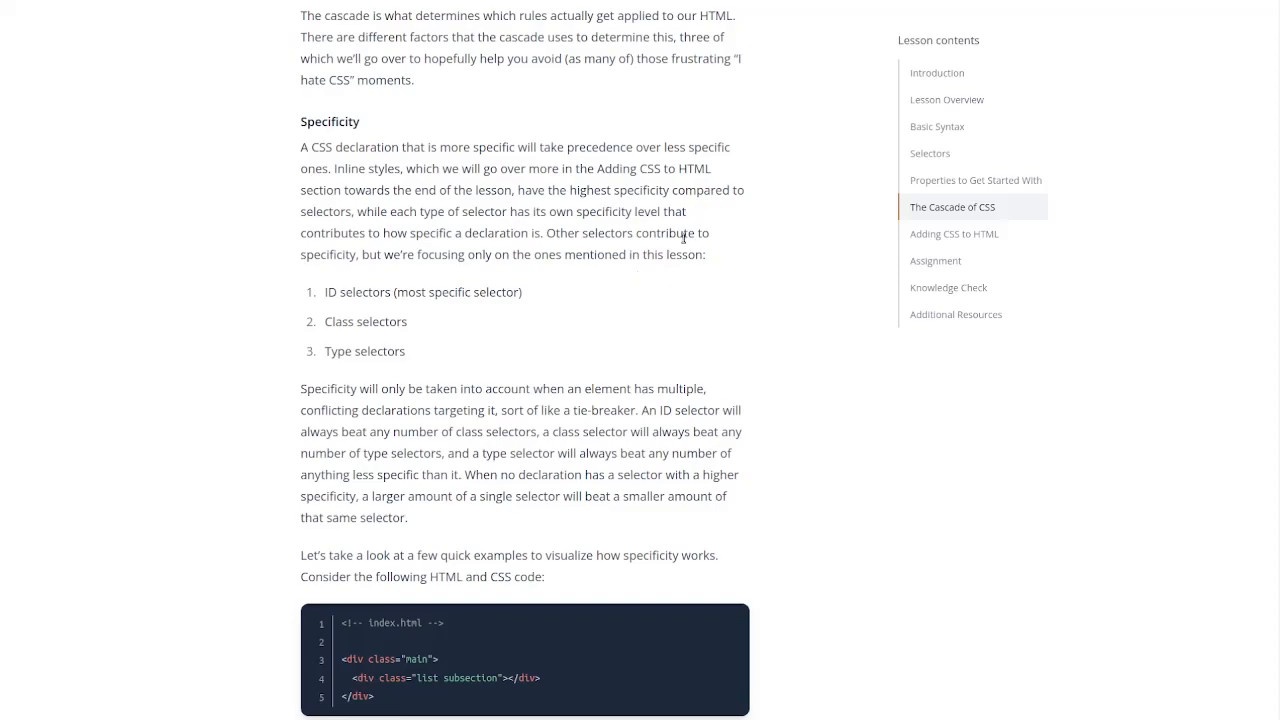
{"action": "mouse_move", "coordinate": [688, 233]}
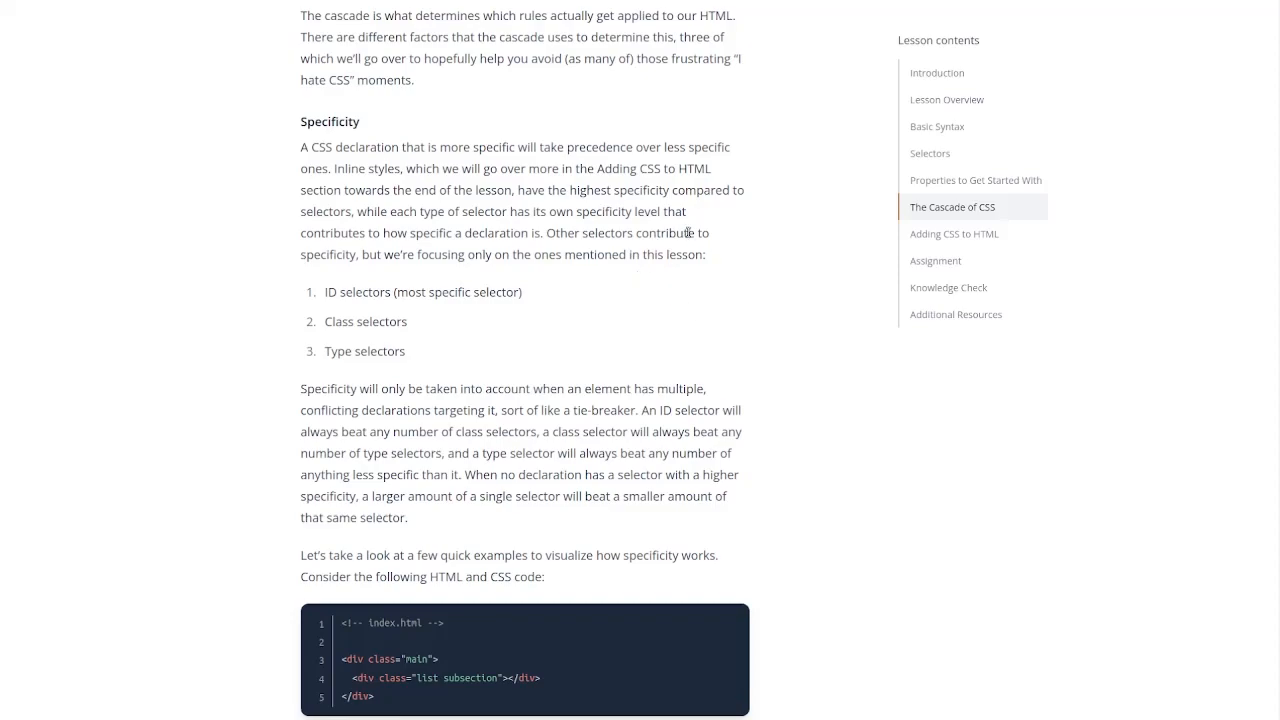
{"action": "scroll", "scroll_direction": "down", "scroll_amount": 3}
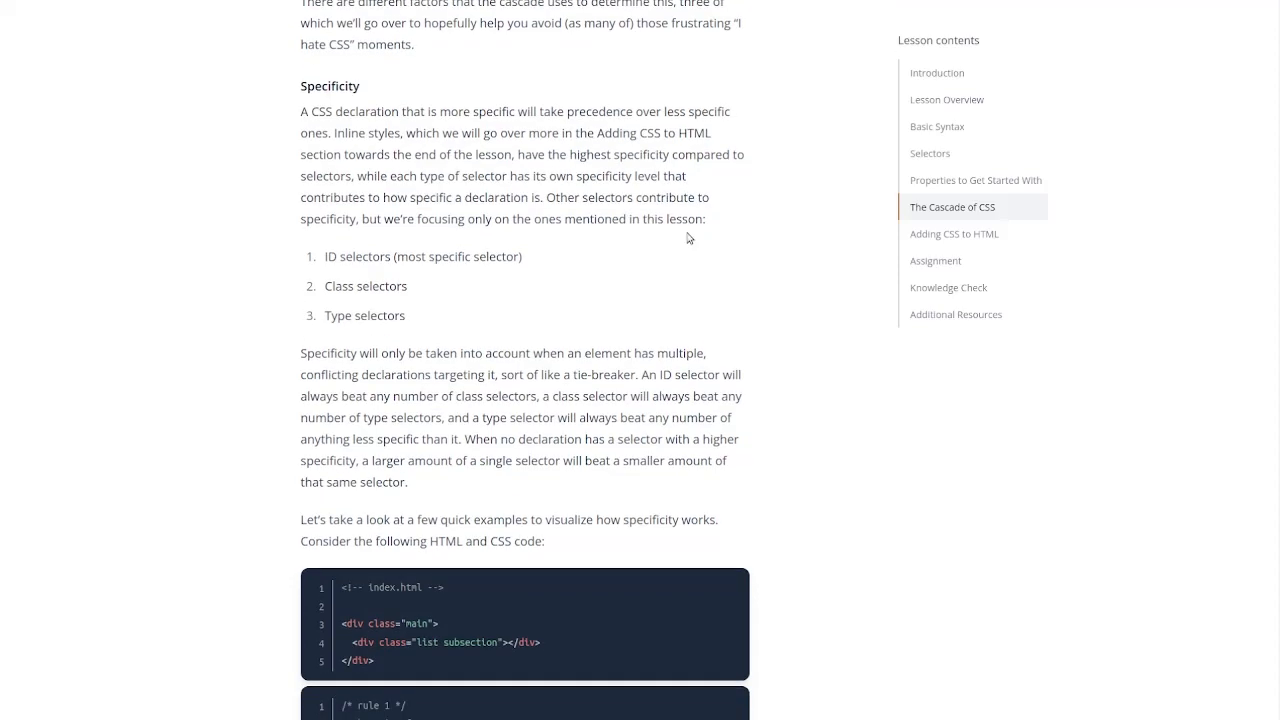
{"action": "scroll", "scroll_direction": "down", "scroll_amount": 3}
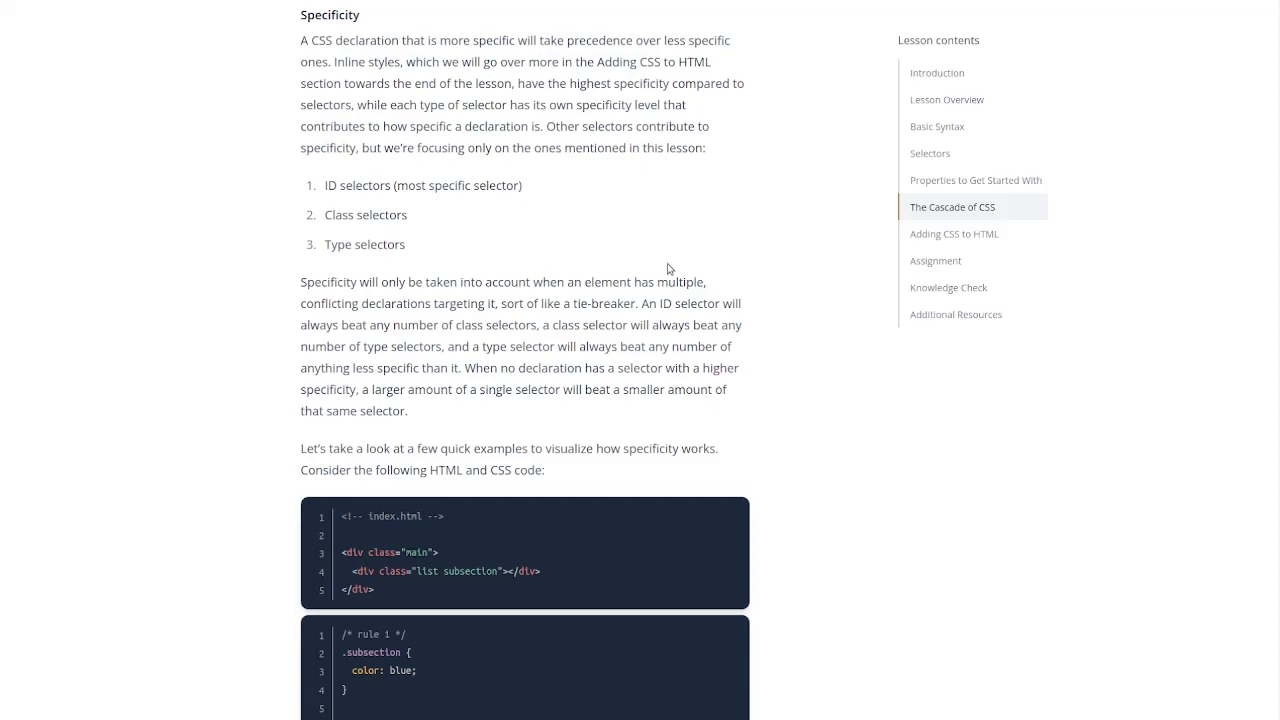
{"action": "scroll", "scroll_direction": "down", "scroll_amount": 3}
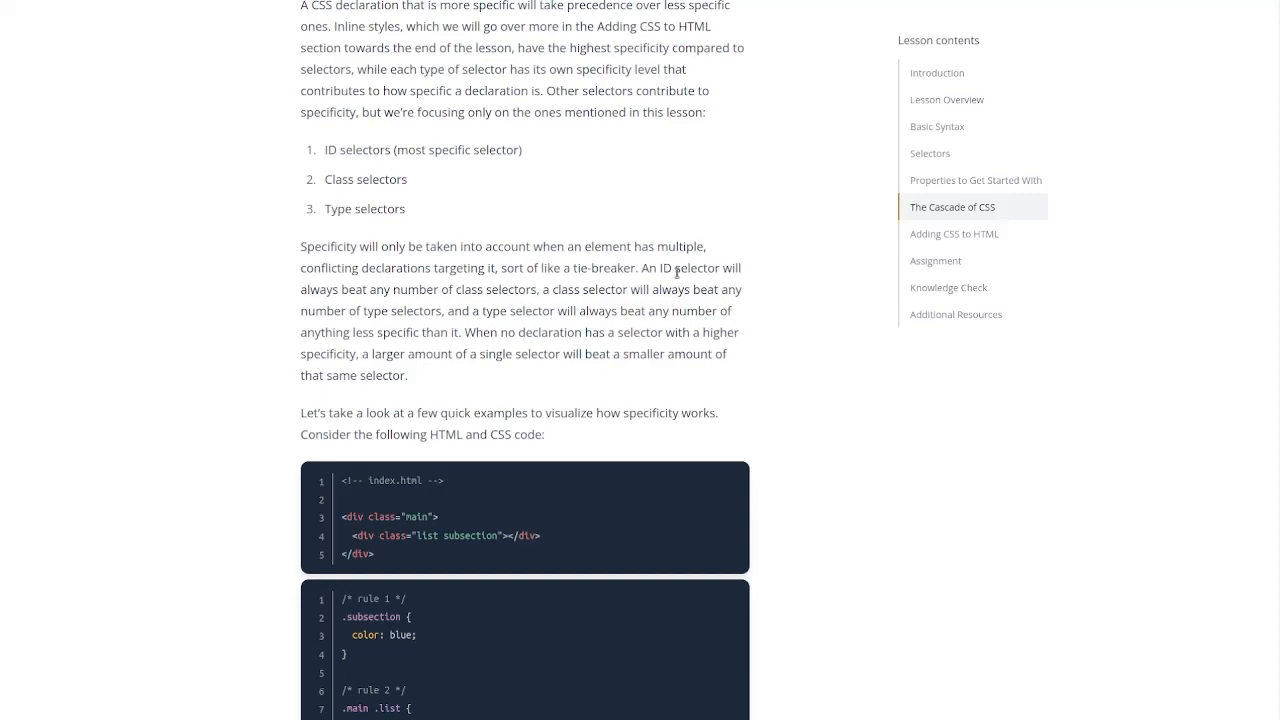
{"action": "scroll", "scroll_direction": "down", "scroll_amount": 3}
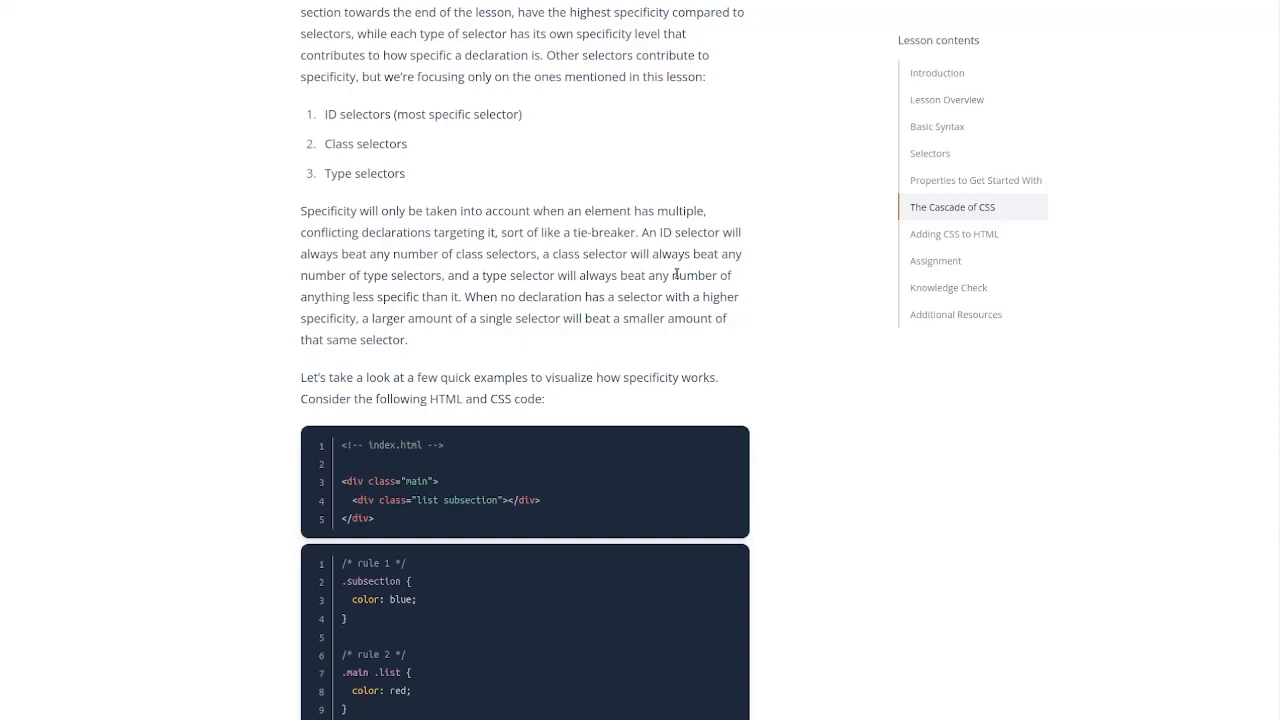
{"action": "mouse_move", "coordinate": [550, 189]}
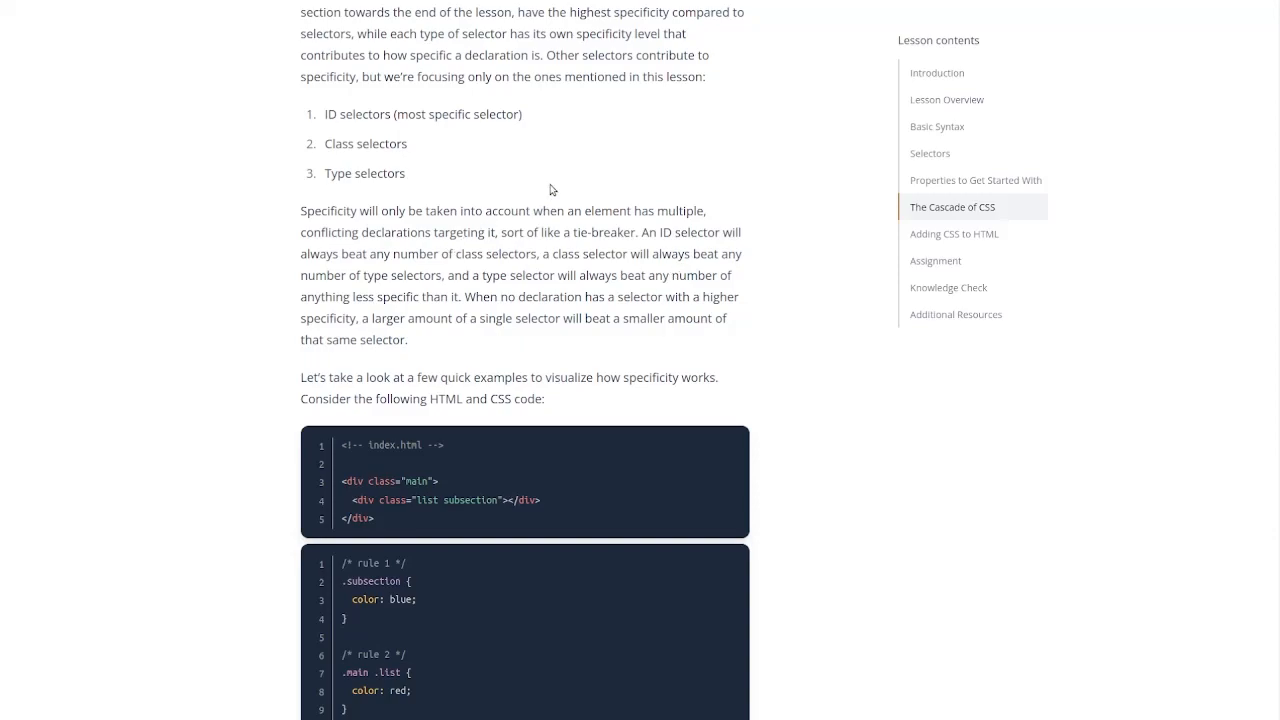
Step: Scroll to the example where #subsection's blue wins, and the ID-plus-class example
{"action": "scroll", "scroll_direction": "down", "scroll_amount": 3}
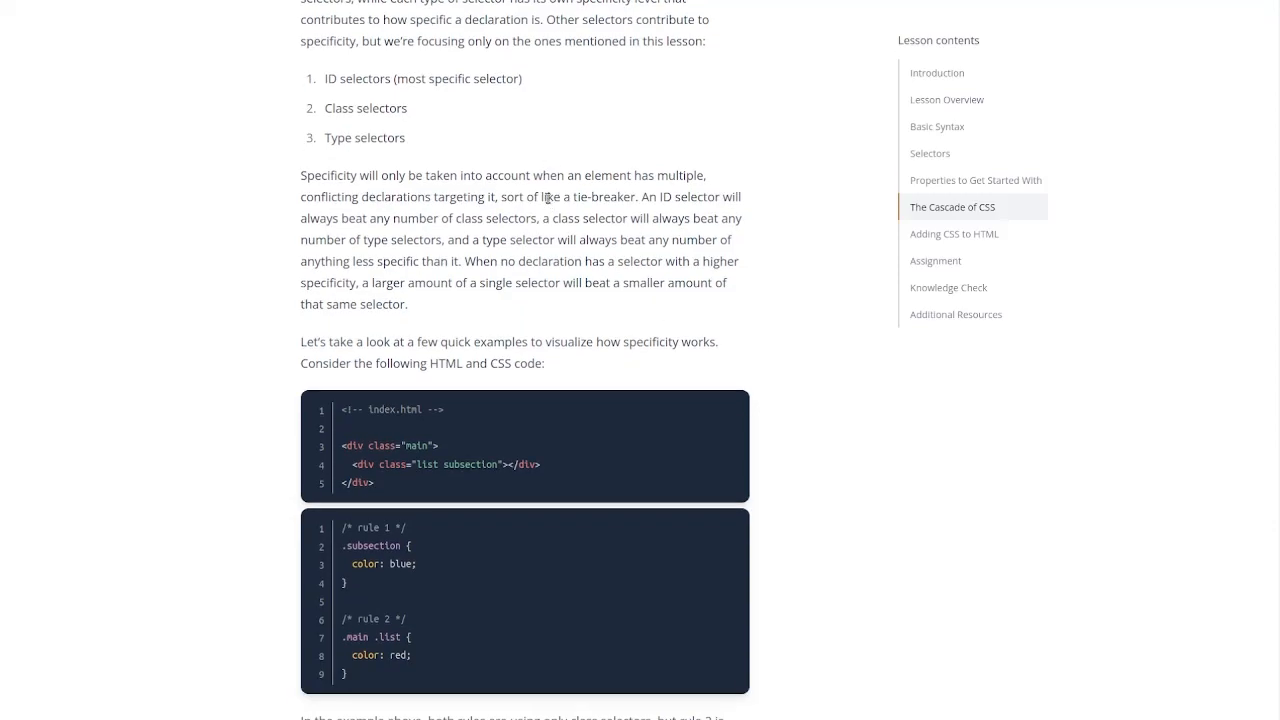
{"action": "scroll", "scroll_direction": "down", "scroll_amount": 3}
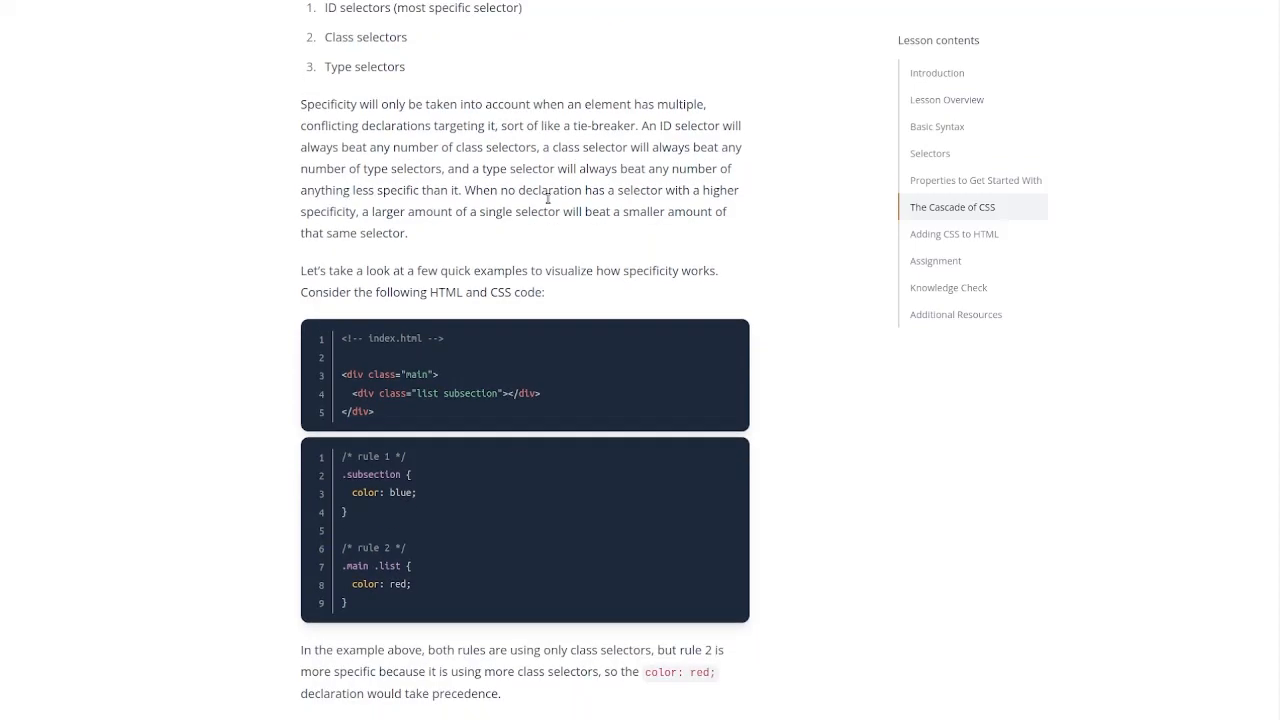
{"action": "mouse_move", "coordinate": [655, 208]}
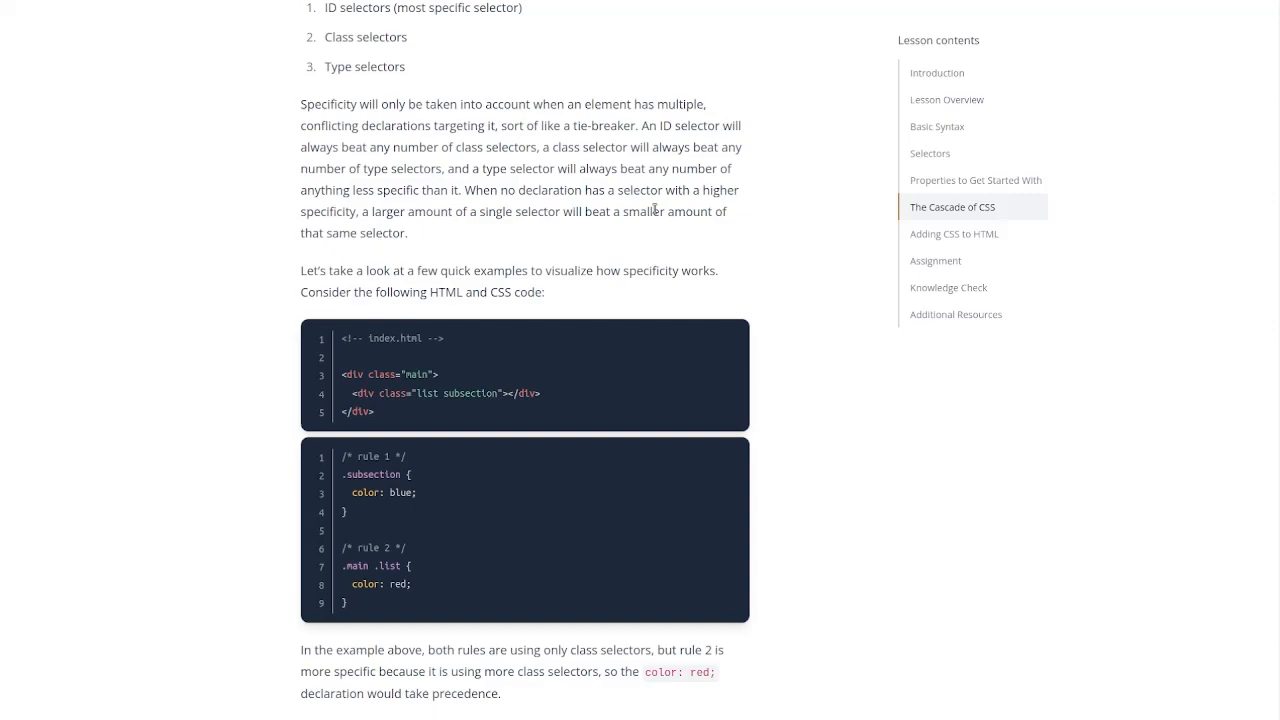
{"action": "scroll", "scroll_direction": "down", "scroll_amount": 3}
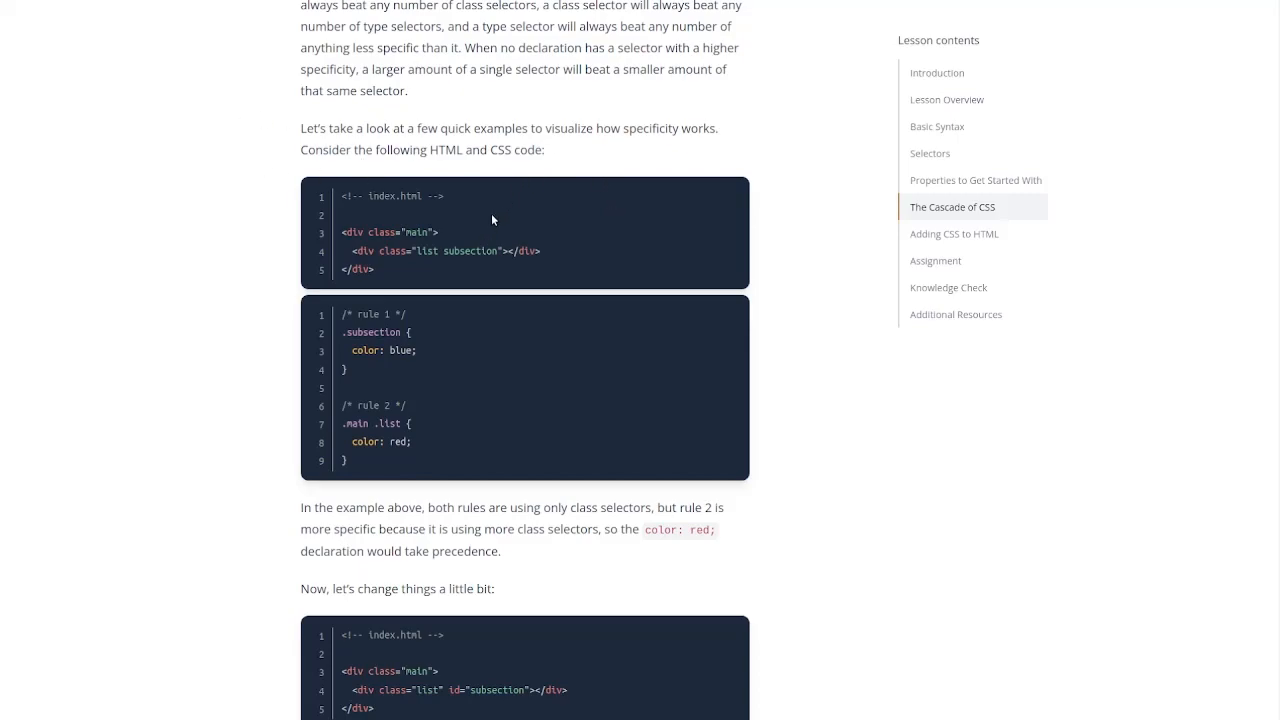
{"action": "mouse_move", "coordinate": [494, 269]}
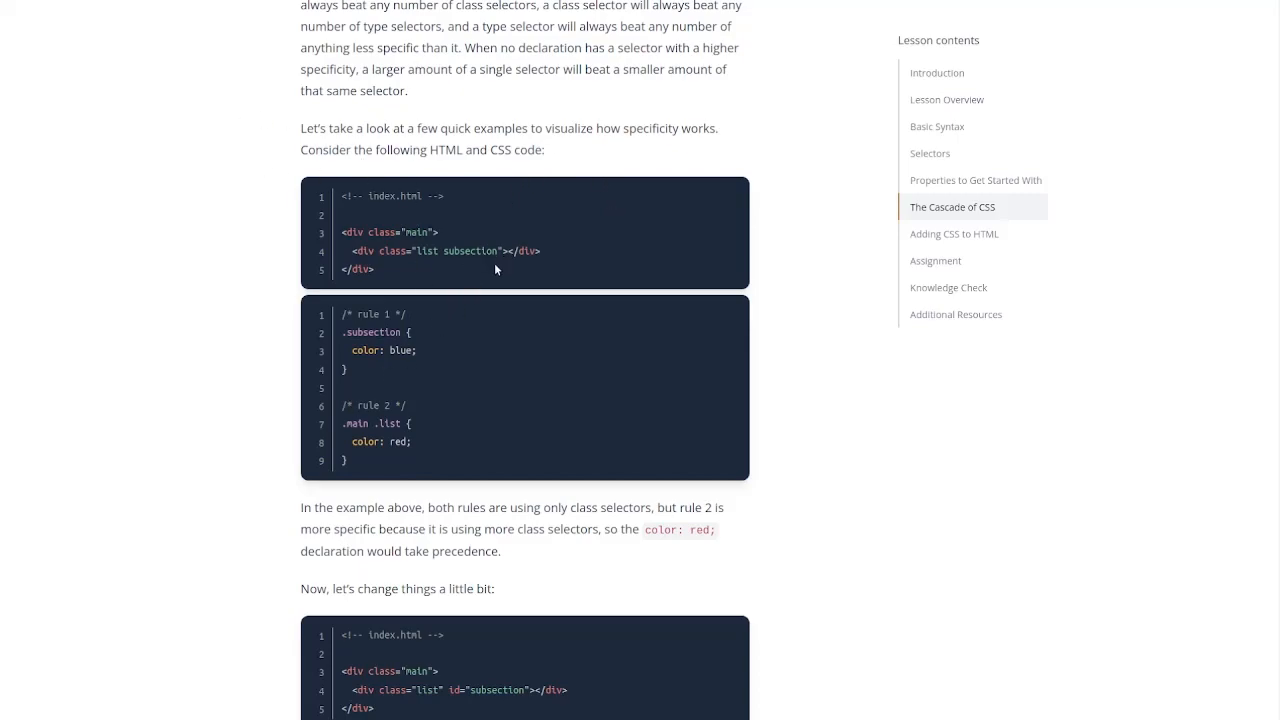
{"action": "mouse_move", "coordinate": [535, 332]}
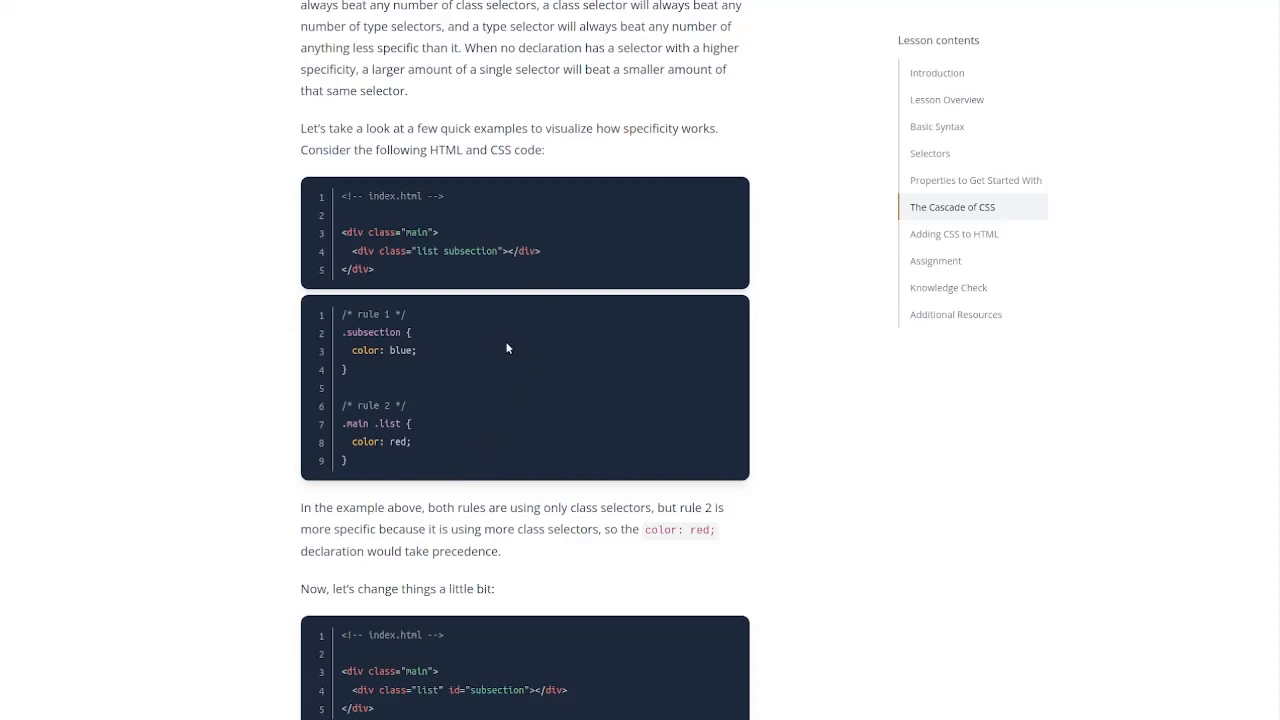
{"action": "mouse_move", "coordinate": [437, 435]}
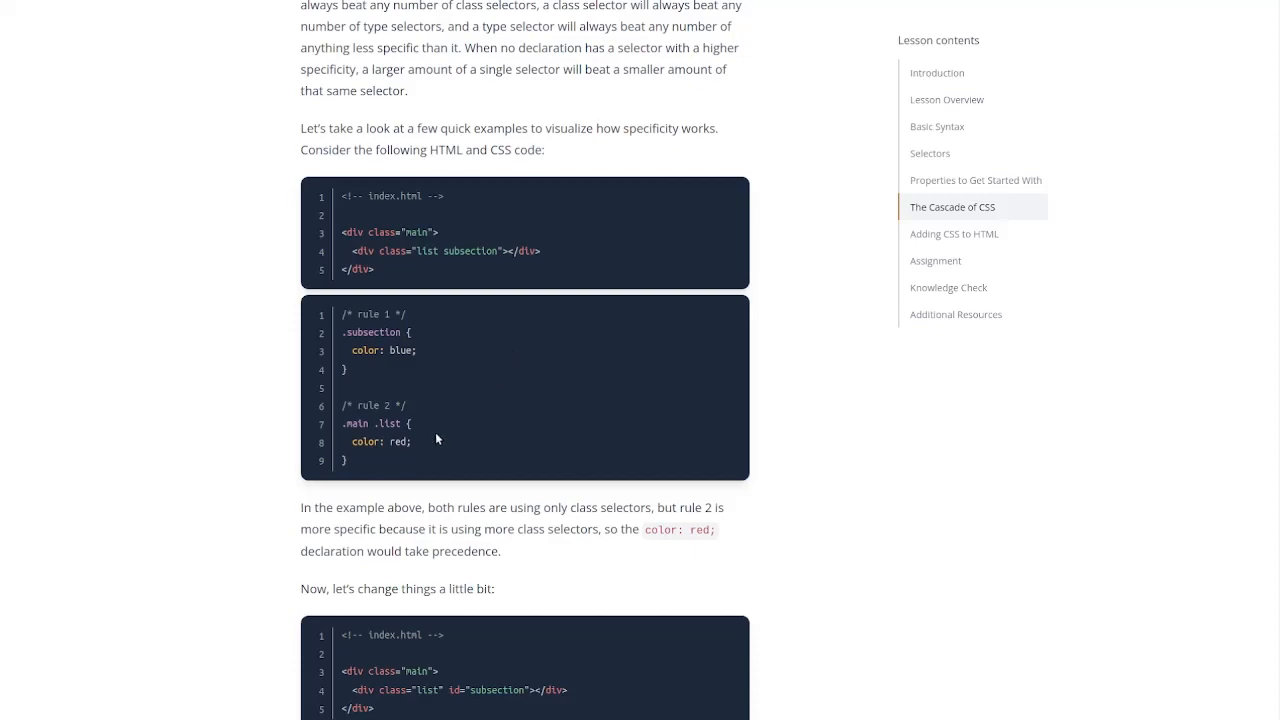
{"action": "mouse_move", "coordinate": [376, 337]}
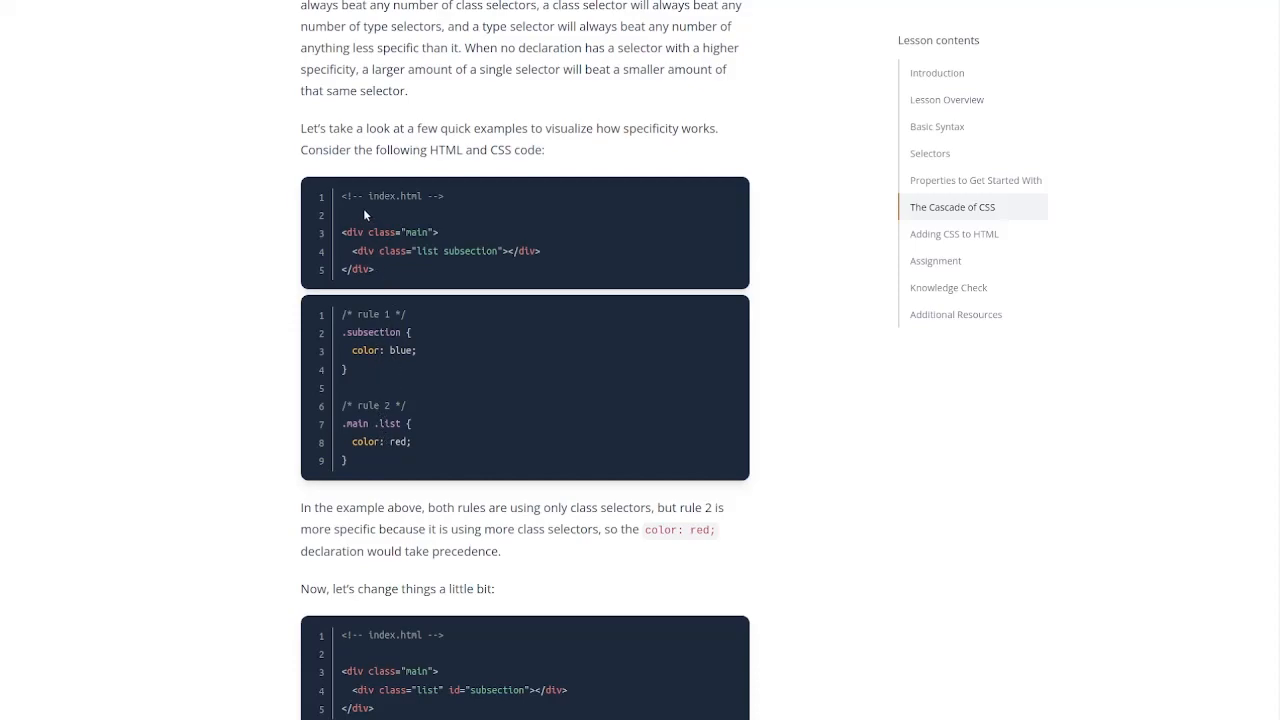
{"action": "scroll", "scroll_direction": "down", "scroll_amount": 3}
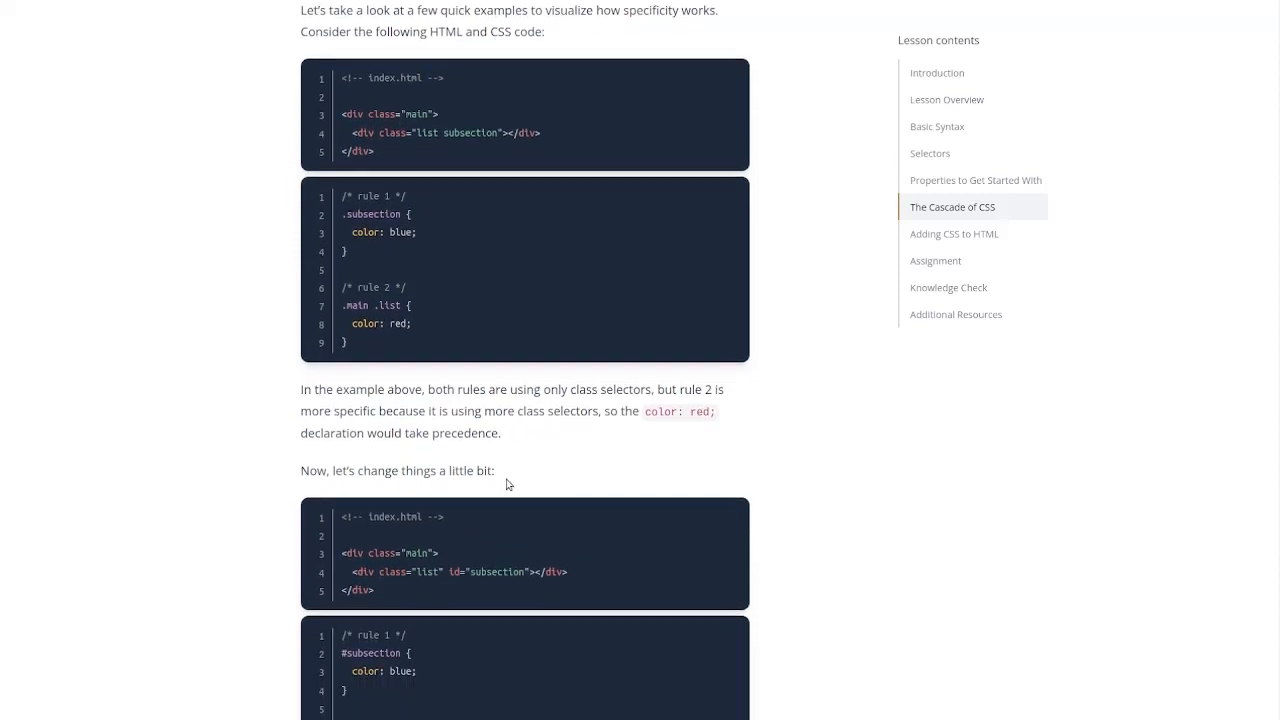
{"action": "scroll", "scroll_direction": "down", "scroll_amount": 3}
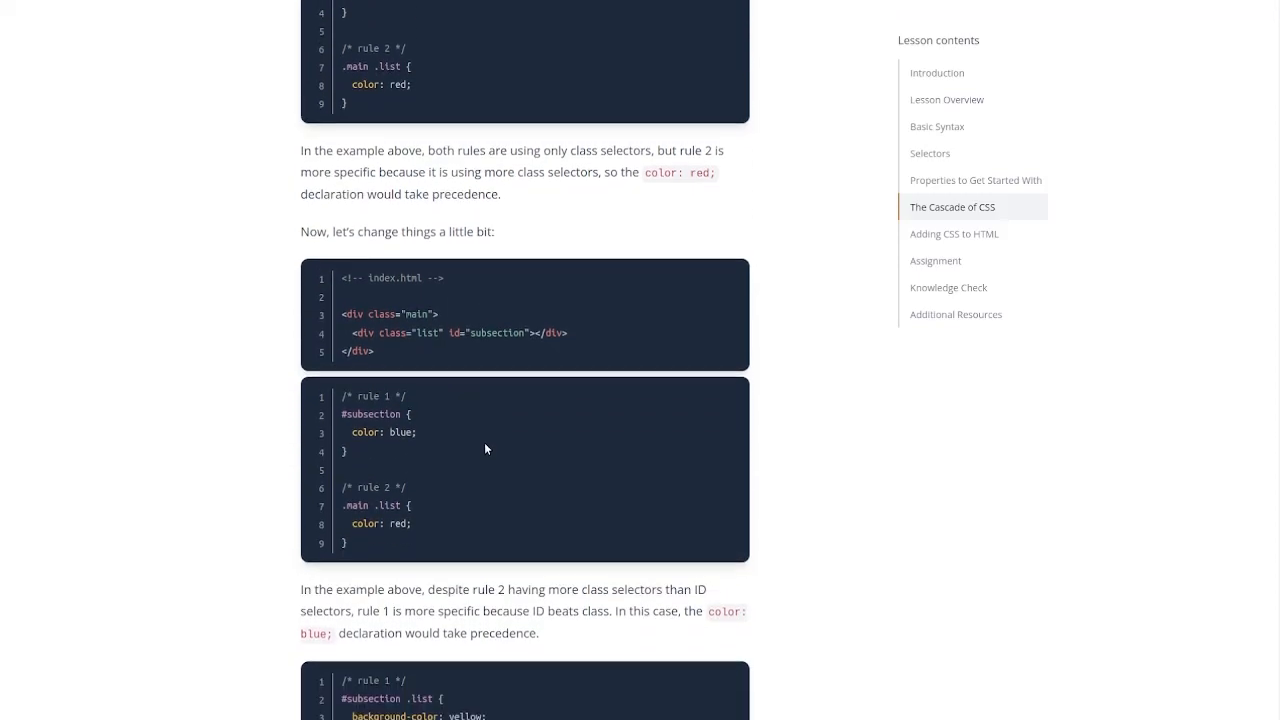
{"action": "scroll", "scroll_direction": "down", "scroll_amount": 3}
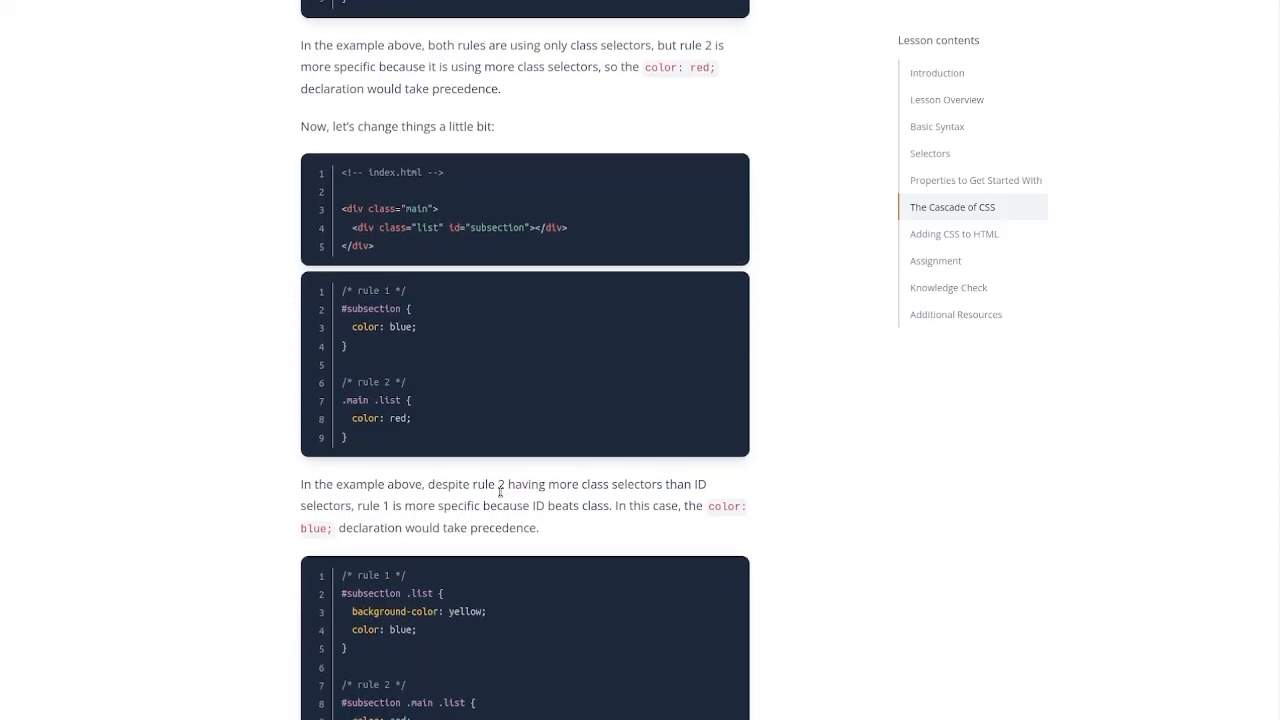
{"action": "mouse_move", "coordinate": [440, 444]}
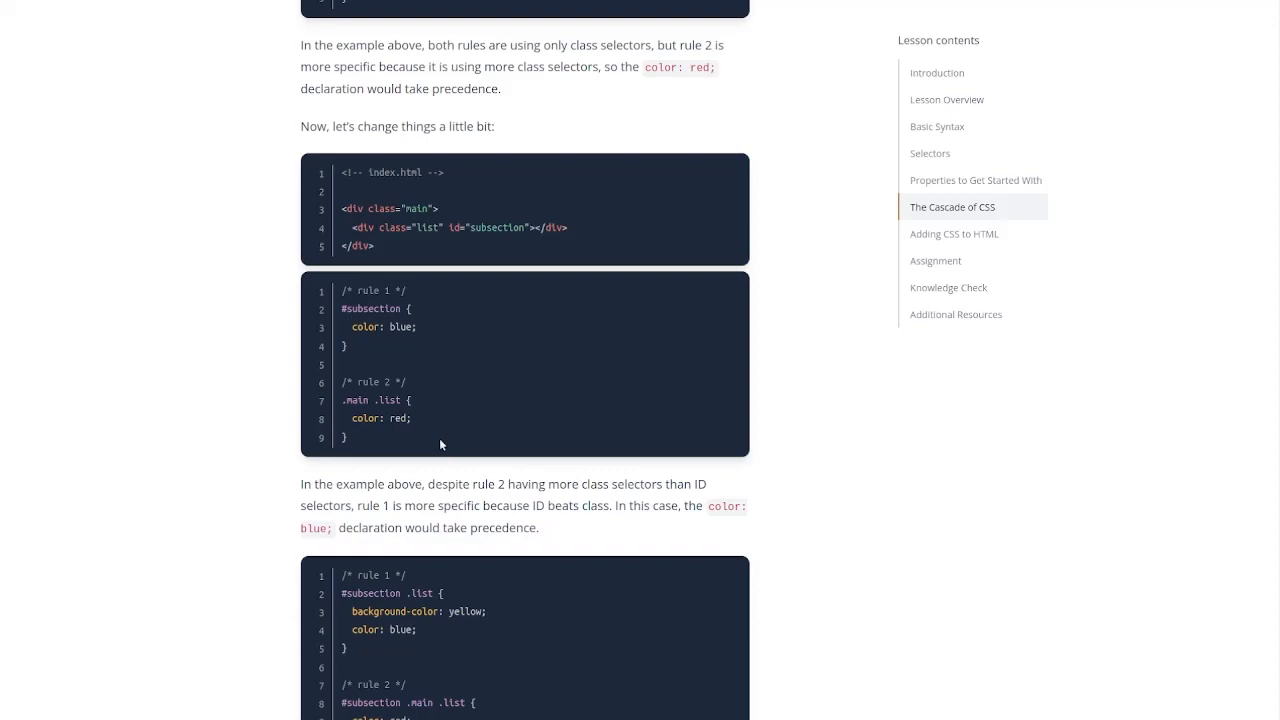
{"action": "mouse_move", "coordinate": [730, 230]}
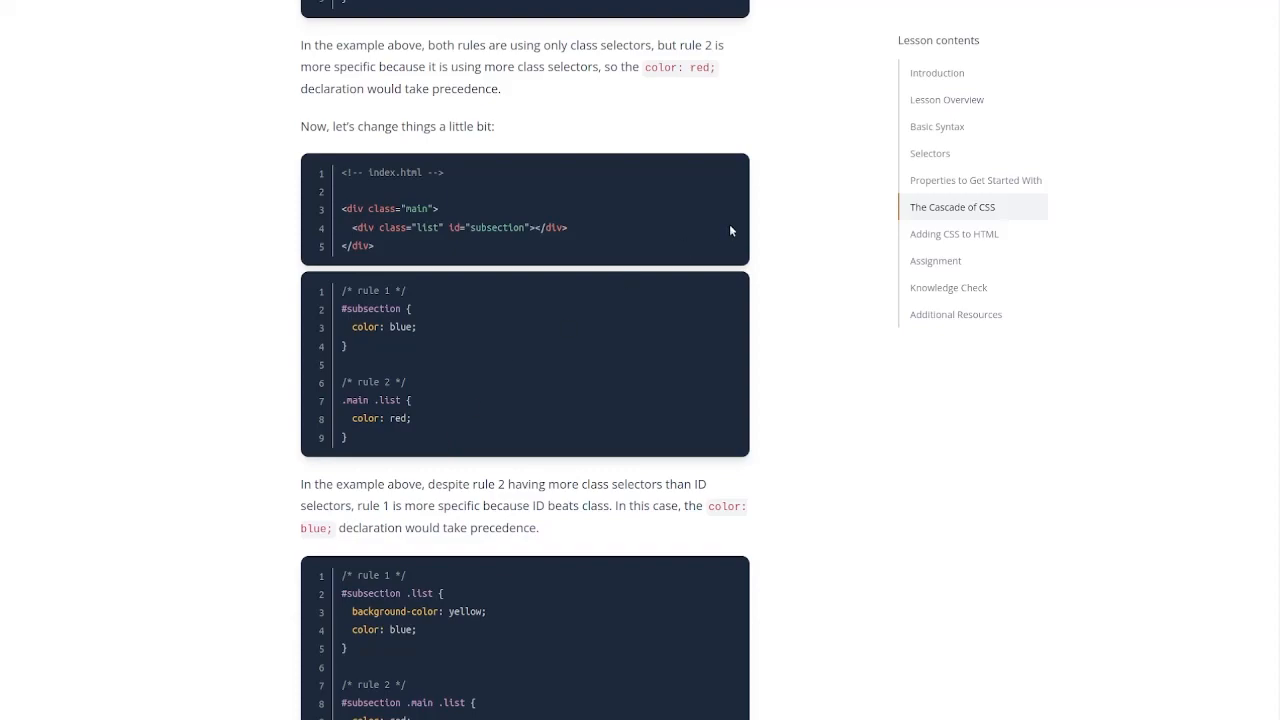
{"action": "scroll", "scroll_direction": "down", "scroll_amount": 3}
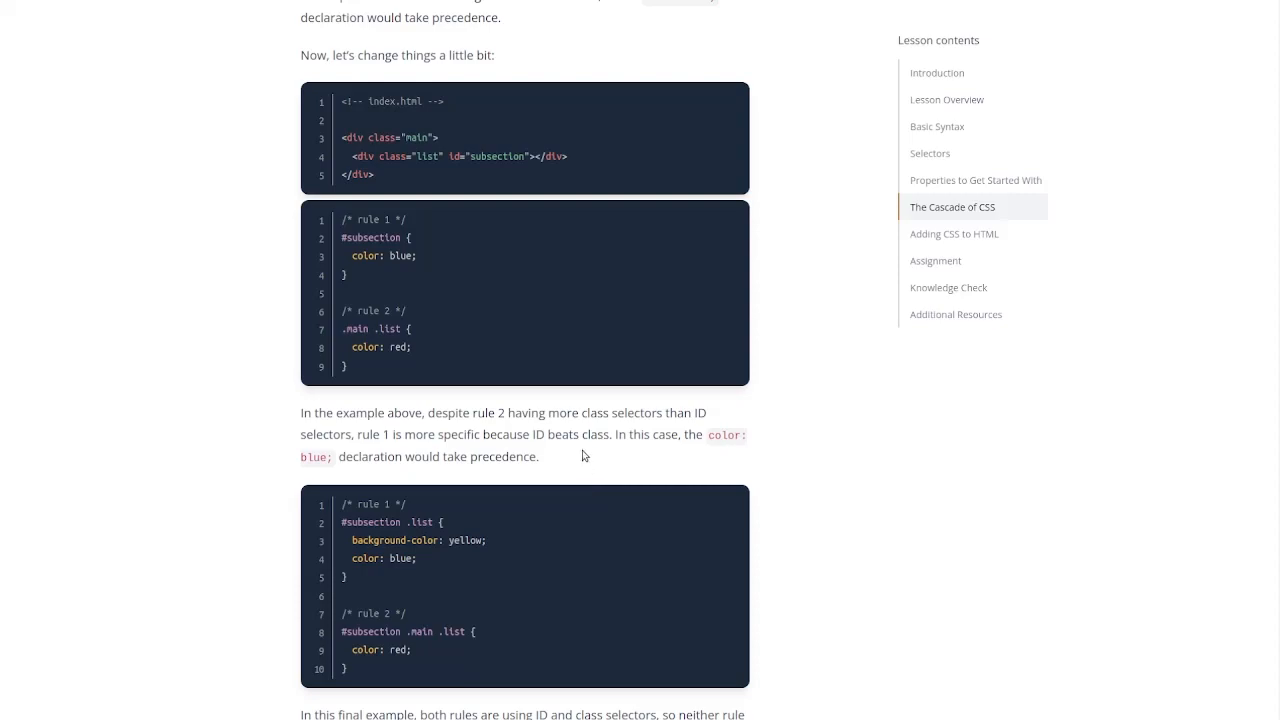
Step: Scroll to the combinator note and the .class.second-class chaining examples
{"action": "scroll", "scroll_direction": "down", "scroll_amount": 3}
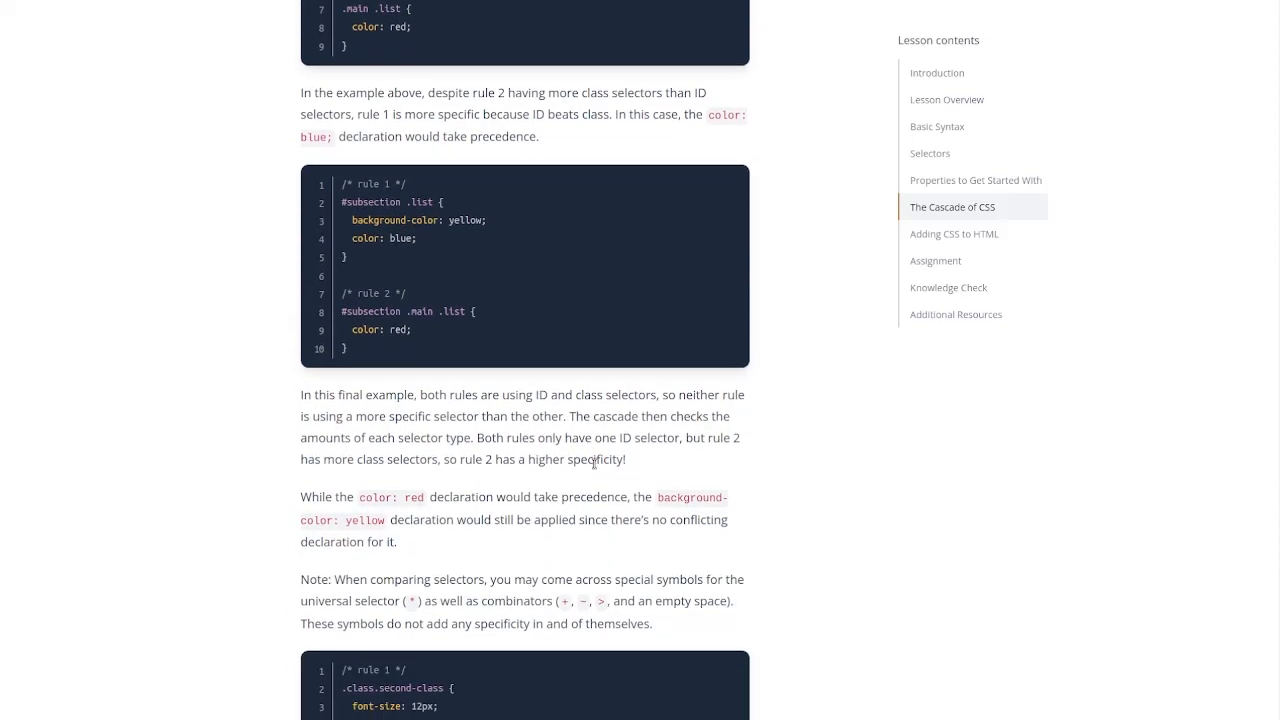
{"action": "scroll", "scroll_direction": "down", "scroll_amount": 3}
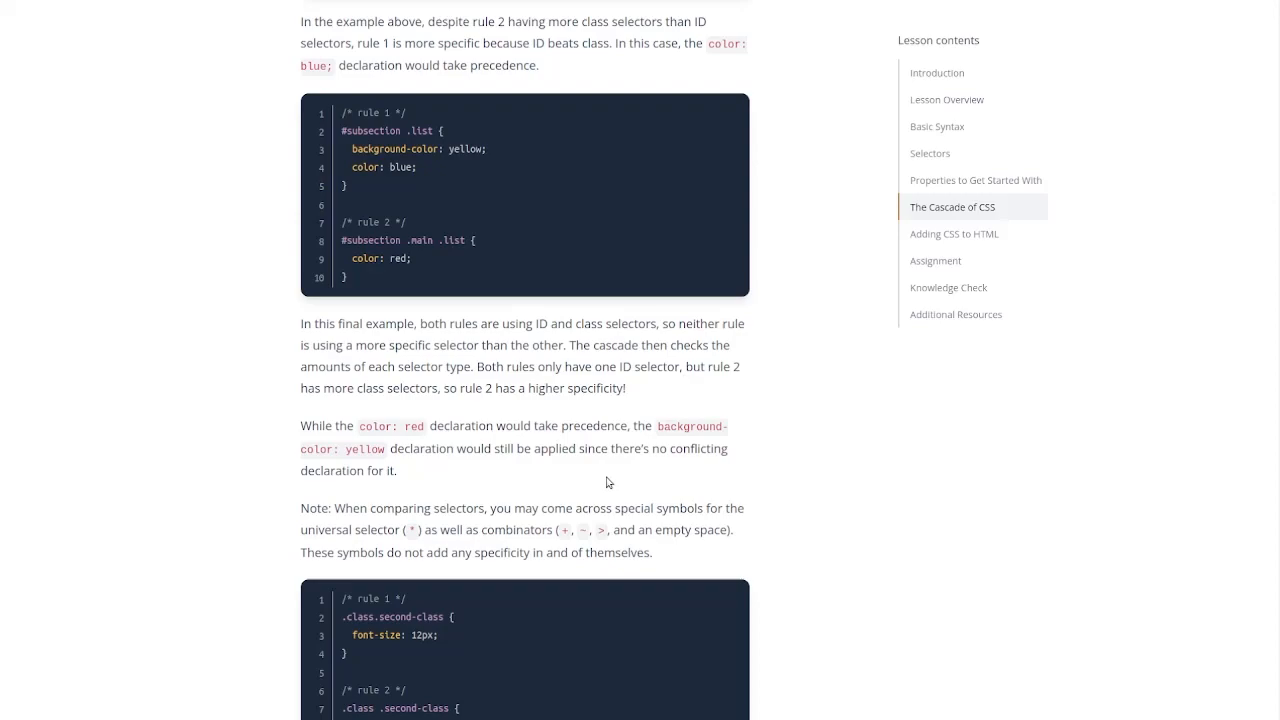
{"action": "mouse_move", "coordinate": [452, 470]}
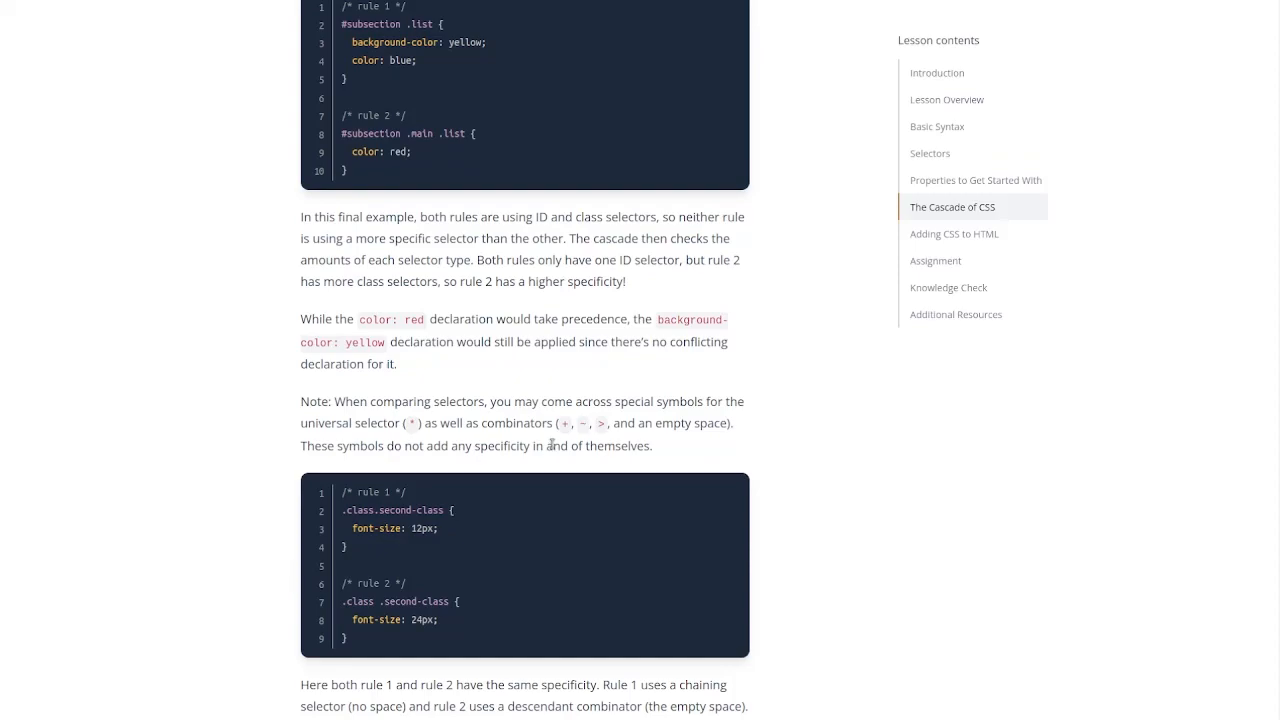
{"action": "mouse_move", "coordinate": [550, 417]}
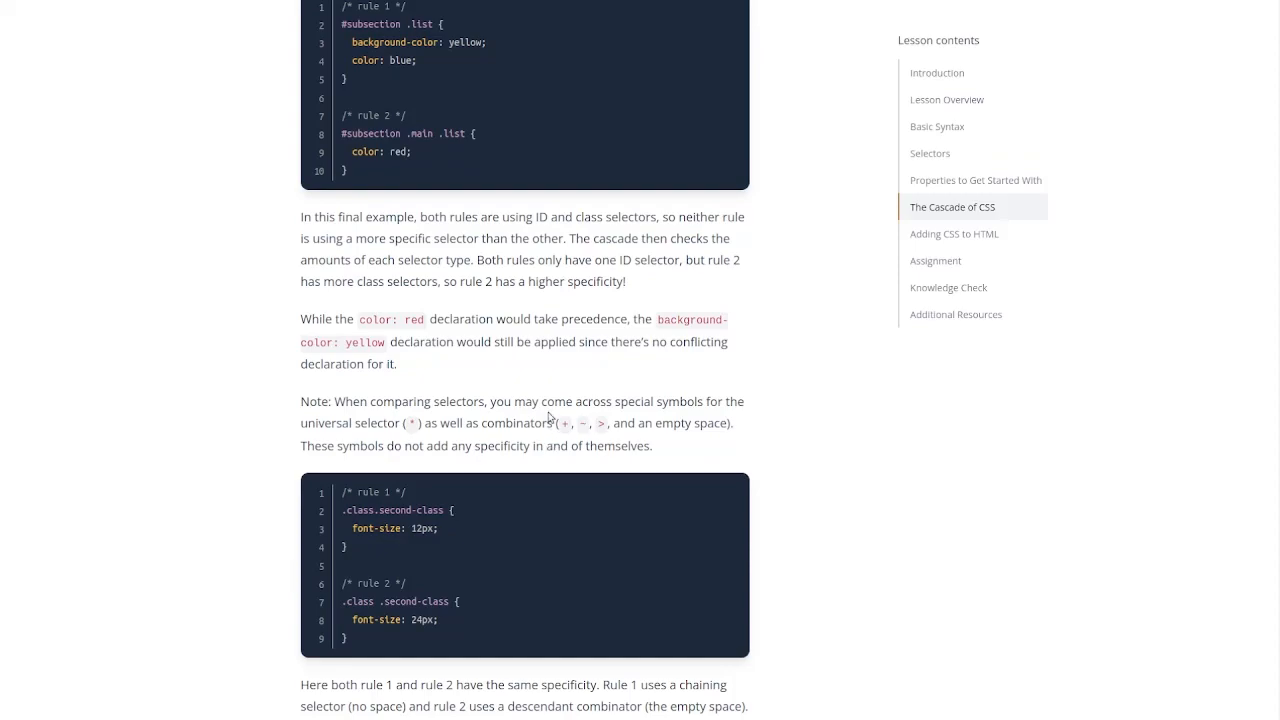
{"action": "mouse_move", "coordinate": [500, 322]}
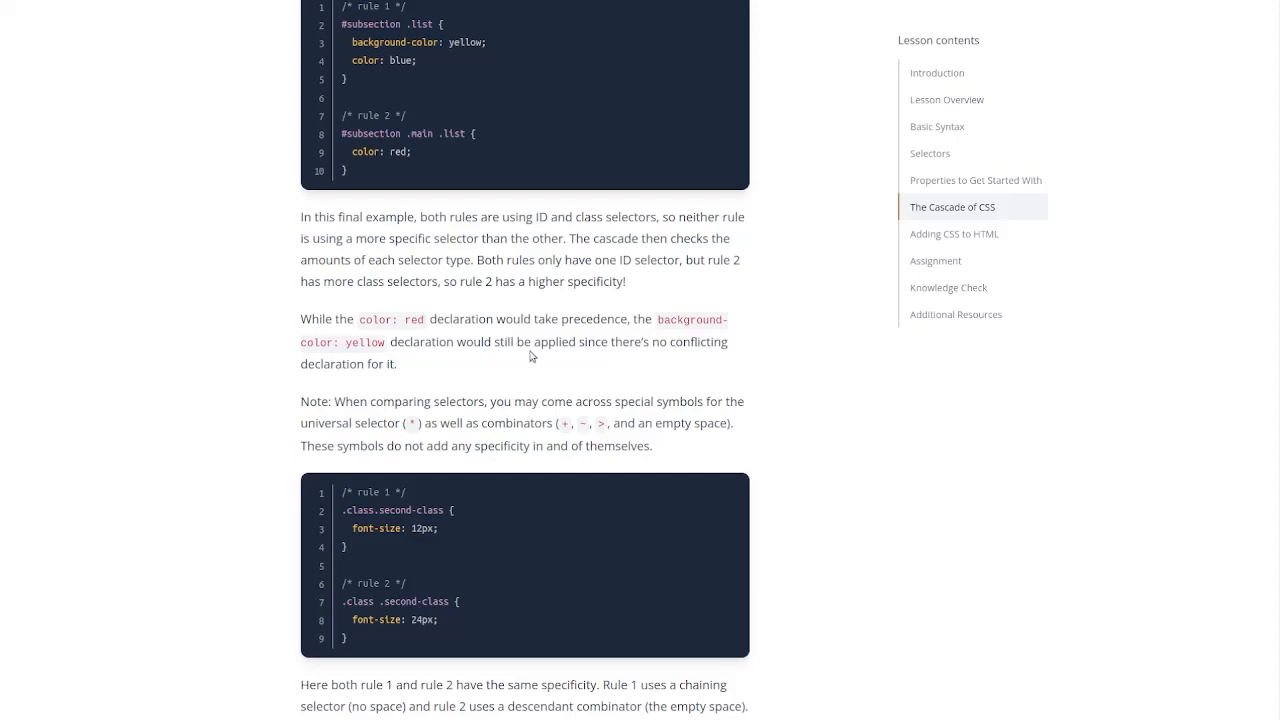
{"action": "mouse_move", "coordinate": [531, 366]}
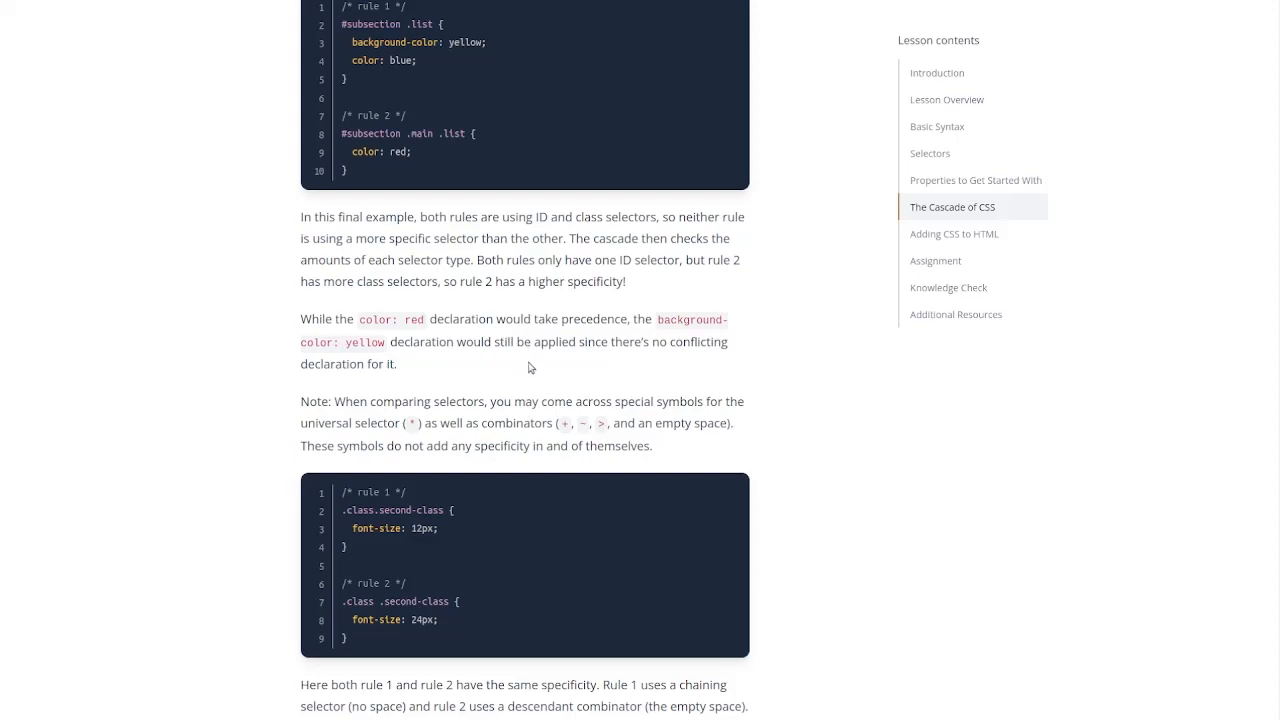
{"action": "mouse_move", "coordinate": [540, 365]}
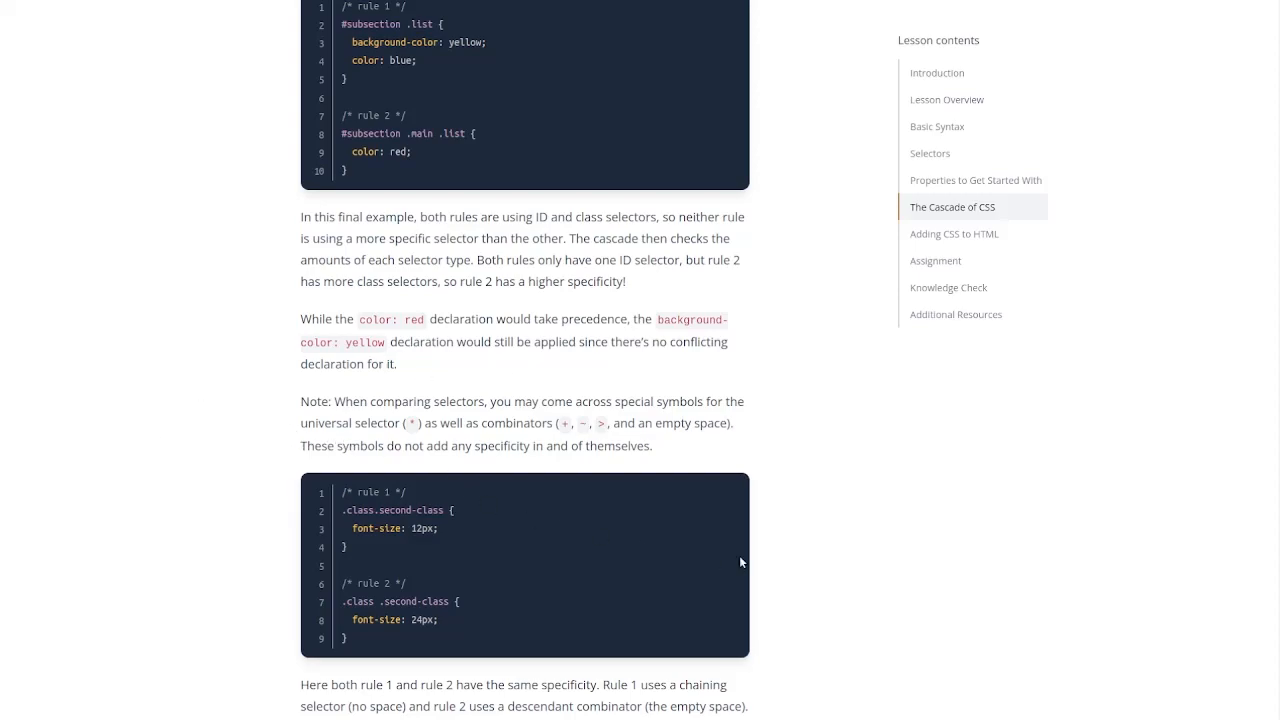
{"action": "mouse_move", "coordinate": [489, 503]}
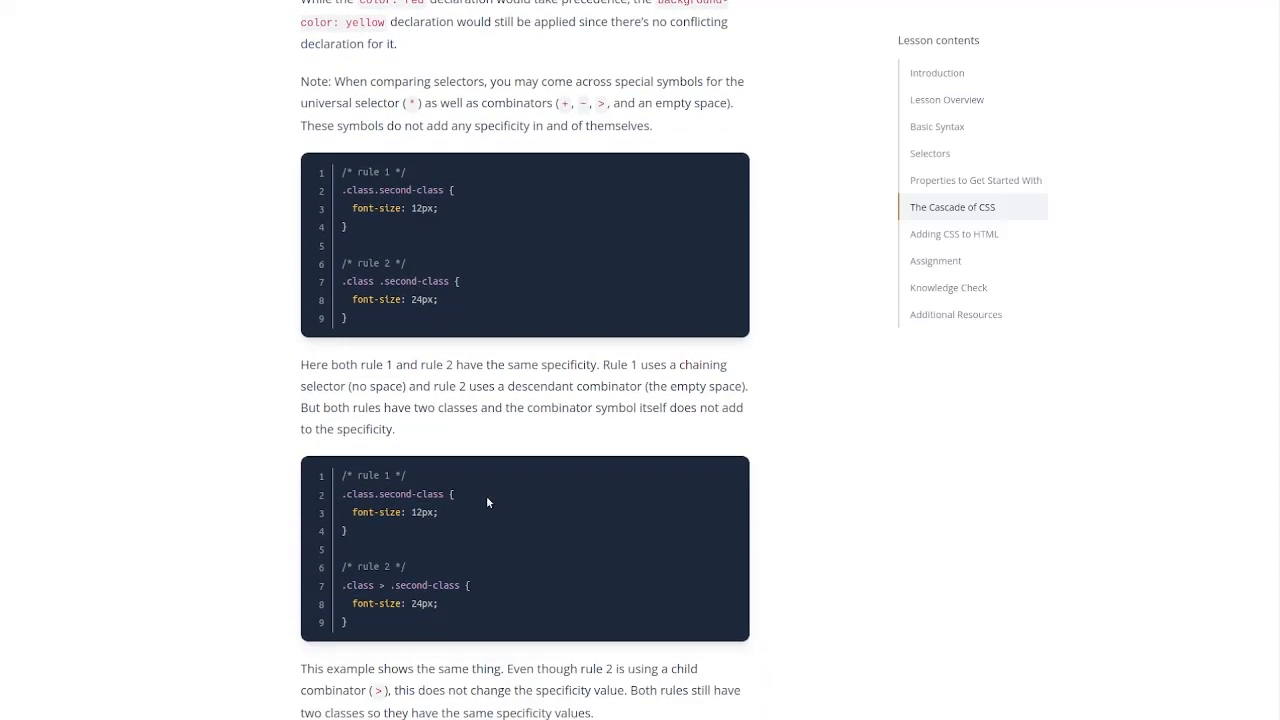
Step: Scroll past the universal-versus-type example where orange wins to the Inheritance heading
{"action": "scroll", "scroll_direction": "down", "scroll_amount": 3}
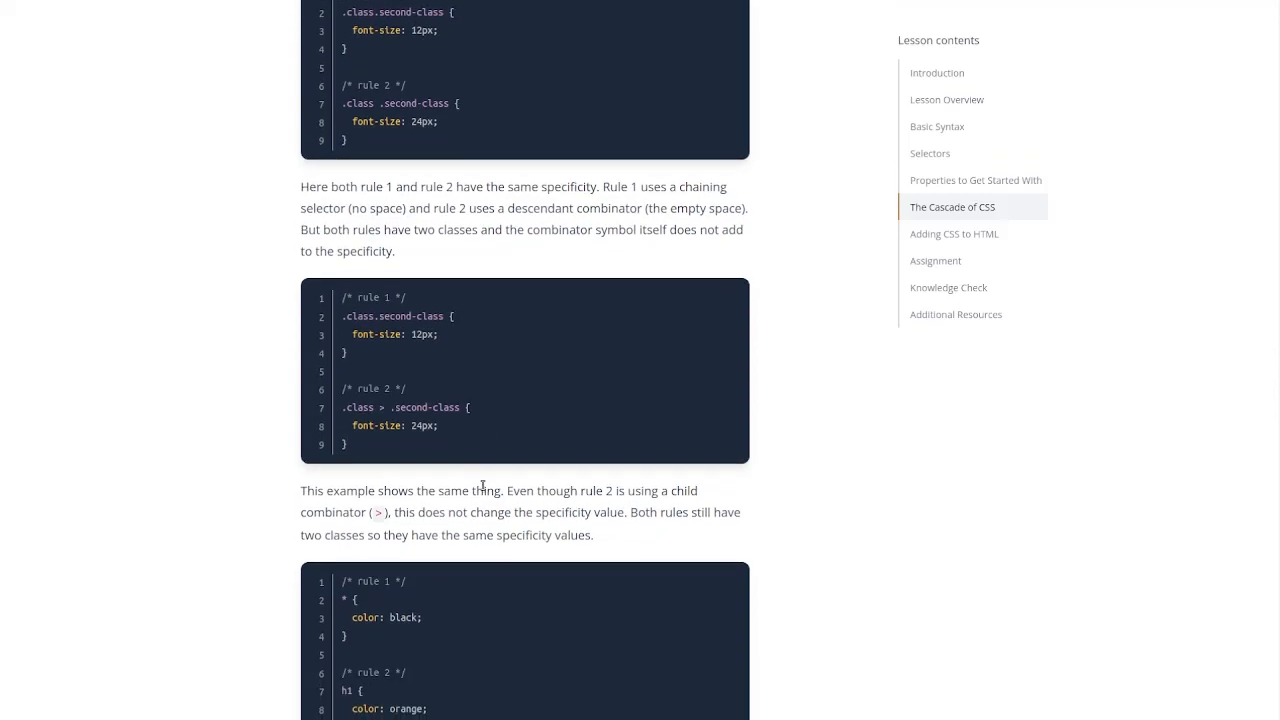
{"action": "scroll", "scroll_direction": "down", "scroll_amount": 3}
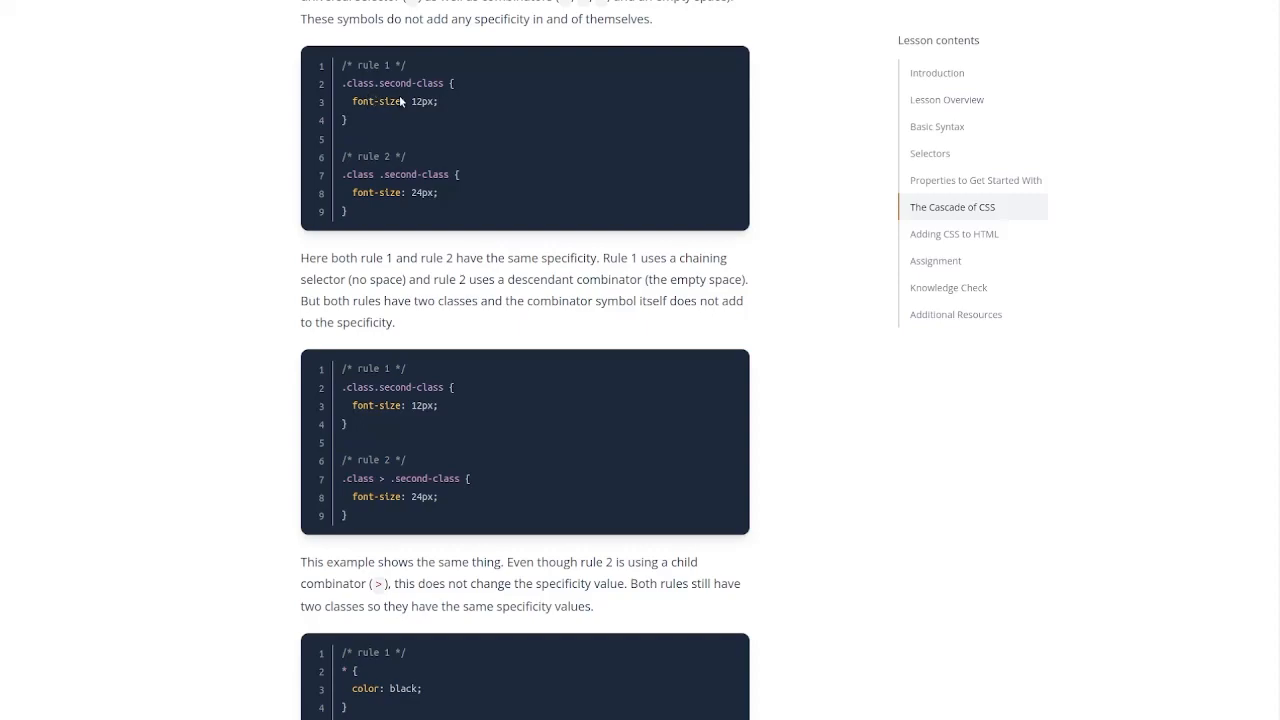
{"action": "mouse_move", "coordinate": [697, 283]}
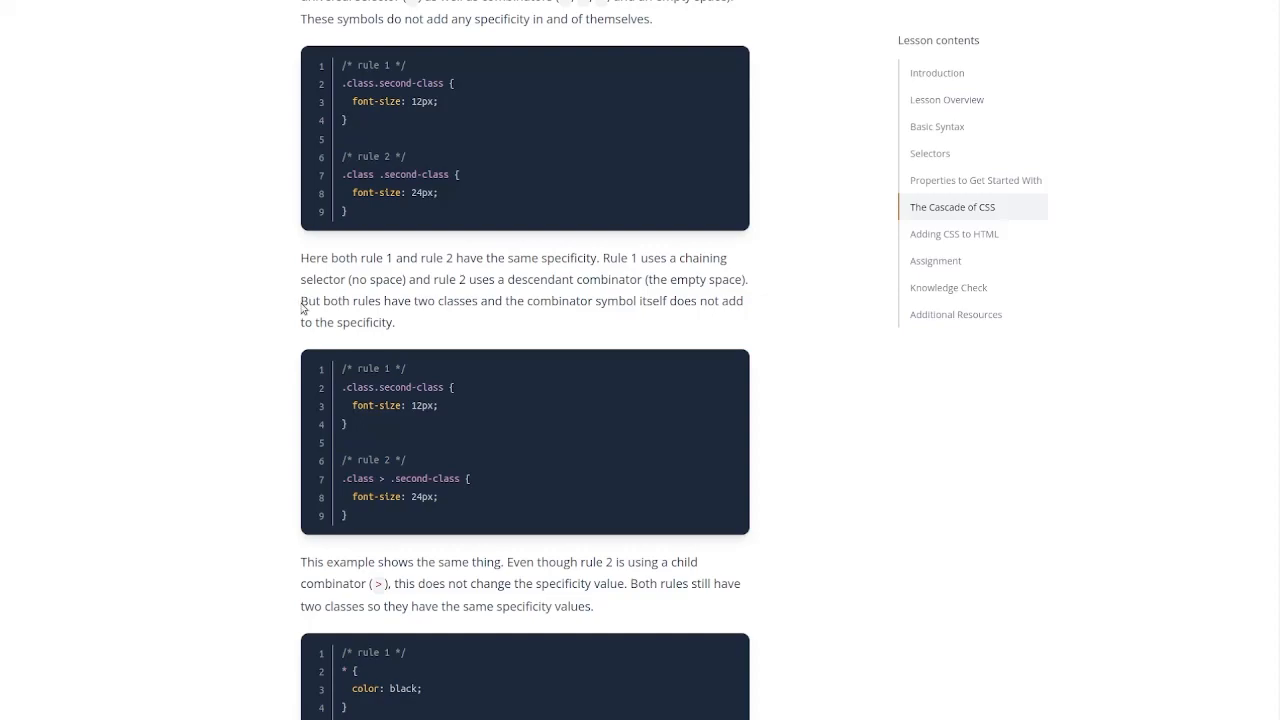
{"action": "mouse_move", "coordinate": [511, 326]}
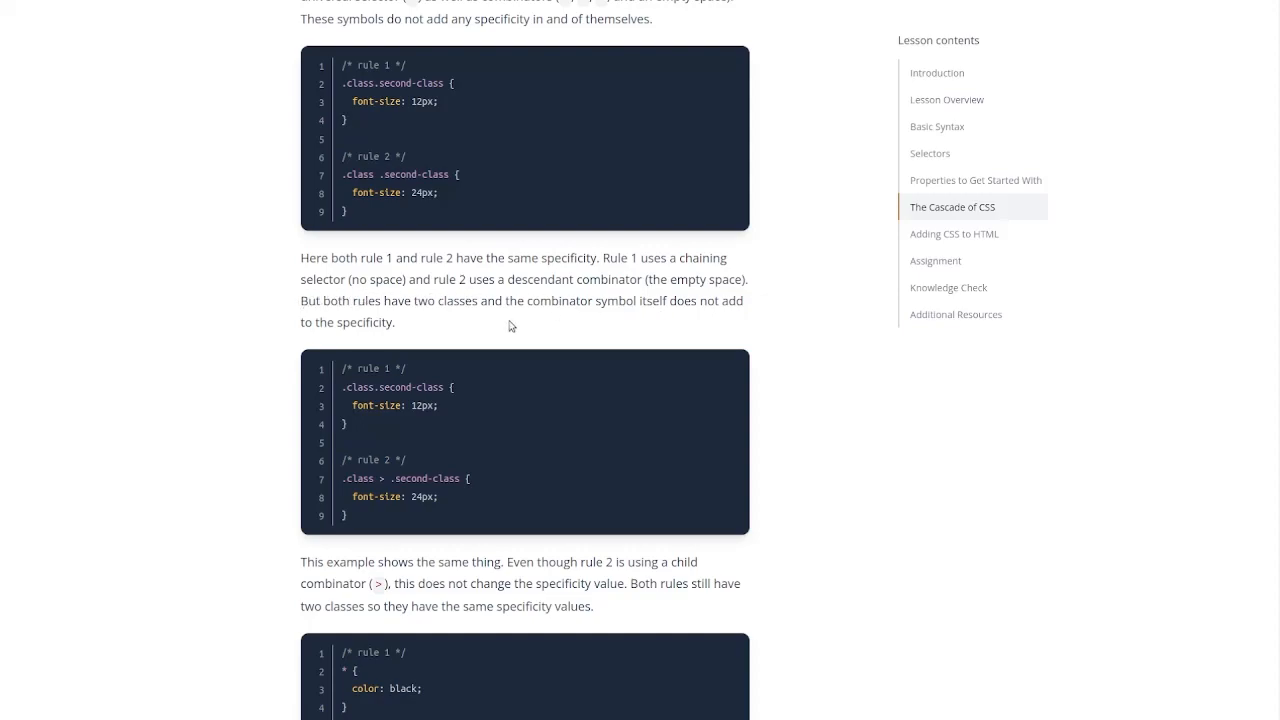
{"action": "mouse_move", "coordinate": [357, 322]}
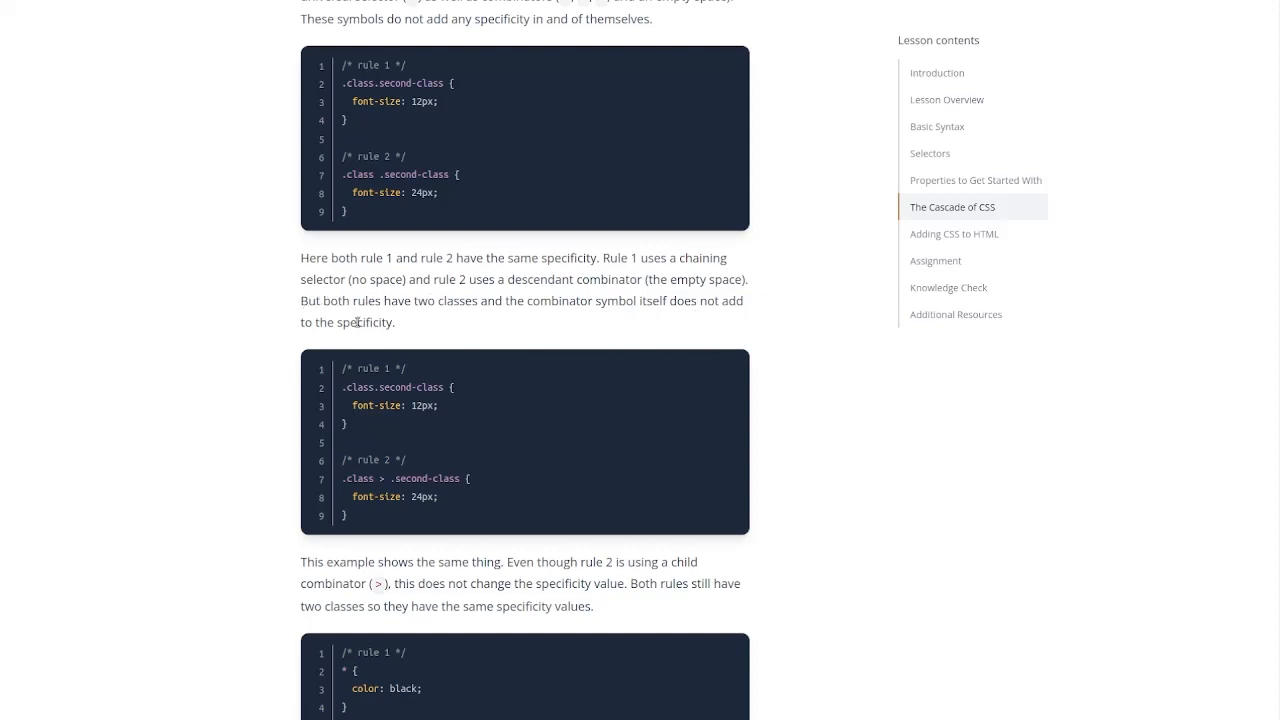
{"action": "scroll", "scroll_direction": "down", "scroll_amount": 3}
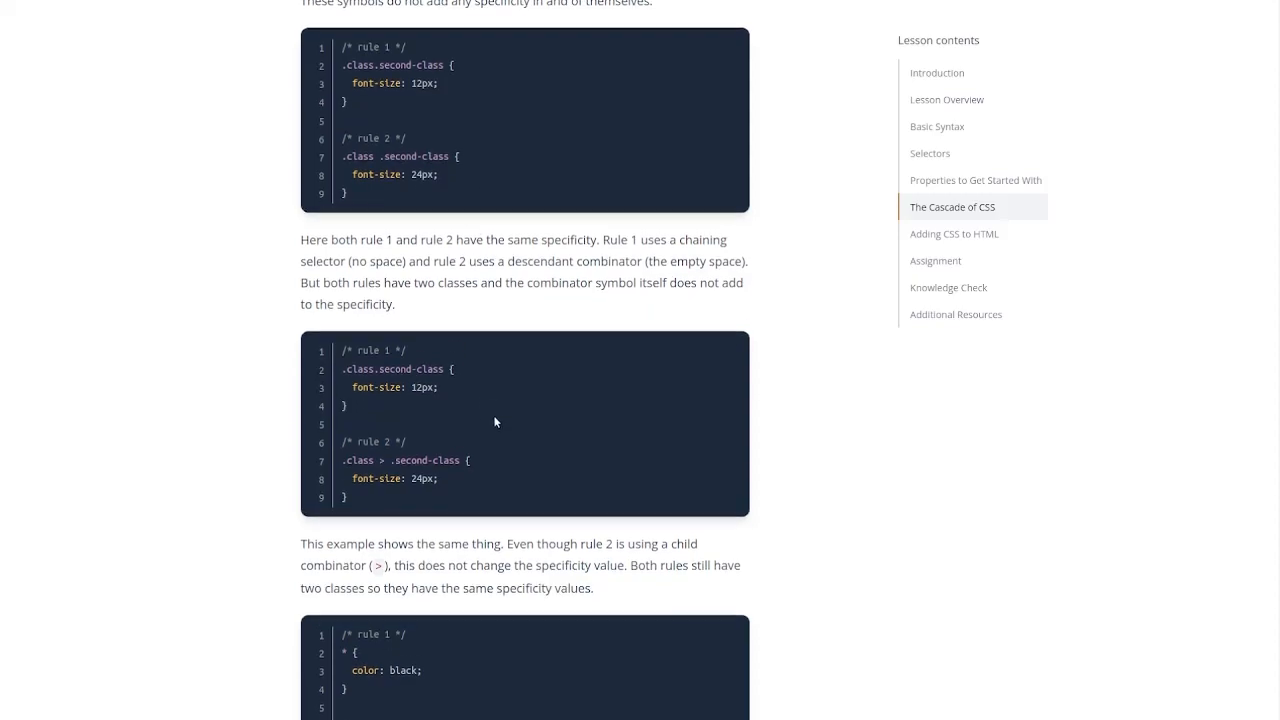
{"action": "scroll", "scroll_direction": "down", "scroll_amount": 3}
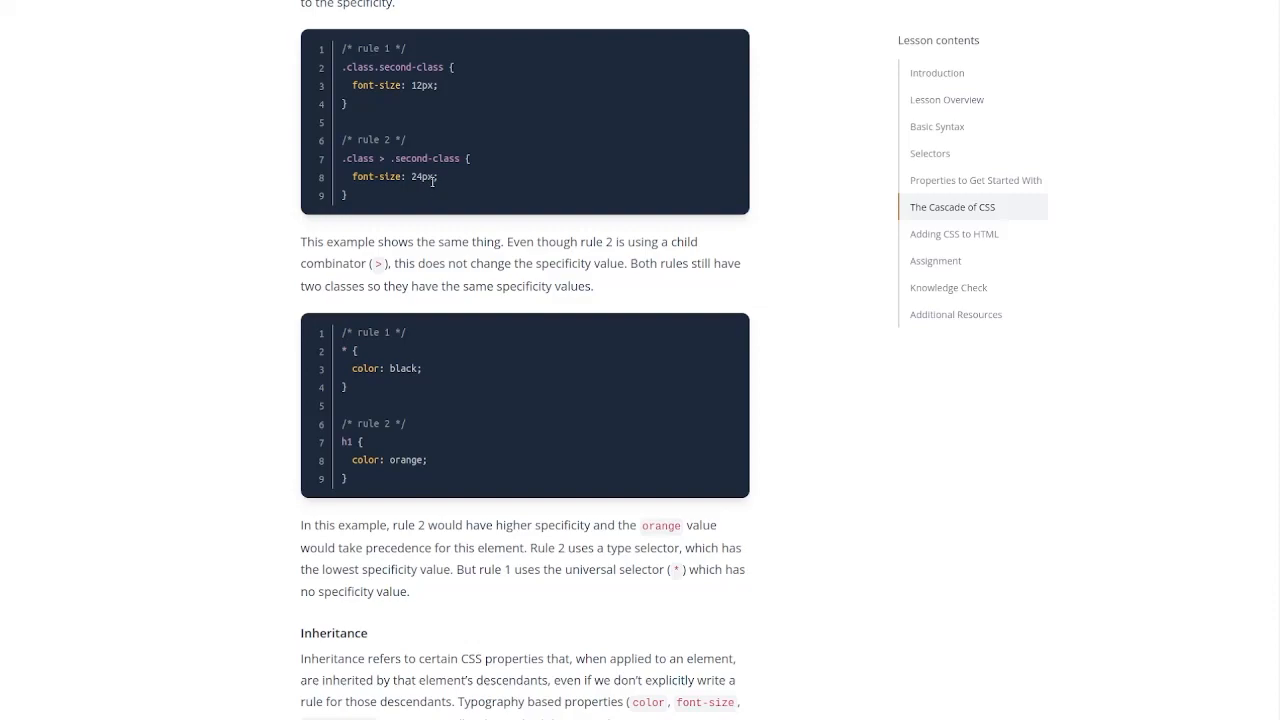
{"action": "mouse_move", "coordinate": [596, 283]}
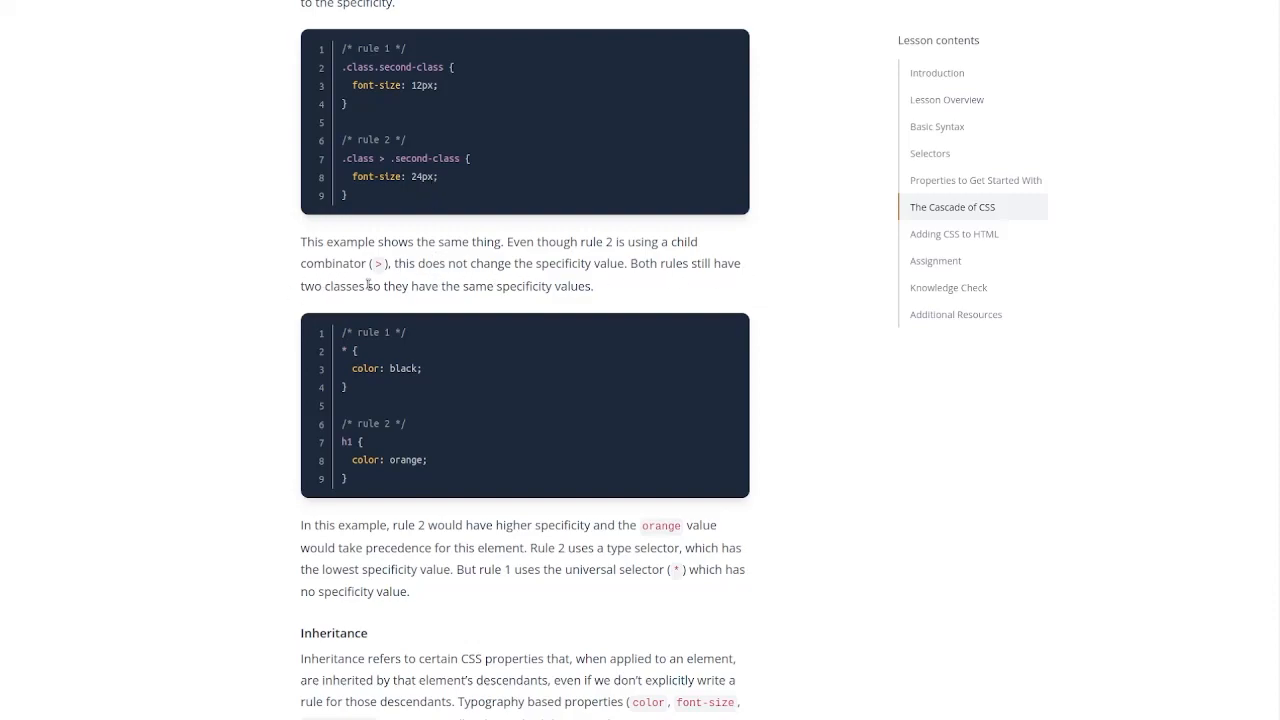
{"action": "mouse_move", "coordinate": [550, 230]}
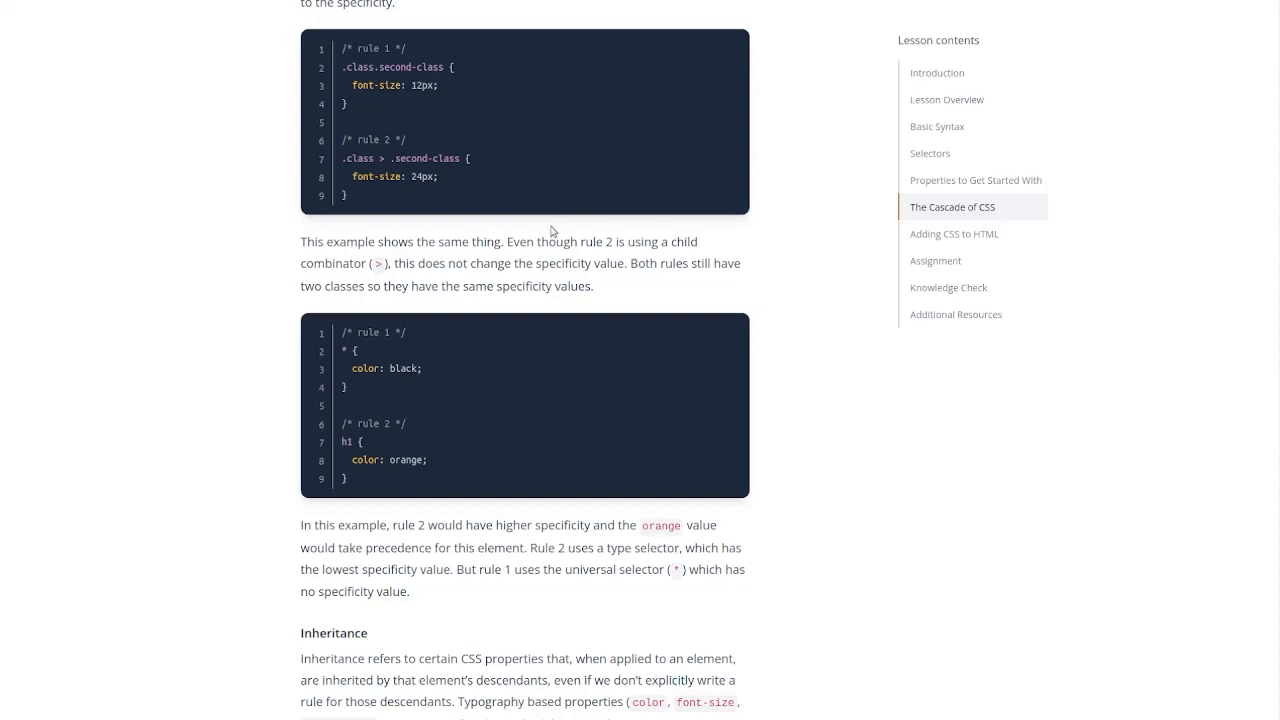
{"action": "mouse_move", "coordinate": [551, 236]}
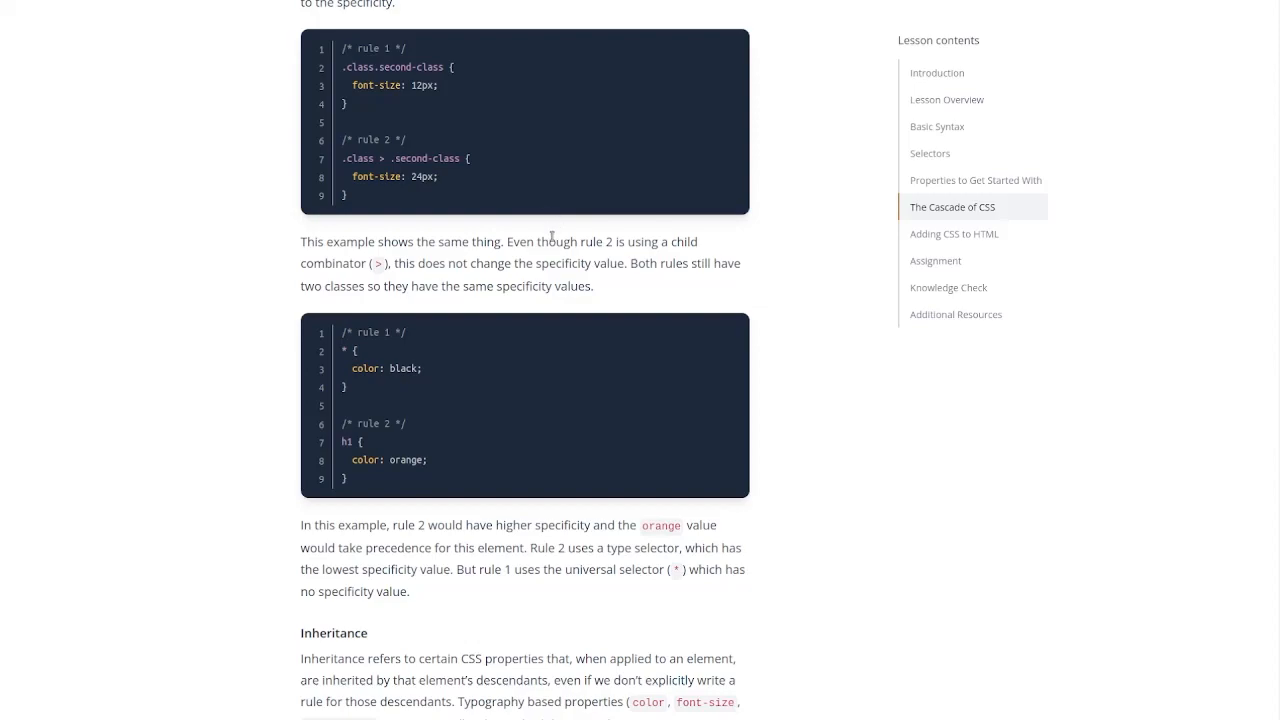
{"action": "scroll", "scroll_direction": "down", "scroll_amount": 3}
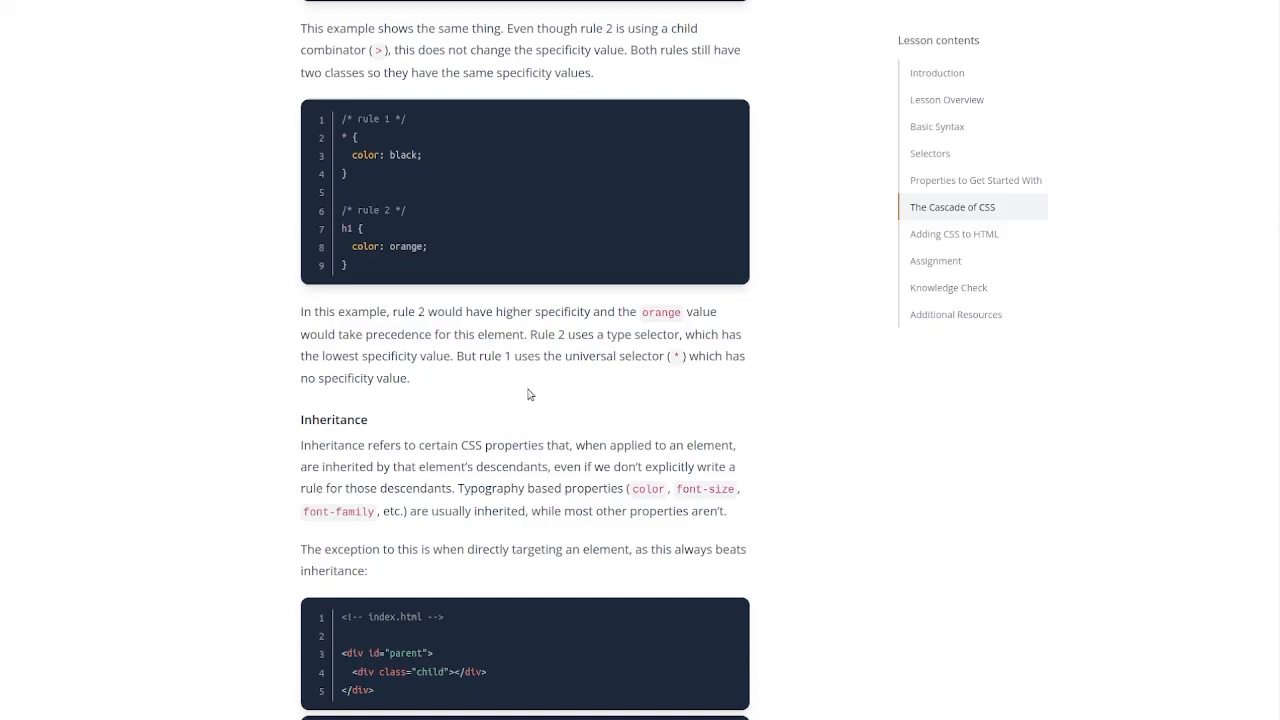
Step: Scroll past the Rule Order .alert/.warning example to Adding CSS to HTML's External CSS
{"action": "scroll", "scroll_direction": "down", "scroll_amount": 3}
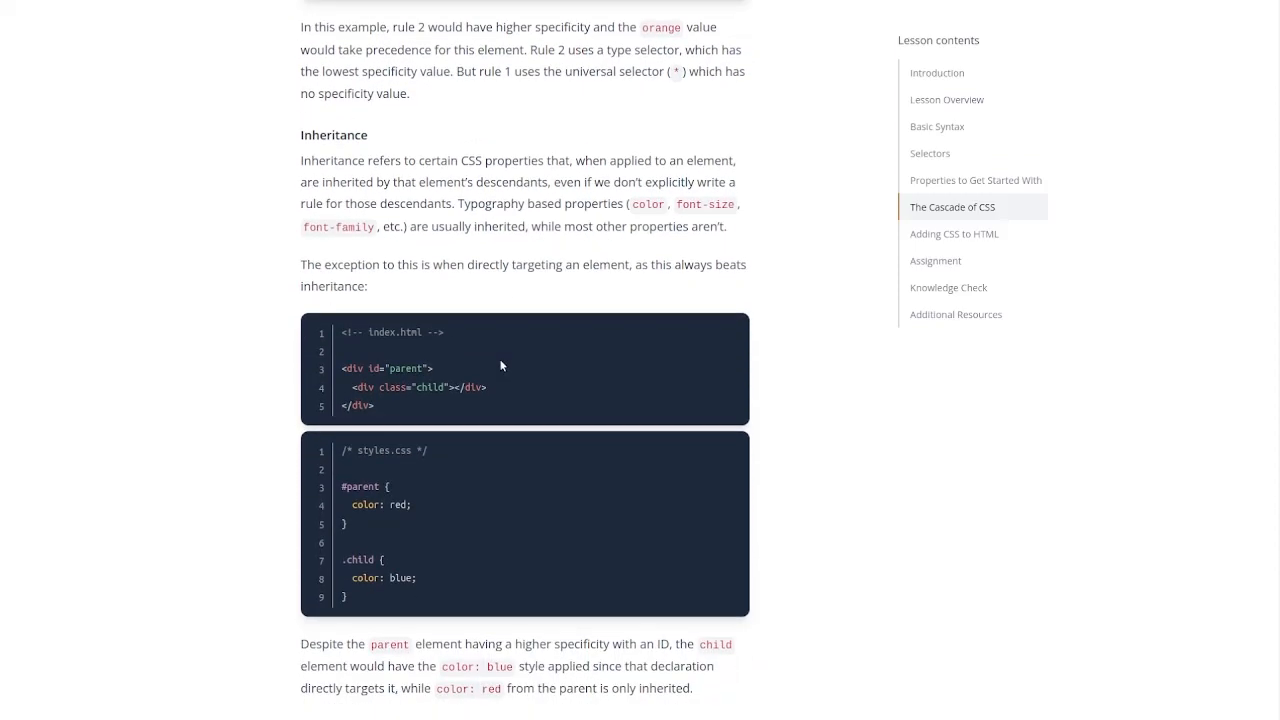
{"action": "scroll", "scroll_direction": "down", "scroll_amount": 3}
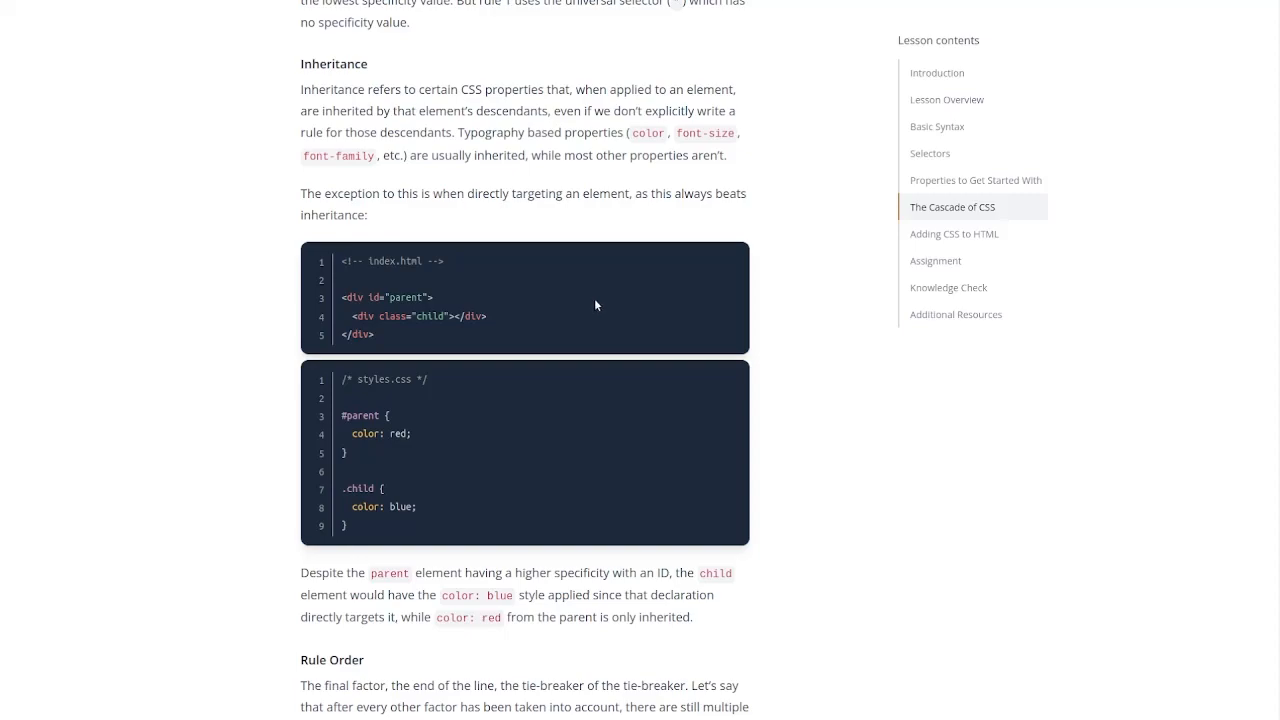
{"action": "scroll", "scroll_direction": "down", "scroll_amount": 3}
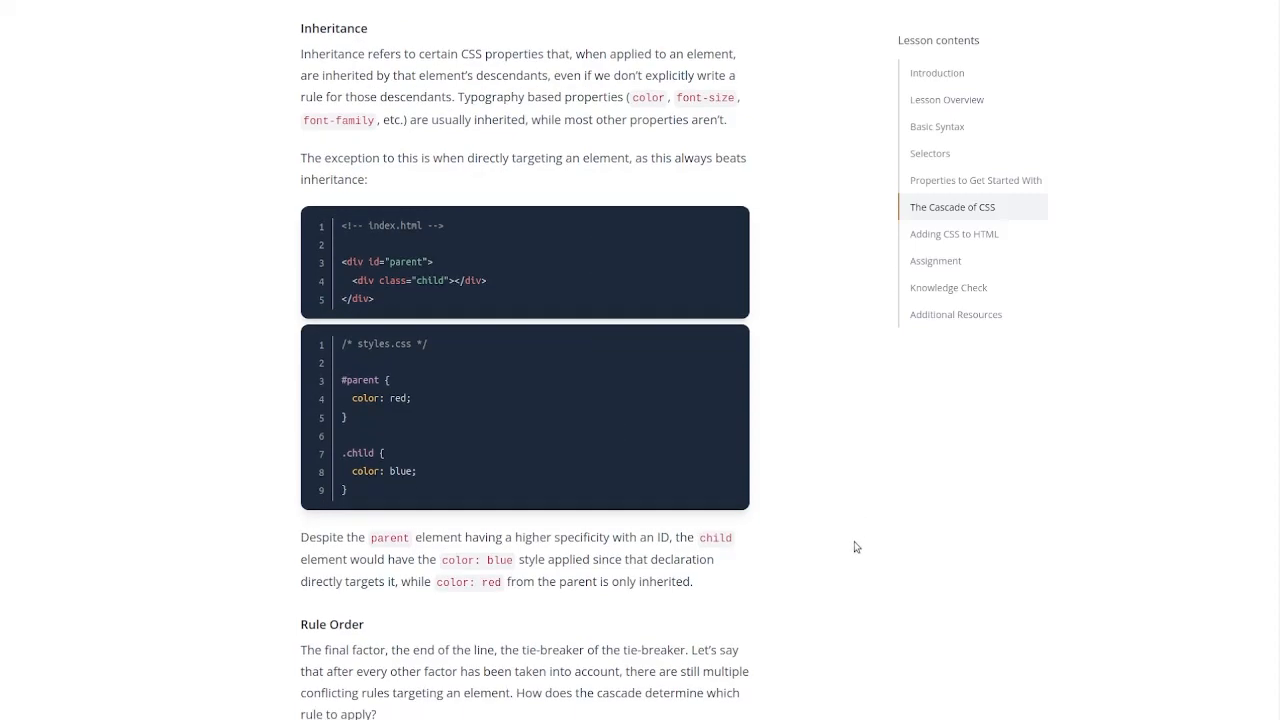
{"action": "mouse_move", "coordinate": [738, 551]}
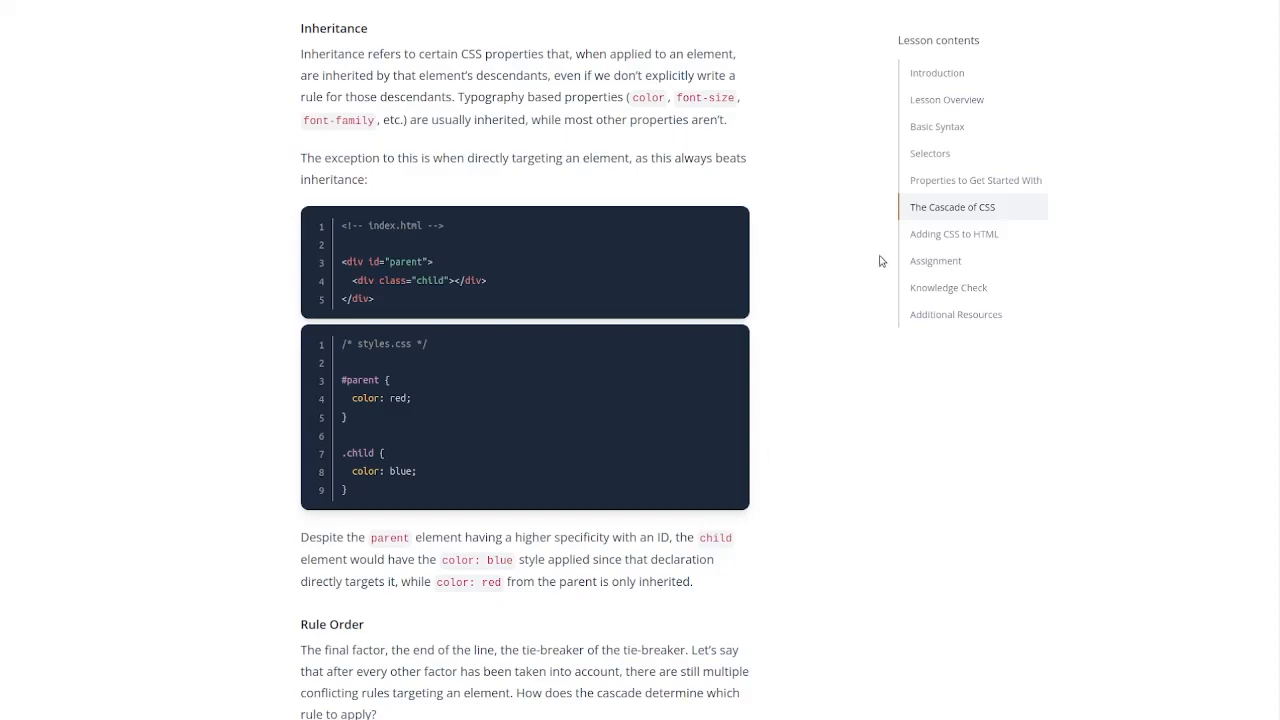
{"action": "mouse_move", "coordinate": [830, 252]}
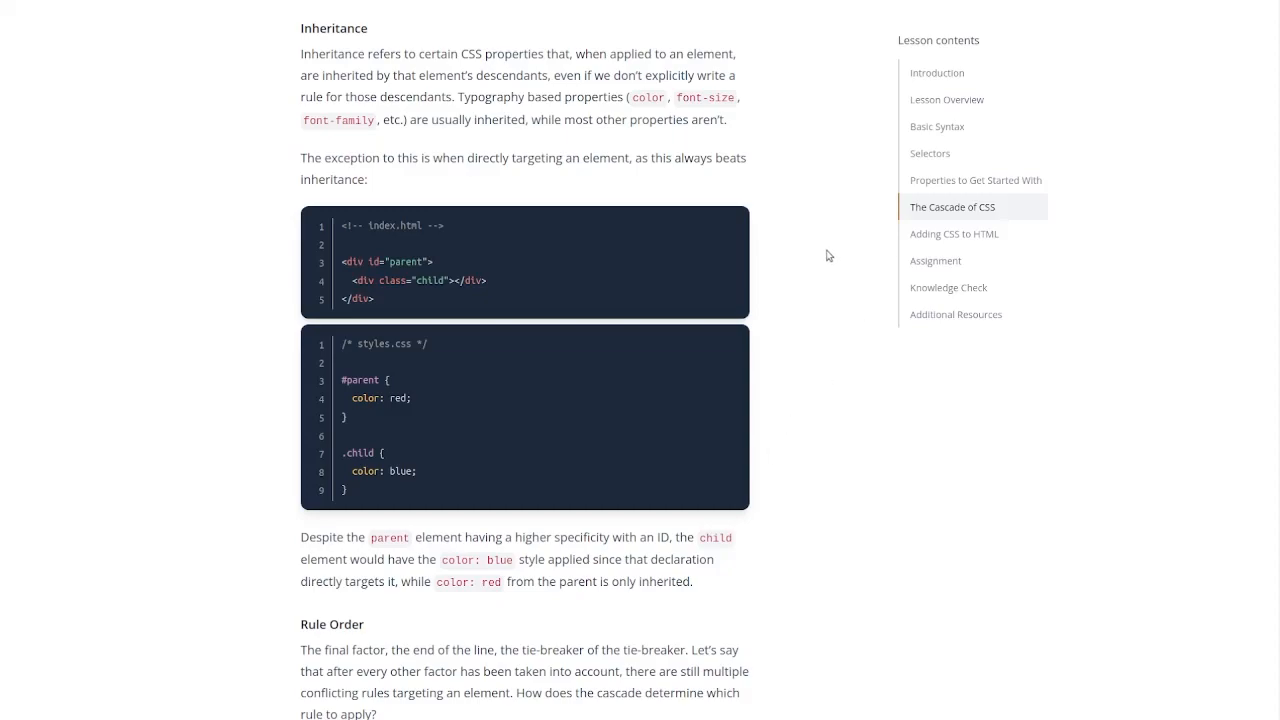
{"action": "mouse_move", "coordinate": [821, 274]}
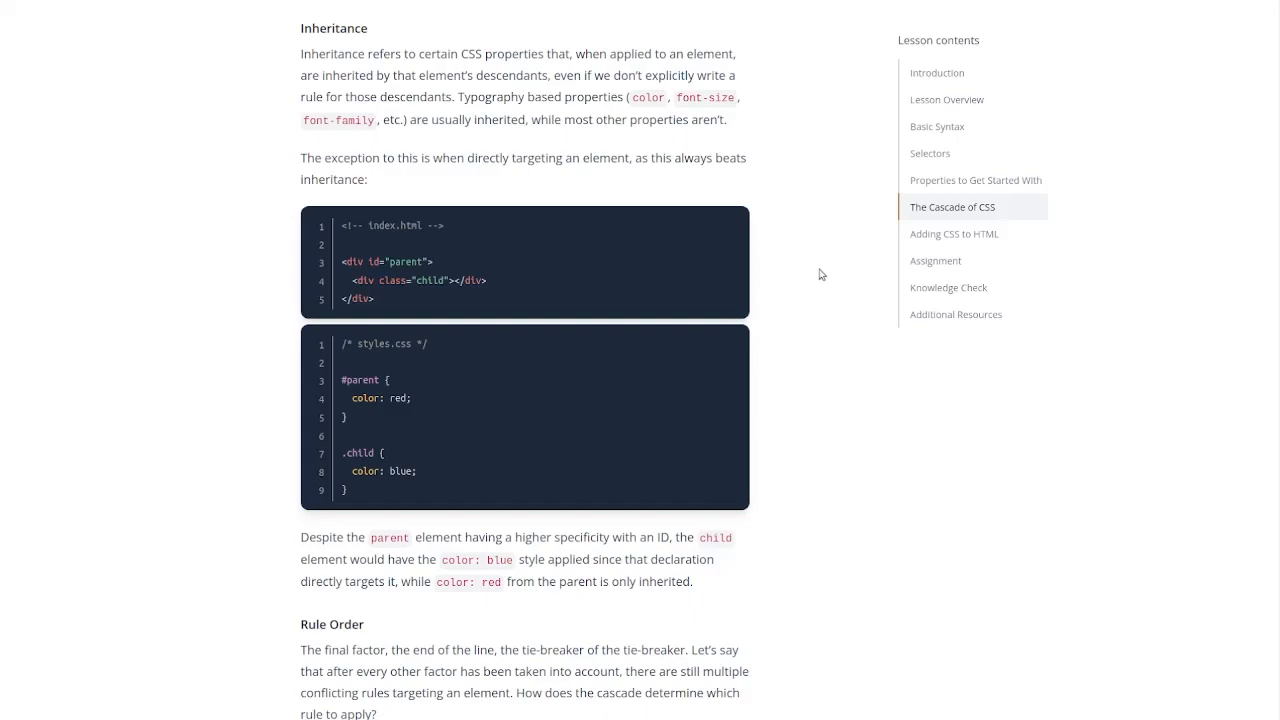
{"action": "mouse_move", "coordinate": [836, 297]}
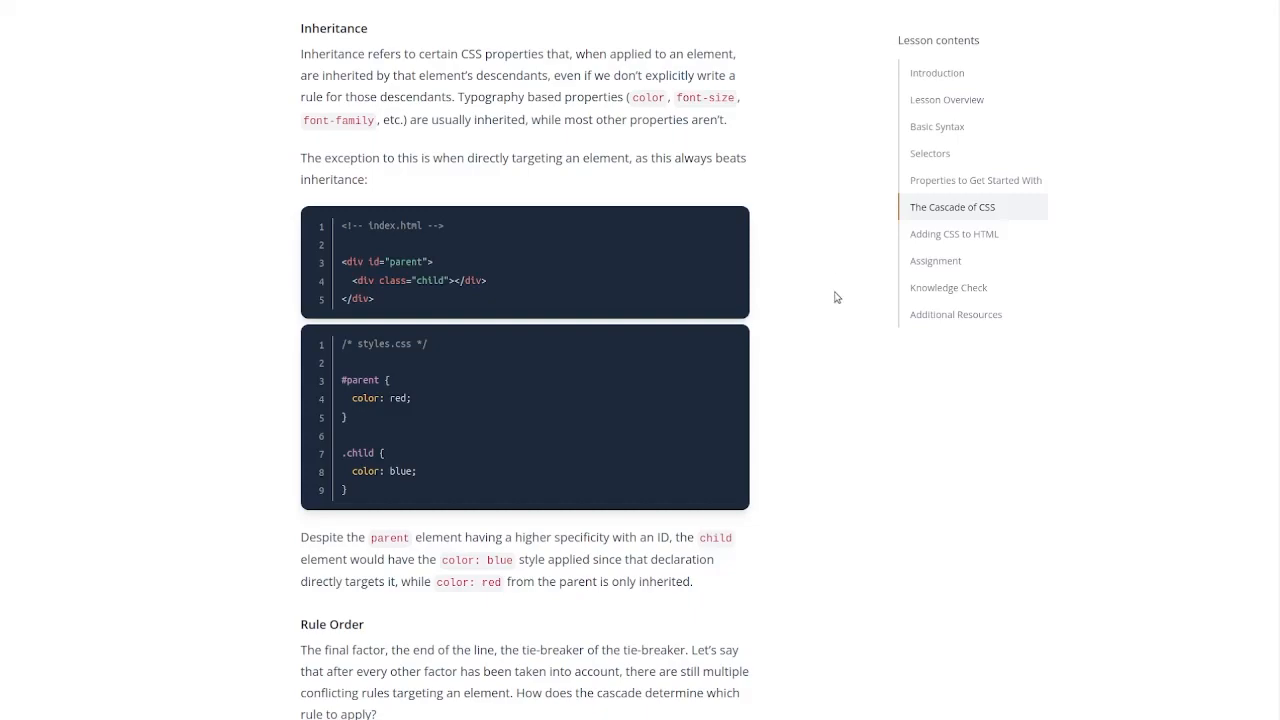
{"action": "scroll", "scroll_direction": "down", "scroll_amount": 3}
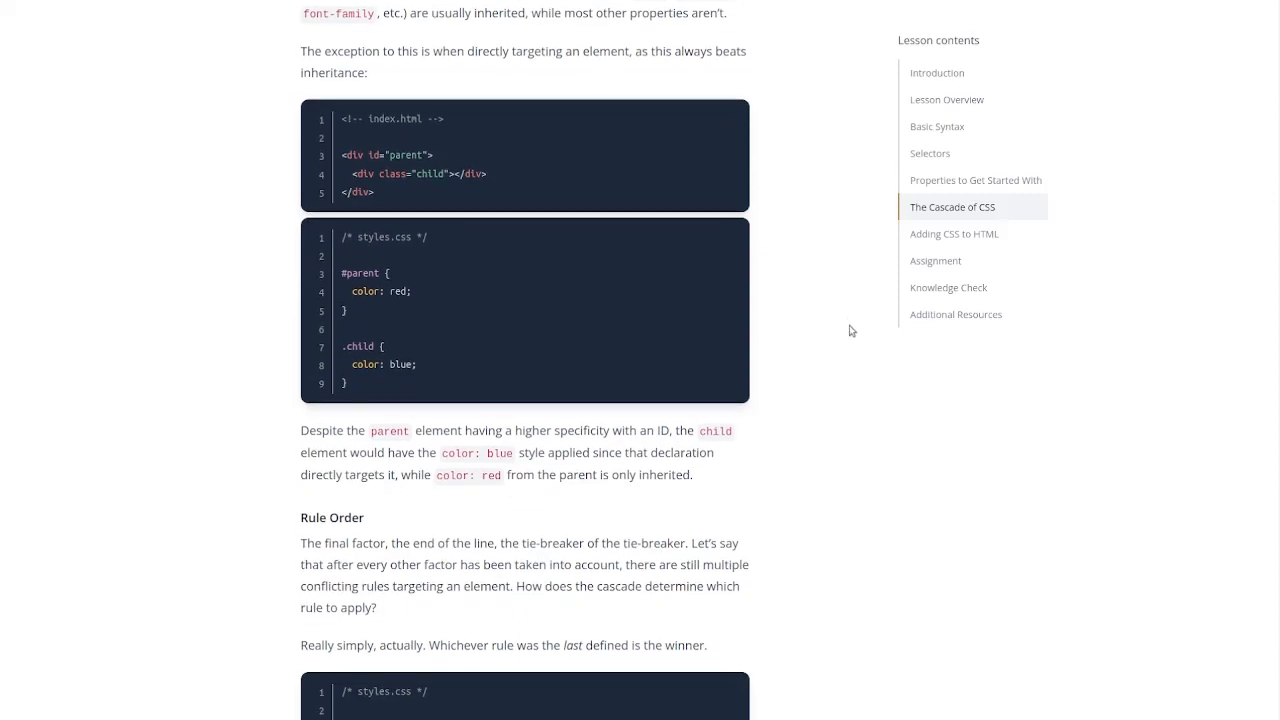
{"action": "scroll", "scroll_direction": "down", "scroll_amount": 3}
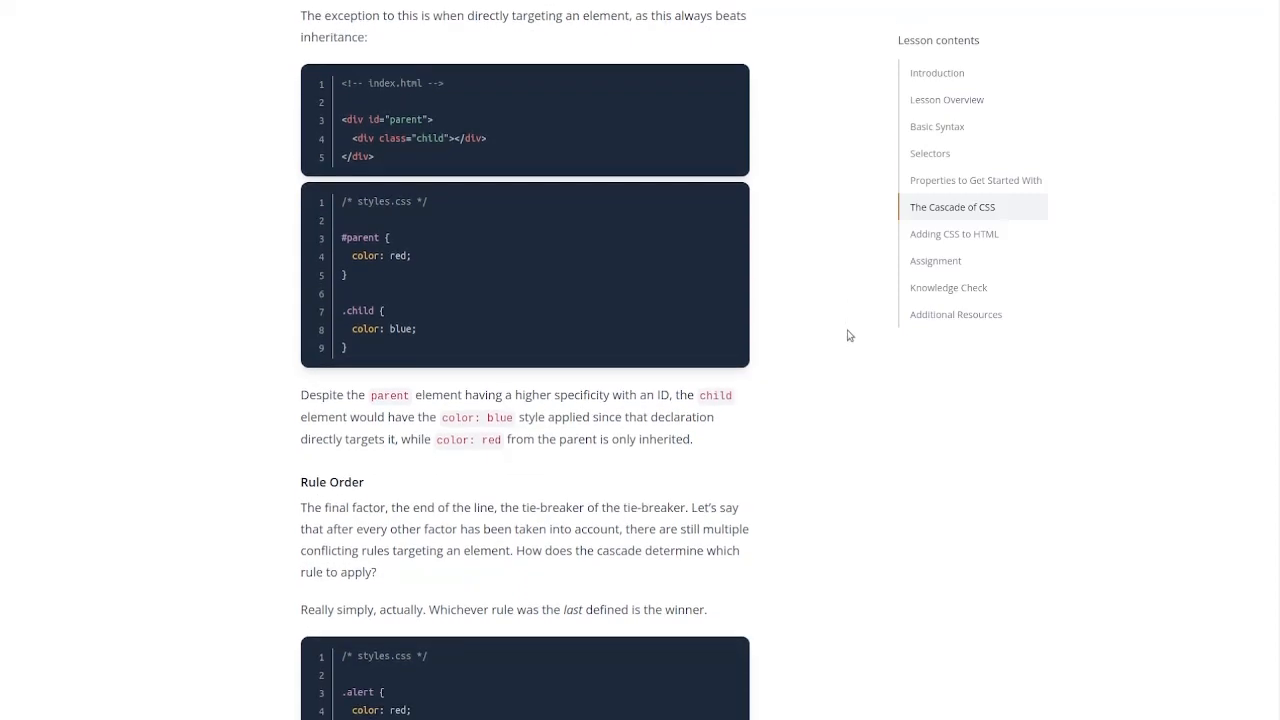
{"action": "mouse_move", "coordinate": [853, 358]}
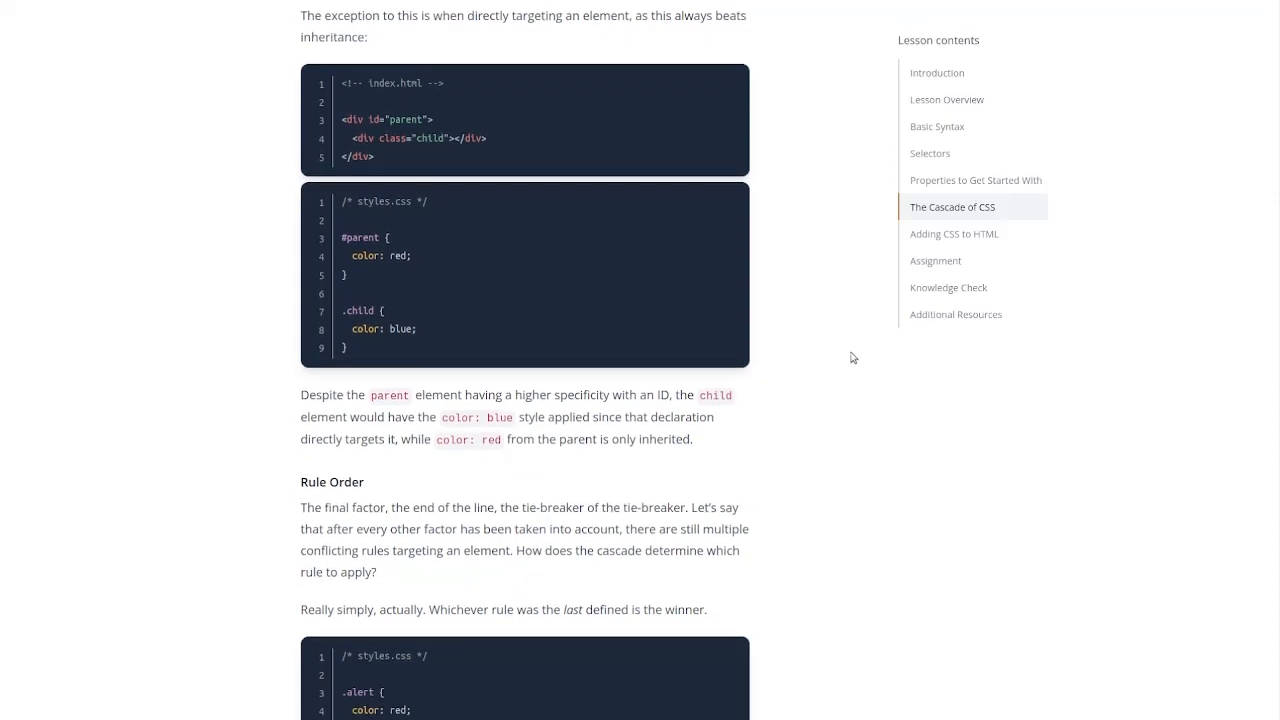
{"action": "mouse_move", "coordinate": [830, 414]}
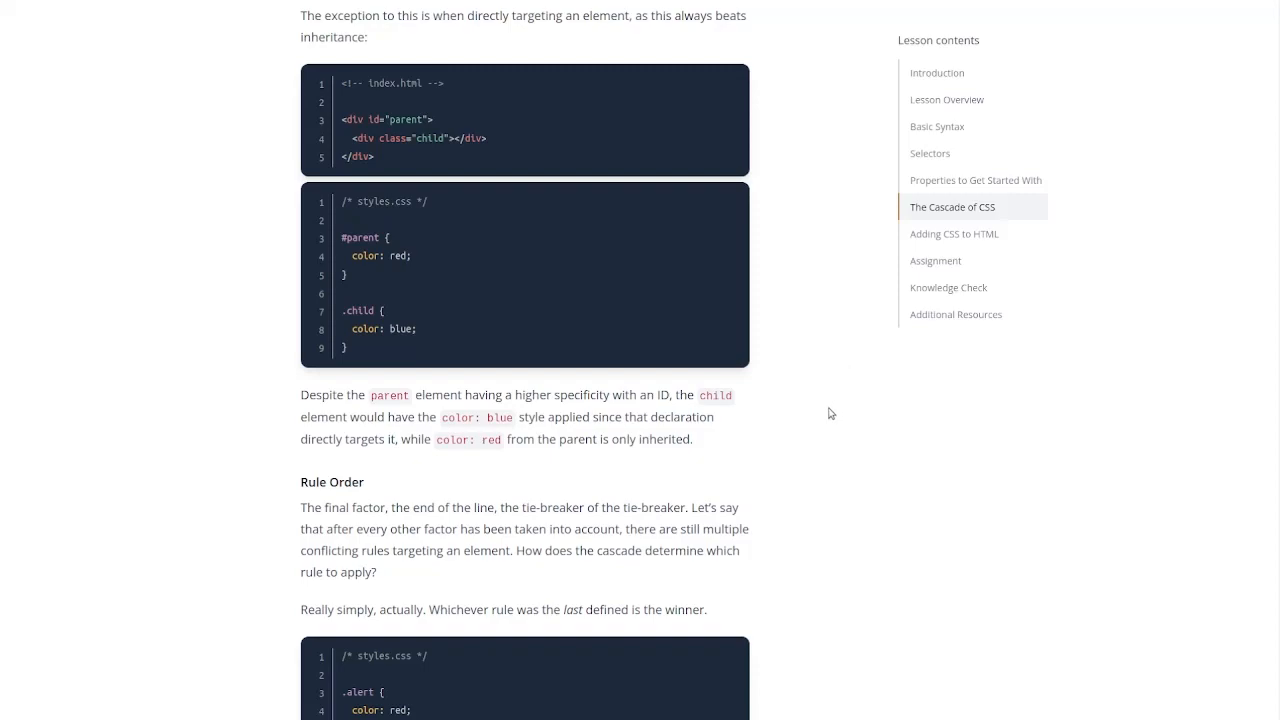
{"action": "mouse_move", "coordinate": [790, 452]}
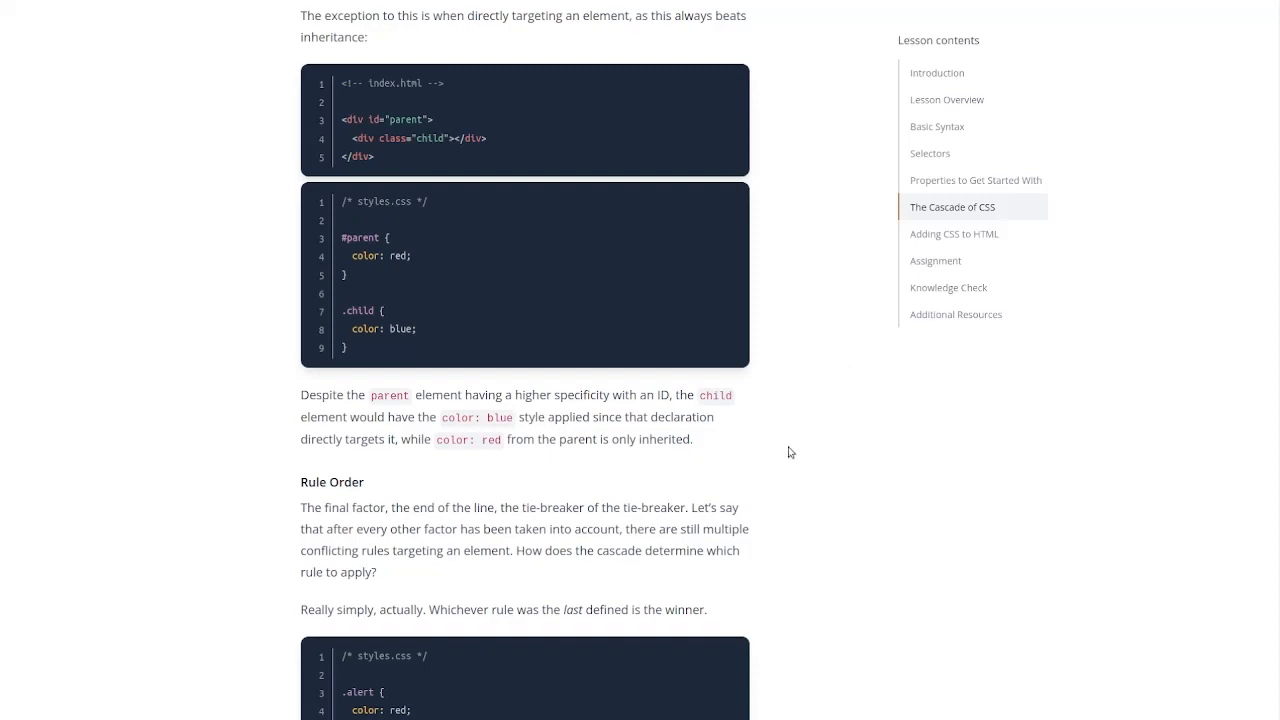
{"action": "mouse_move", "coordinate": [815, 455]}
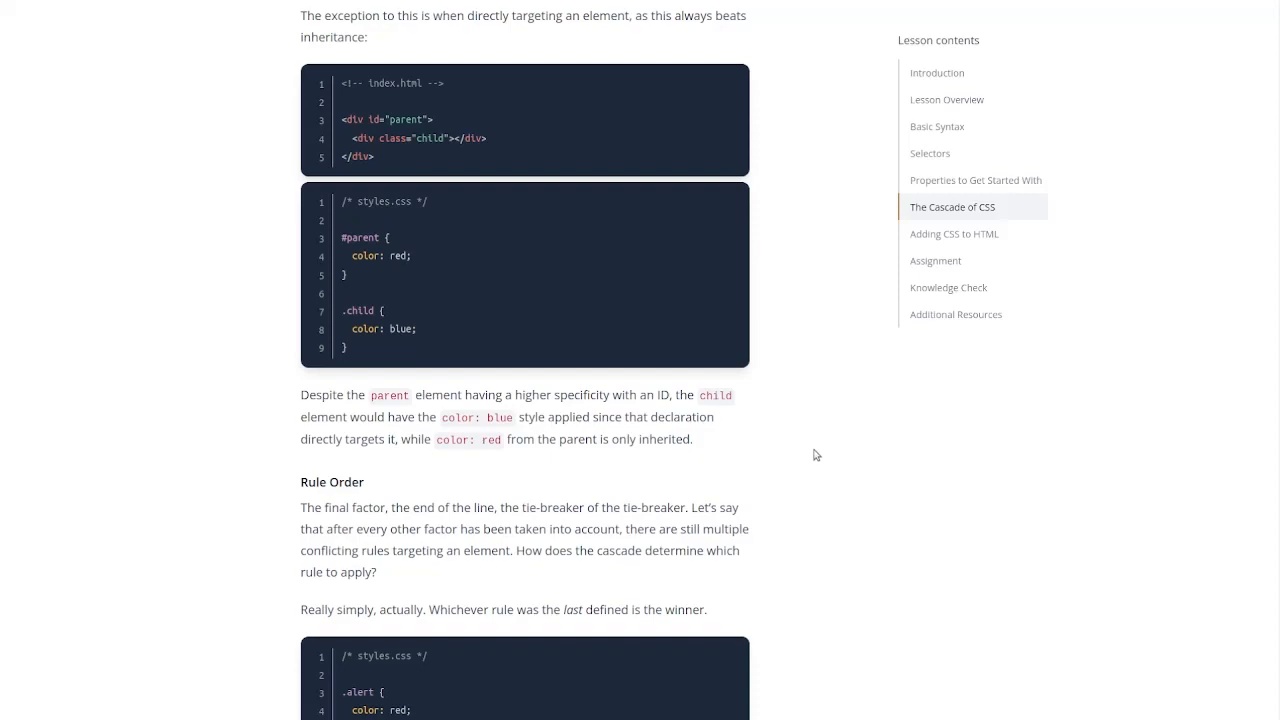
{"action": "mouse_move", "coordinate": [810, 455]}
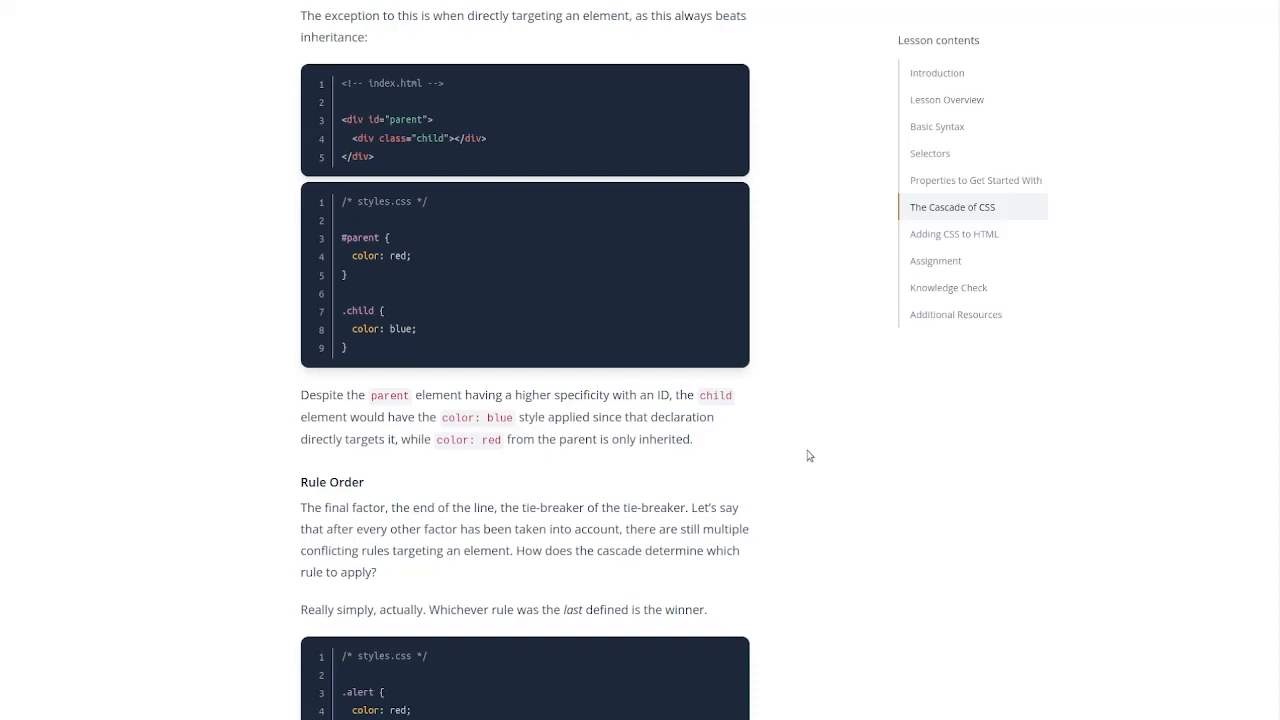
{"action": "mouse_move", "coordinate": [766, 462]}
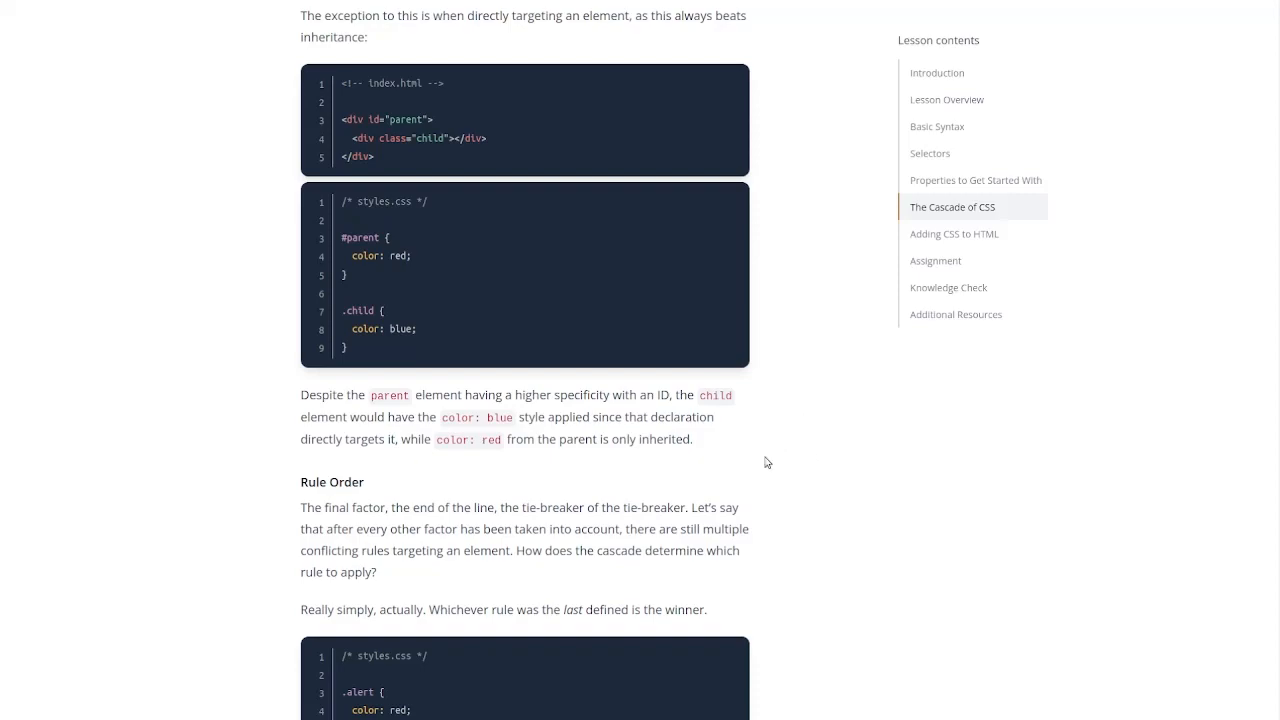
{"action": "scroll", "scroll_direction": "down", "scroll_amount": 3}
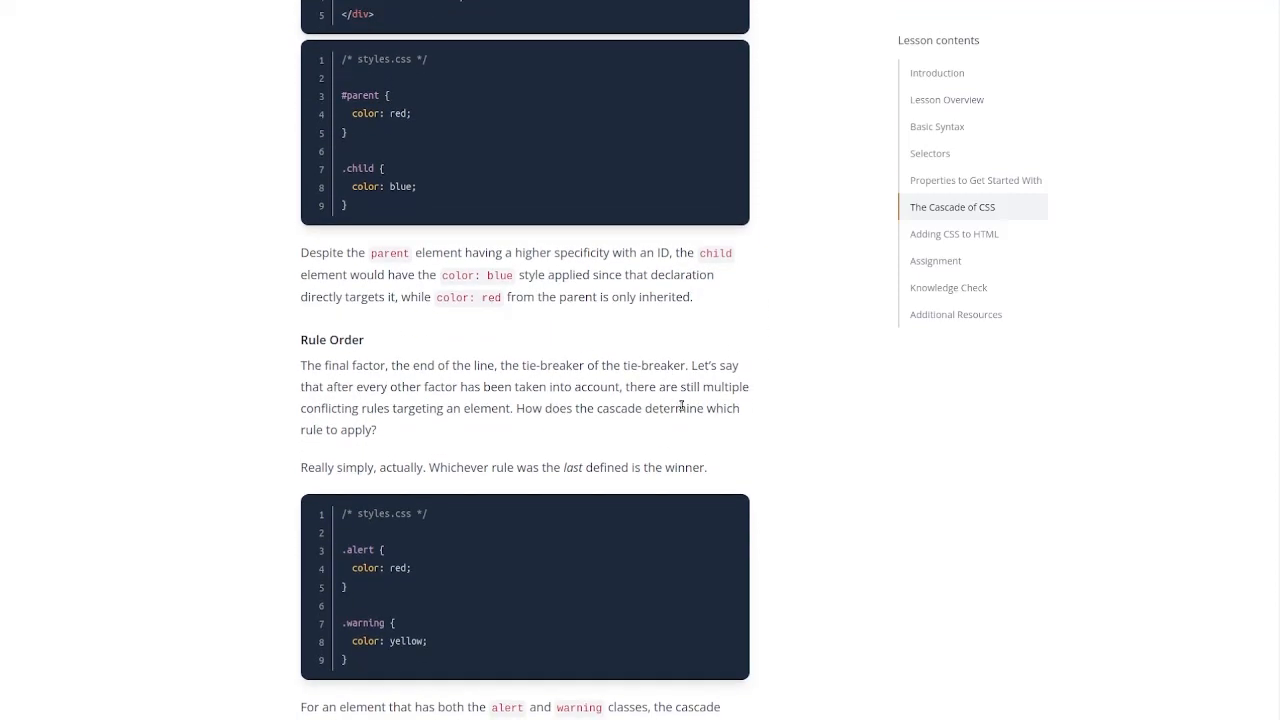
{"action": "scroll", "scroll_direction": "down", "scroll_amount": 3}
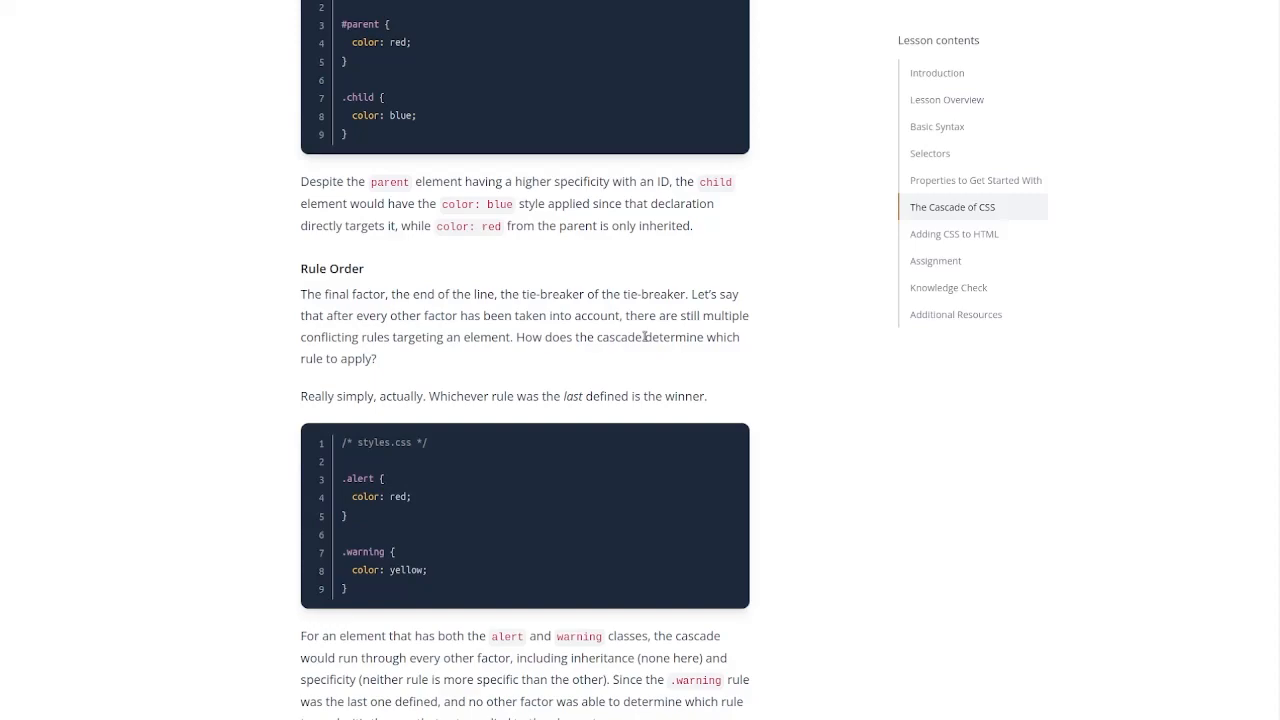
{"action": "mouse_move", "coordinate": [734, 340]}
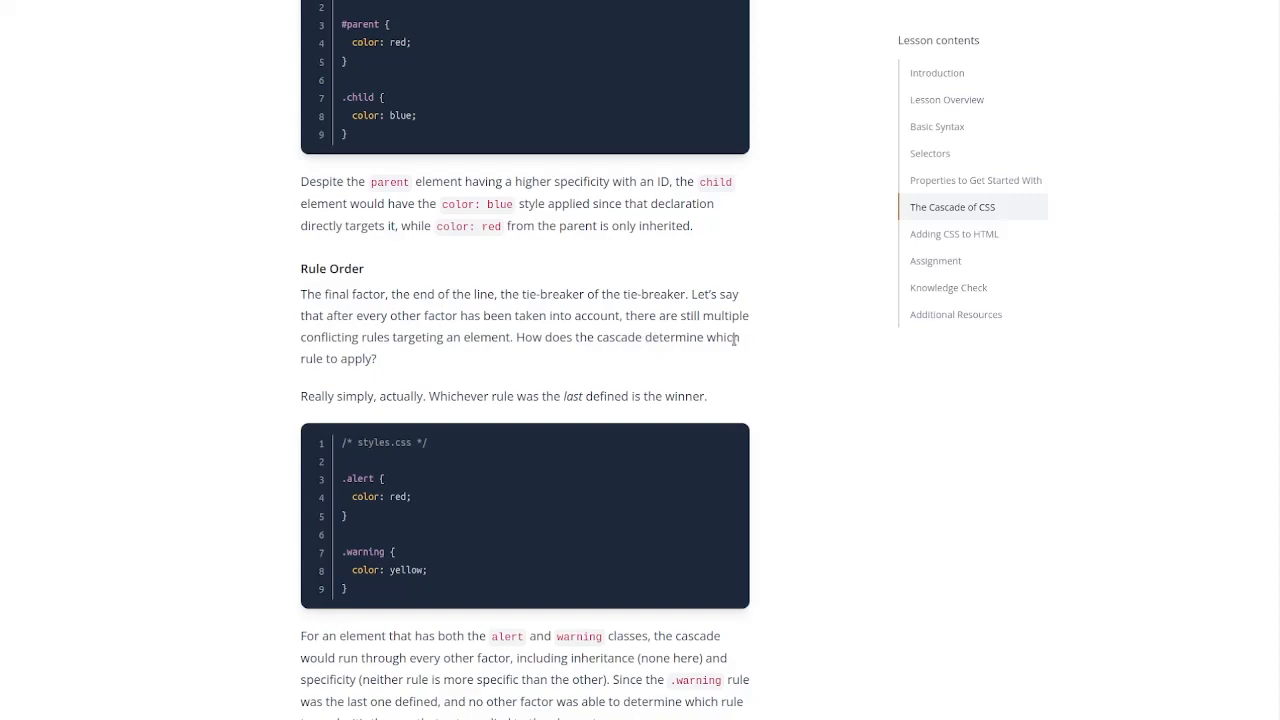
{"action": "scroll", "scroll_direction": "down", "scroll_amount": 3}
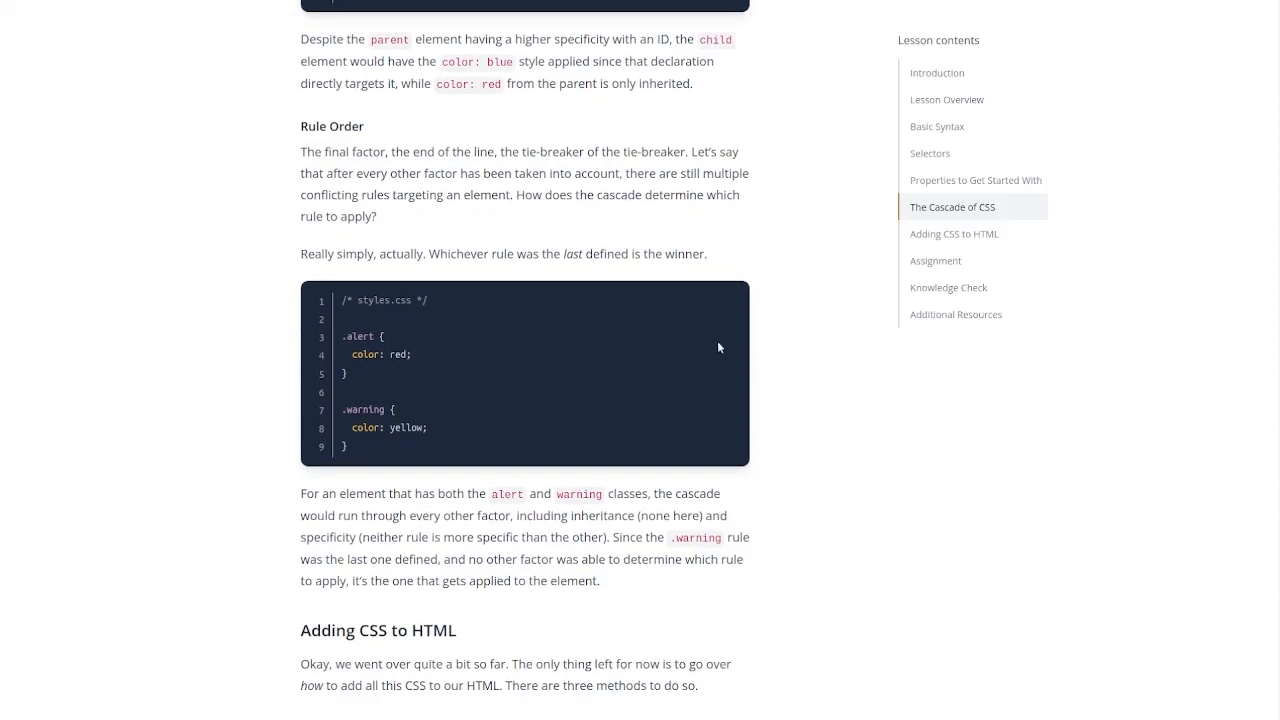
{"action": "scroll", "scroll_direction": "down", "scroll_amount": 3}
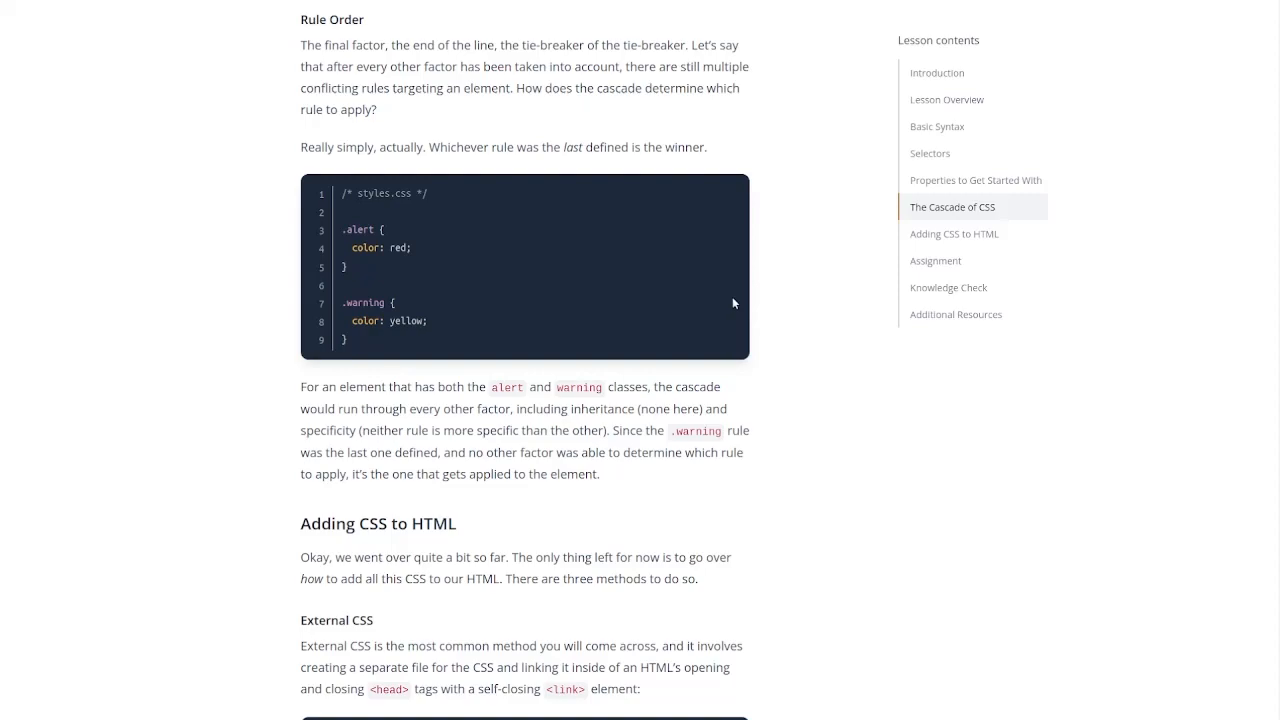
Step: Scroll through the index.html and styles.css examples to the file-name note
{"action": "scroll", "scroll_direction": "down", "scroll_amount": 3}
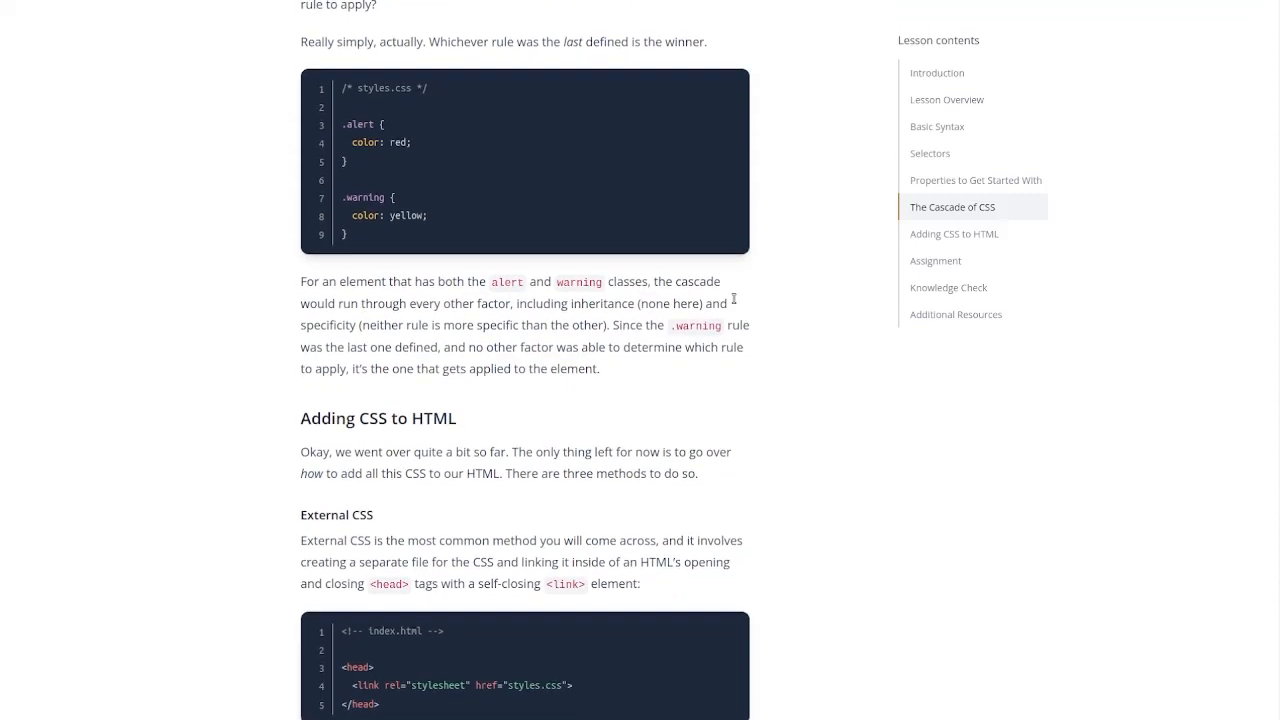
{"action": "scroll", "scroll_direction": "down", "scroll_amount": 3}
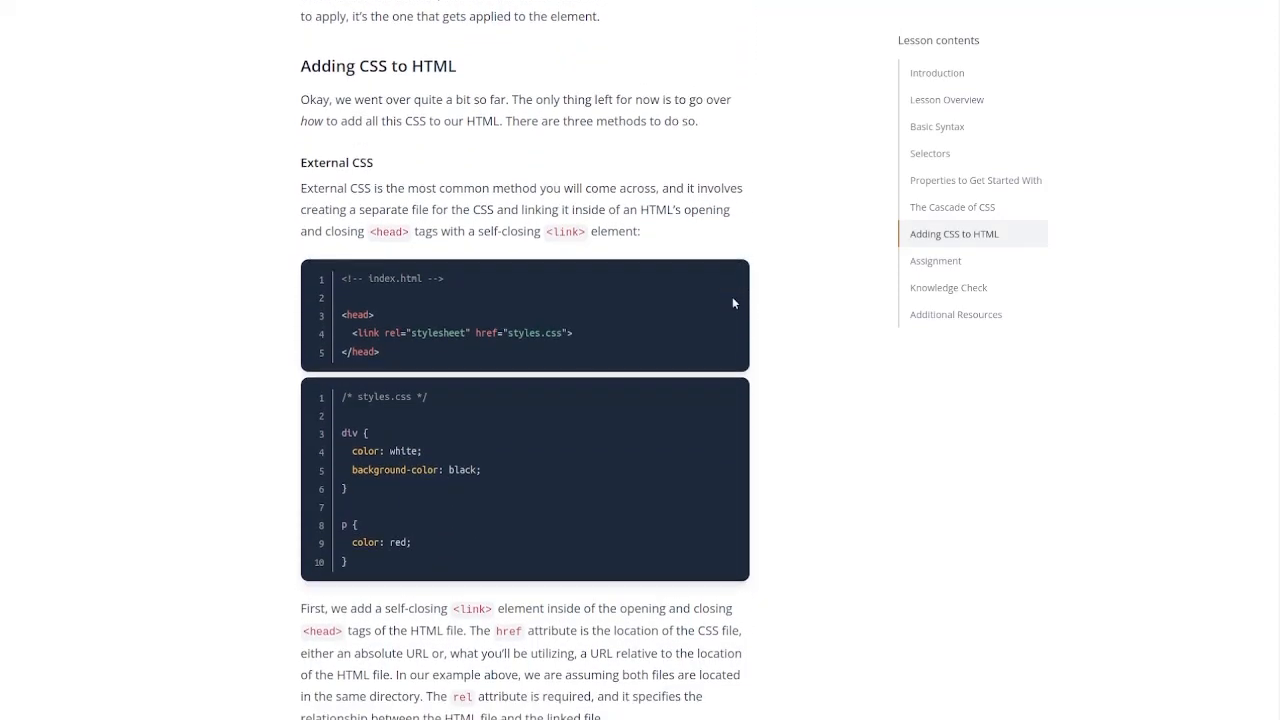
{"action": "scroll", "scroll_direction": "down", "scroll_amount": 3}
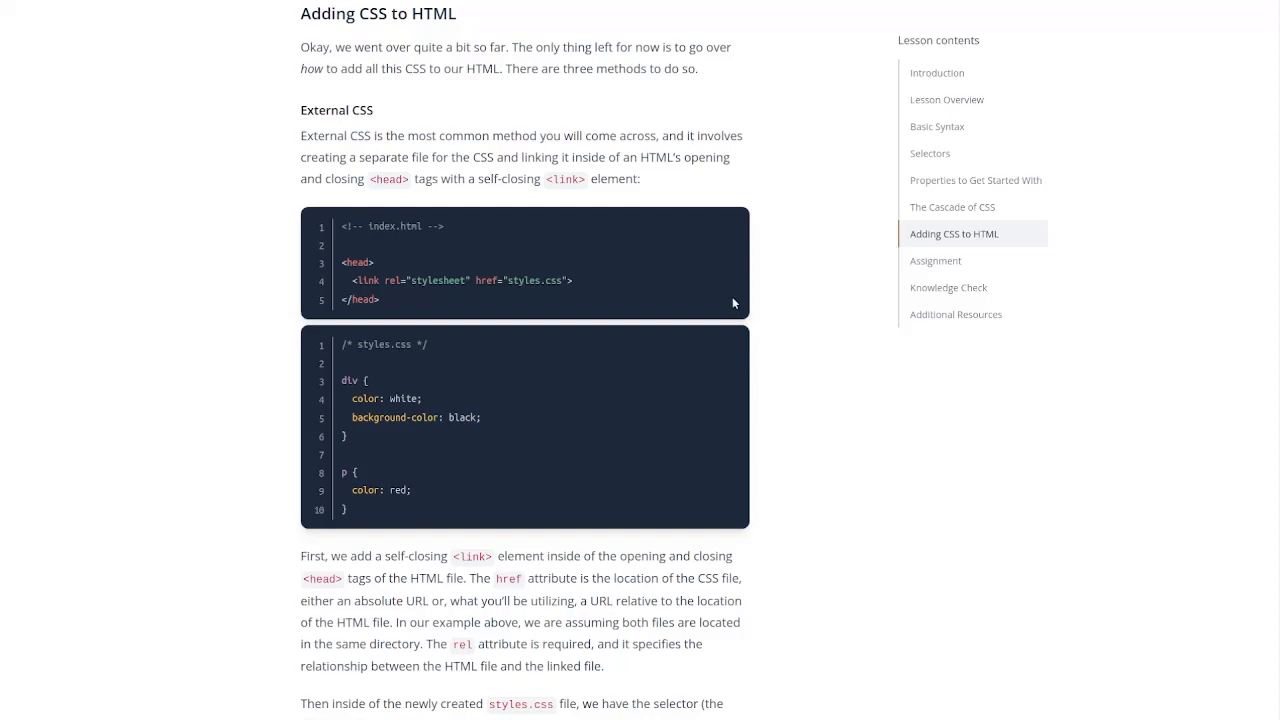
{"action": "scroll", "scroll_direction": "down", "scroll_amount": 3}
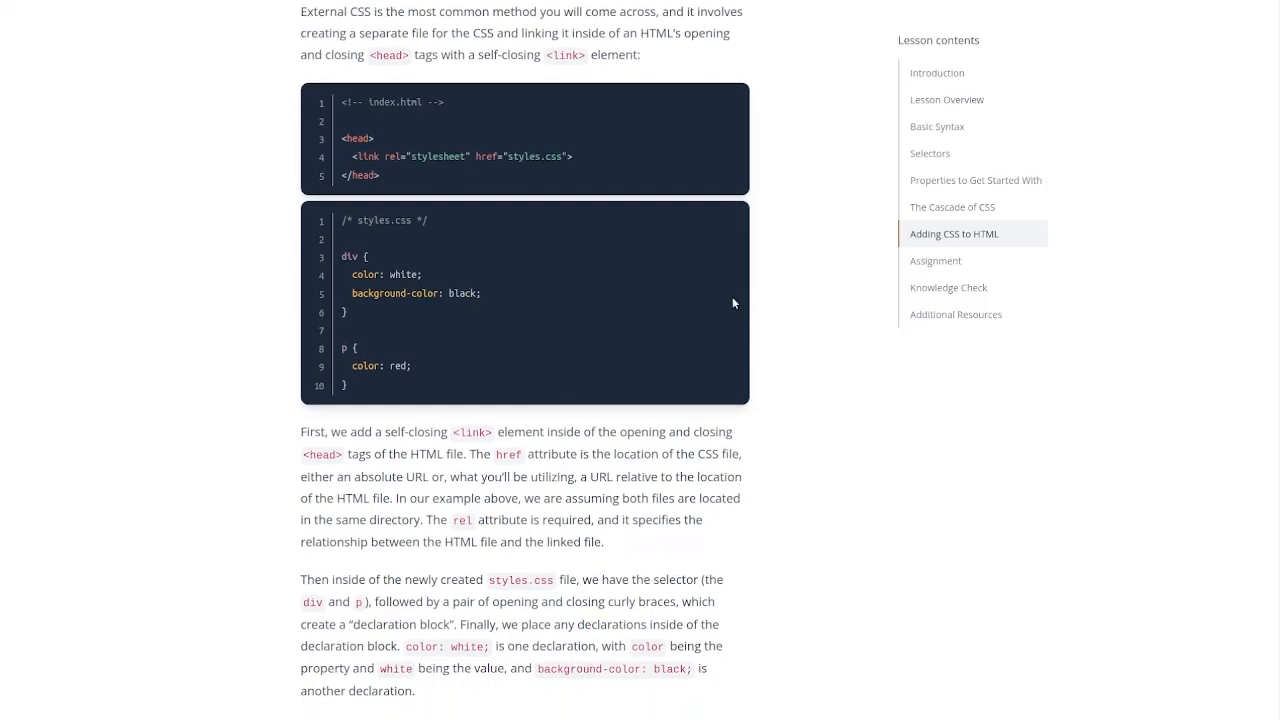
{"action": "scroll", "scroll_direction": "down", "scroll_amount": 3}
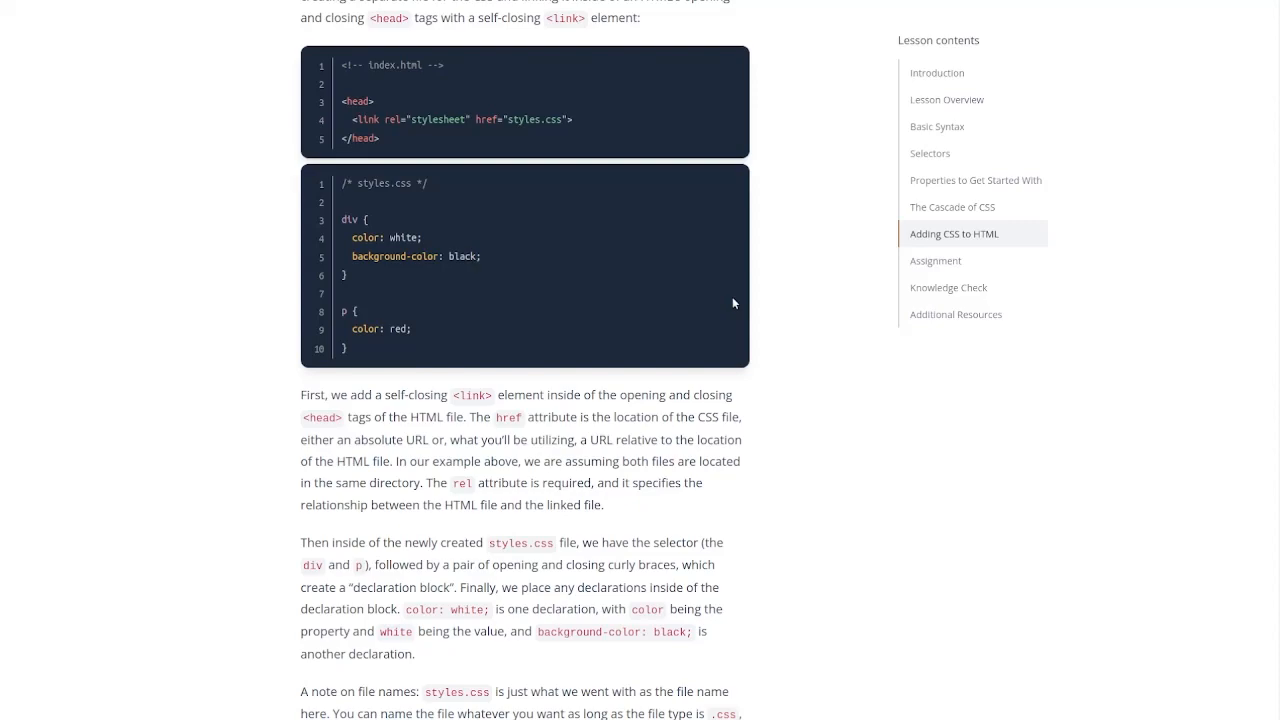
Step: Scroll past external CSS pros and the Internal CSS style-tag example to the Inline CSS heading
{"action": "scroll", "scroll_direction": "down", "scroll_amount": 3}
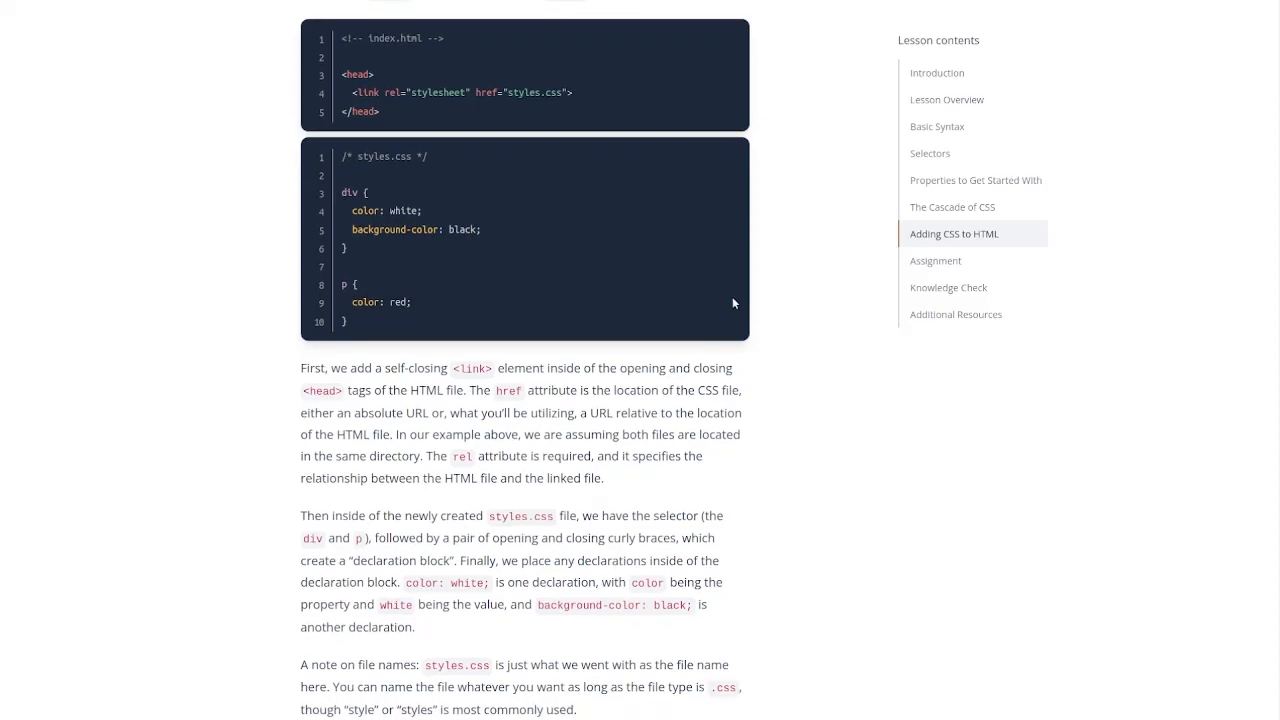
{"action": "scroll", "scroll_direction": "down", "scroll_amount": 3}
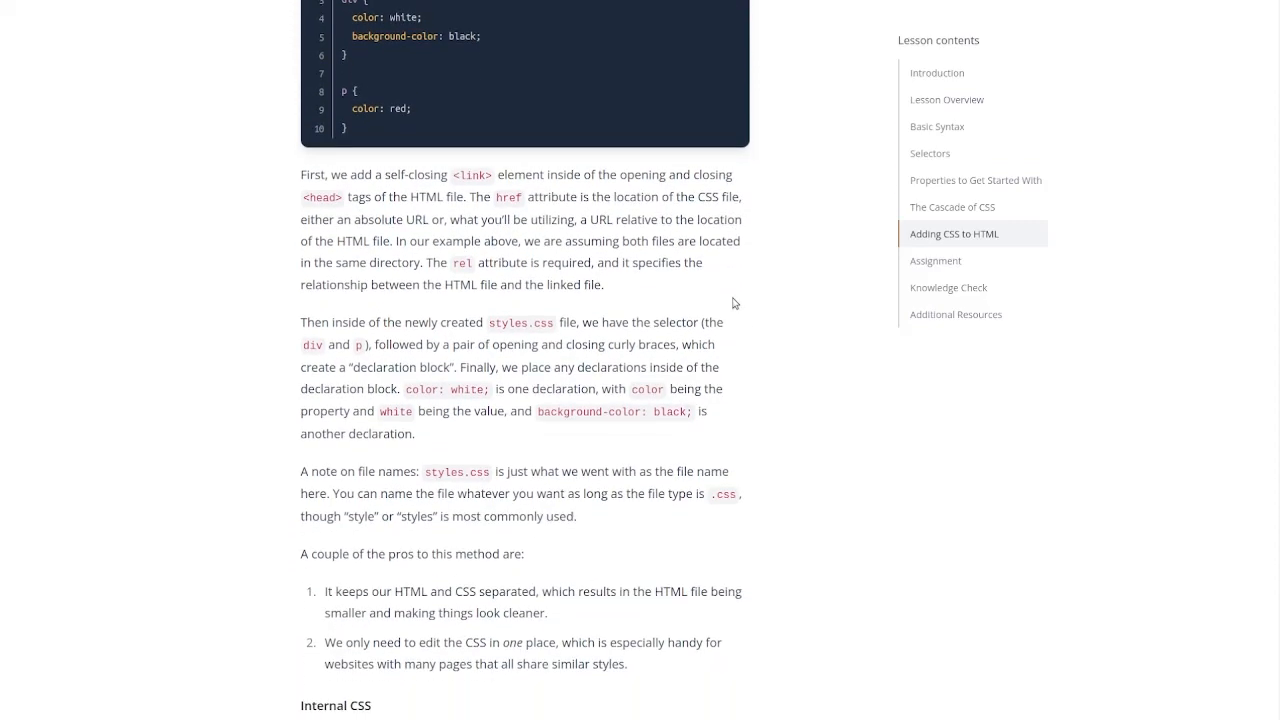
{"action": "scroll", "scroll_direction": "down", "scroll_amount": 3}
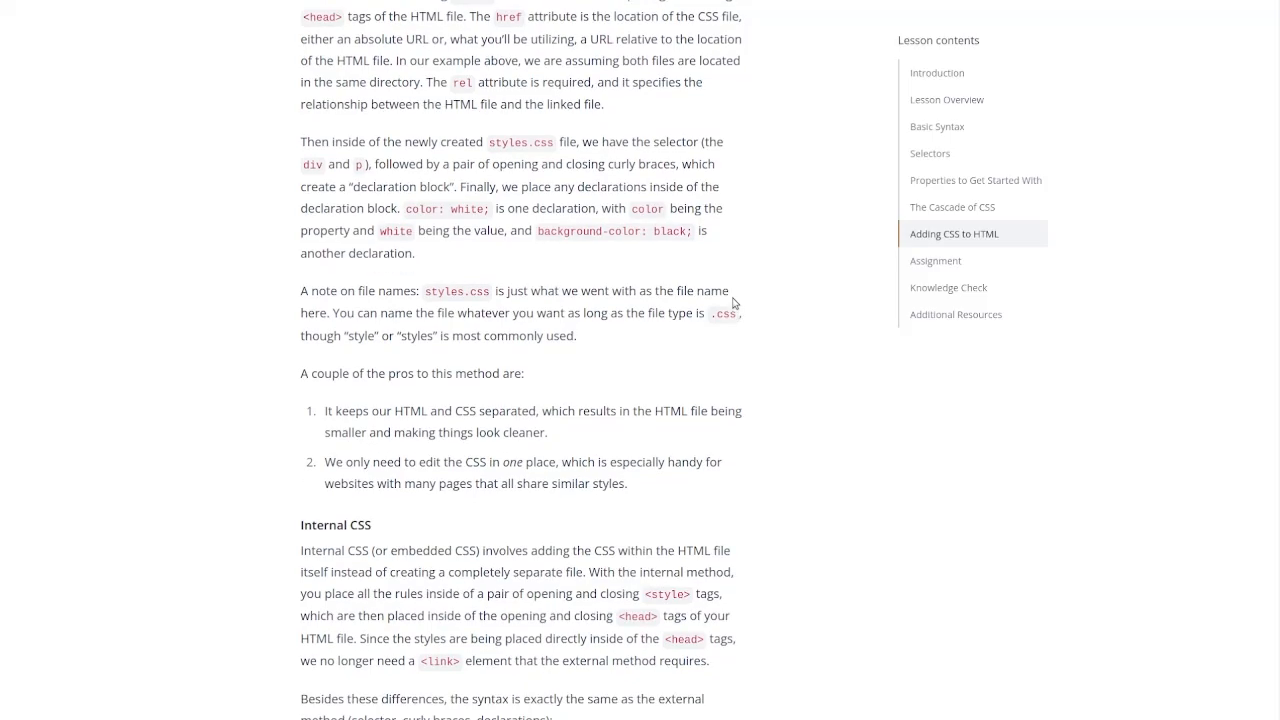
{"action": "scroll", "scroll_direction": "down", "scroll_amount": 3}
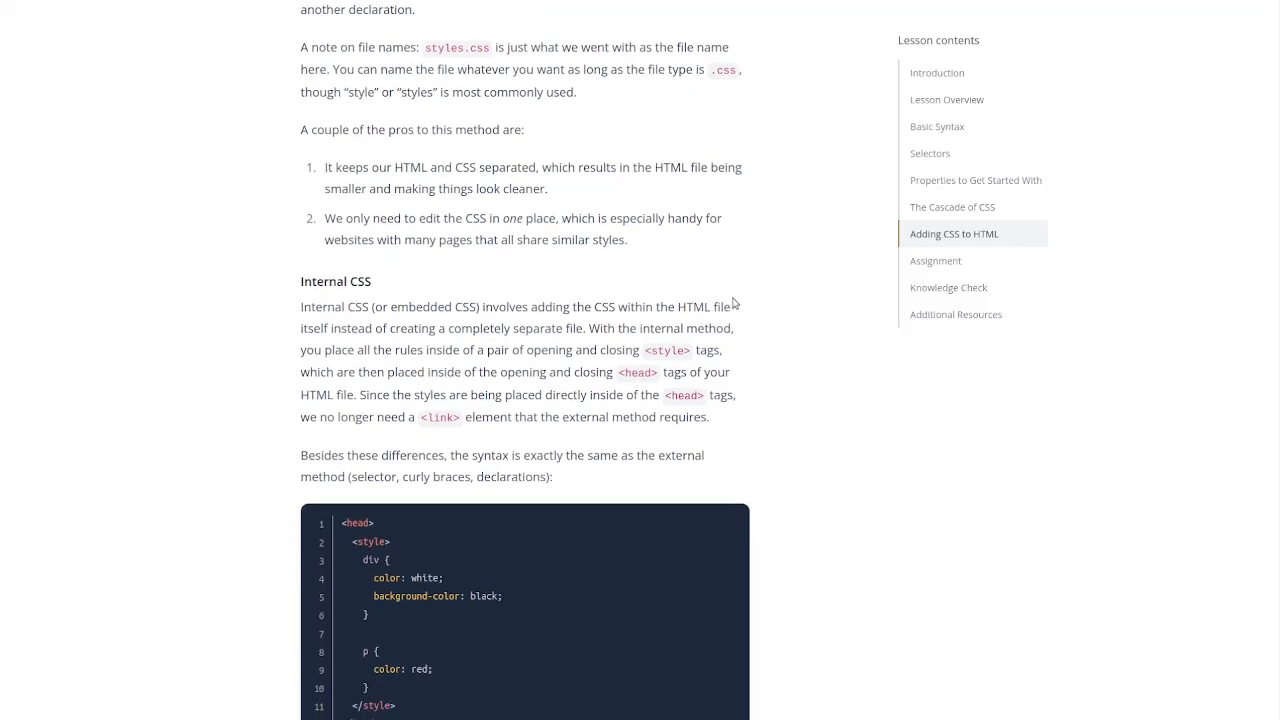
{"action": "scroll", "scroll_direction": "down", "scroll_amount": 3}
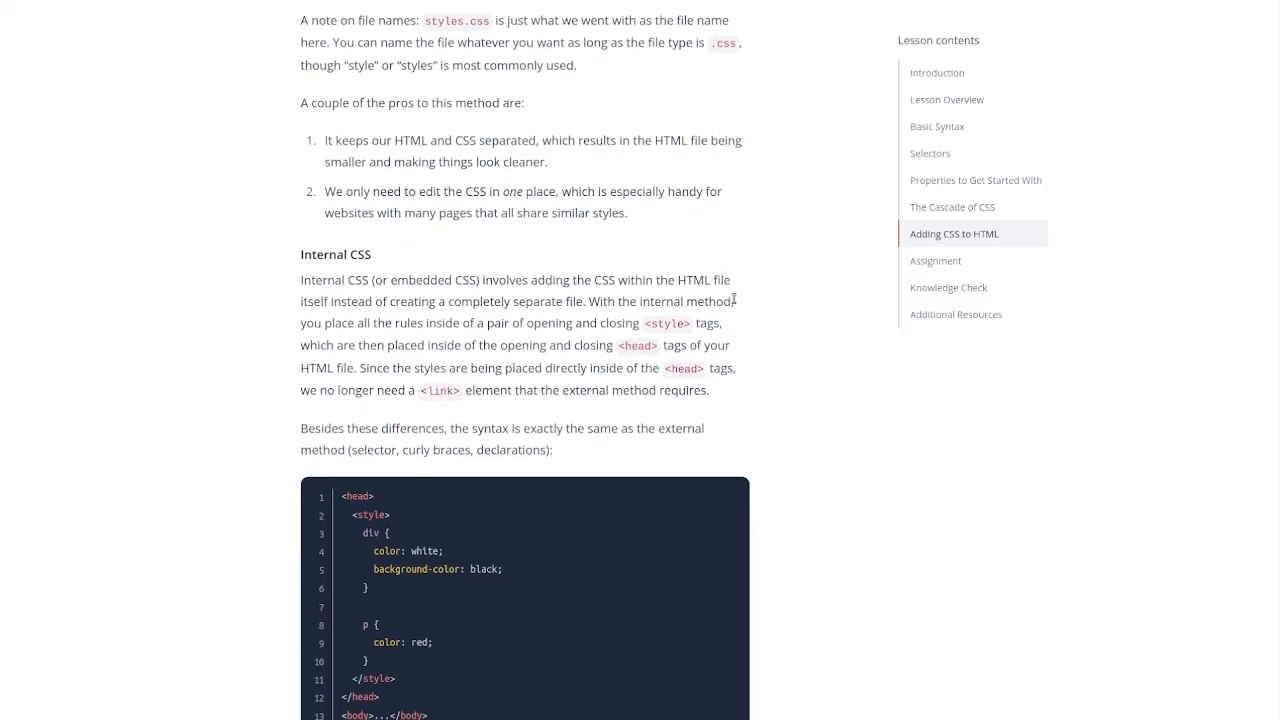
{"action": "scroll", "scroll_direction": "down", "scroll_amount": 3}
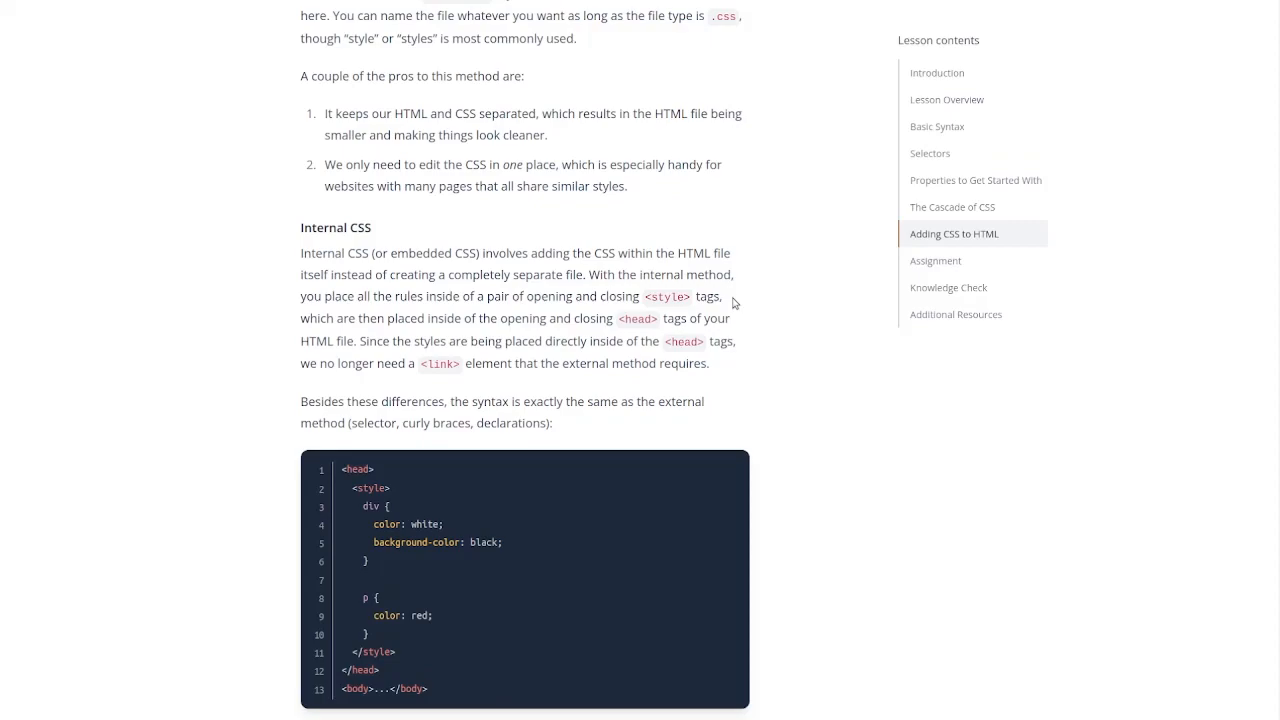
{"action": "scroll", "scroll_direction": "down", "scroll_amount": 3}
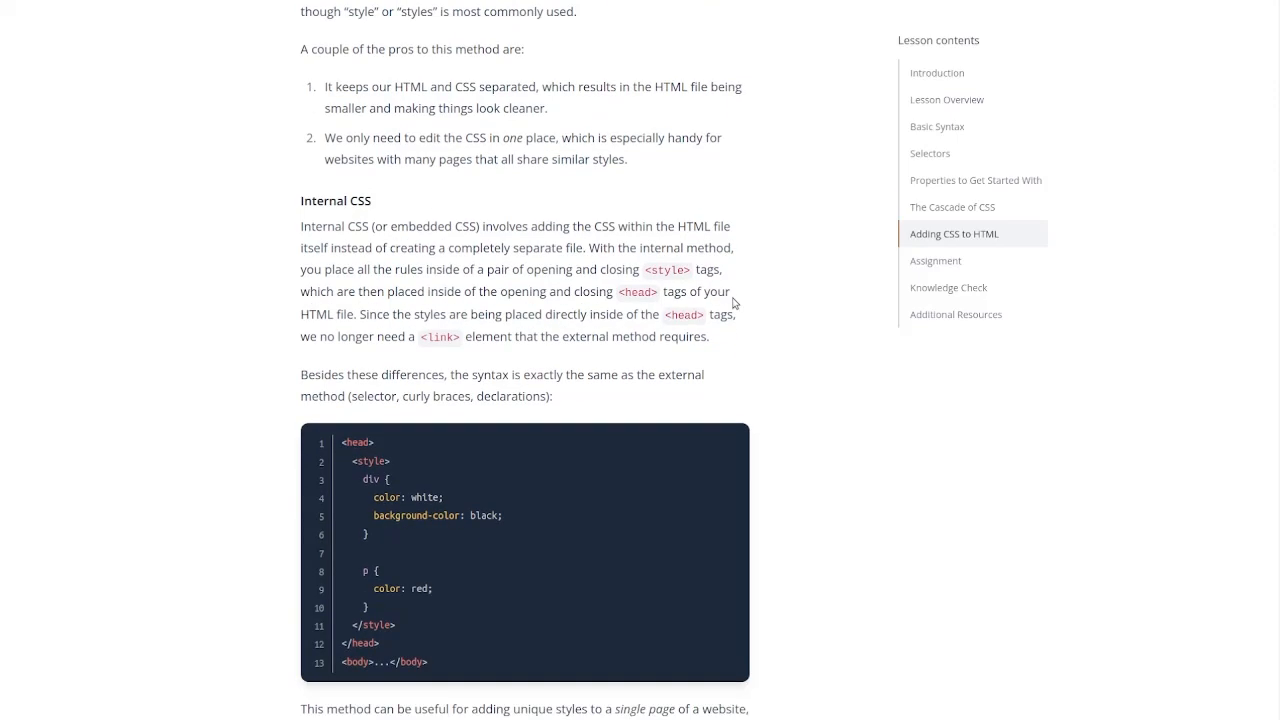
{"action": "scroll", "scroll_direction": "down", "scroll_amount": 3}
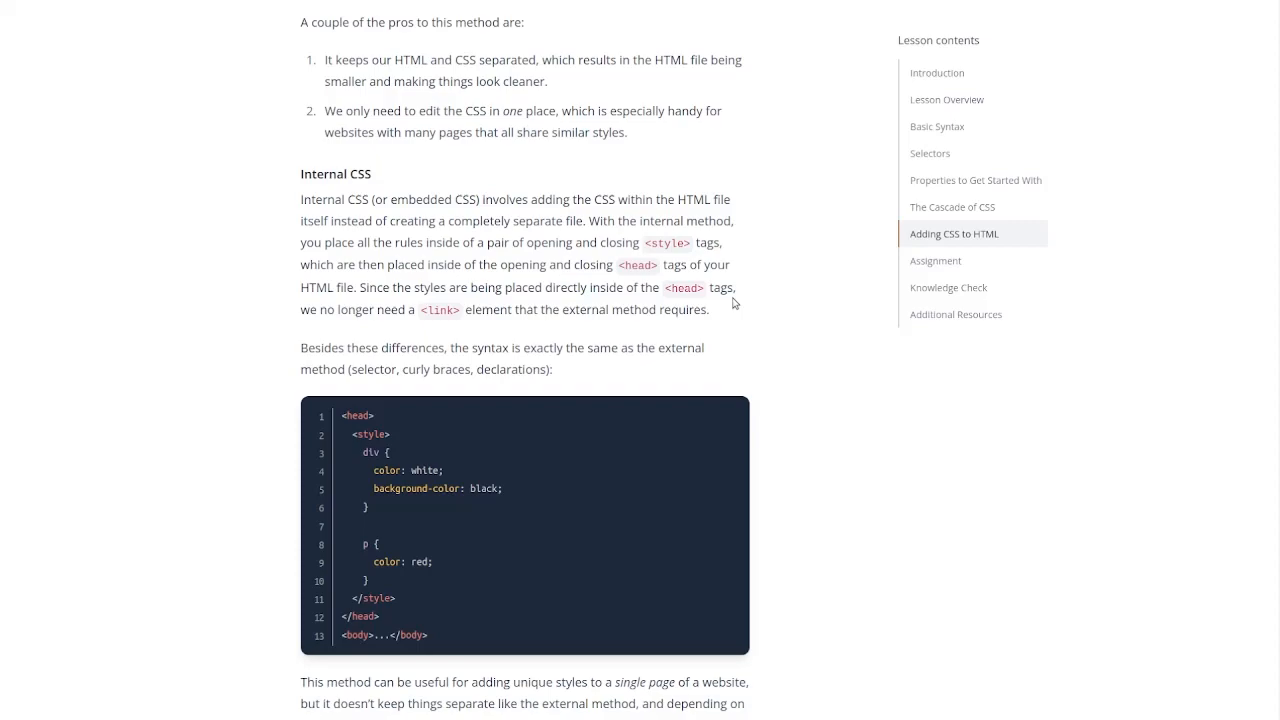
{"action": "scroll", "scroll_direction": "down", "scroll_amount": 3}
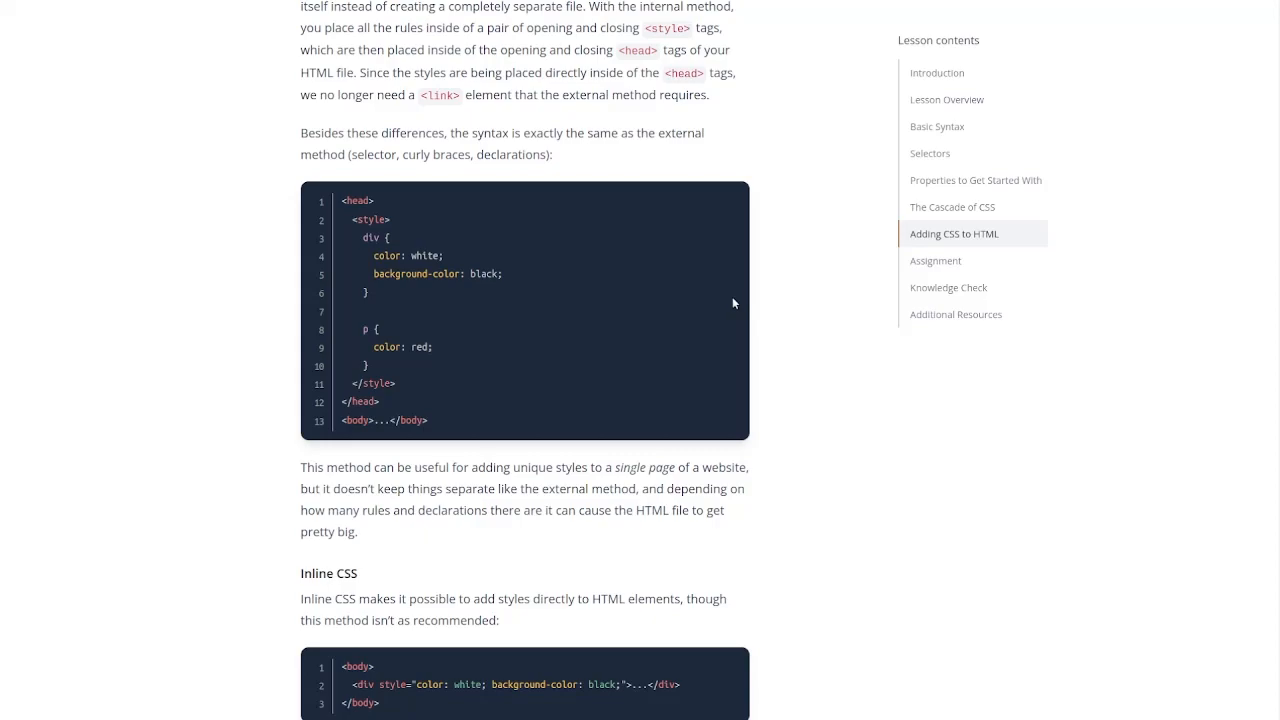
Step: Scroll through the Inline CSS style-attribute example and its three drawbacks to the Assignment's first steps
{"action": "scroll", "scroll_direction": "down", "scroll_amount": 3}
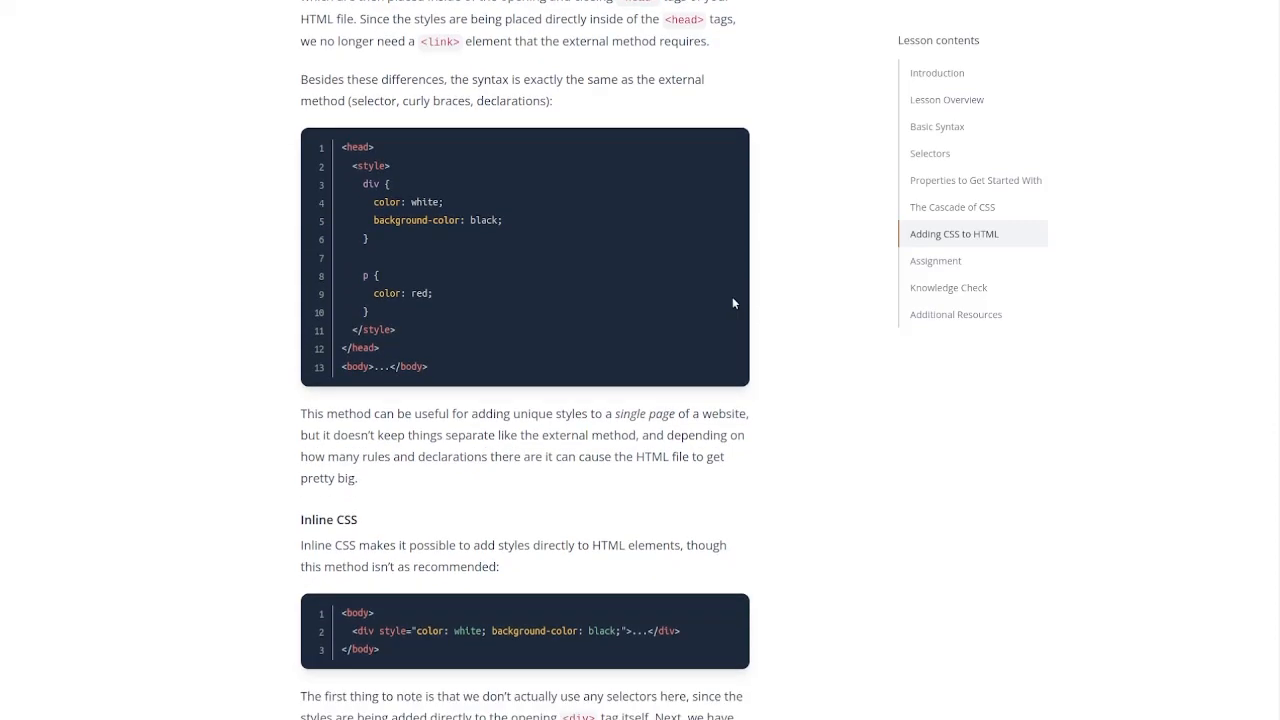
{"action": "scroll", "scroll_direction": "down", "scroll_amount": 3}
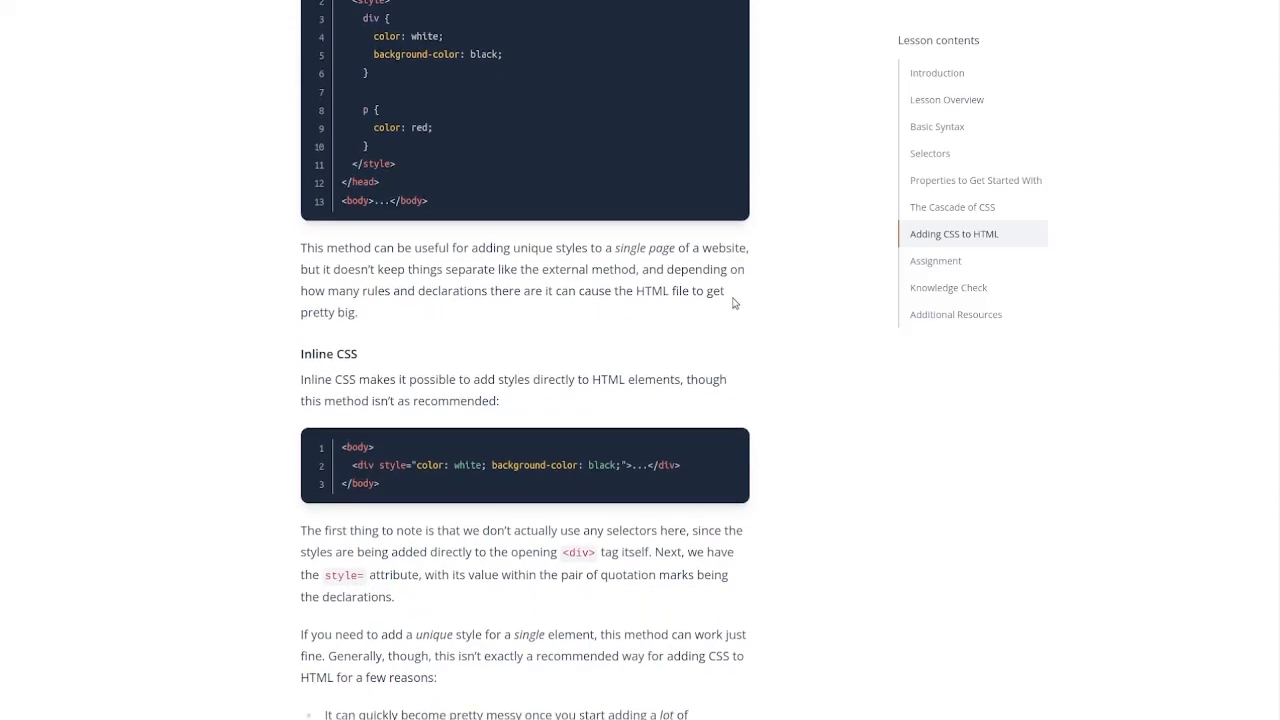
{"action": "scroll", "scroll_direction": "down", "scroll_amount": 3}
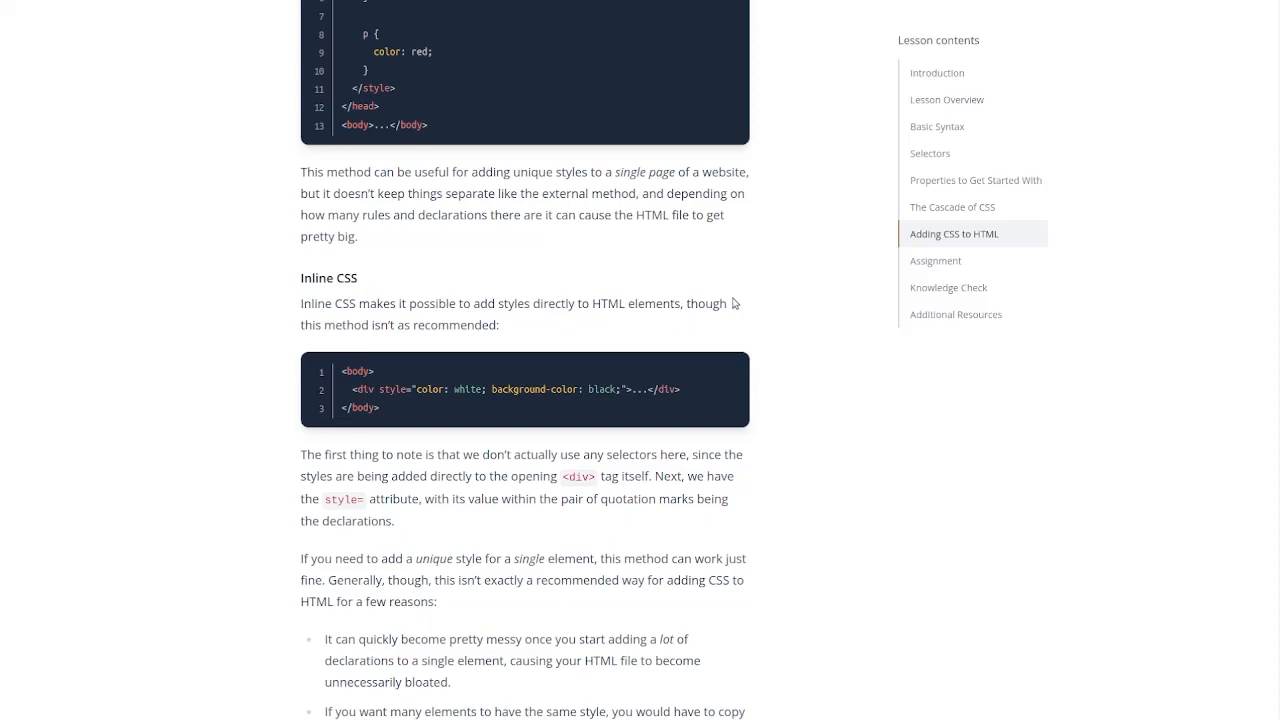
{"action": "scroll", "scroll_direction": "down", "scroll_amount": 3}
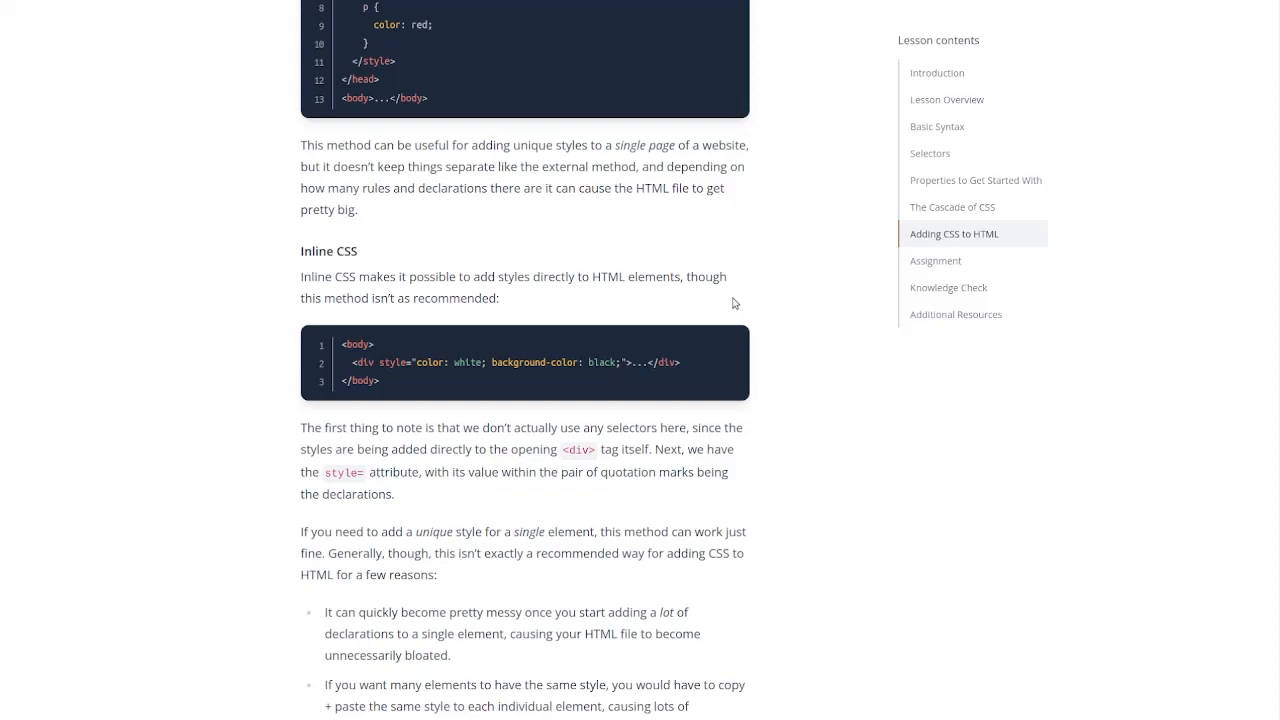
{"action": "scroll", "scroll_direction": "down", "scroll_amount": 3}
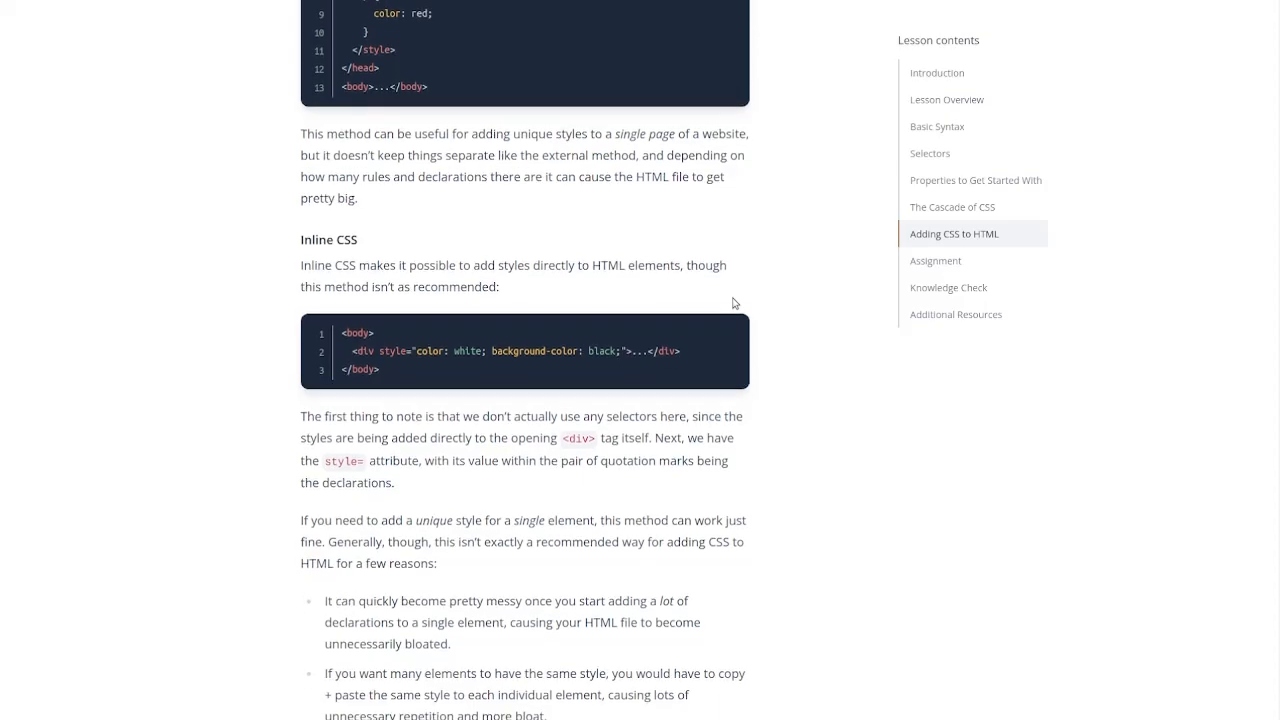
{"action": "scroll", "scroll_direction": "down", "scroll_amount": 3}
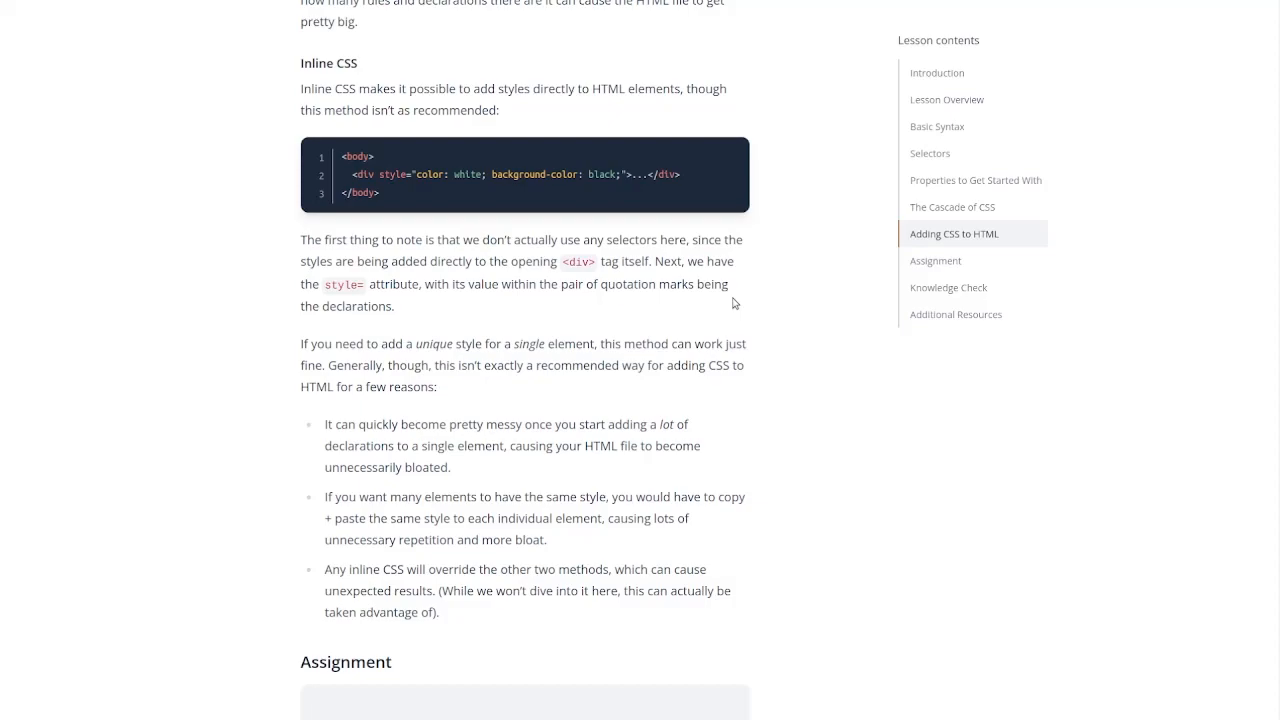
{"action": "scroll", "scroll_direction": "down", "scroll_amount": 3}
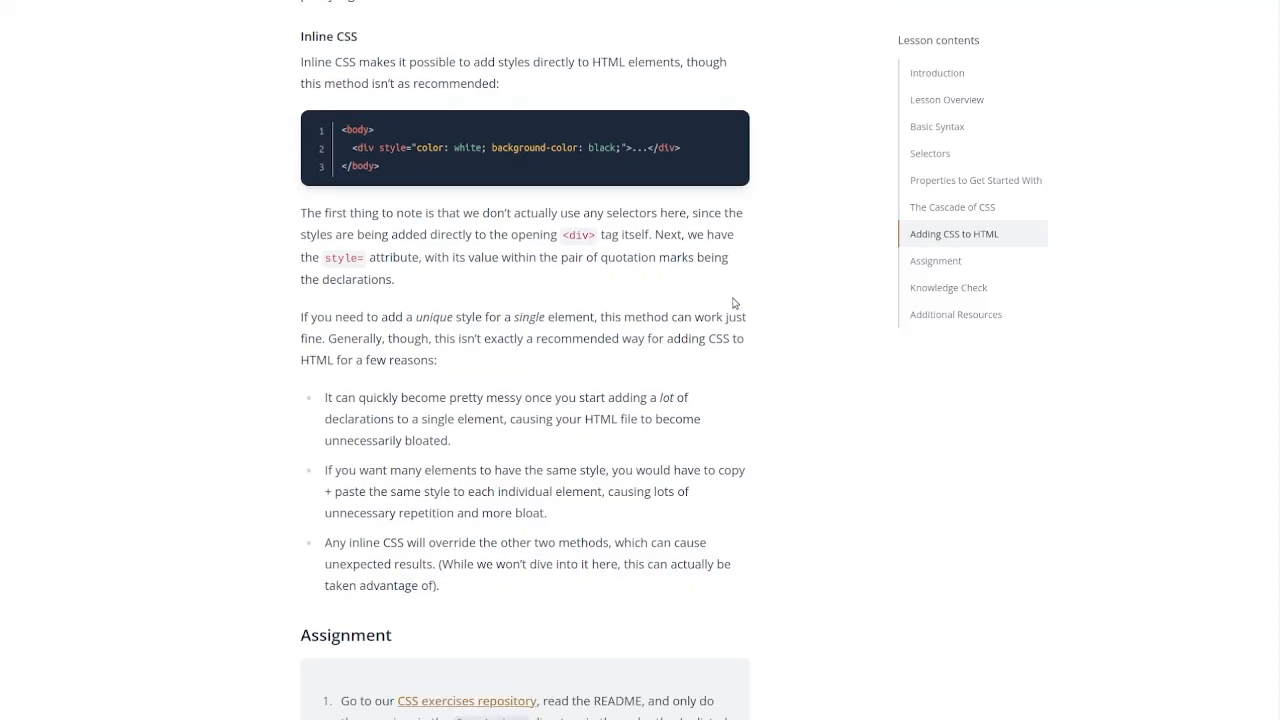
{"action": "scroll", "scroll_direction": "down", "scroll_amount": 3}
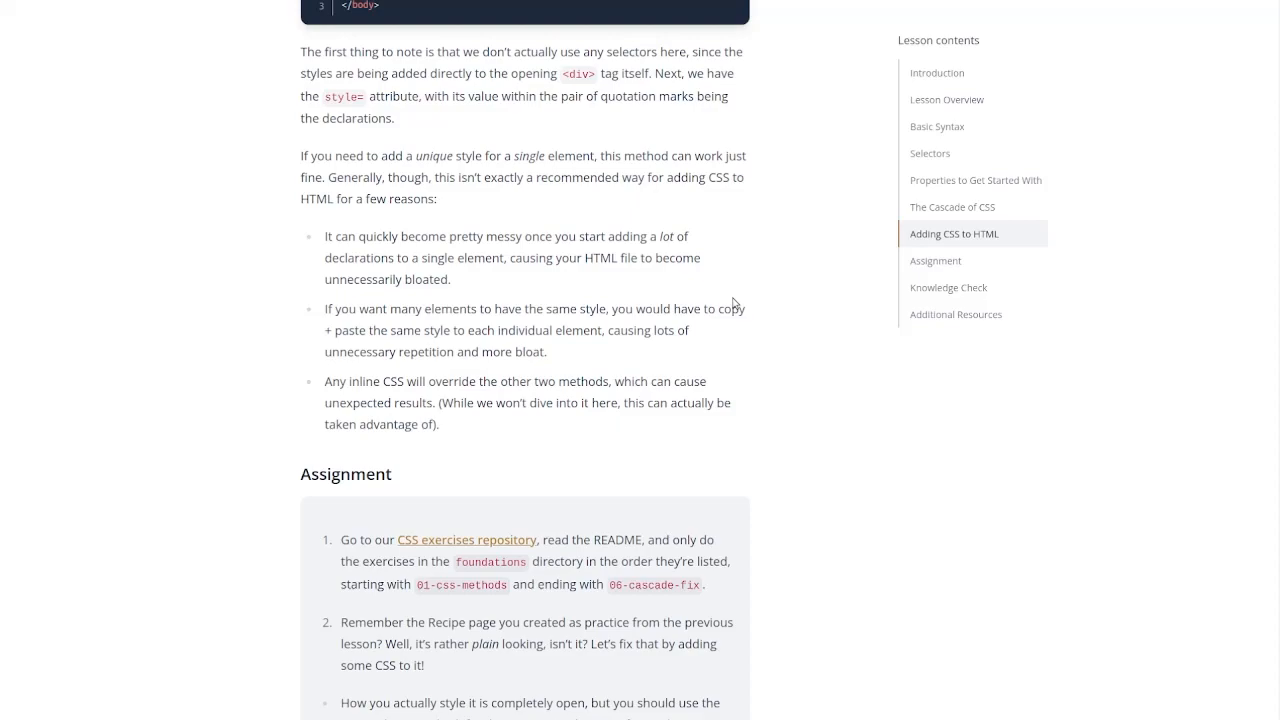
Step: Scroll through the Assignment's external-CSS styling guidance and web-safe font links to Knowledge Check
{"action": "scroll", "scroll_direction": "down", "scroll_amount": 3}
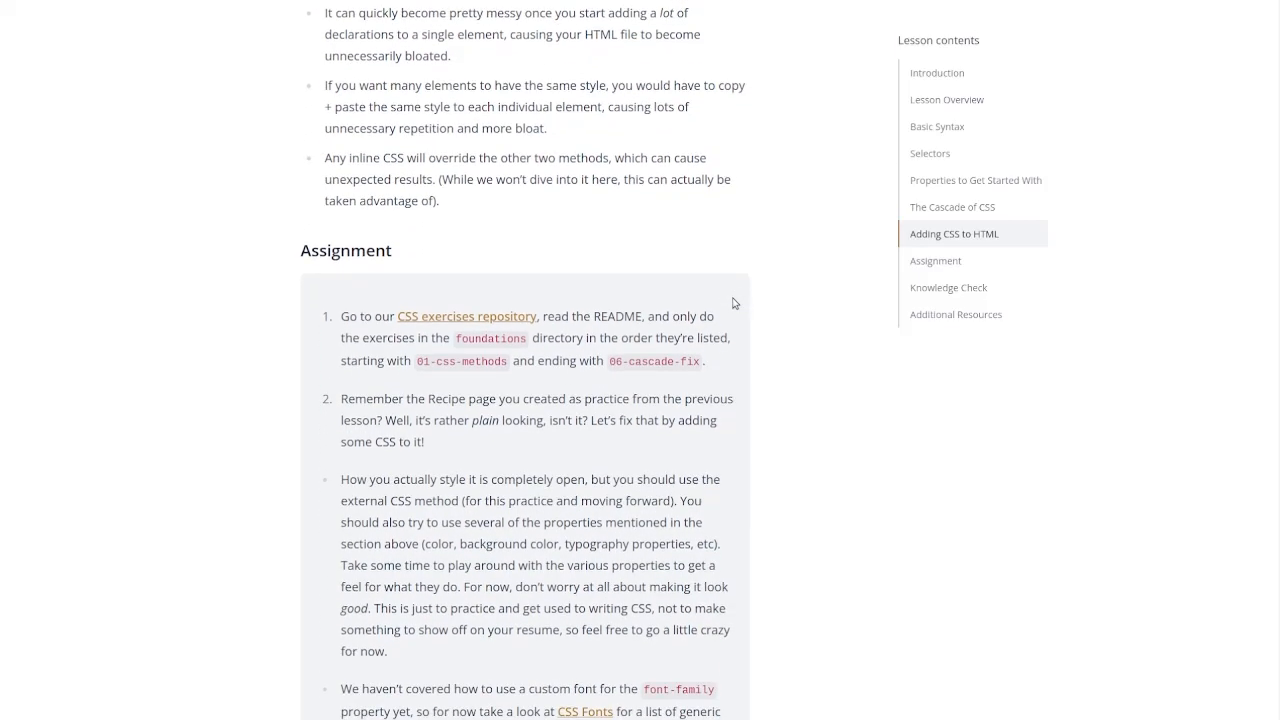
{"action": "scroll", "scroll_direction": "down", "scroll_amount": 3}
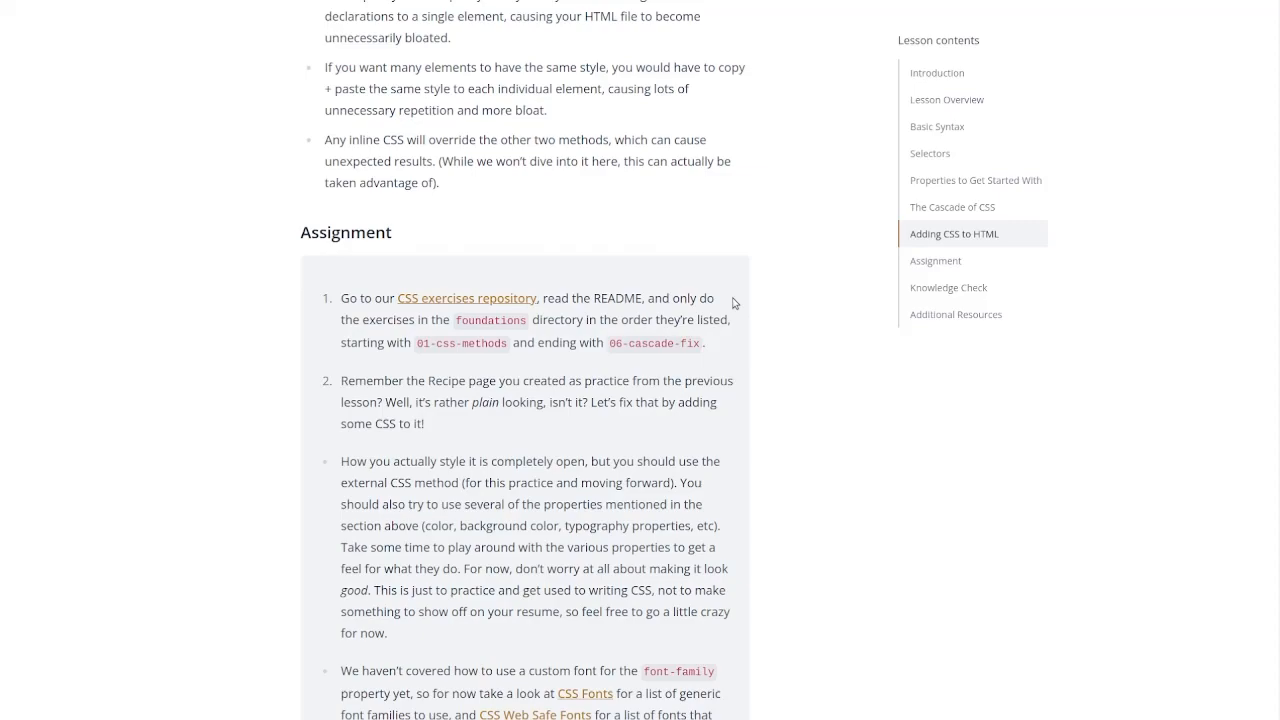
{"action": "scroll", "scroll_direction": "down", "scroll_amount": 3}
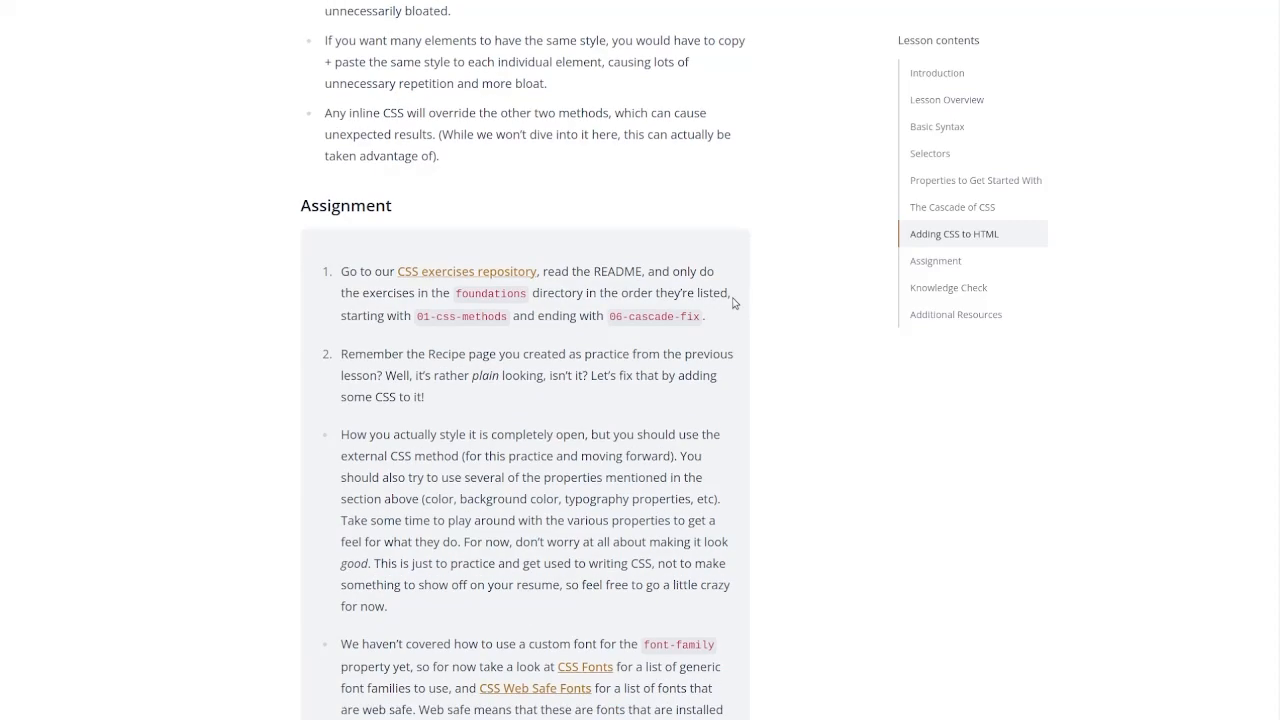
{"action": "scroll", "scroll_direction": "down", "scroll_amount": 3}
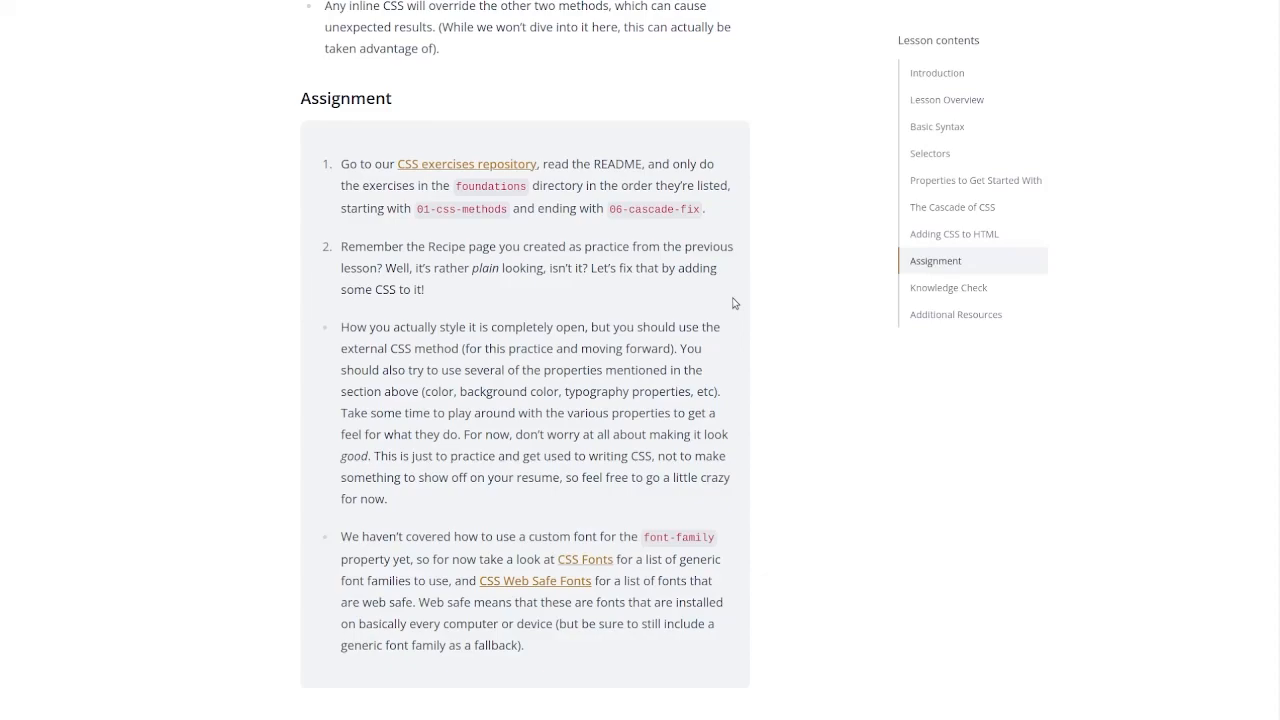
{"action": "scroll", "scroll_direction": "down", "scroll_amount": 3}
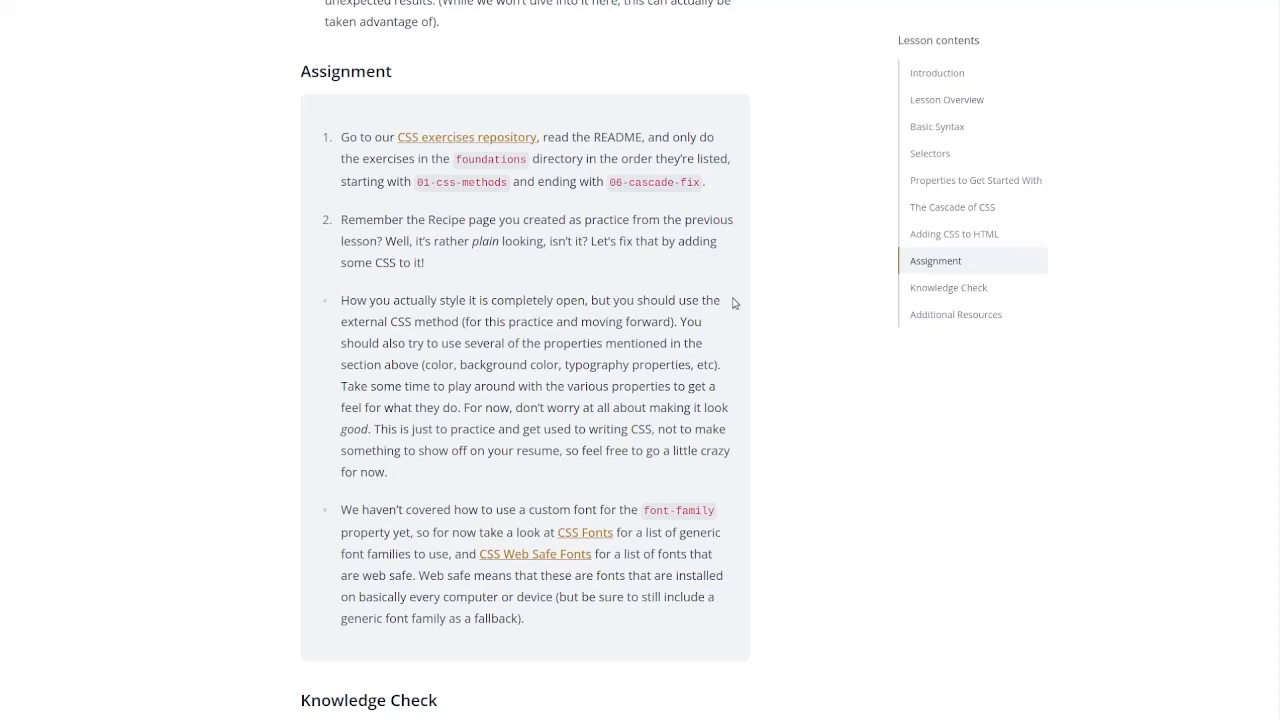
{"action": "scroll", "scroll_direction": "down", "scroll_amount": 3}
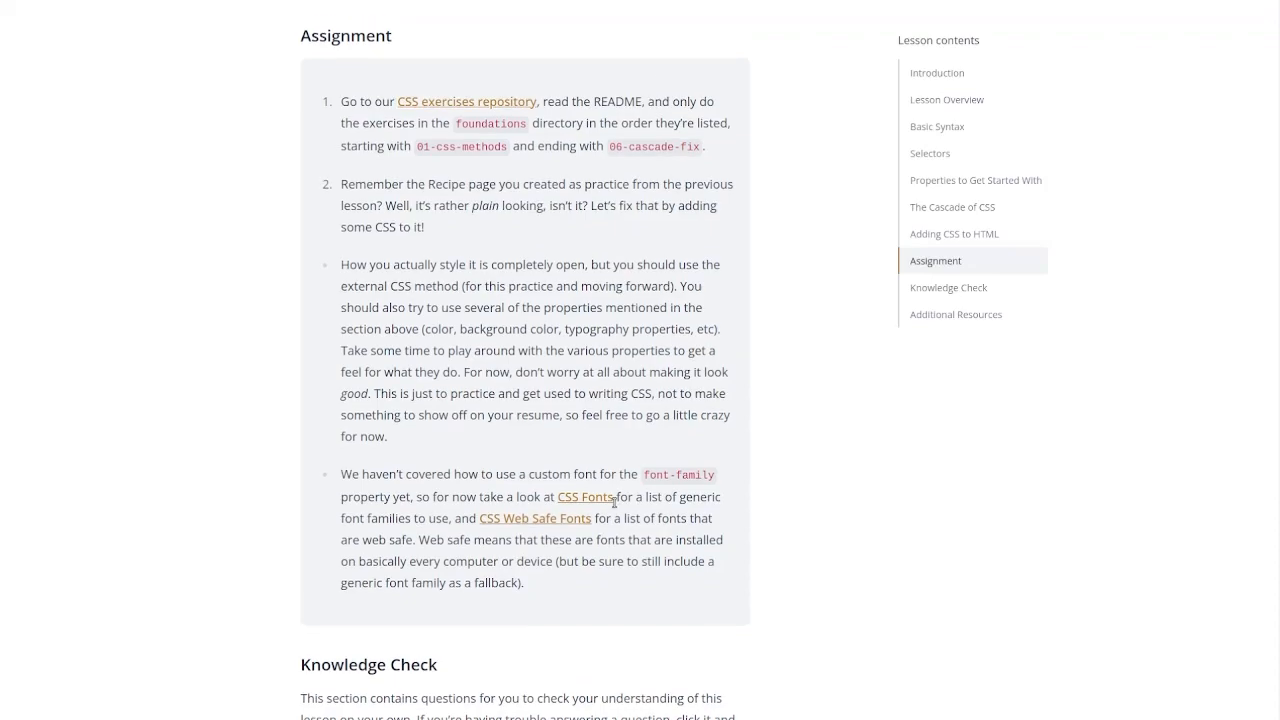
{"action": "mouse_move", "coordinate": [408, 450]}
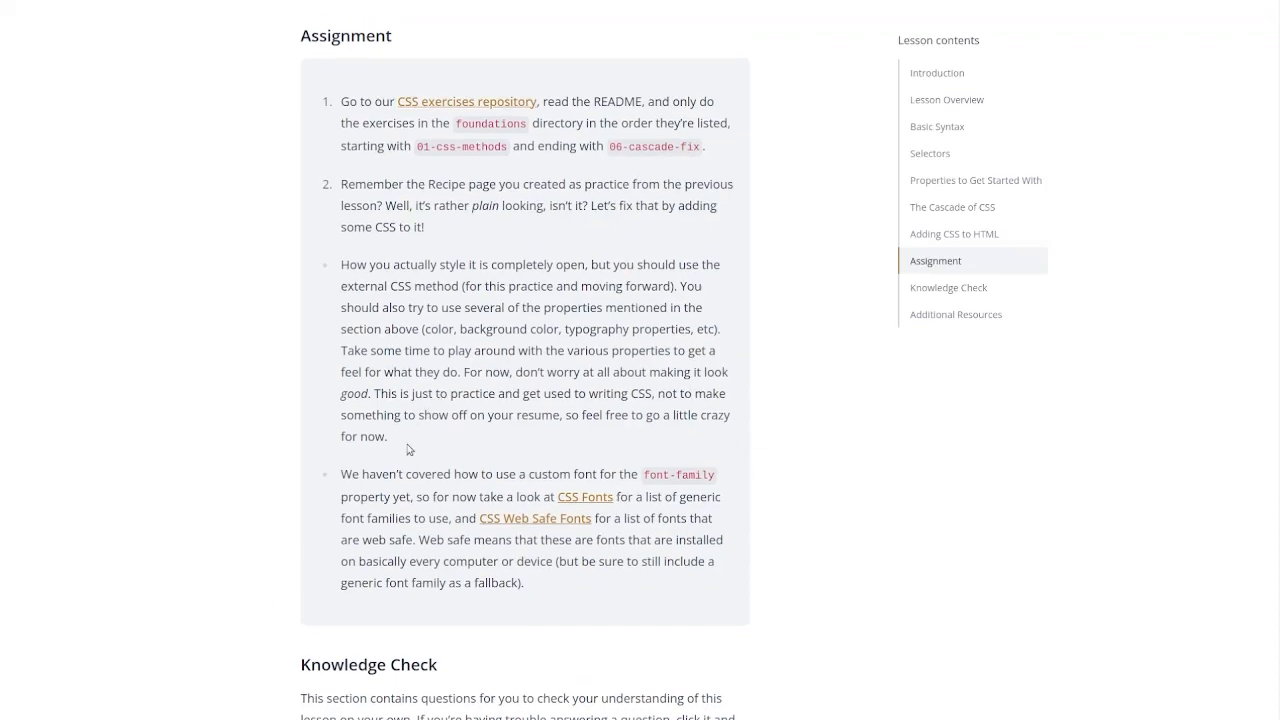
{"action": "mouse_move", "coordinate": [615, 82]}
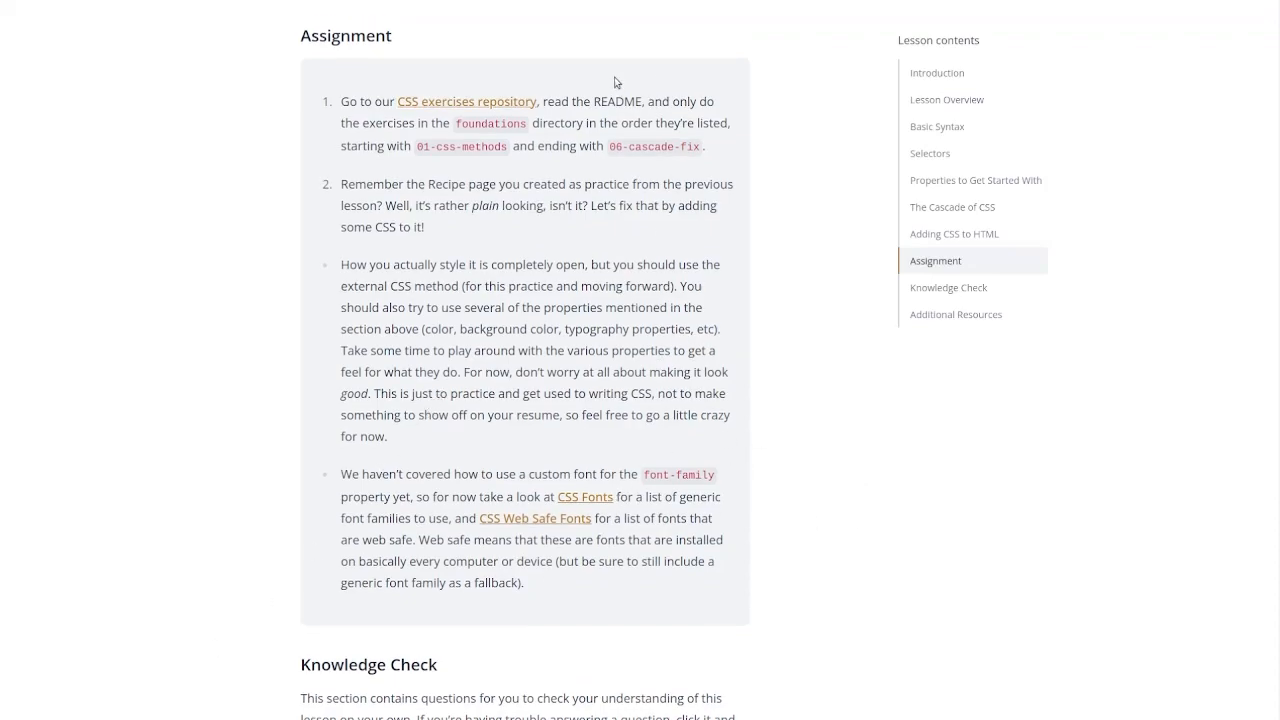